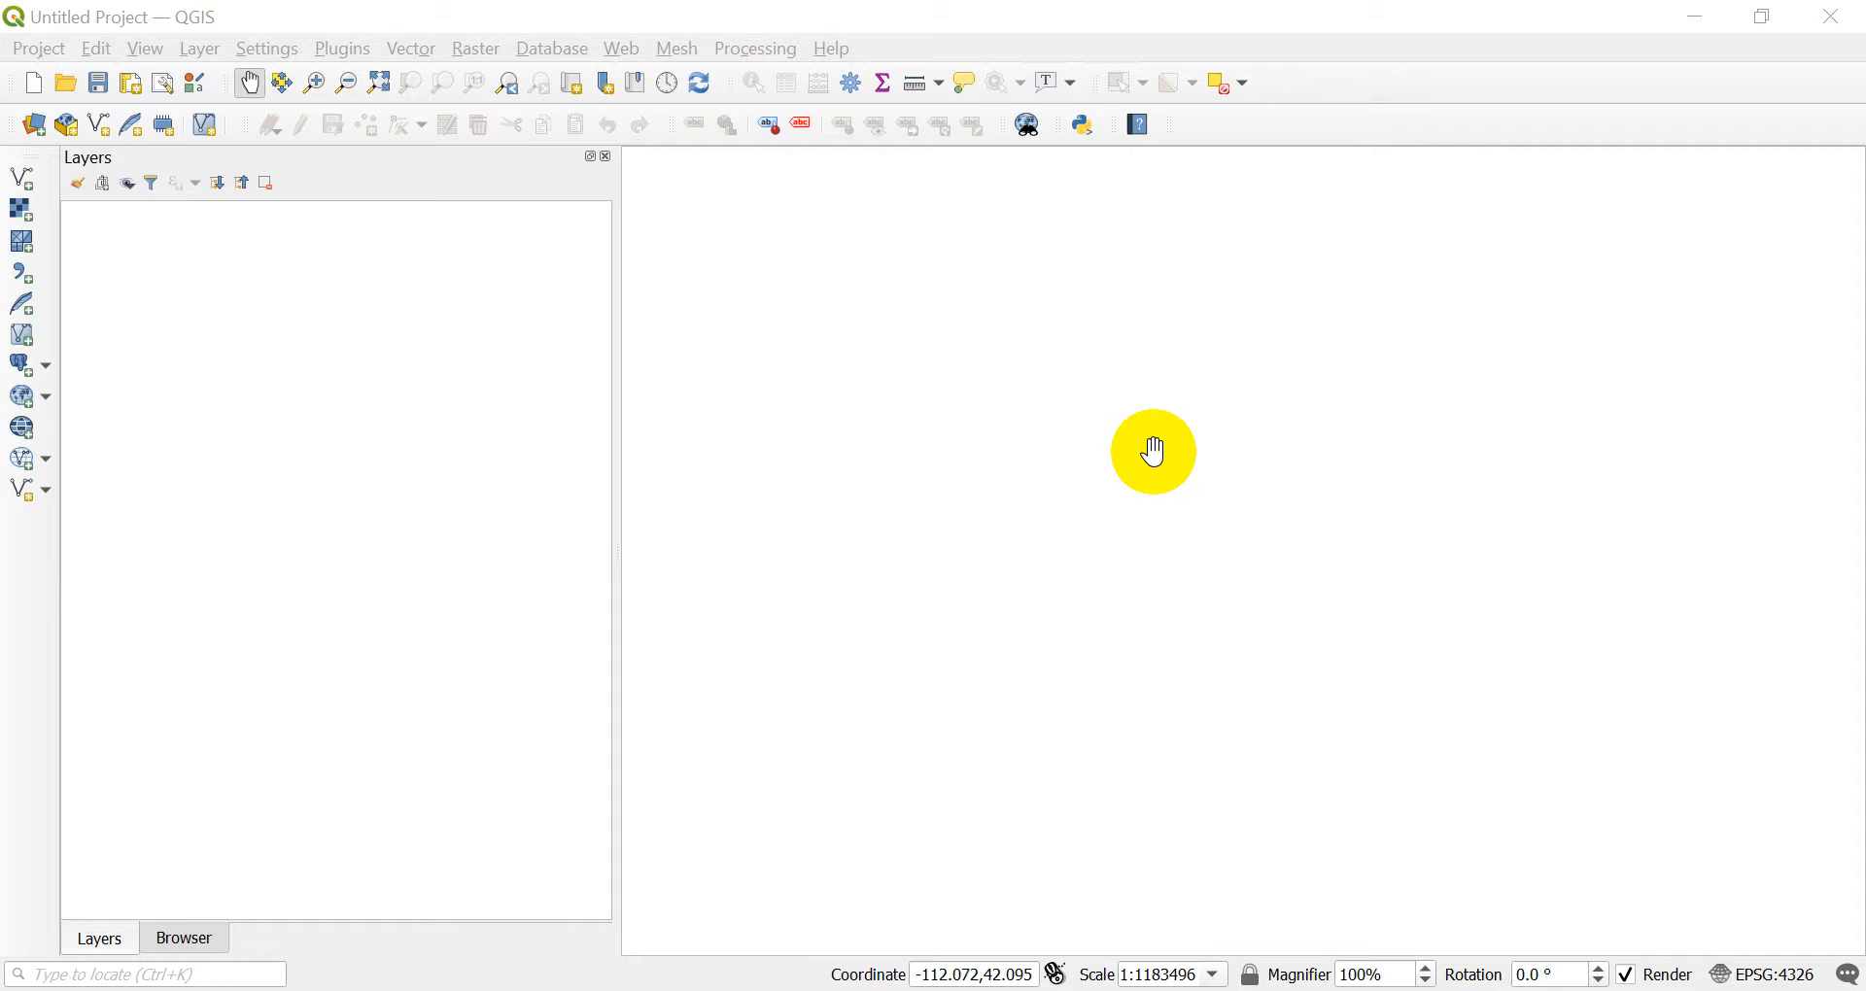
mouse_move(1150, 406)
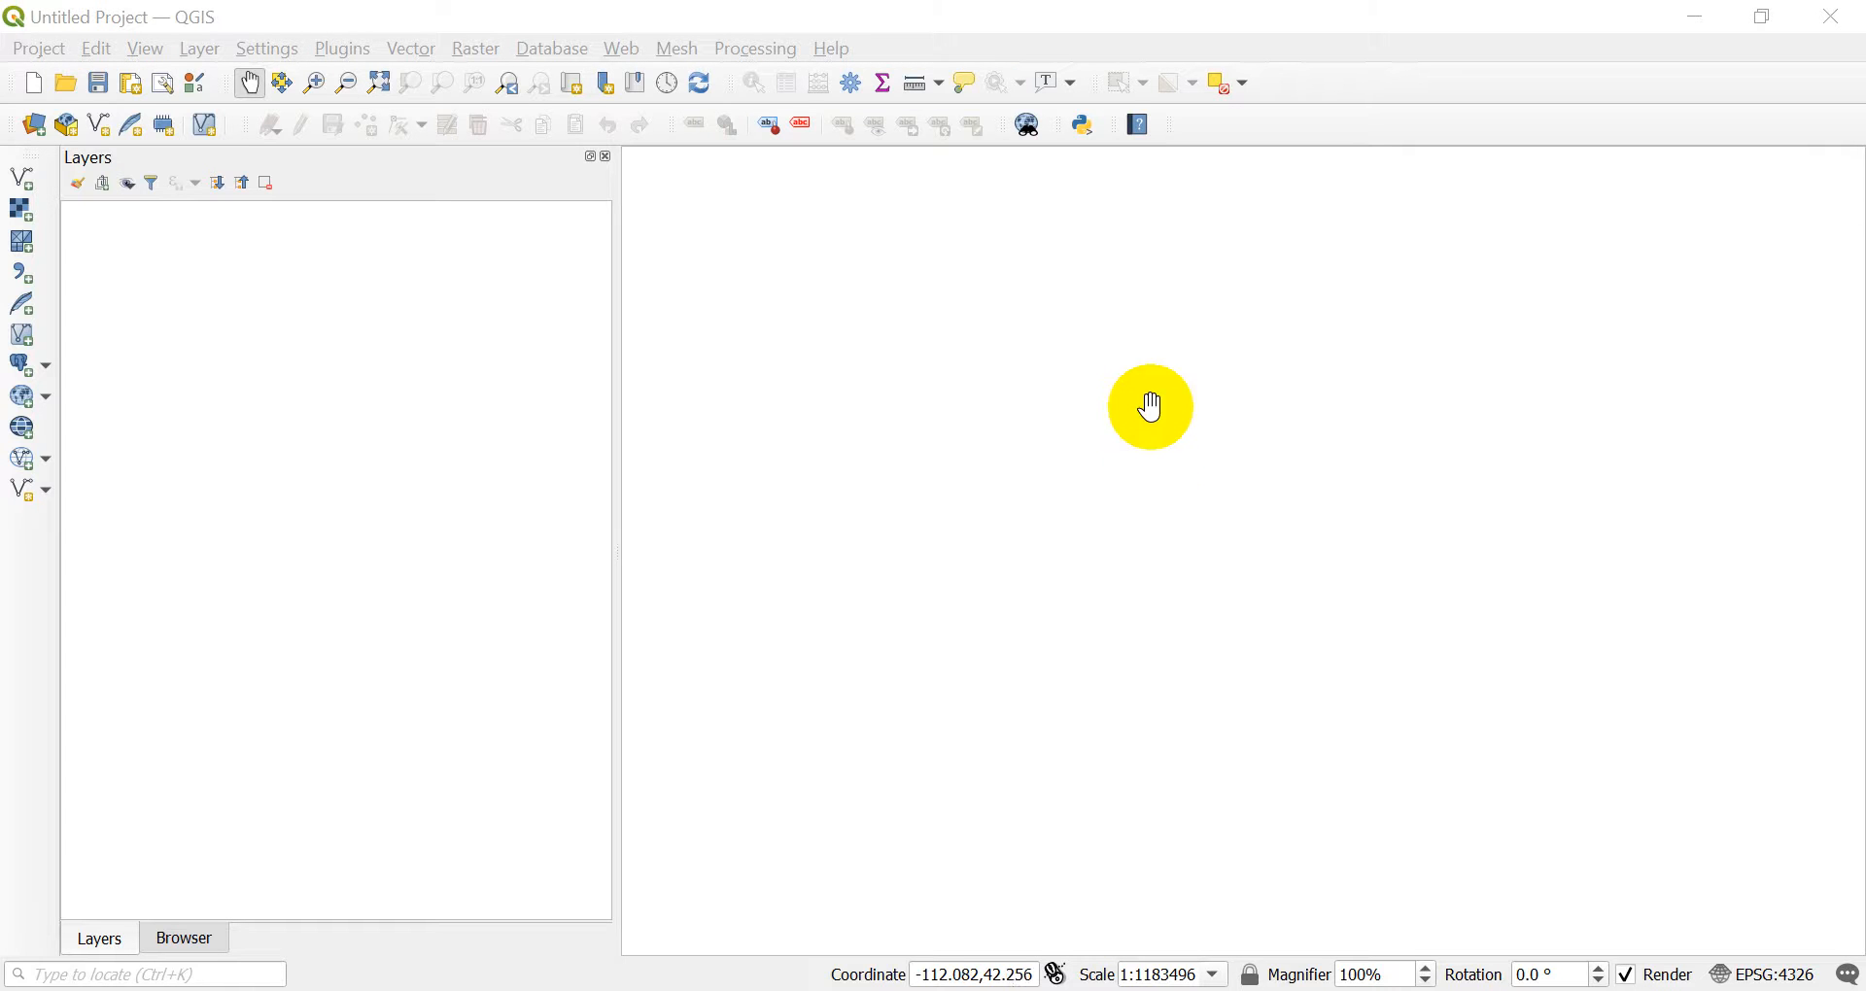
mouse_move(1012, 490)
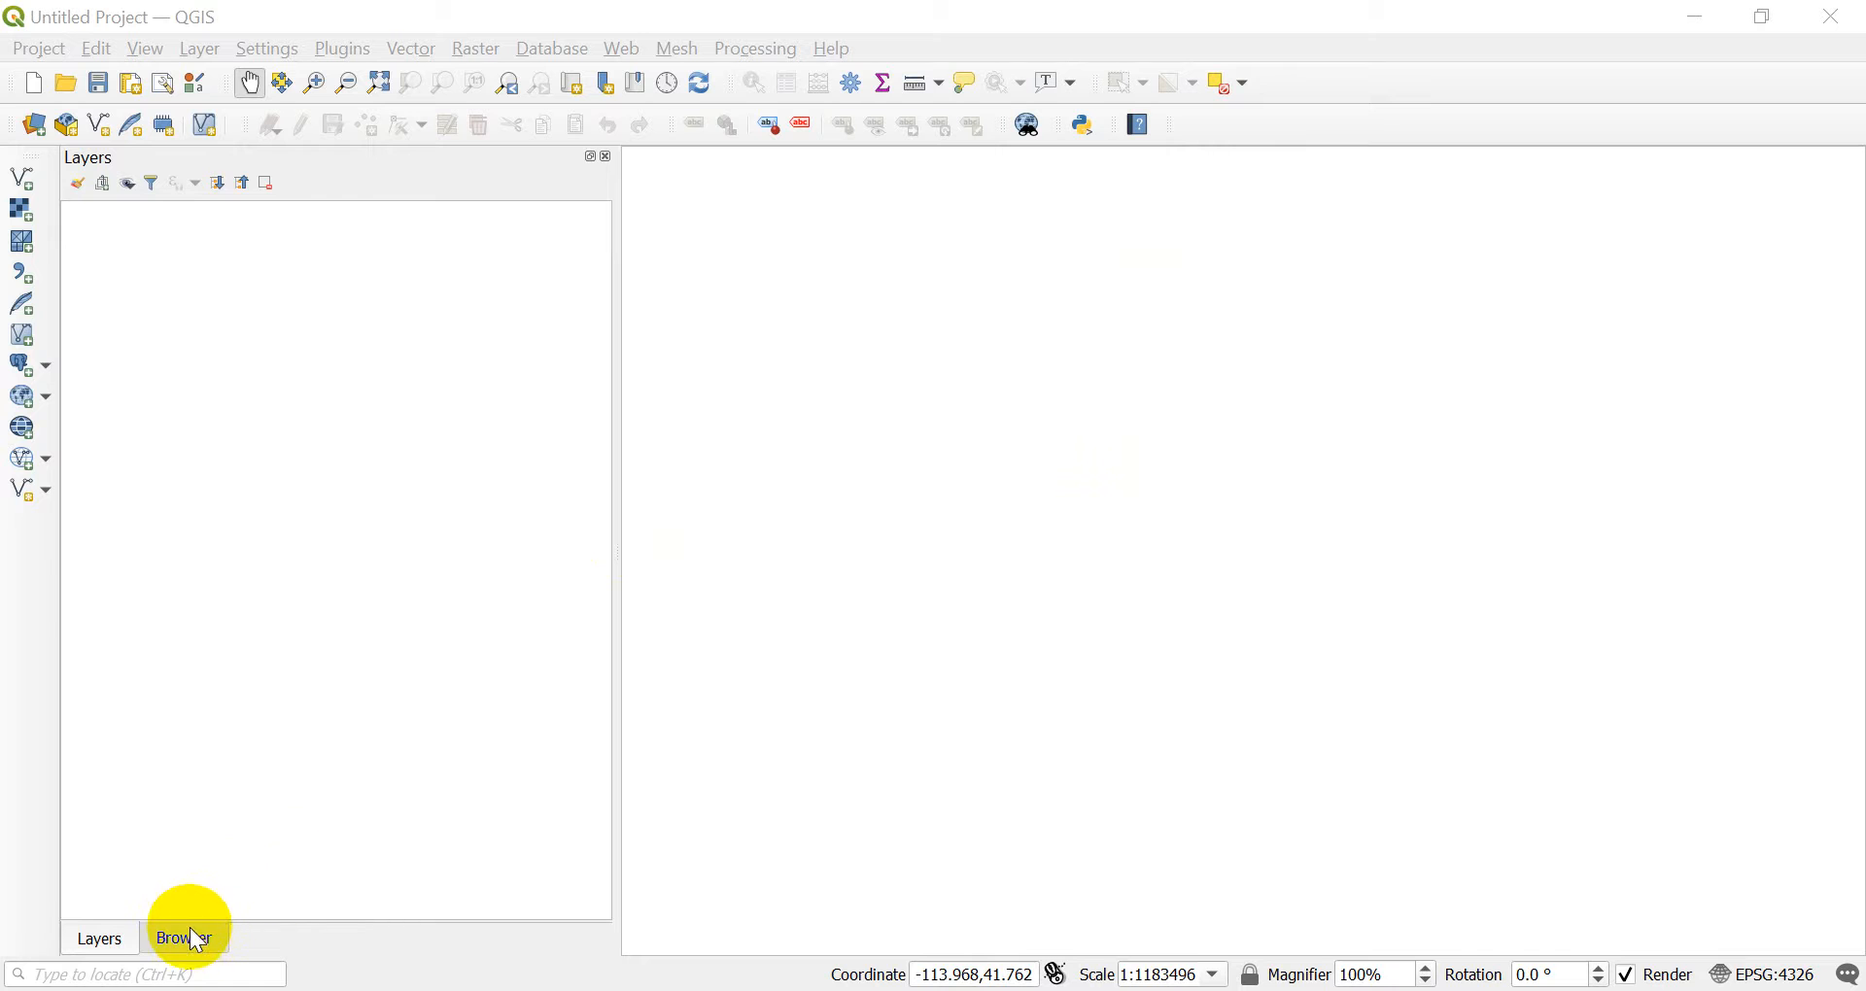
Show the Browser panel listing the Landsat band files in the temp landsat folder
left_click(183, 939)
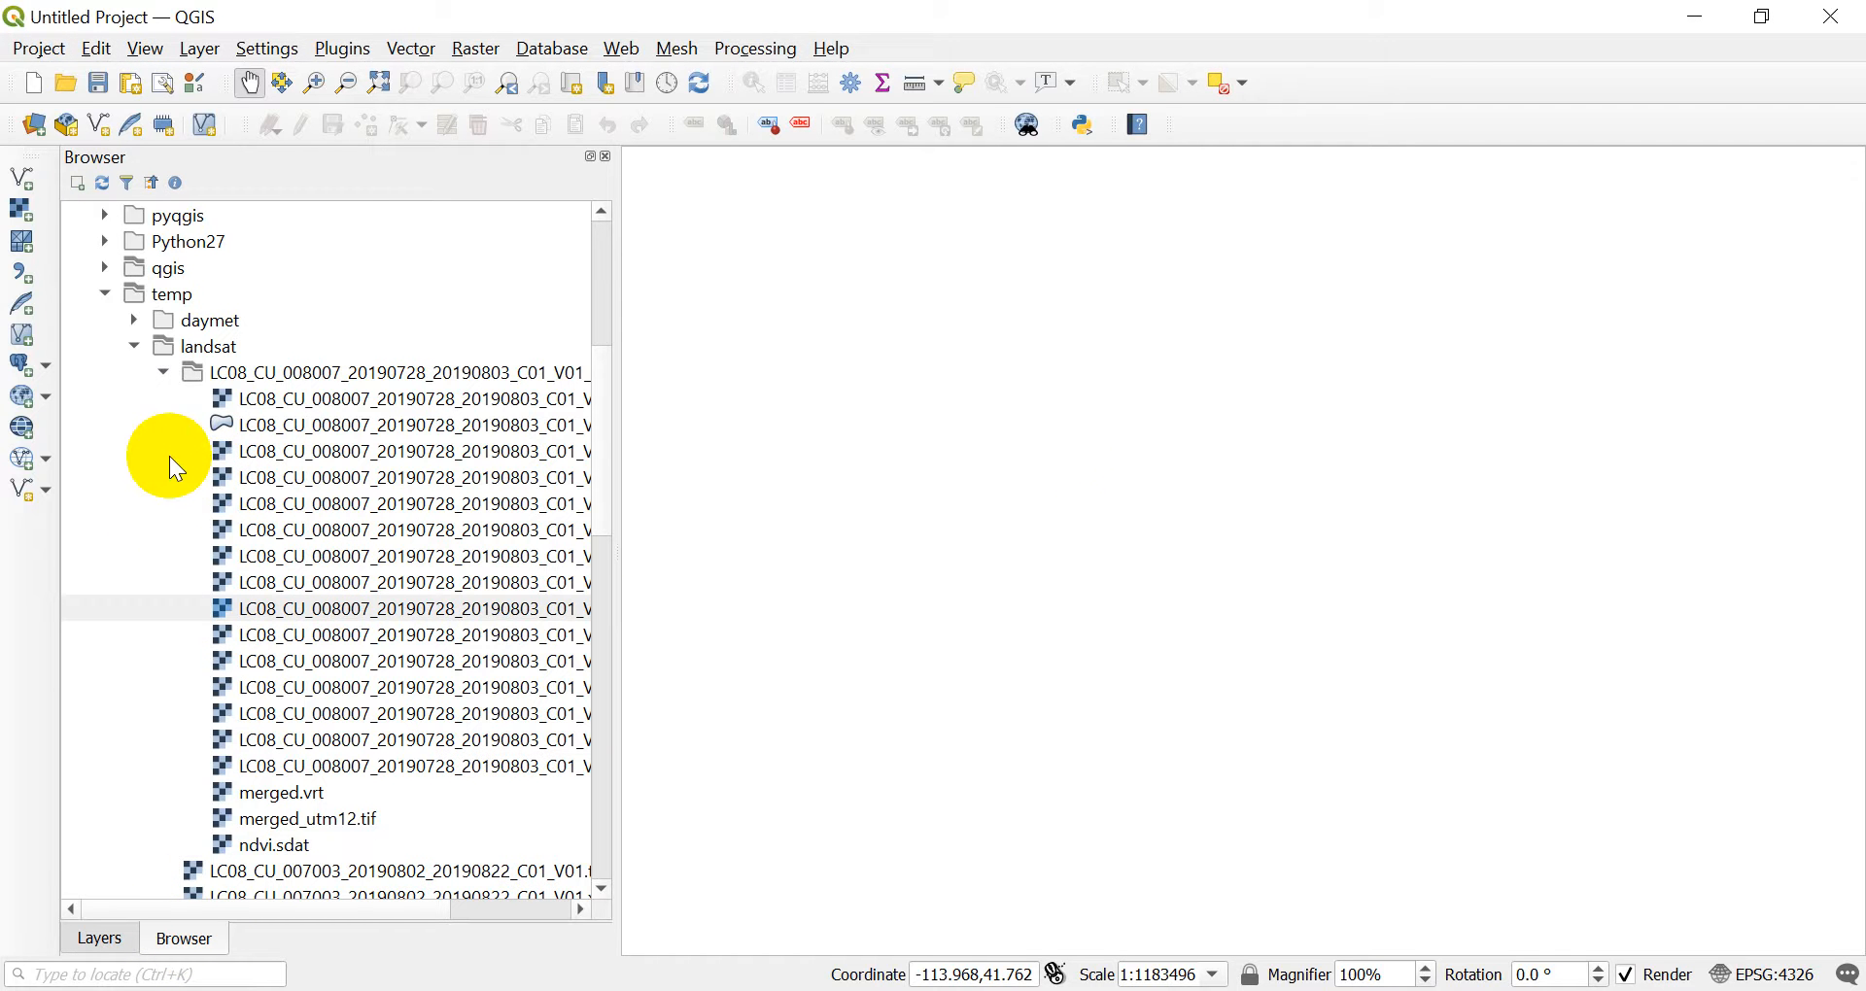
mouse_move(192, 356)
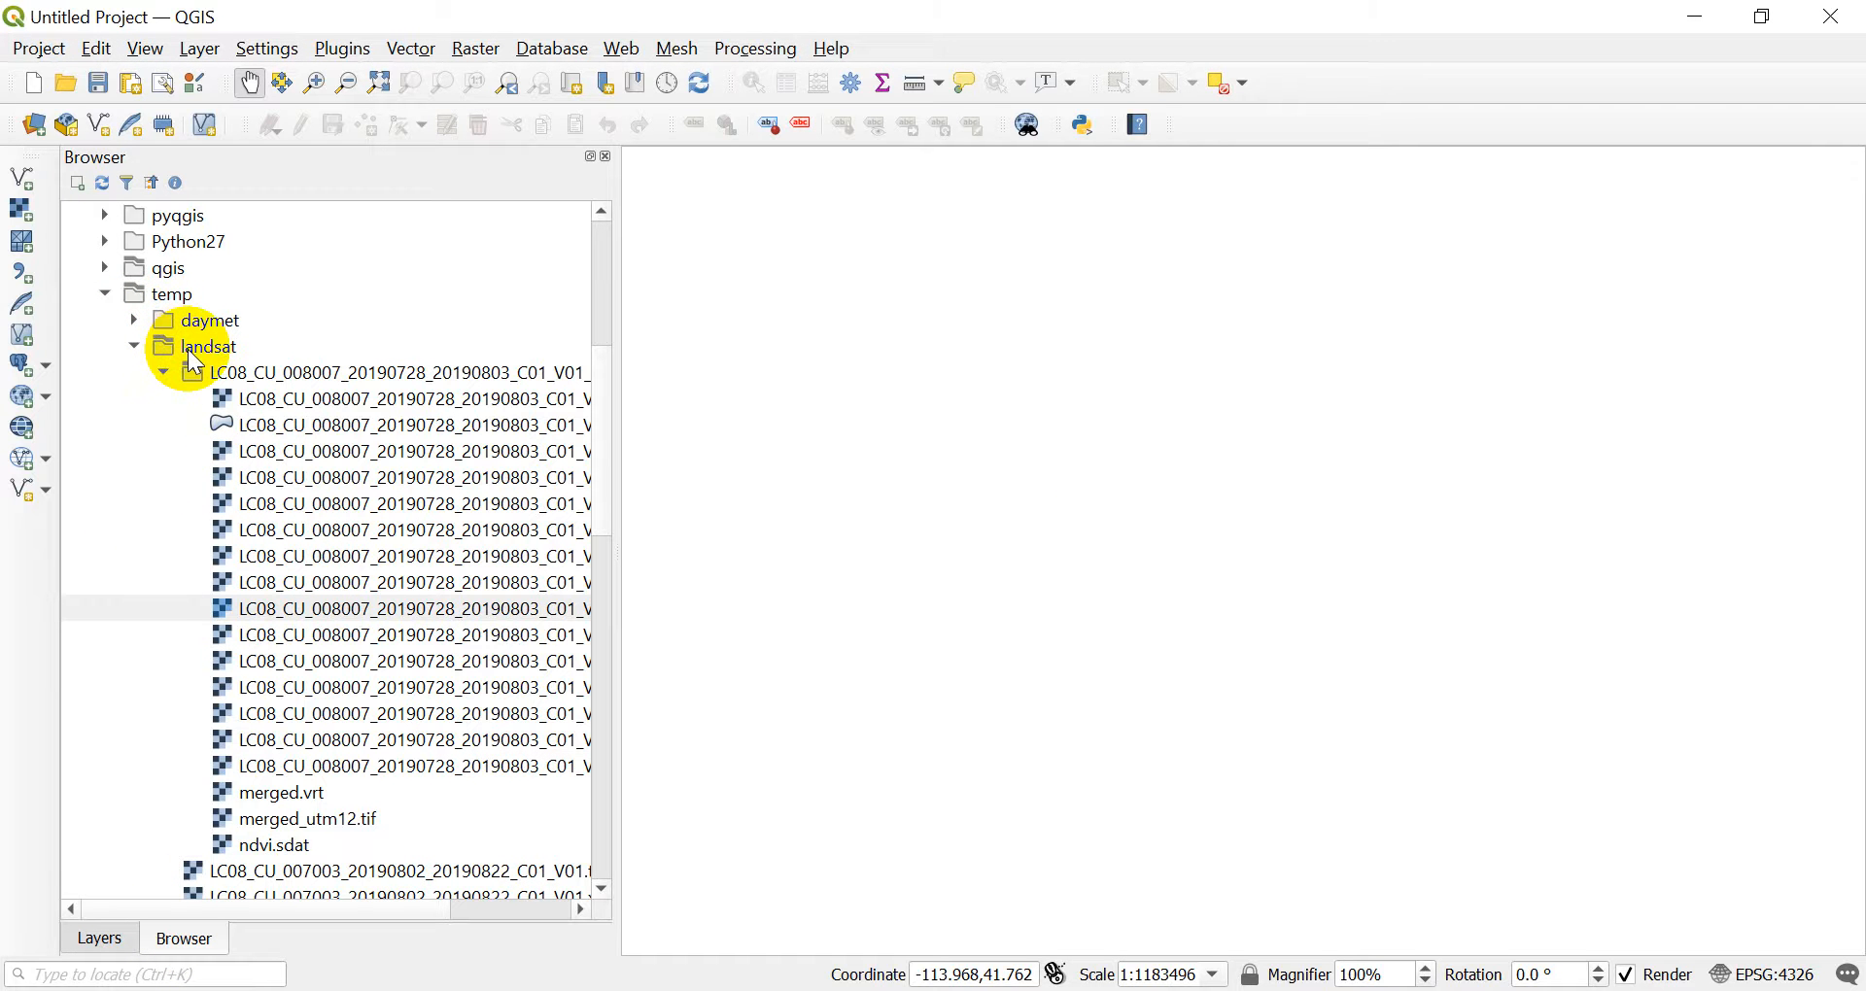
mouse_move(513, 602)
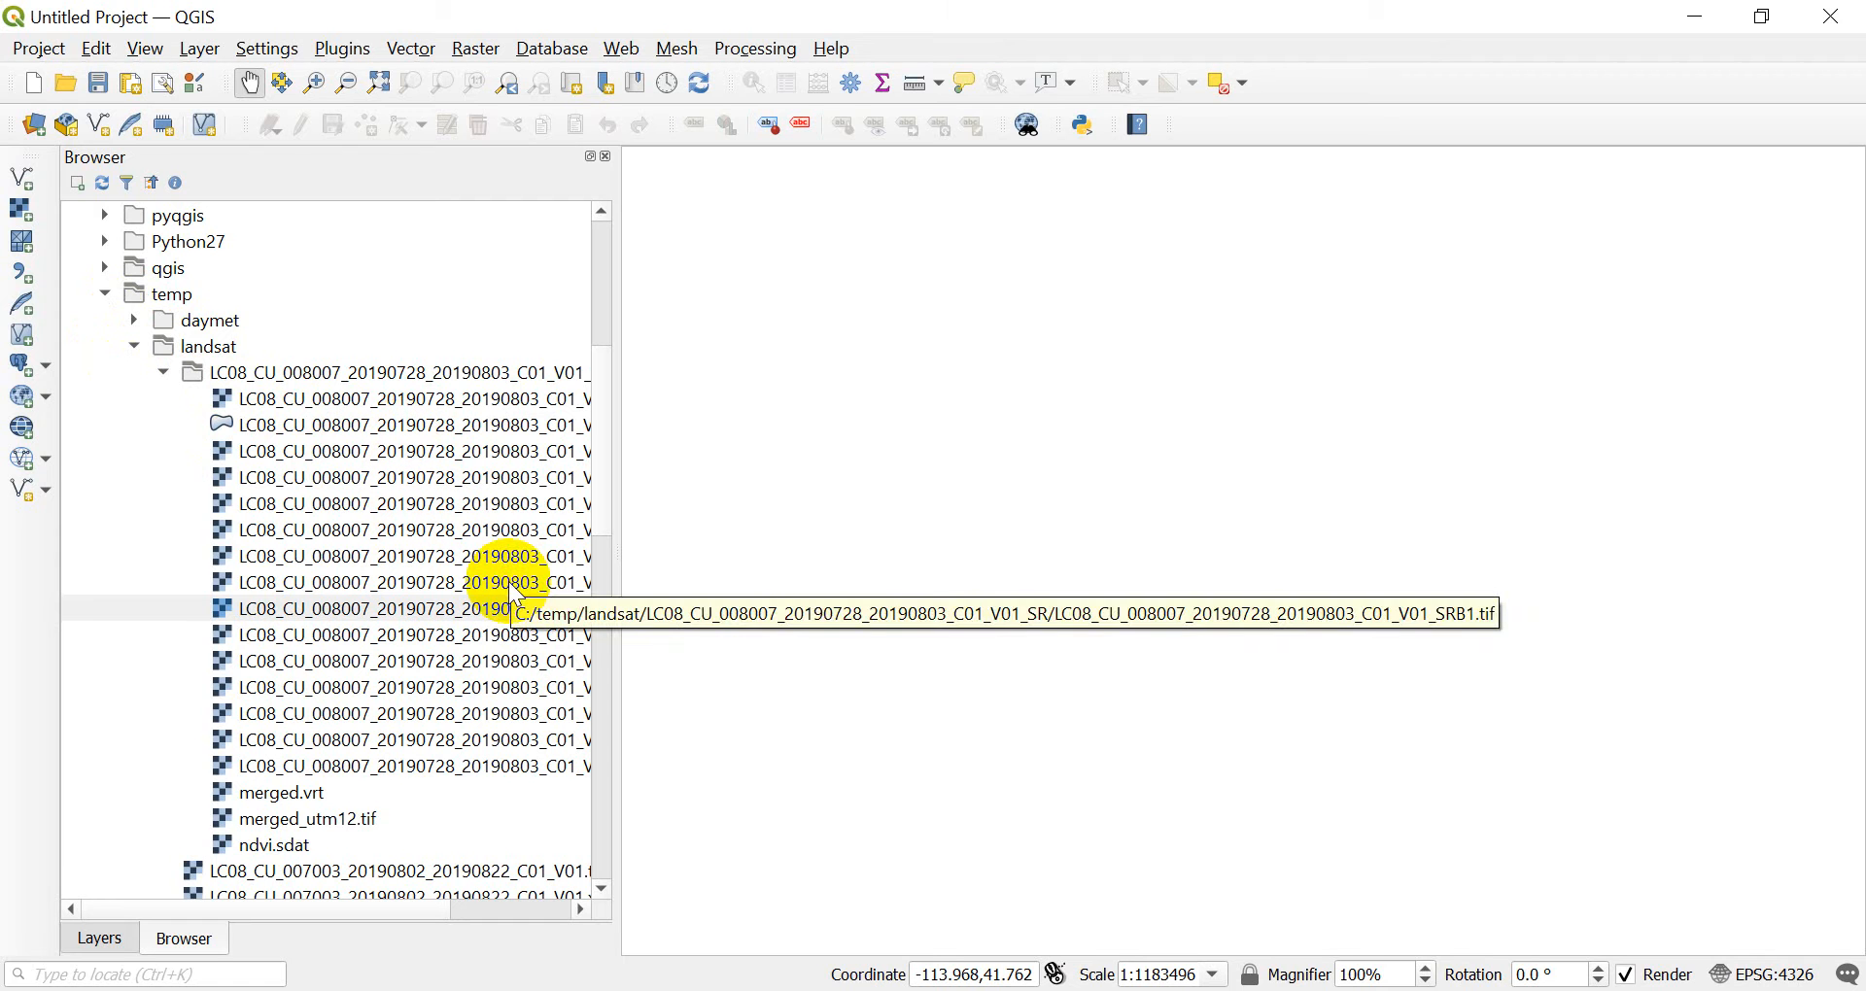
mouse_move(523, 555)
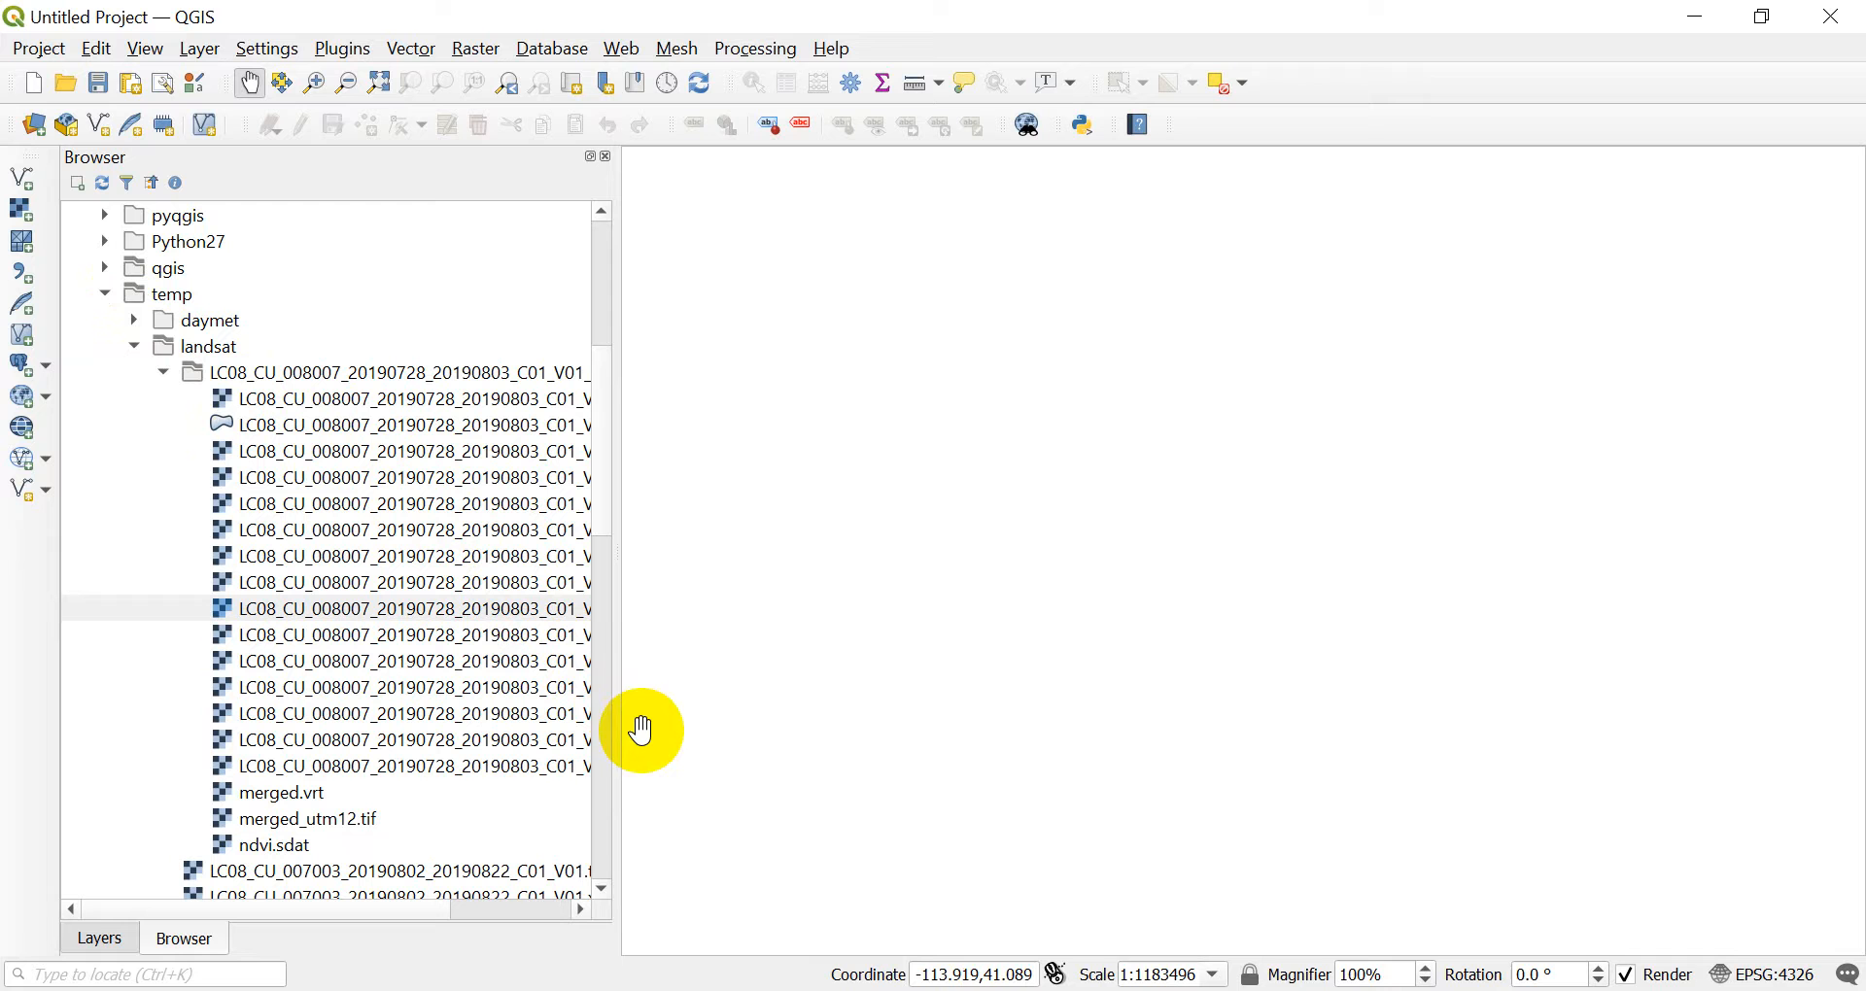
mouse_move(672, 898)
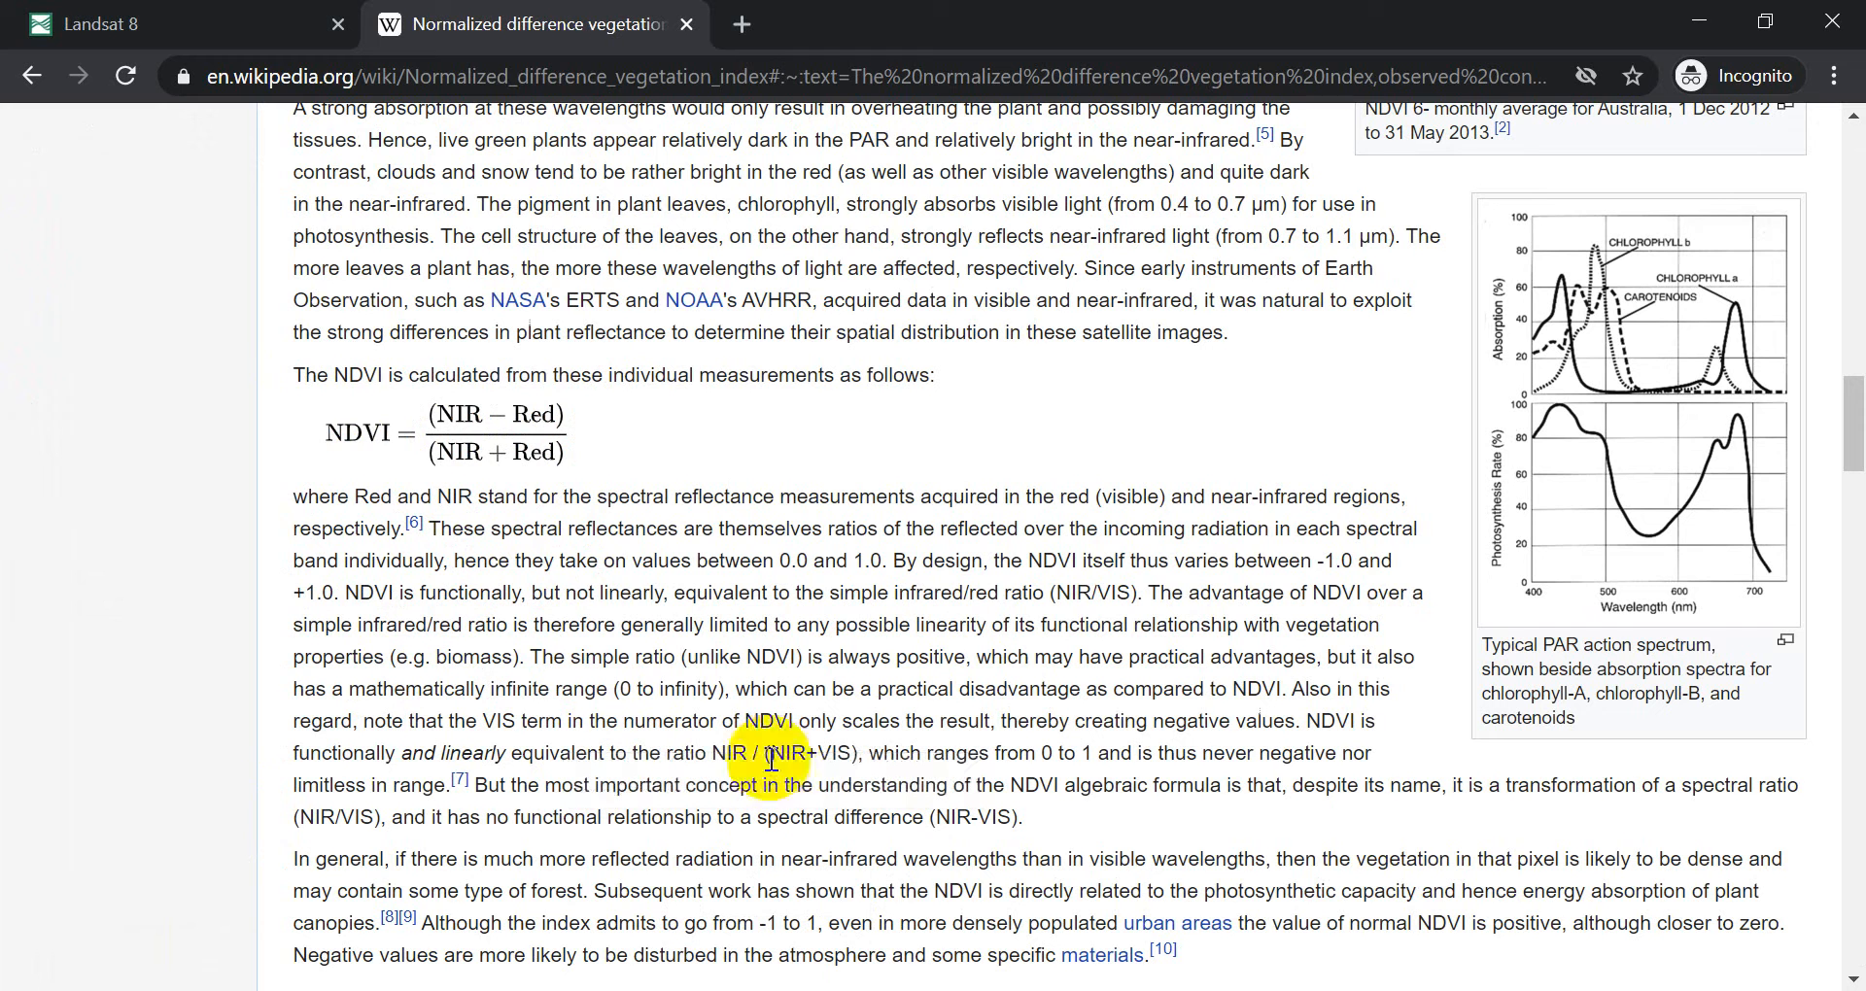
mouse_move(330, 443)
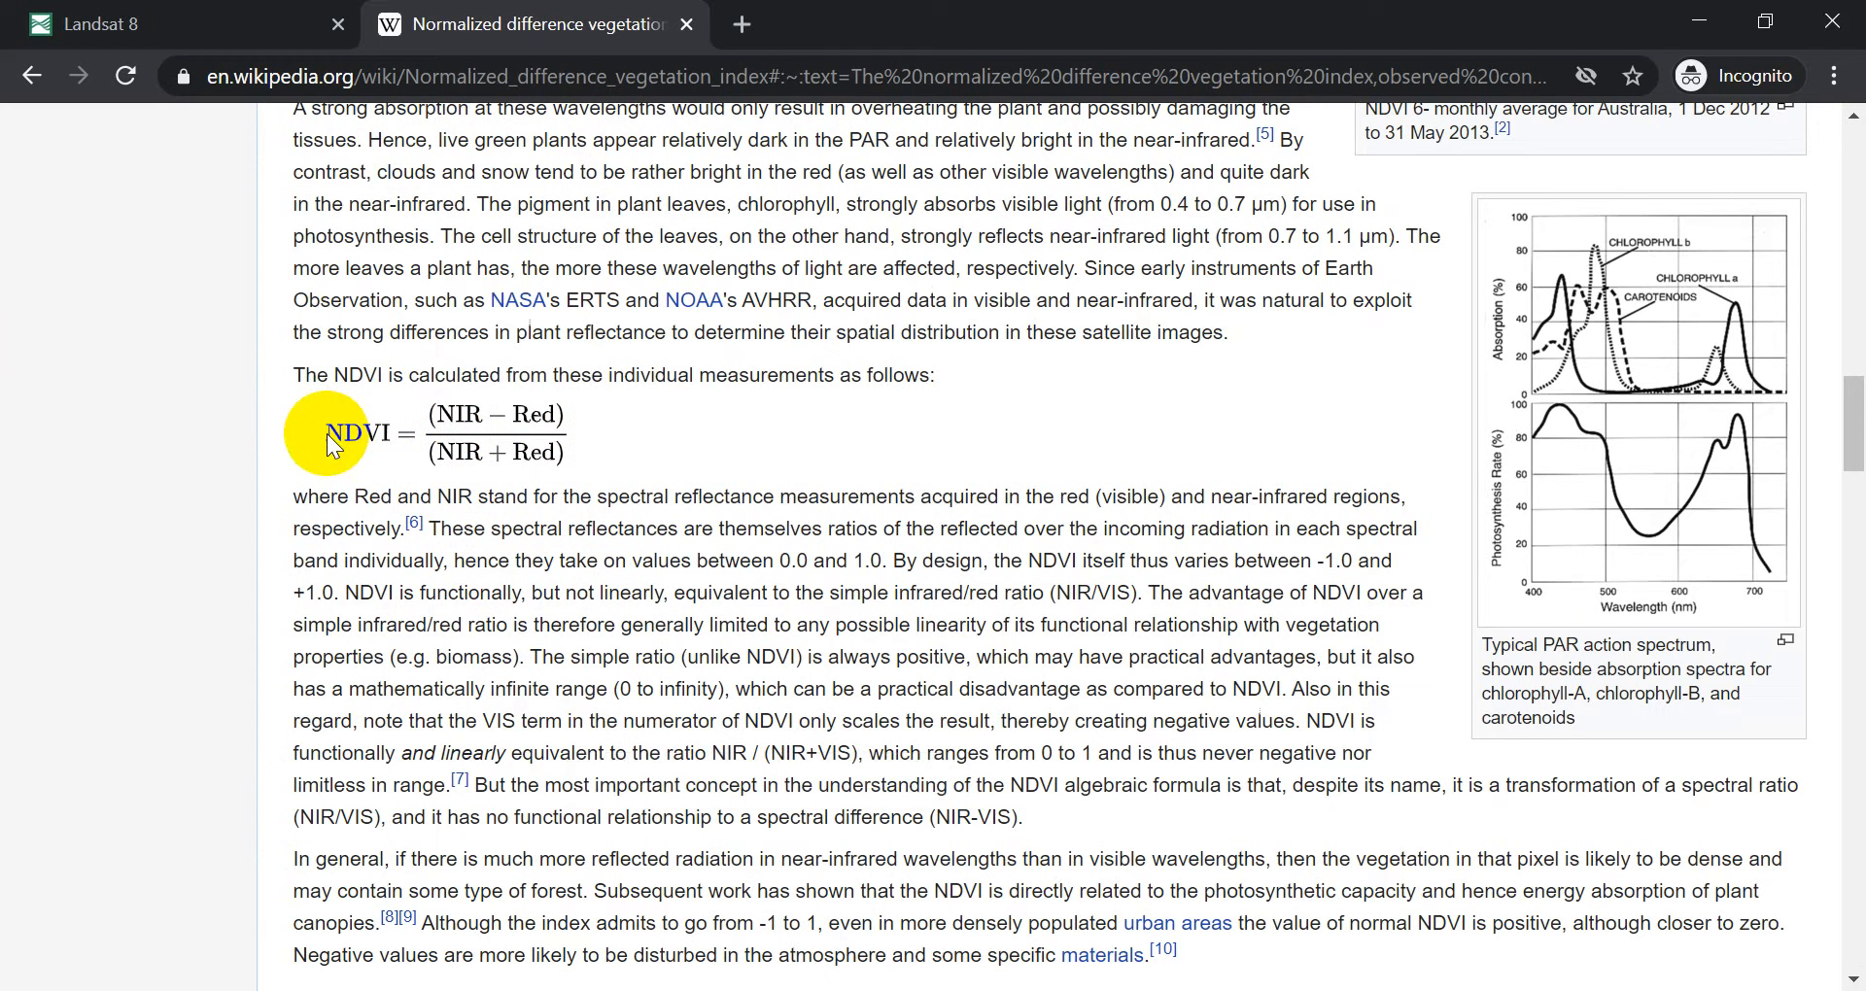
mouse_move(478, 414)
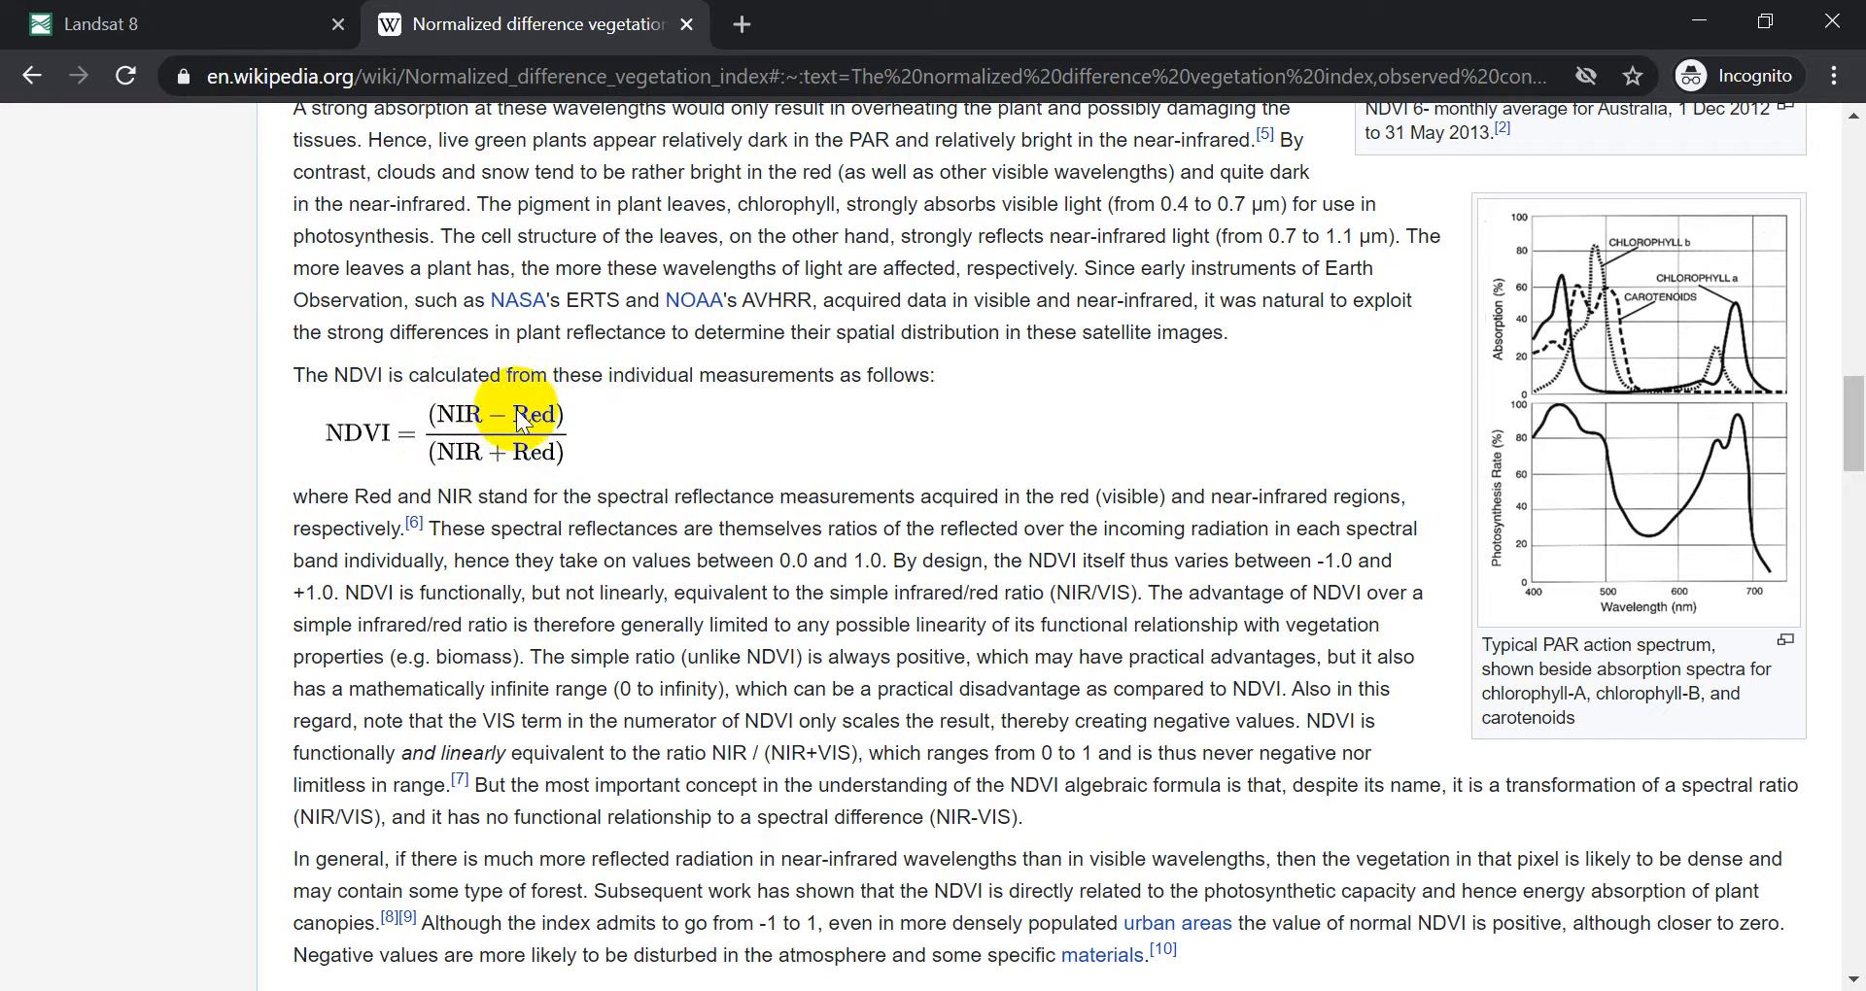
Highlight the Red term in the Wikipedia NDVI formula (NIR − Red)/(NIR + Red)
double_click(534, 414)
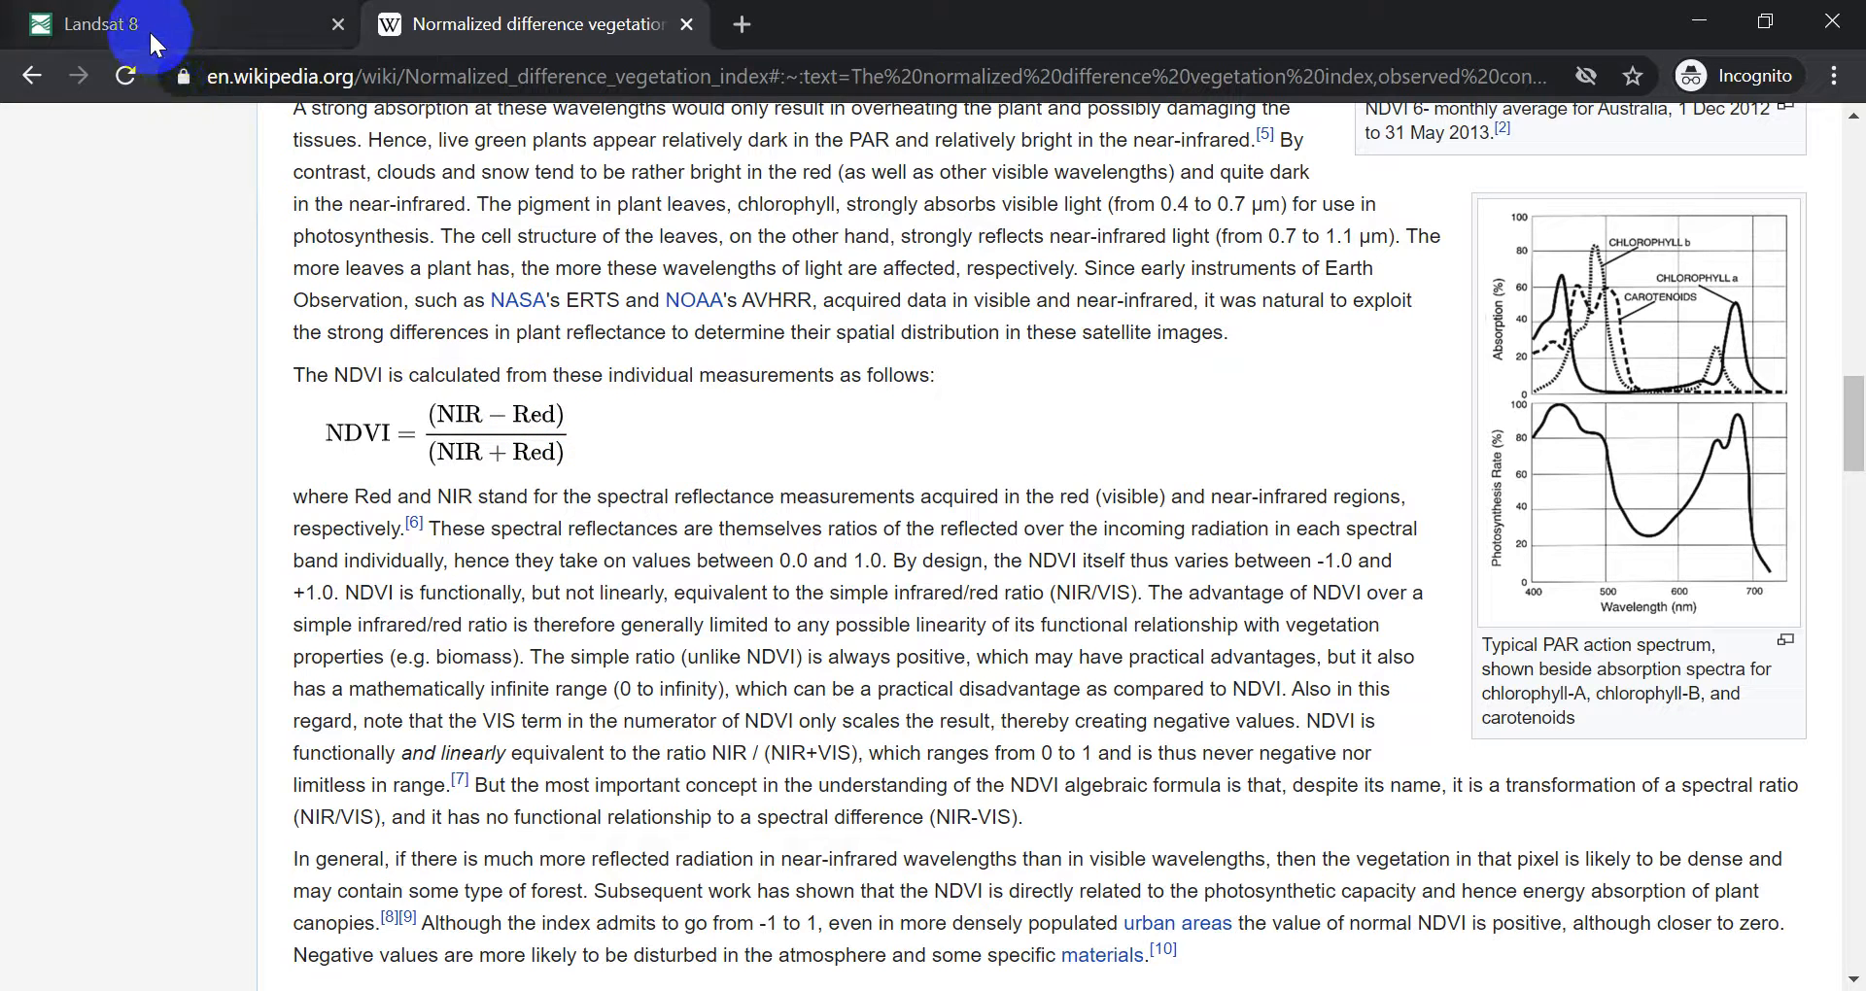
On the Landsat 8 page, pick out Band 4 Red and Band 5 Near-Infrared in the OLI band list
left_click(106, 27)
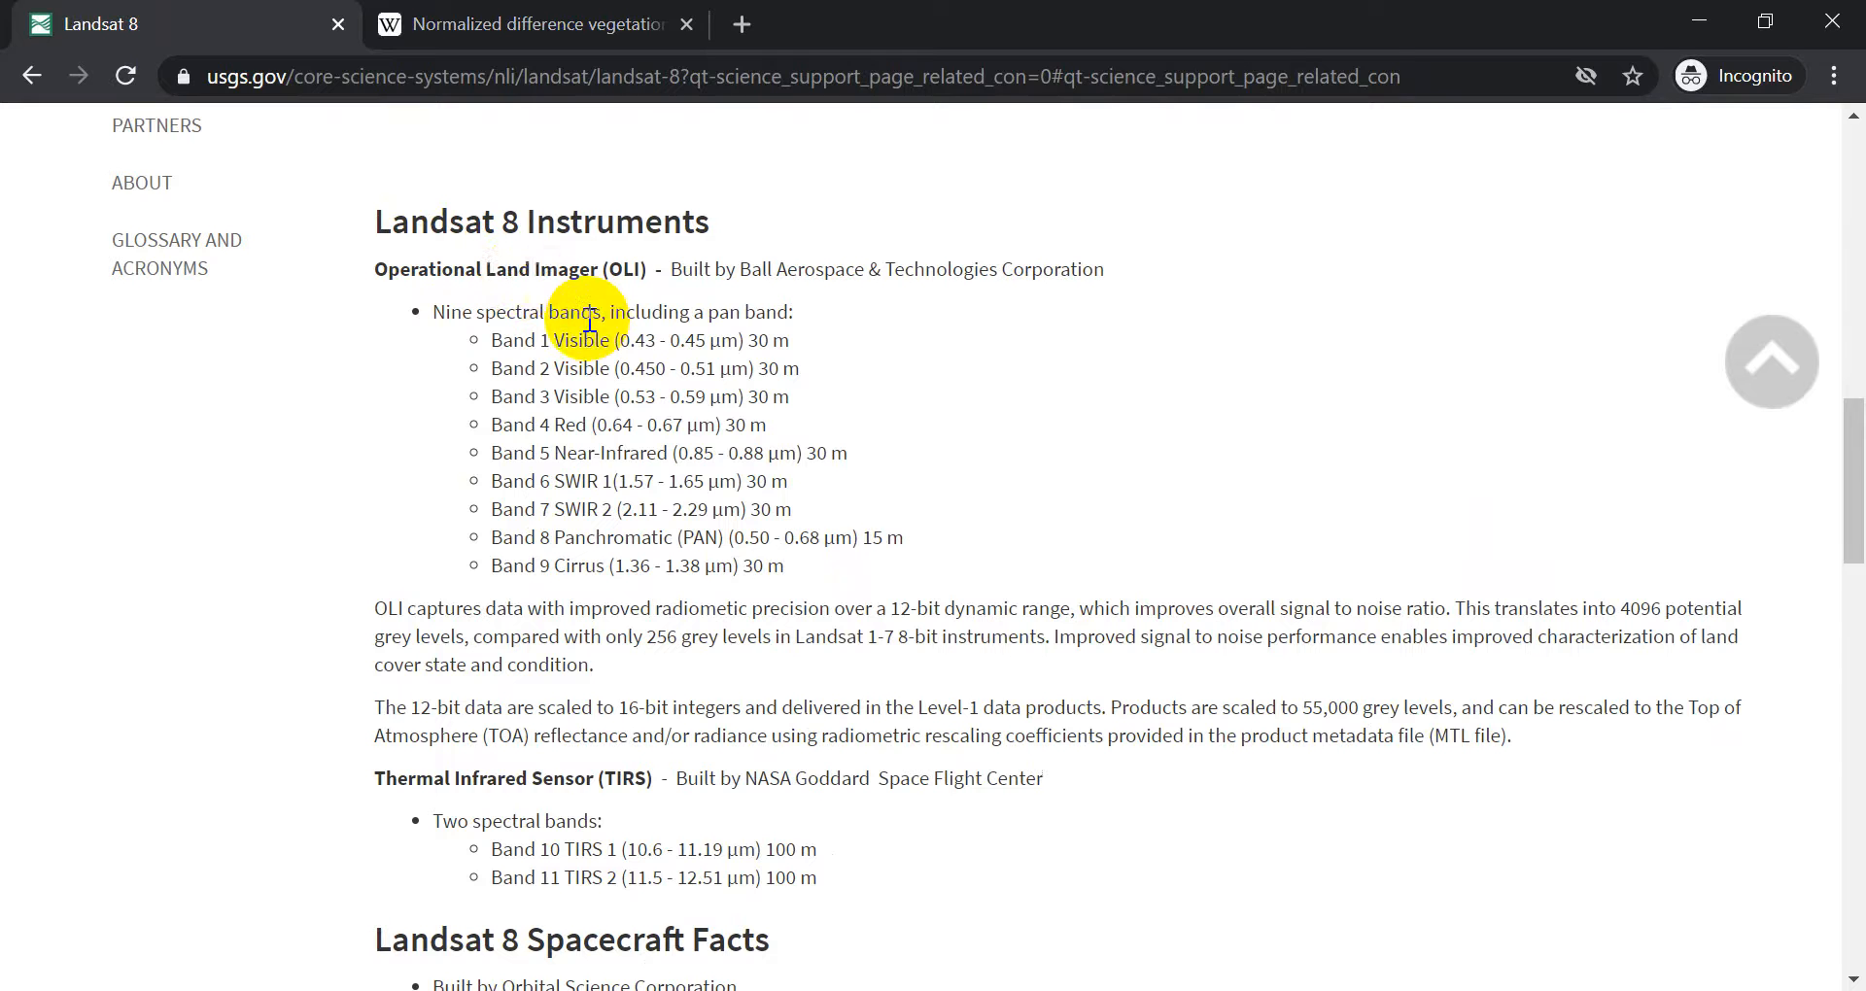
mouse_move(480, 436)
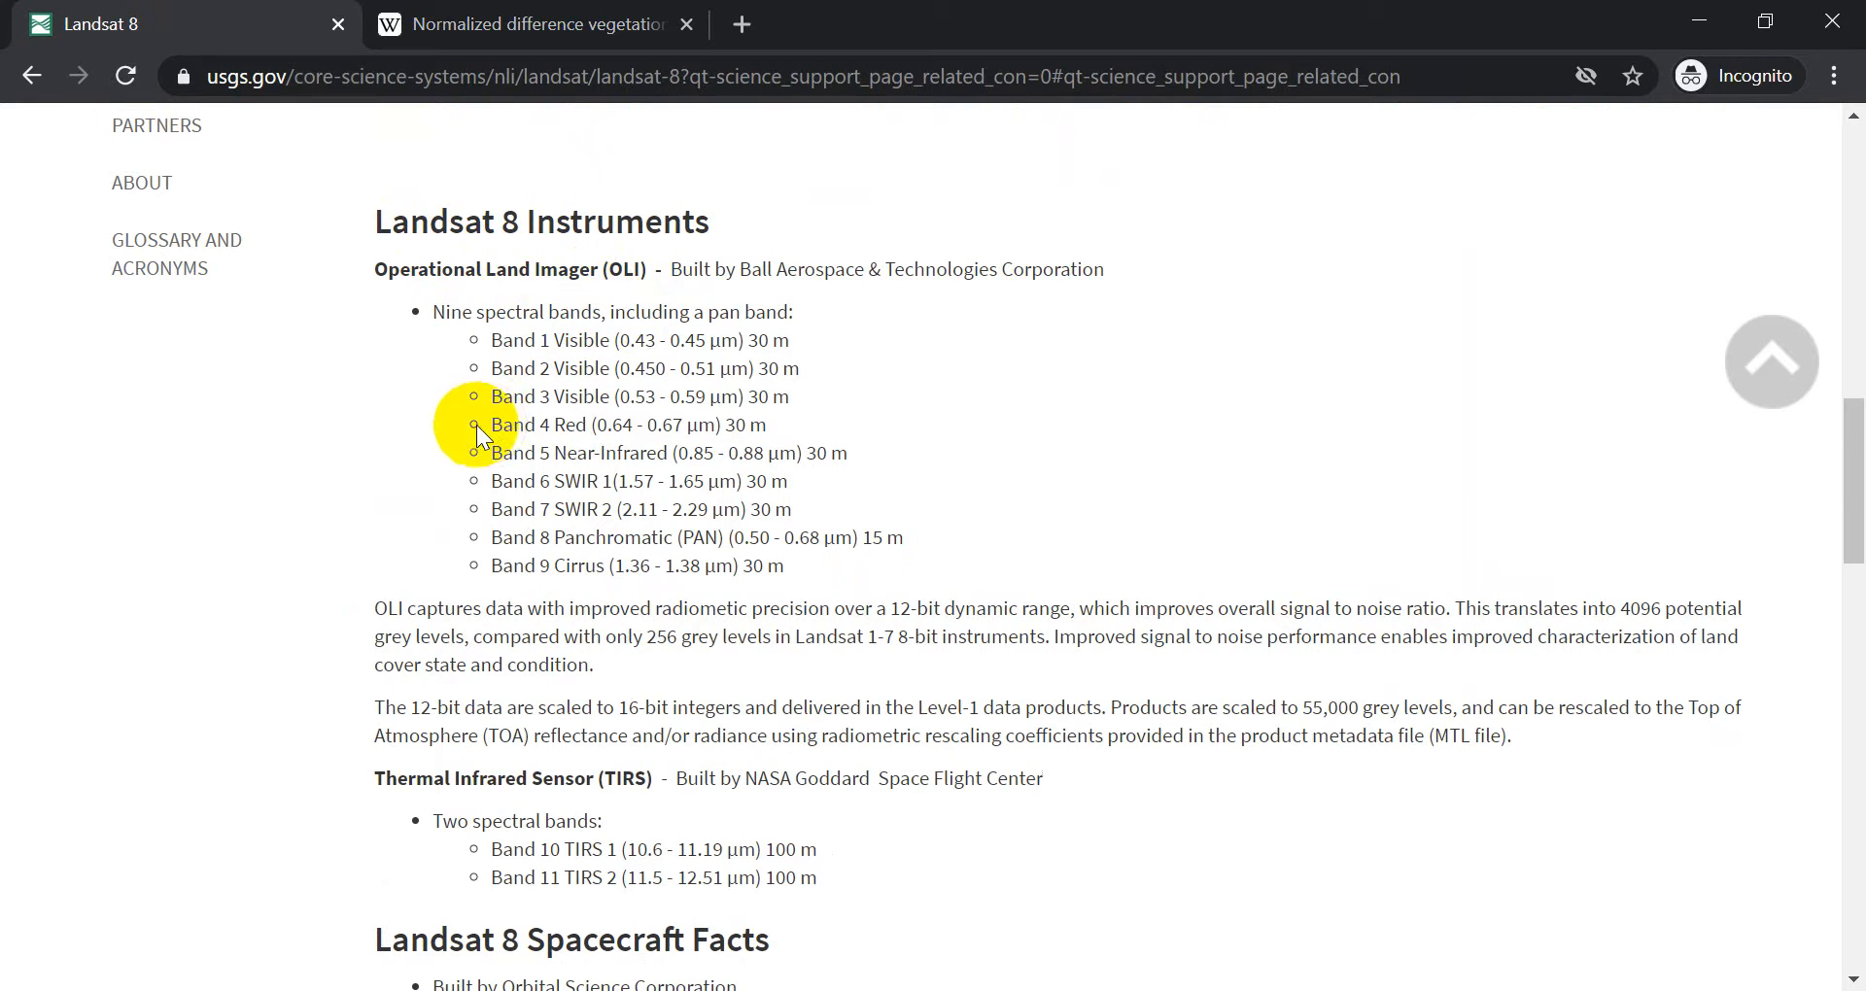
double_click(567, 424)
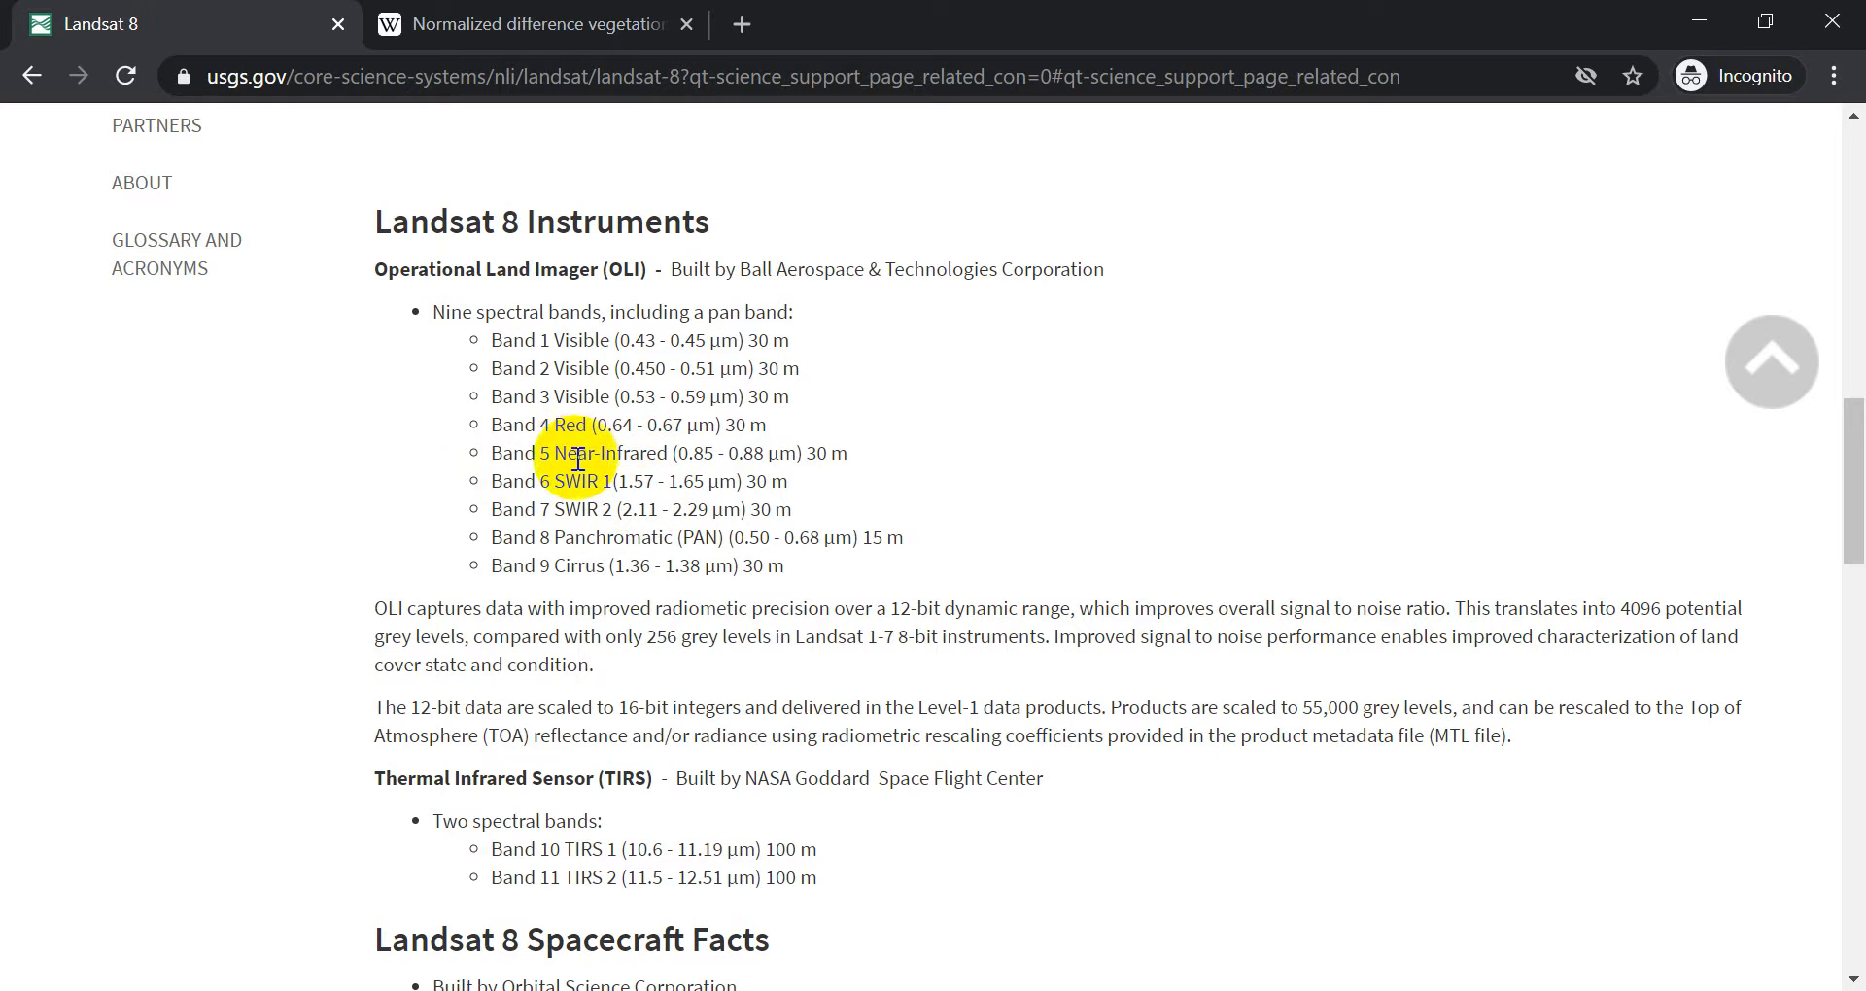
double_click(610, 452)
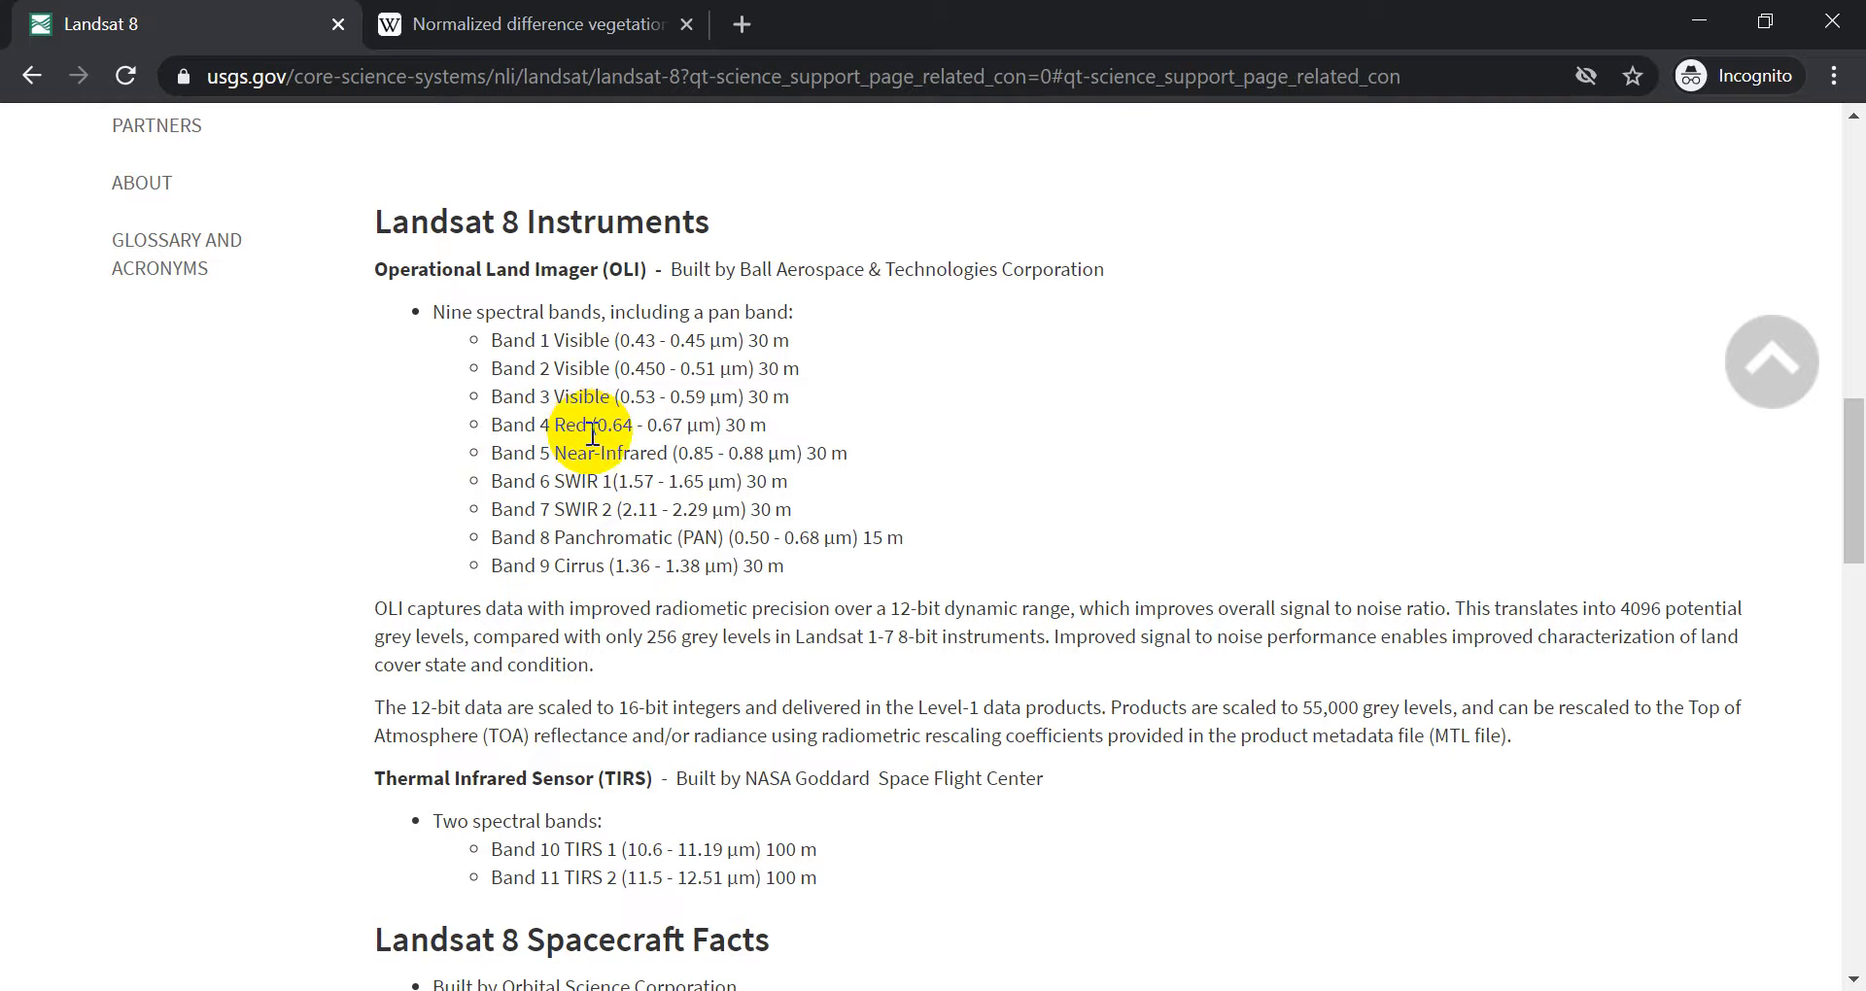
mouse_move(575, 458)
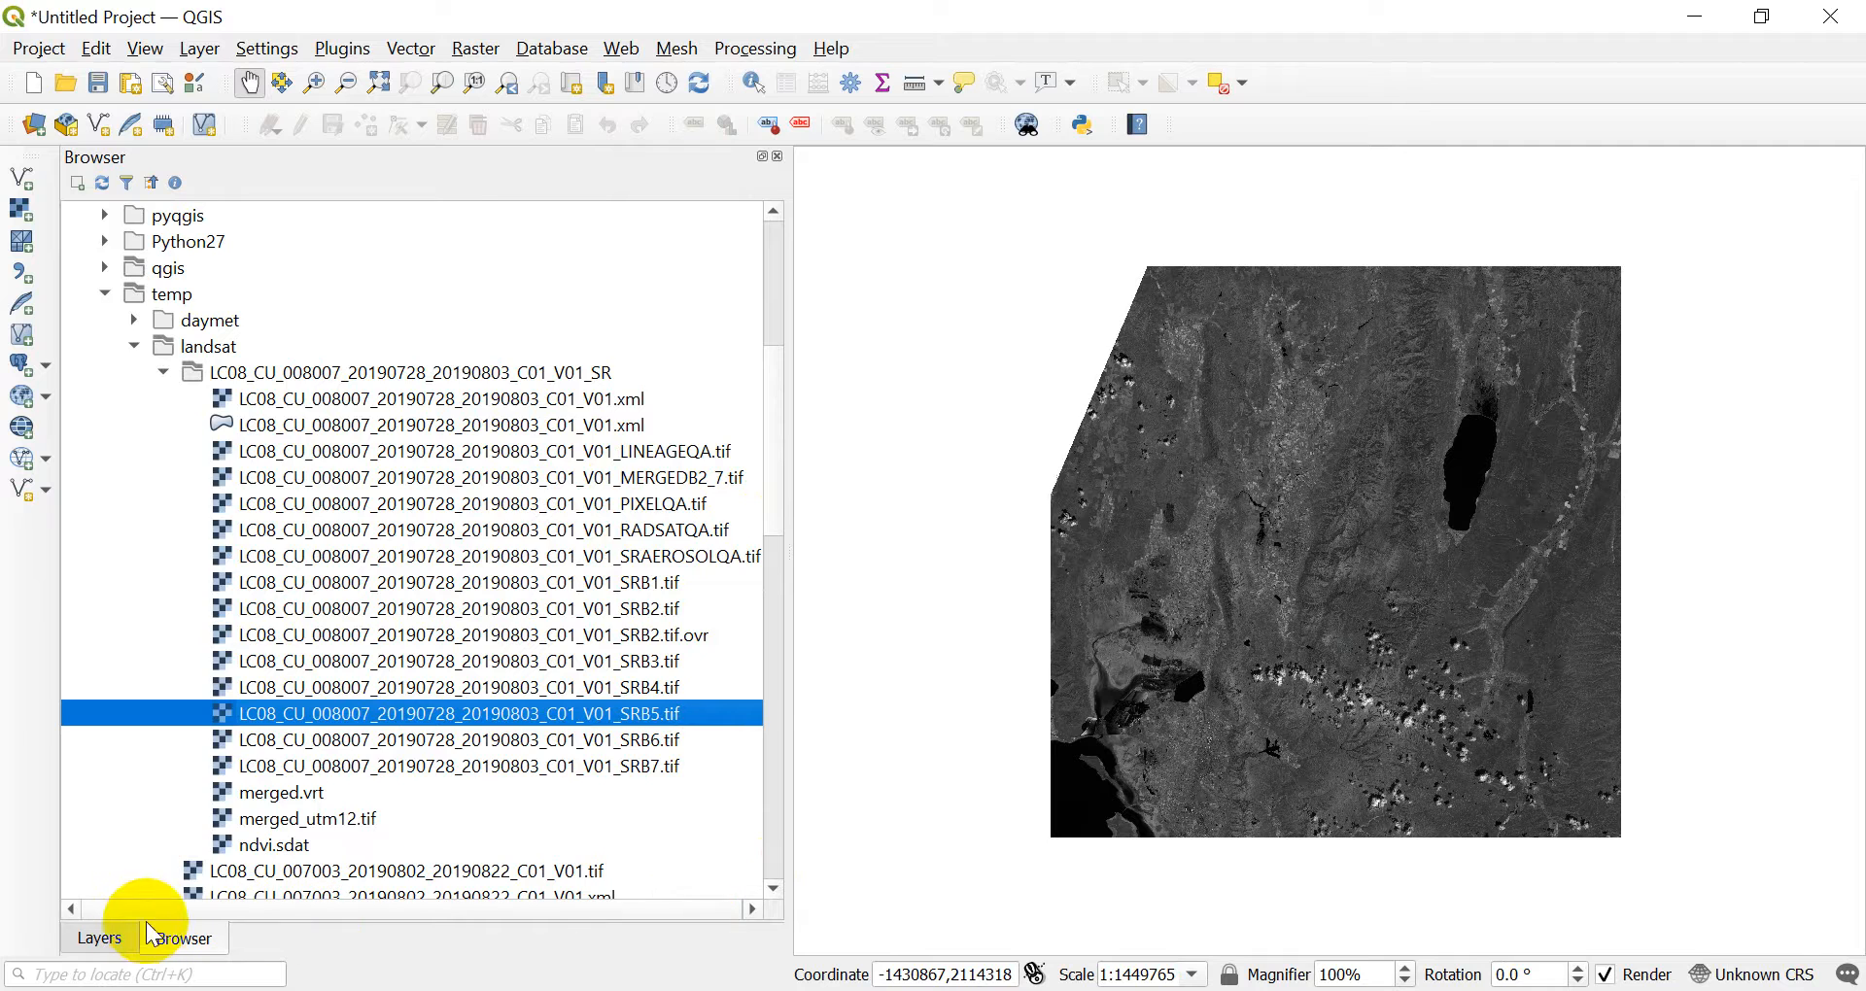
Show the Layers panel with SRB4 and SRB5 loaded, select SRB5 and pan the greyscale map
left_click(97, 938)
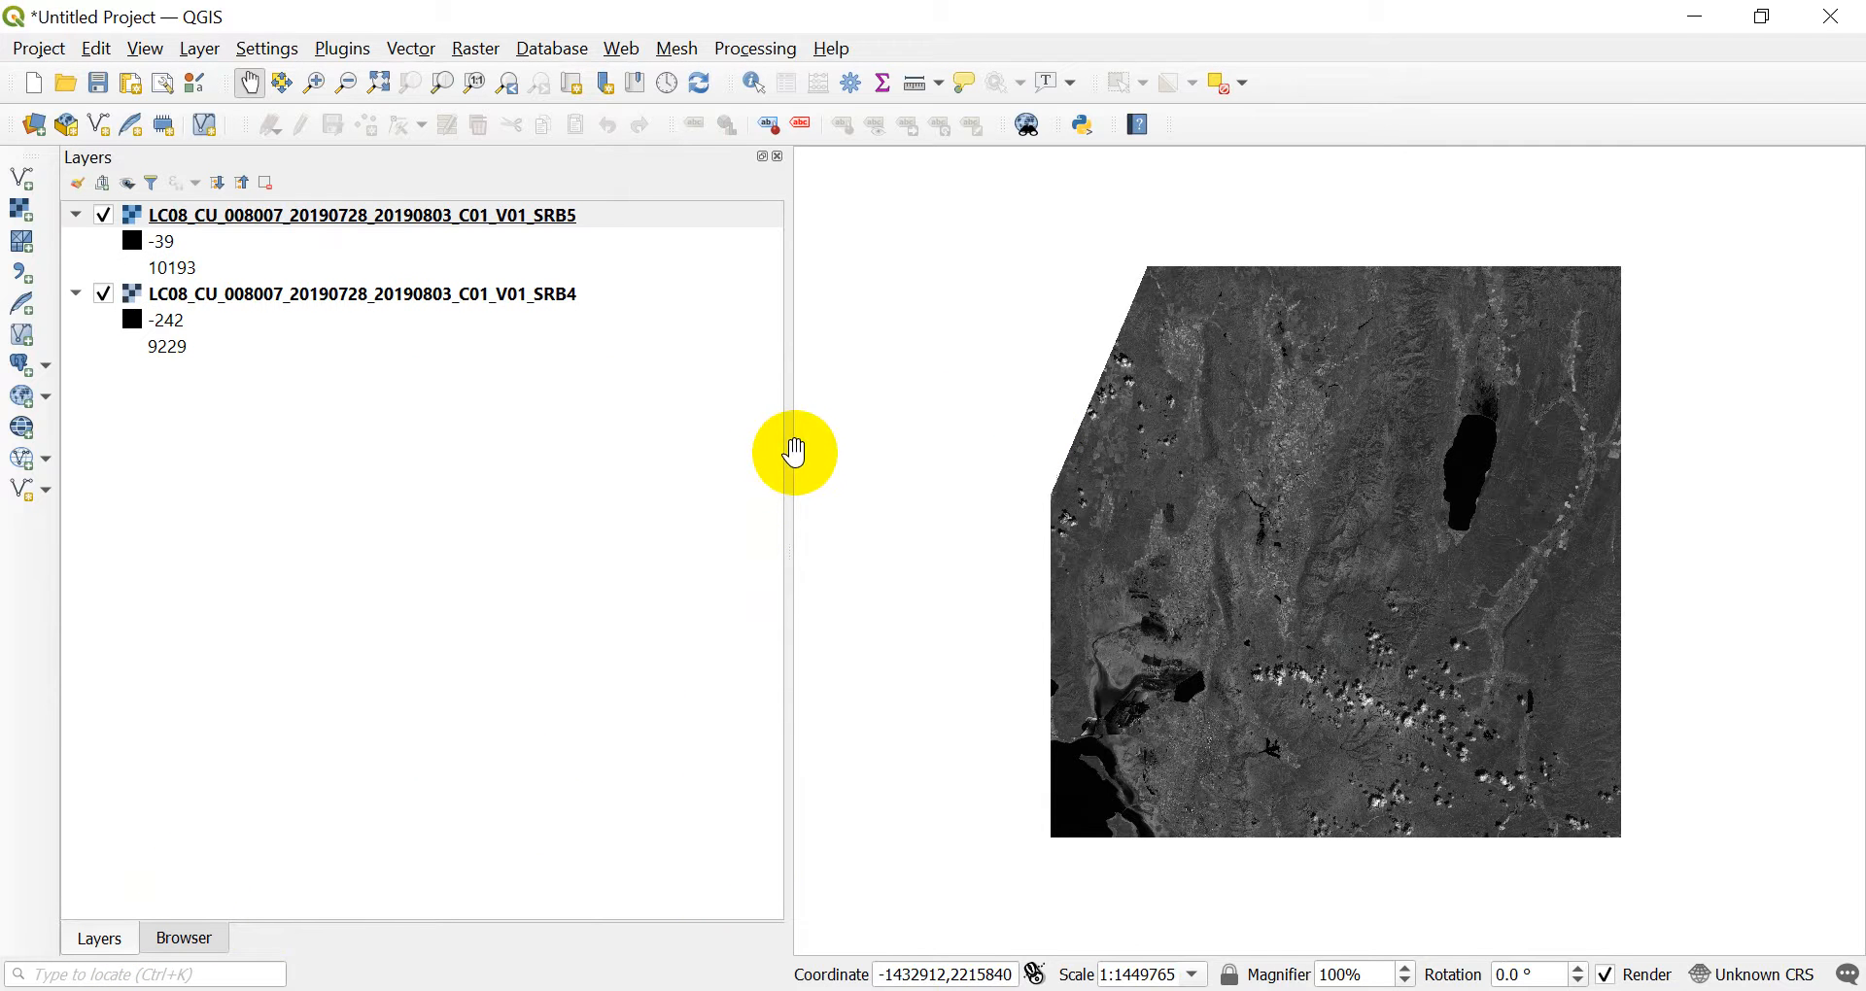
left_click_drag(793, 453, 612, 443)
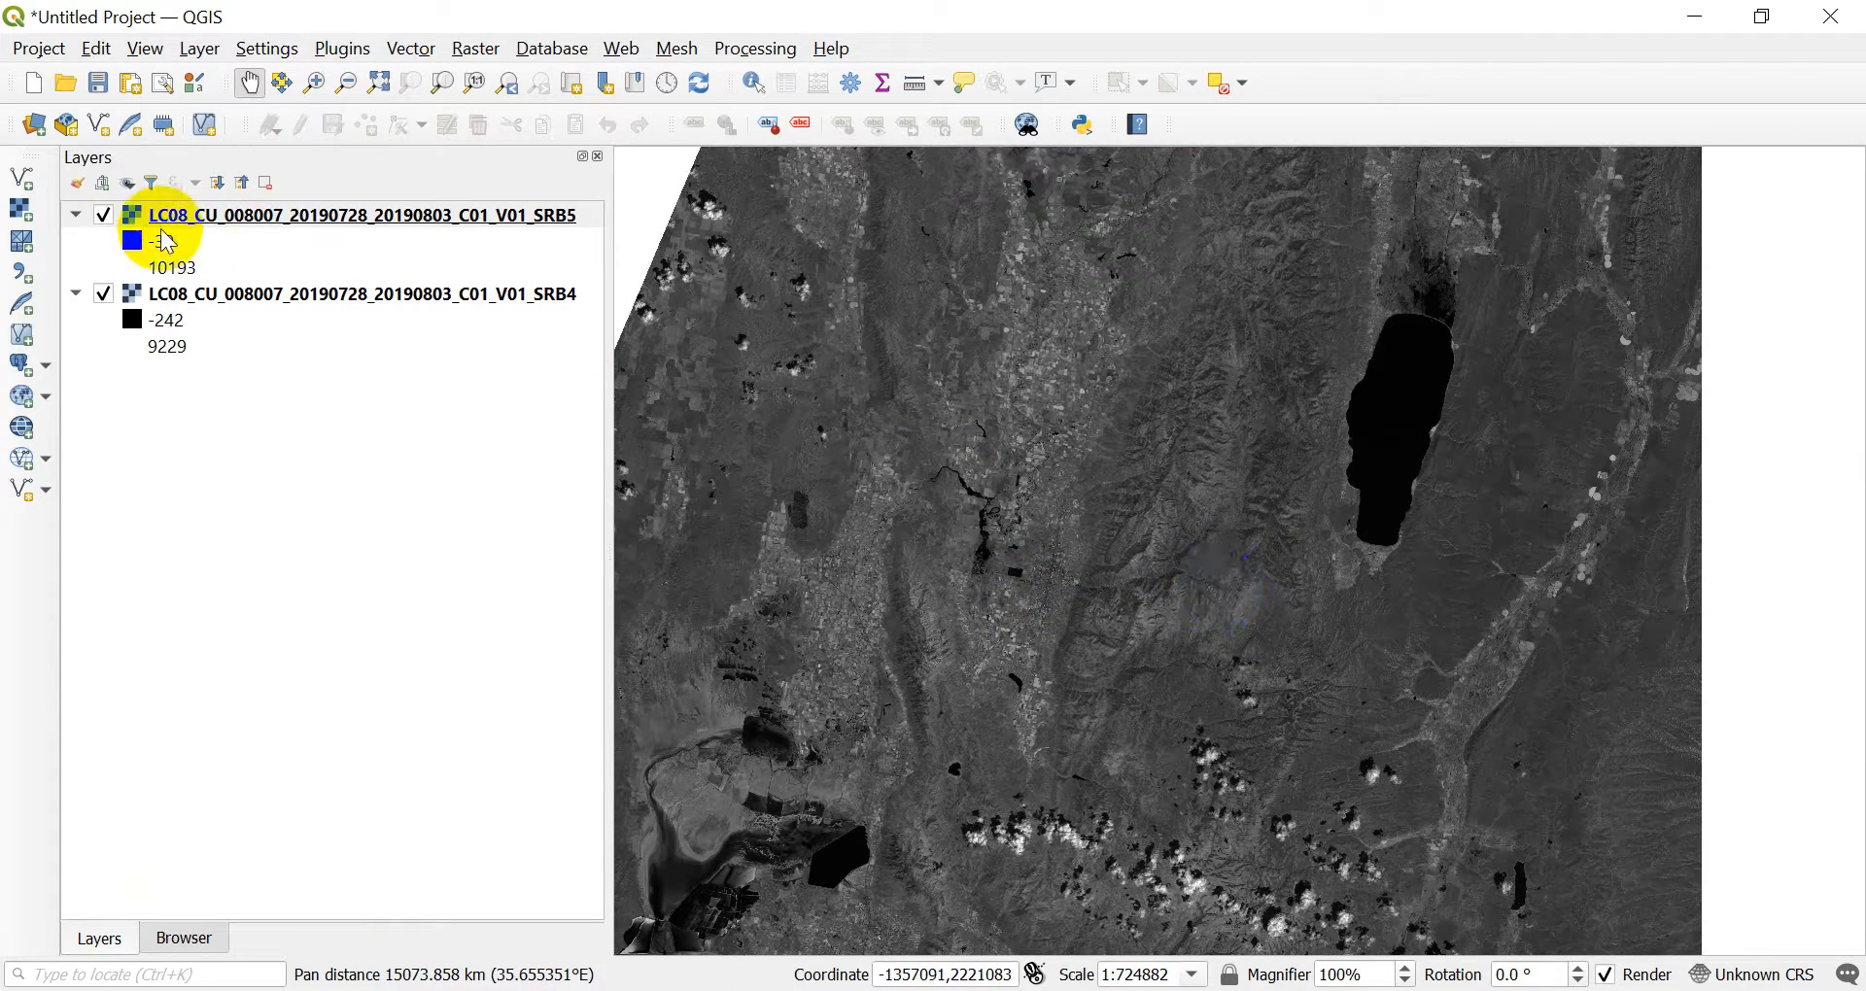
left_click(303, 214)
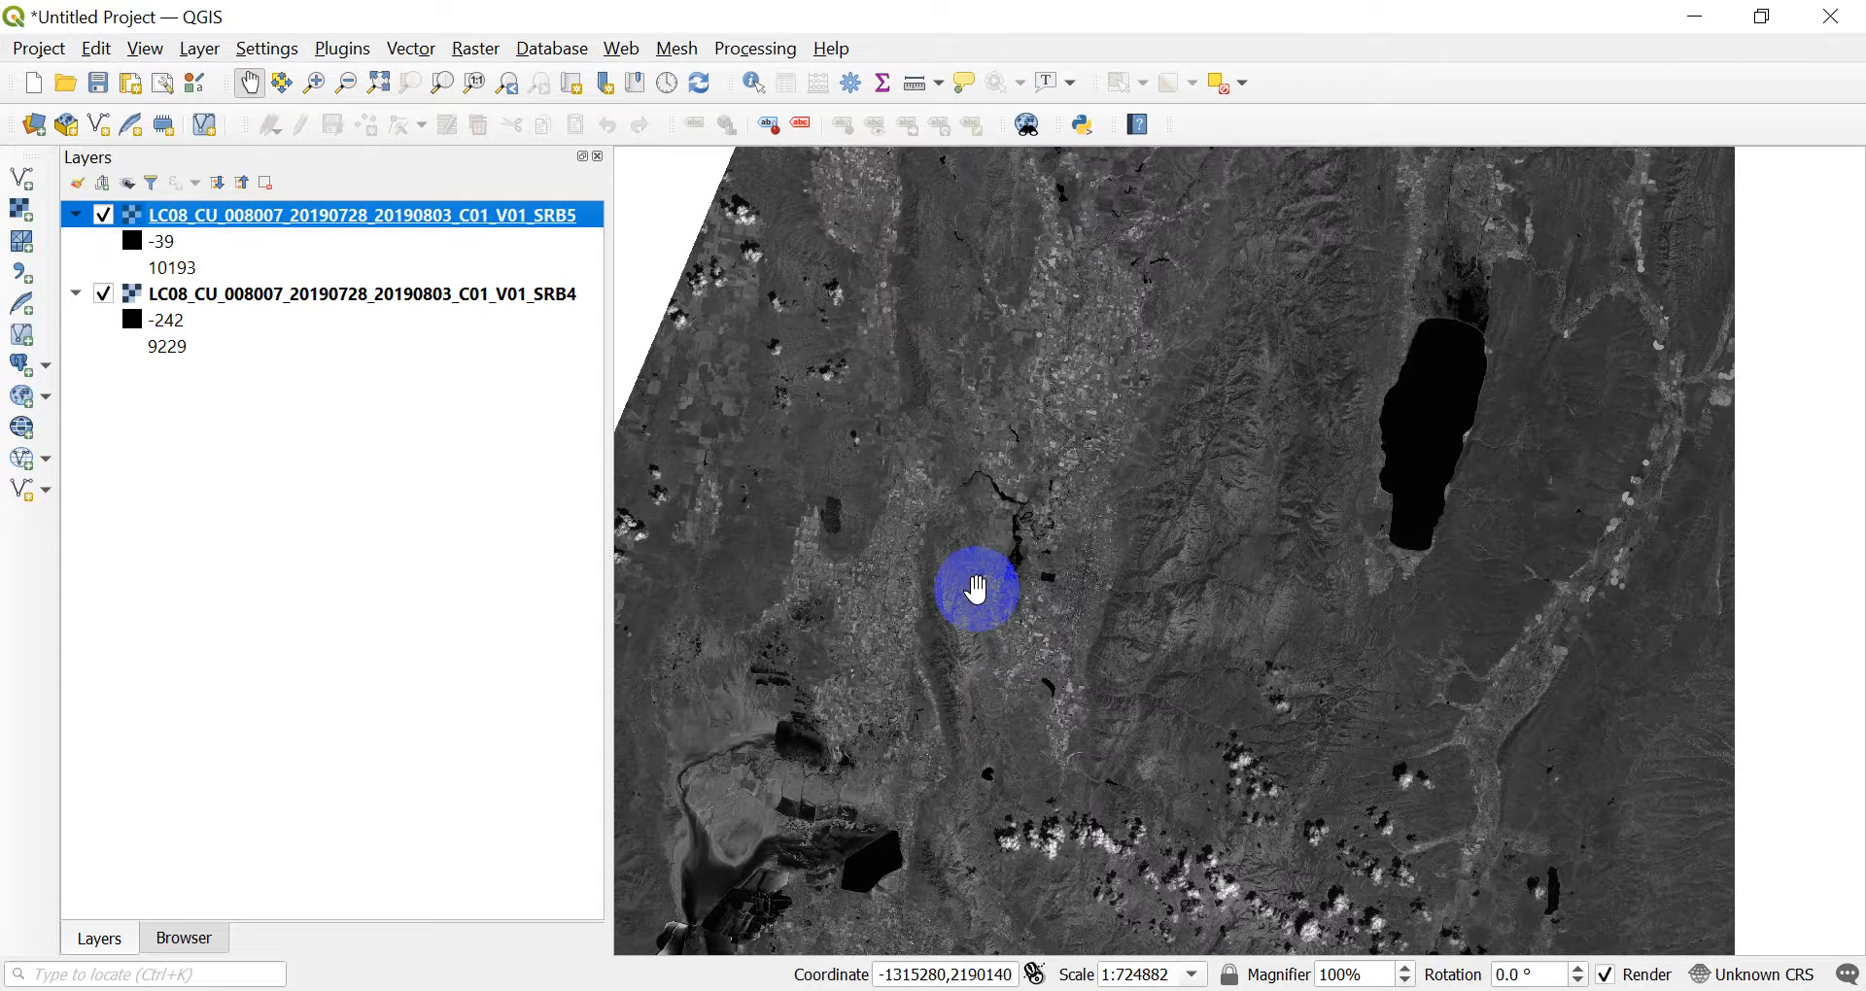
left_click_drag(976, 590, 1010, 544)
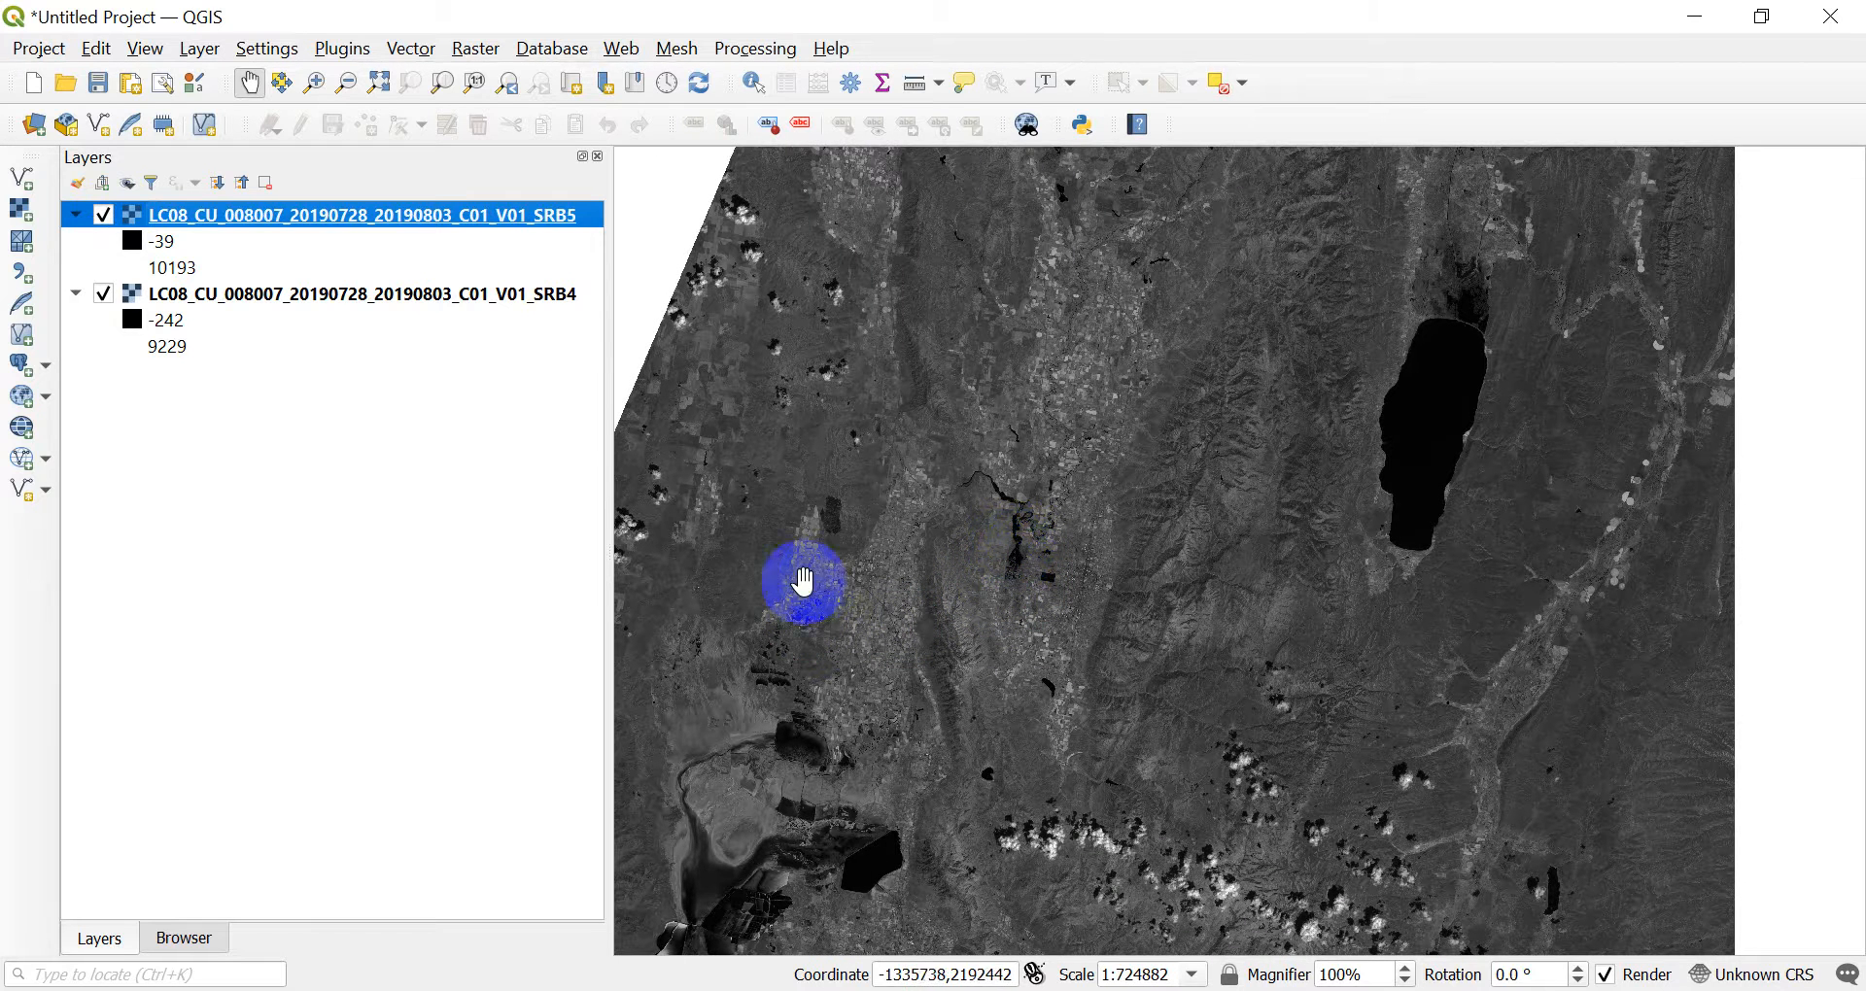
left_click_drag(805, 581, 651, 606)
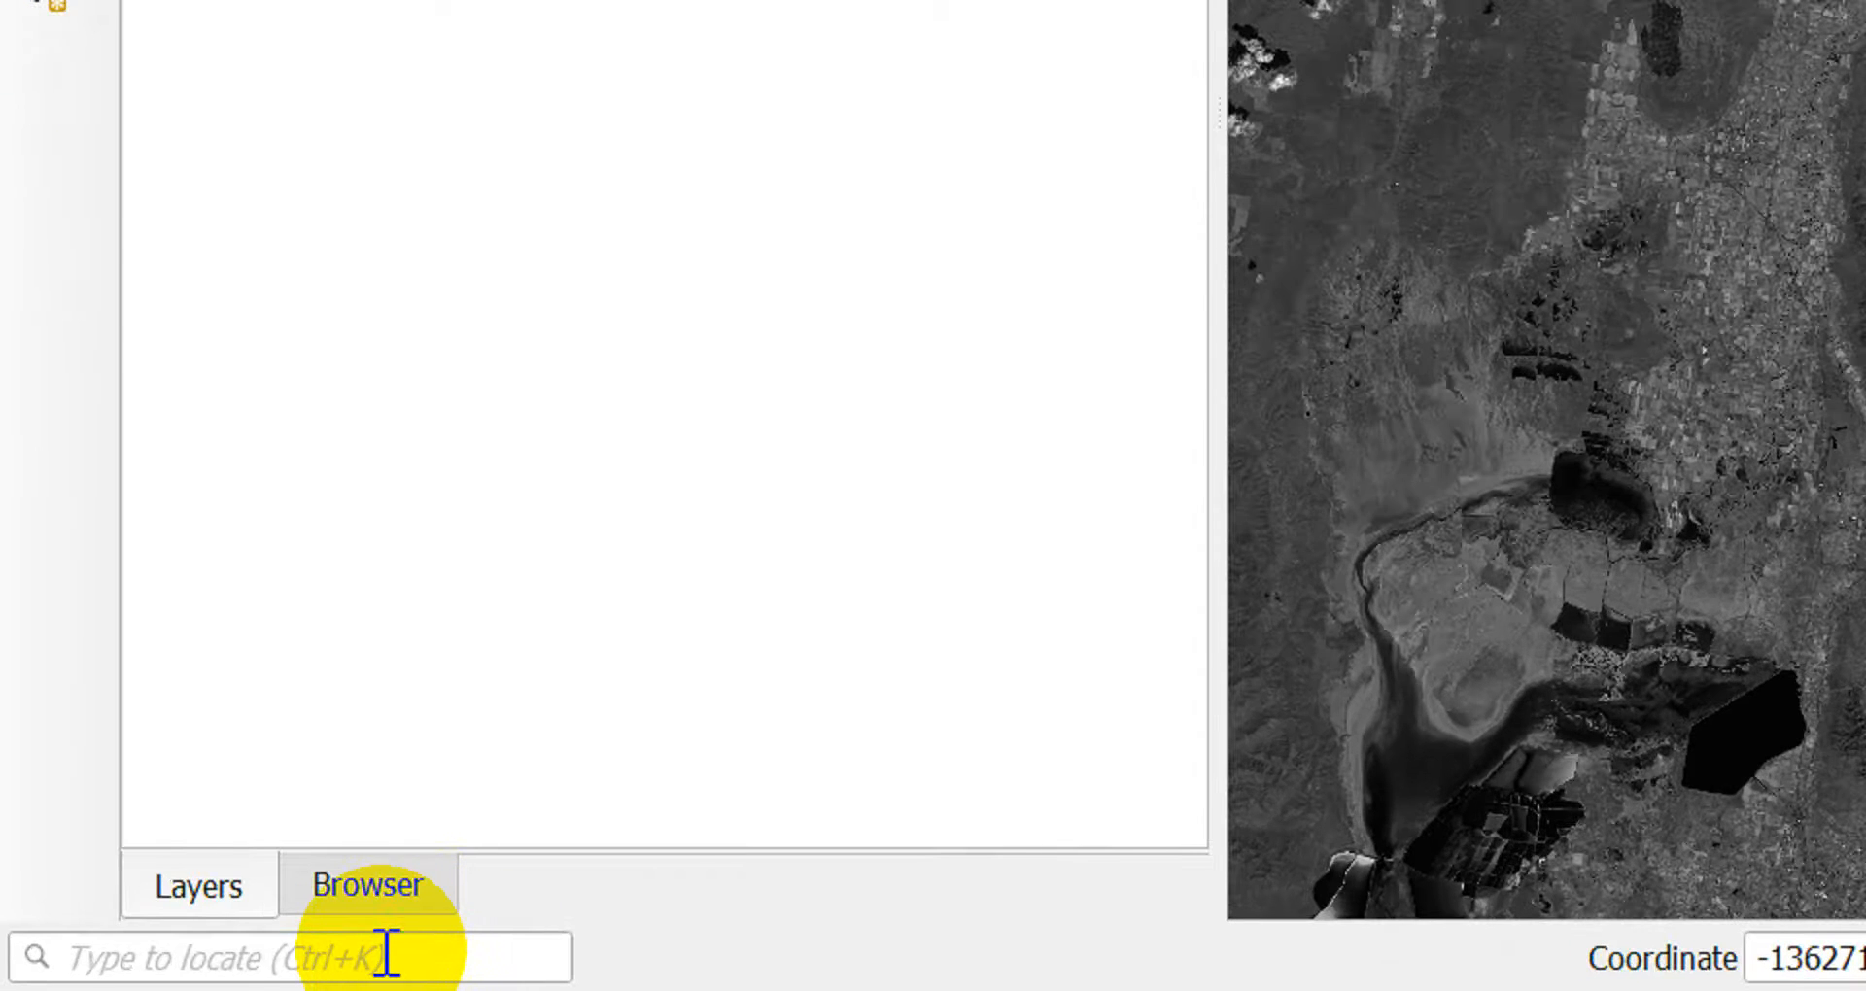
Find and open the QGIS native Raster calculator from the locator search
left_click(379, 956)
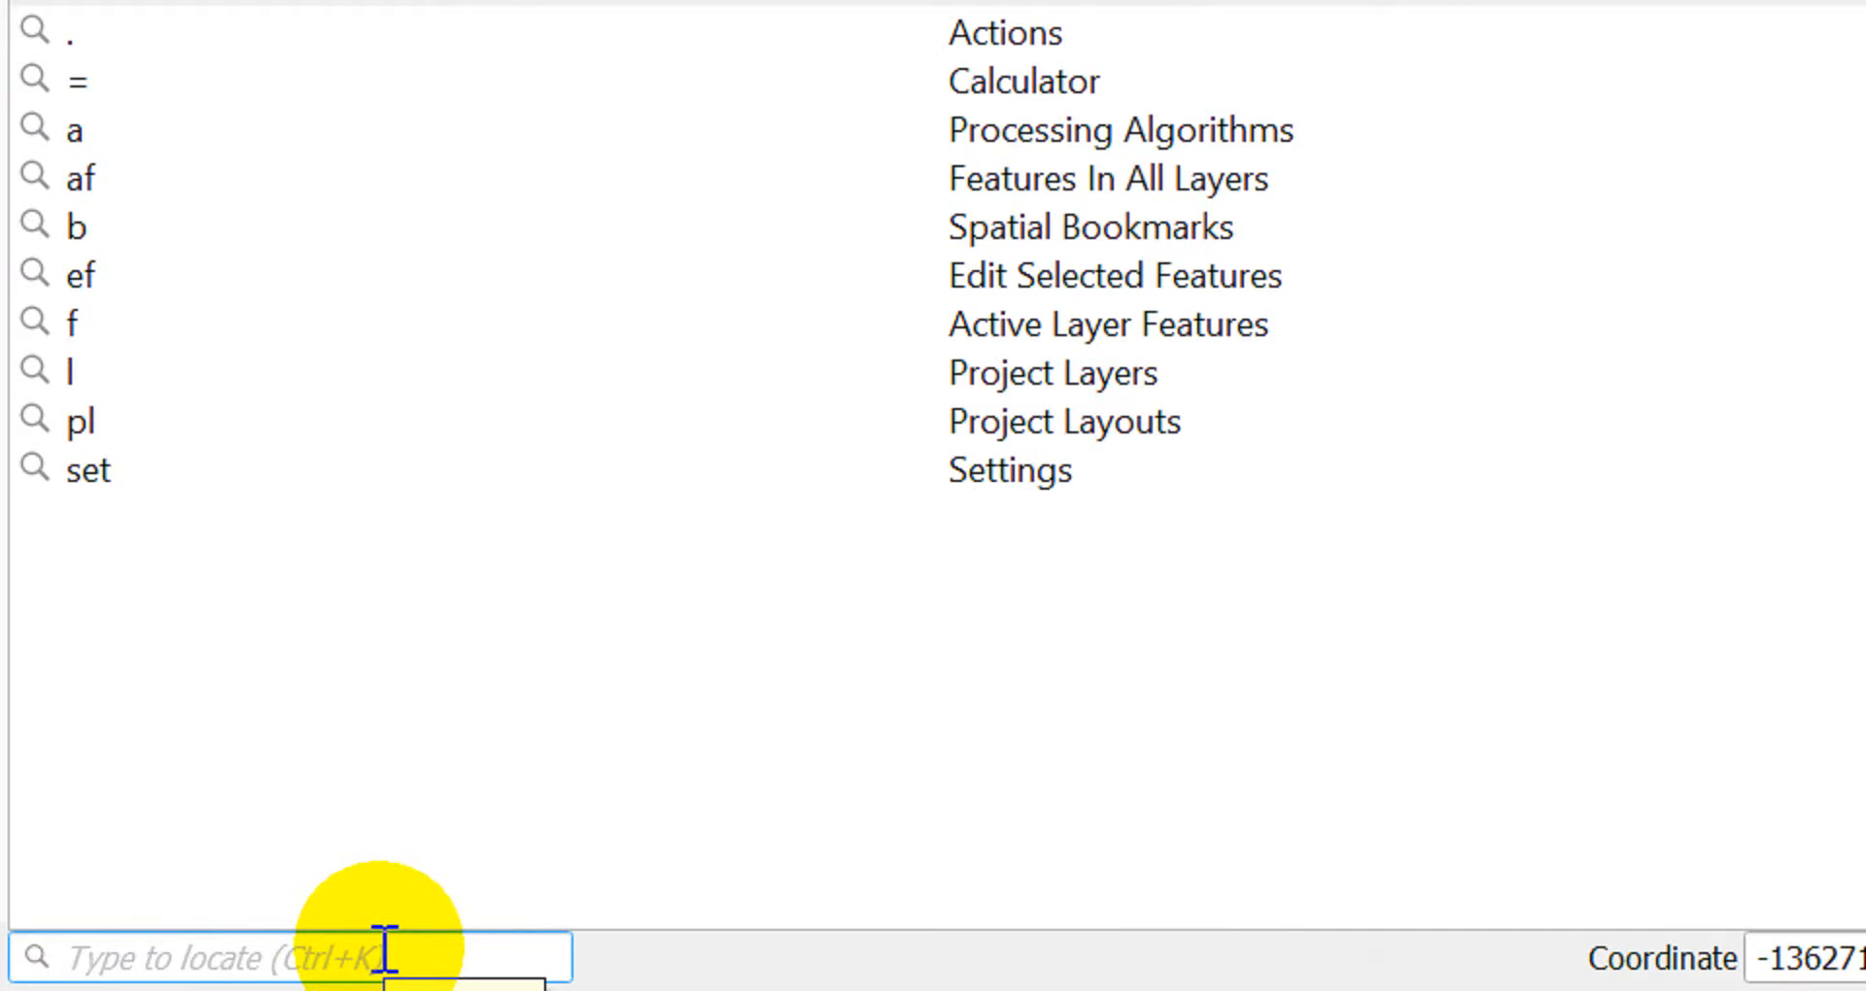
type("raster d")
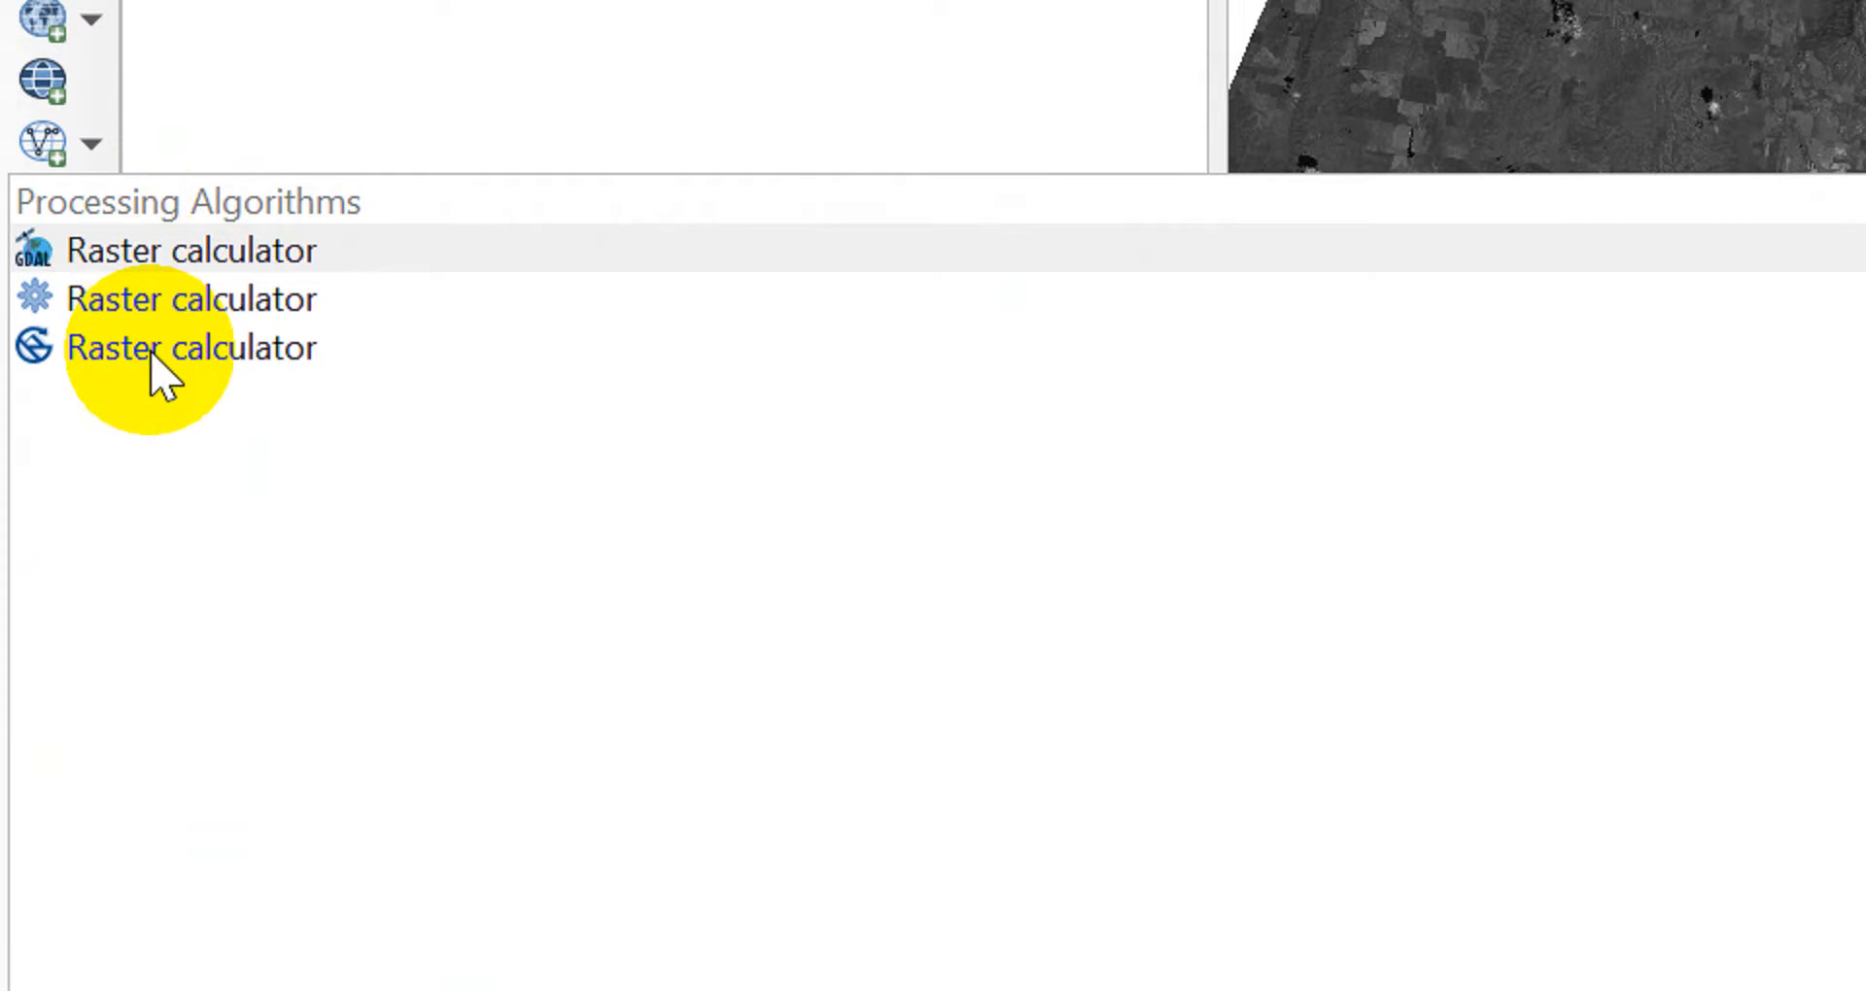
left_click(185, 300)
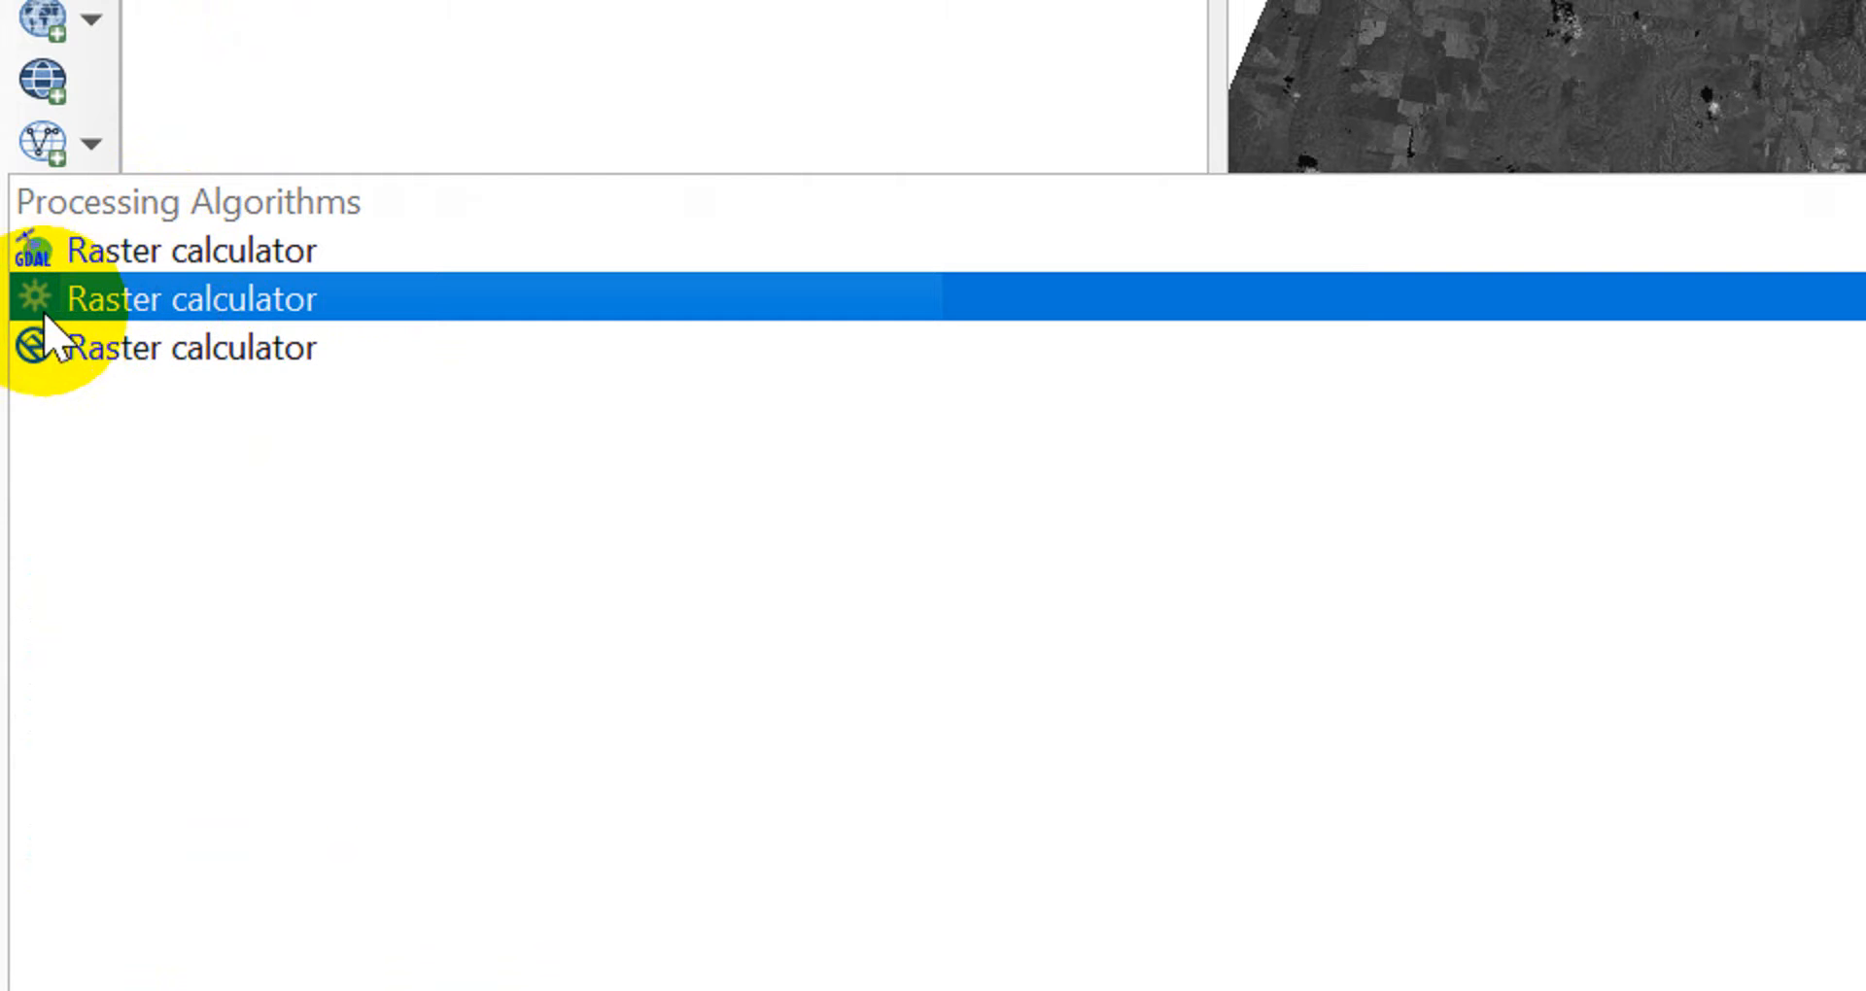
mouse_move(215, 311)
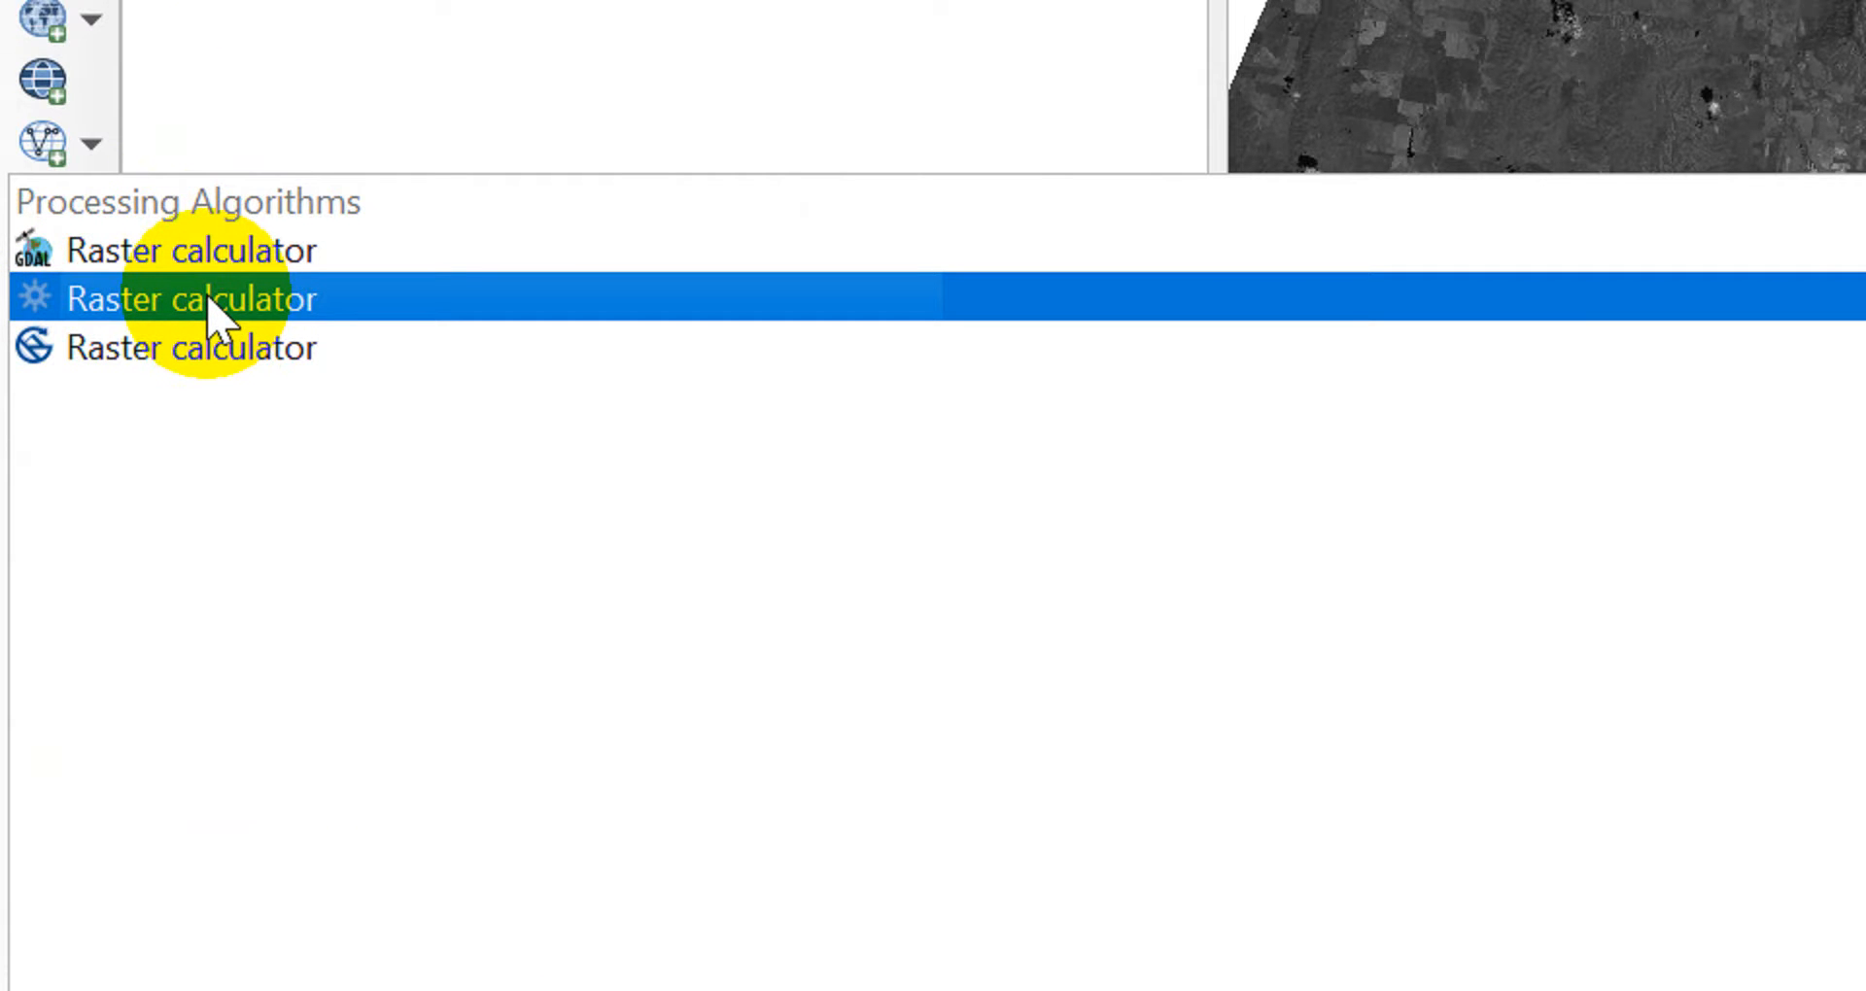
double_click(194, 298)
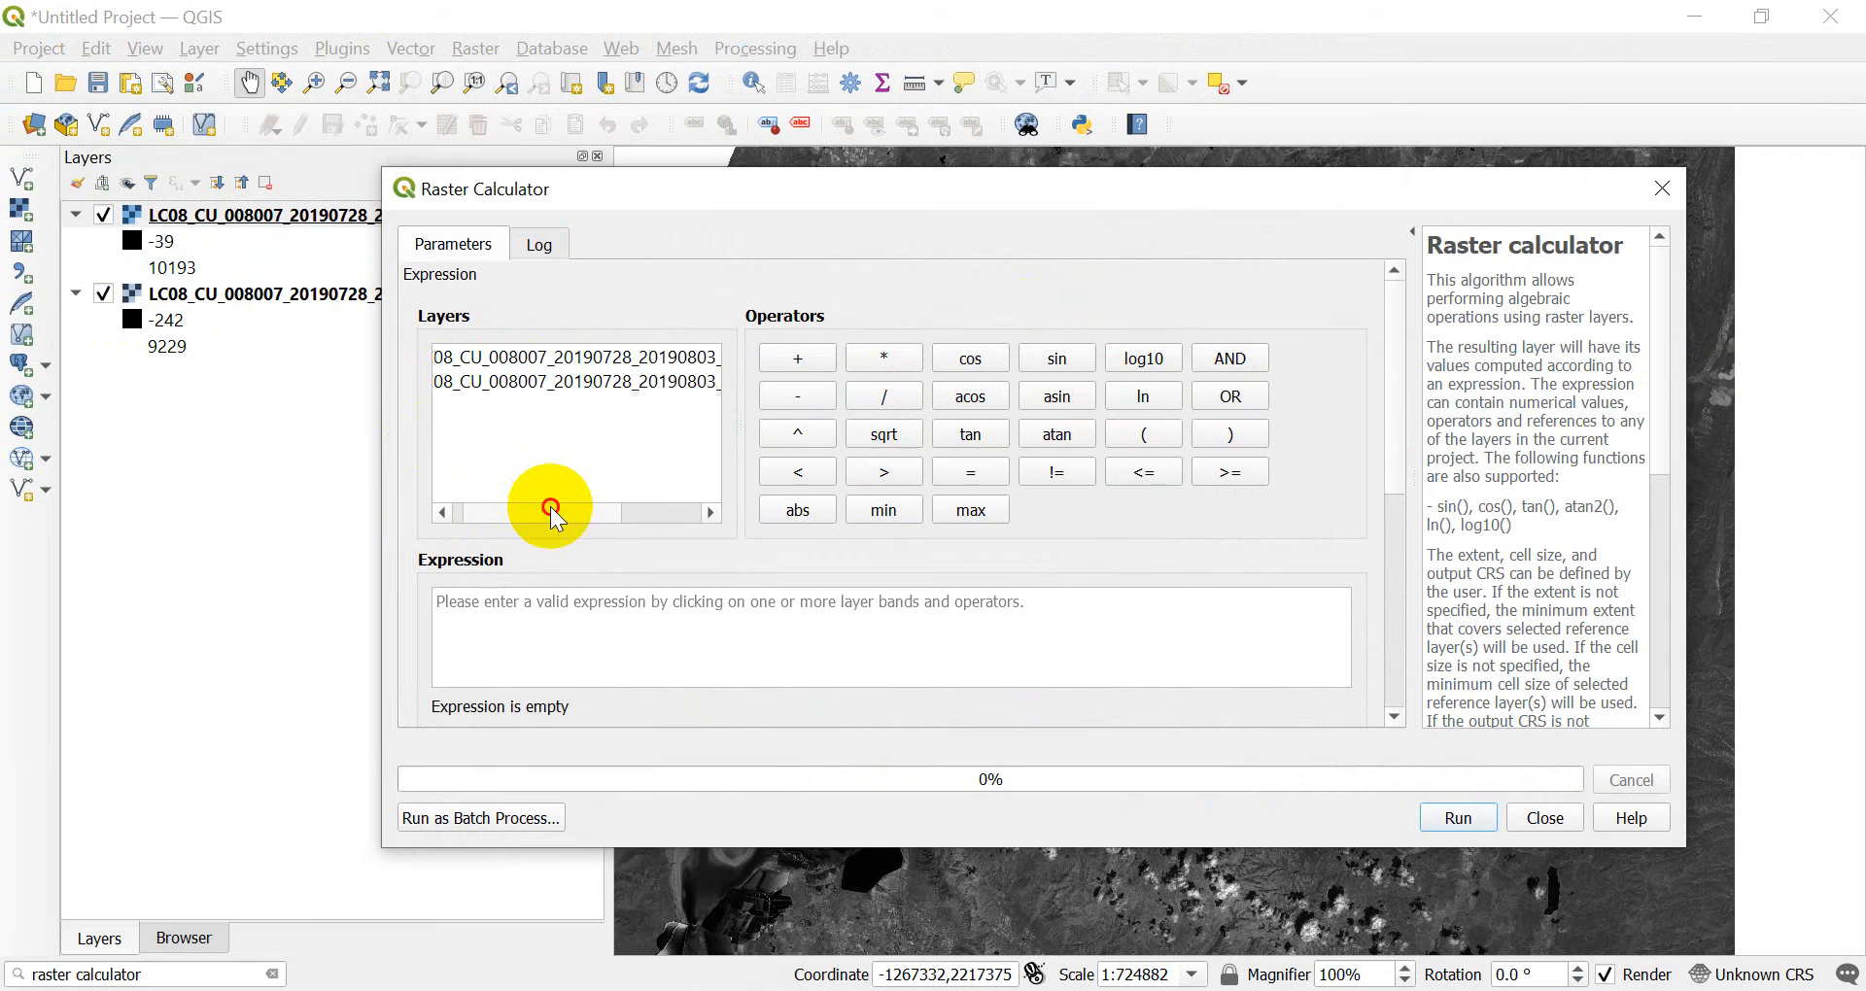
Build the NDVI expression (SRB5@1 - SRB4@1) / (SRB5@1 + SRB4@1) from the band list
left_click_drag(548, 511, 618, 512)
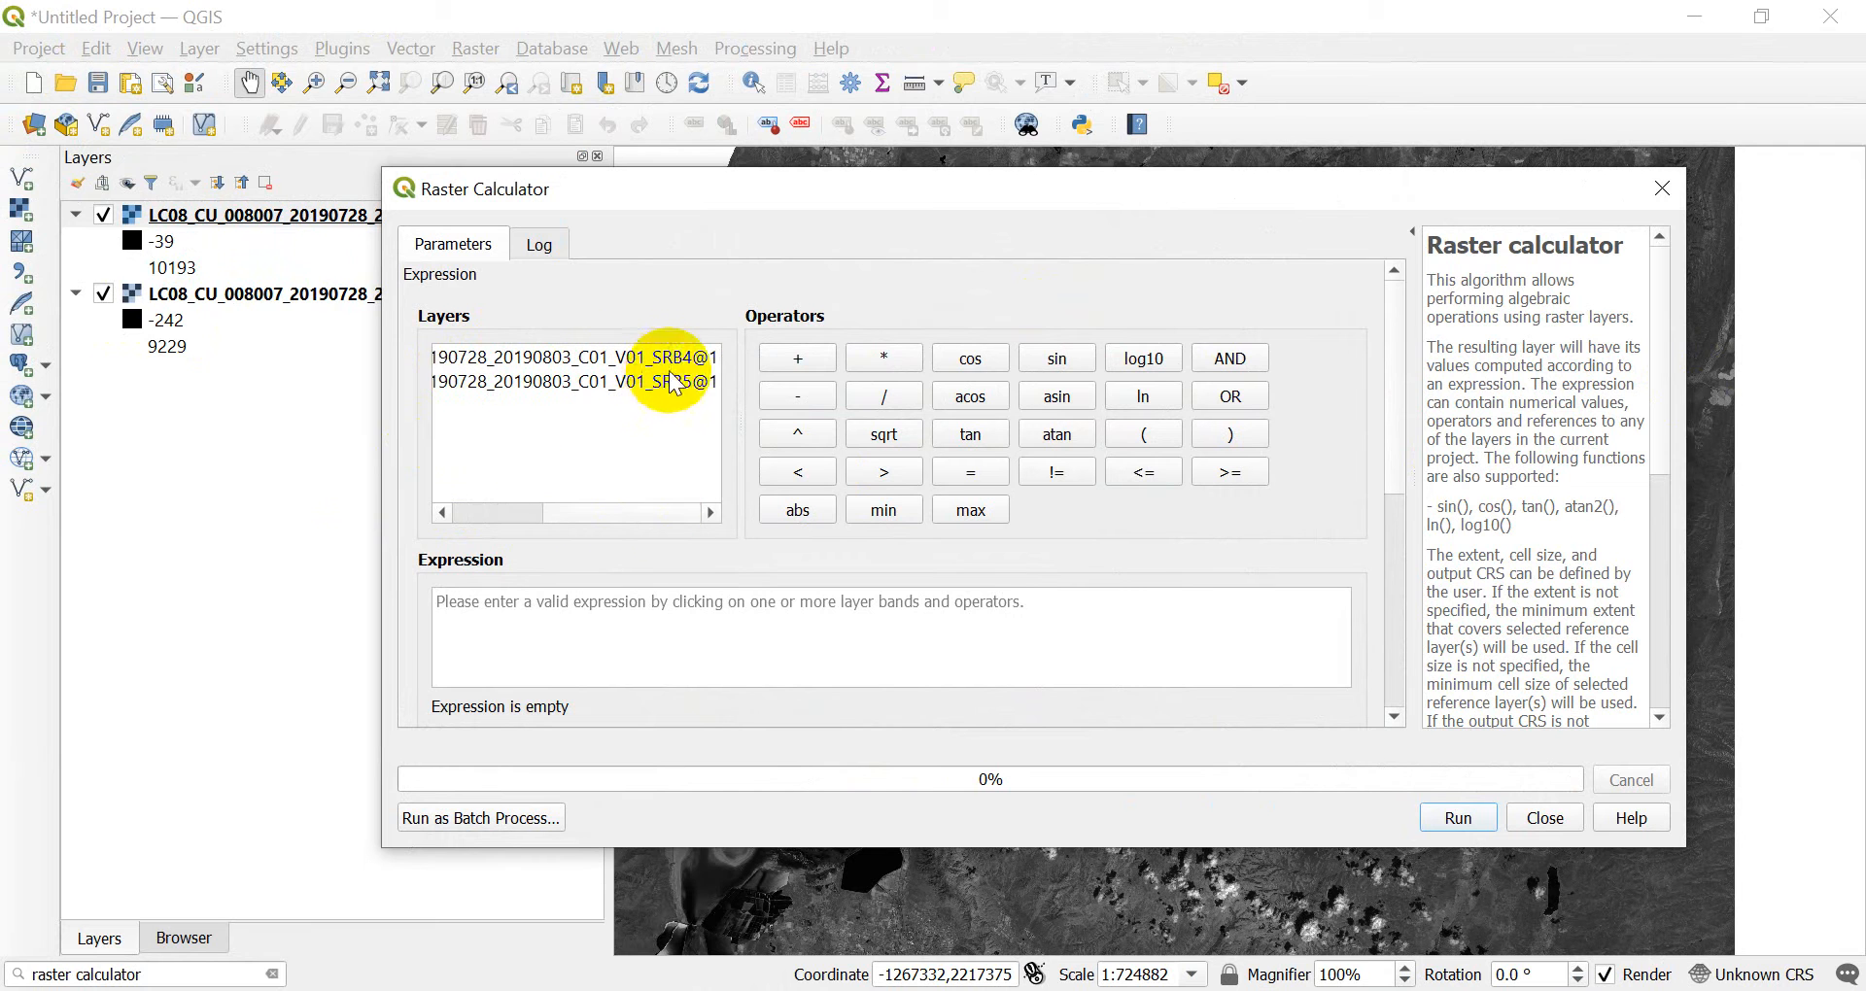
left_click(575, 355)
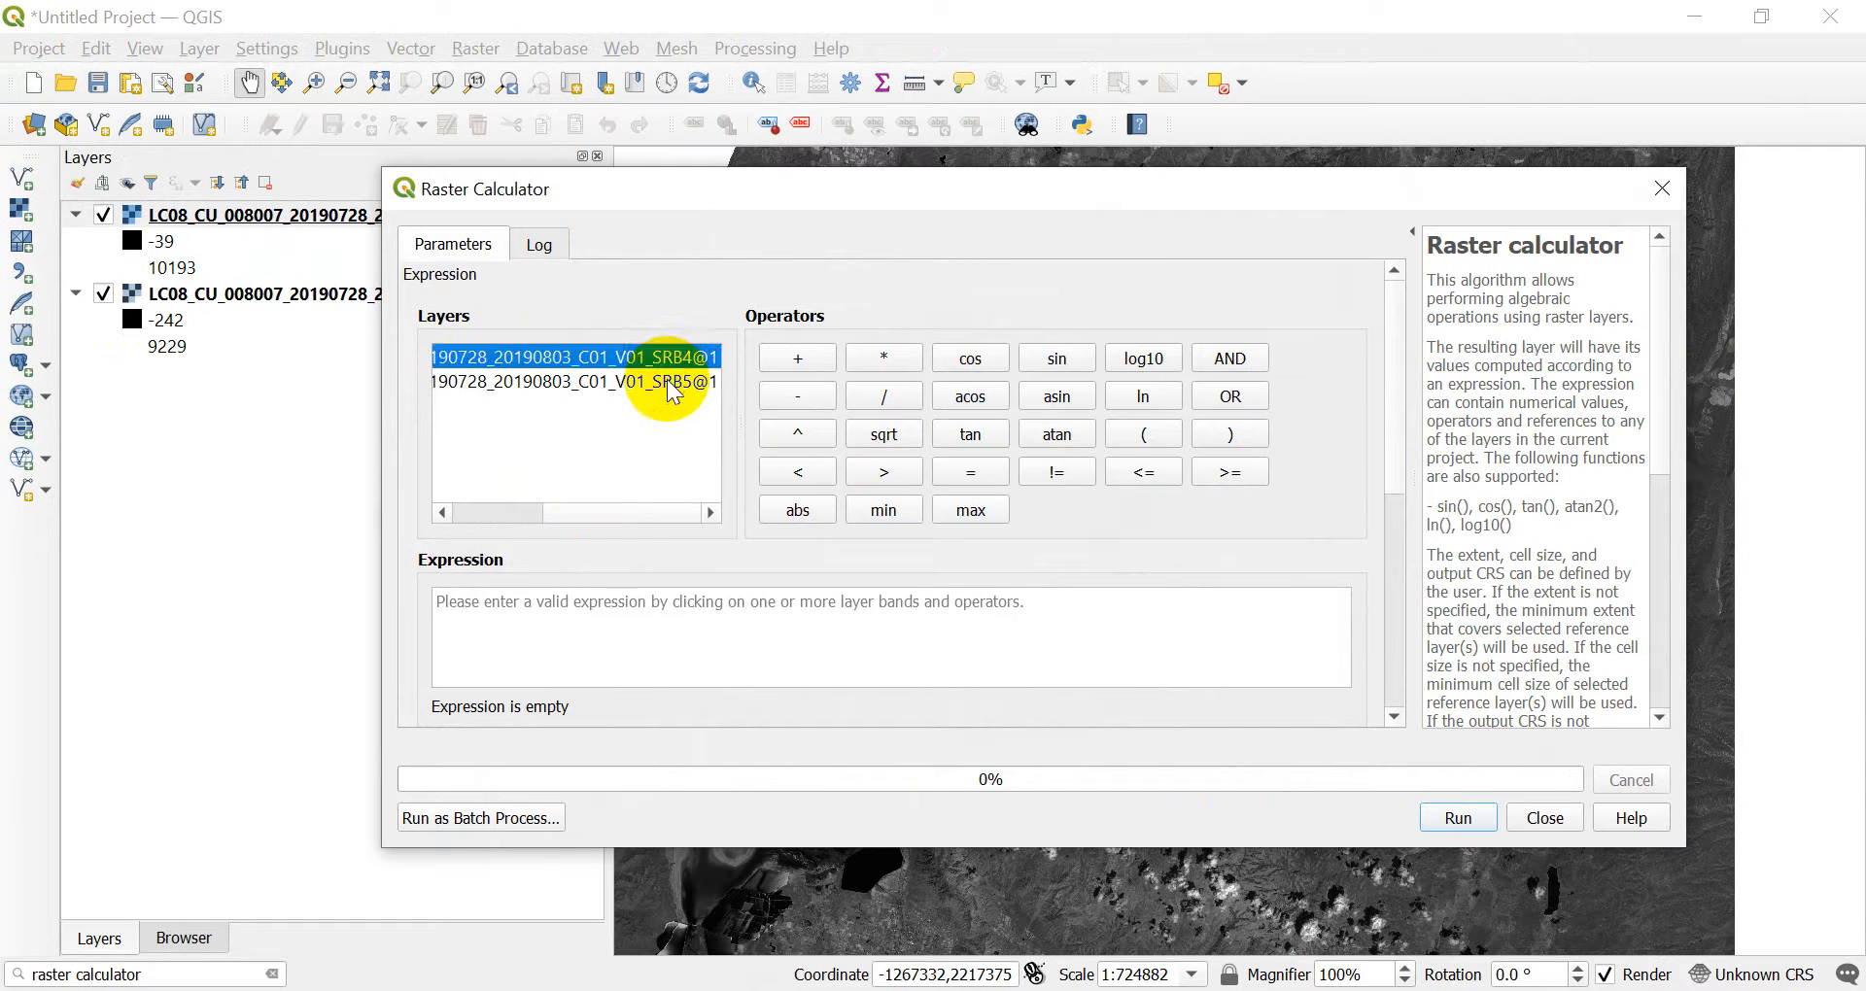
left_click(614, 381)
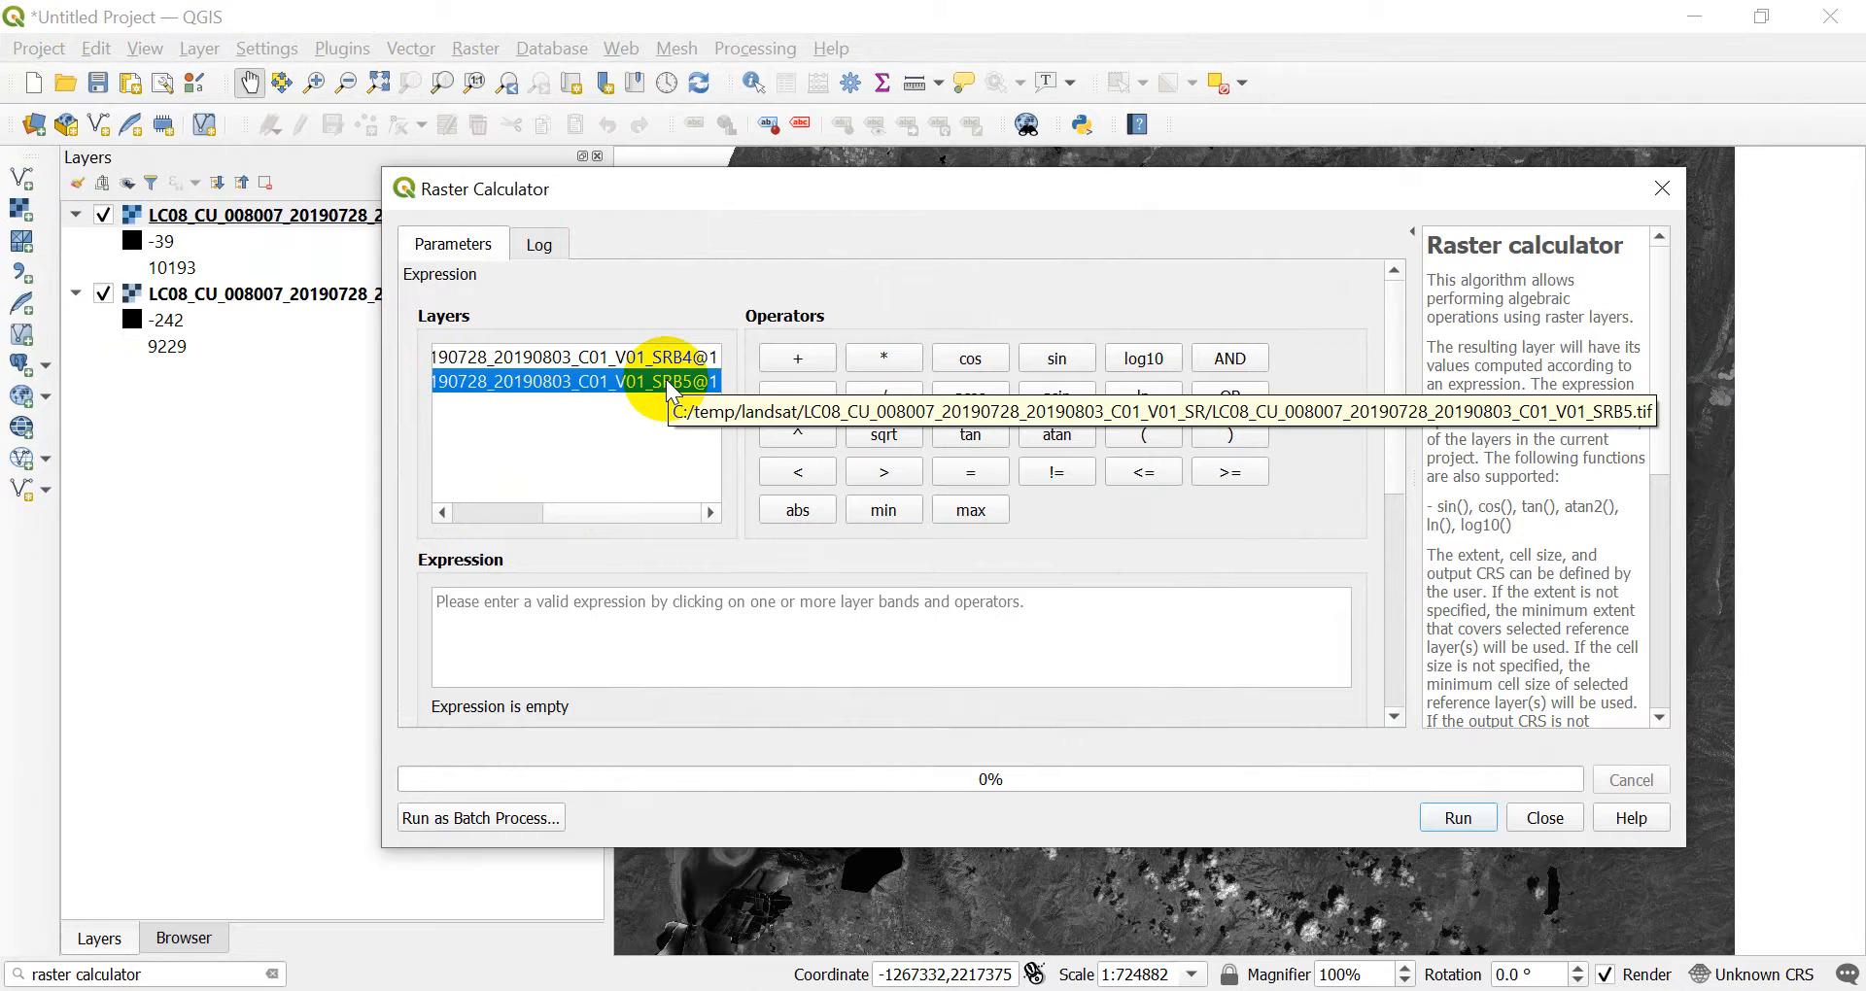
left_click(575, 356)
type("() / ()")
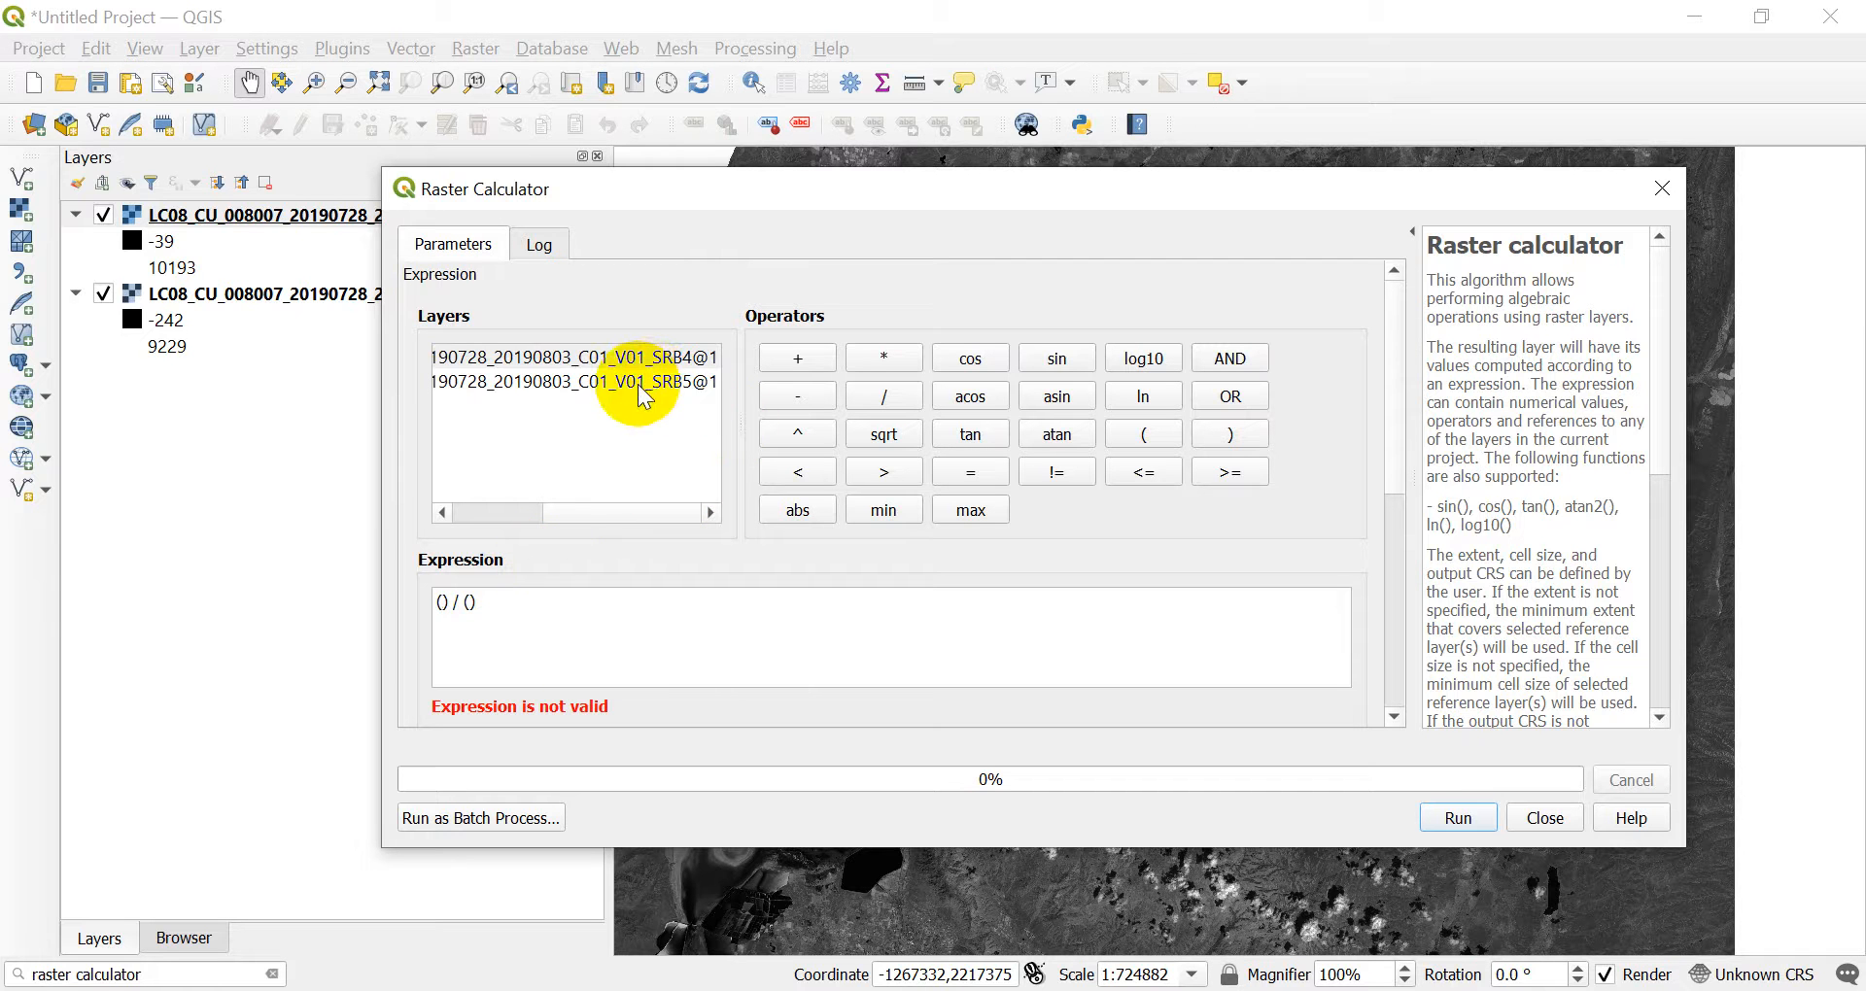
double_click(576, 381)
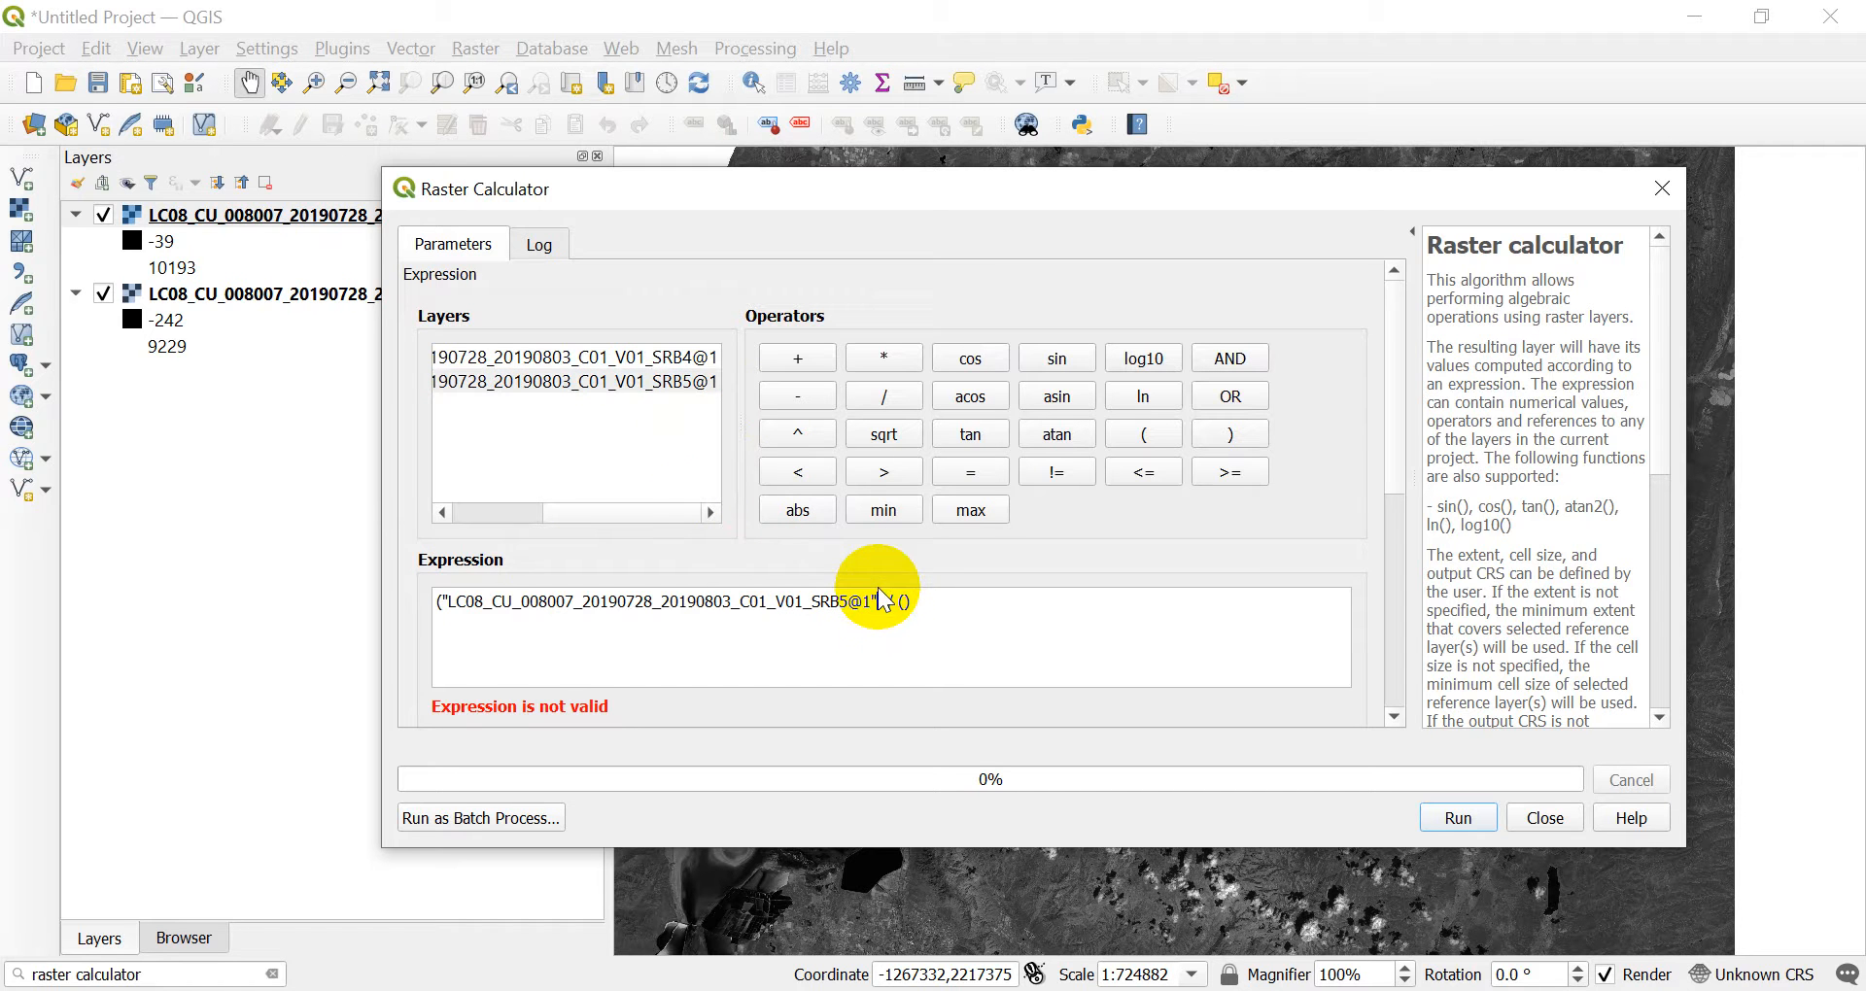
double_click(575, 356)
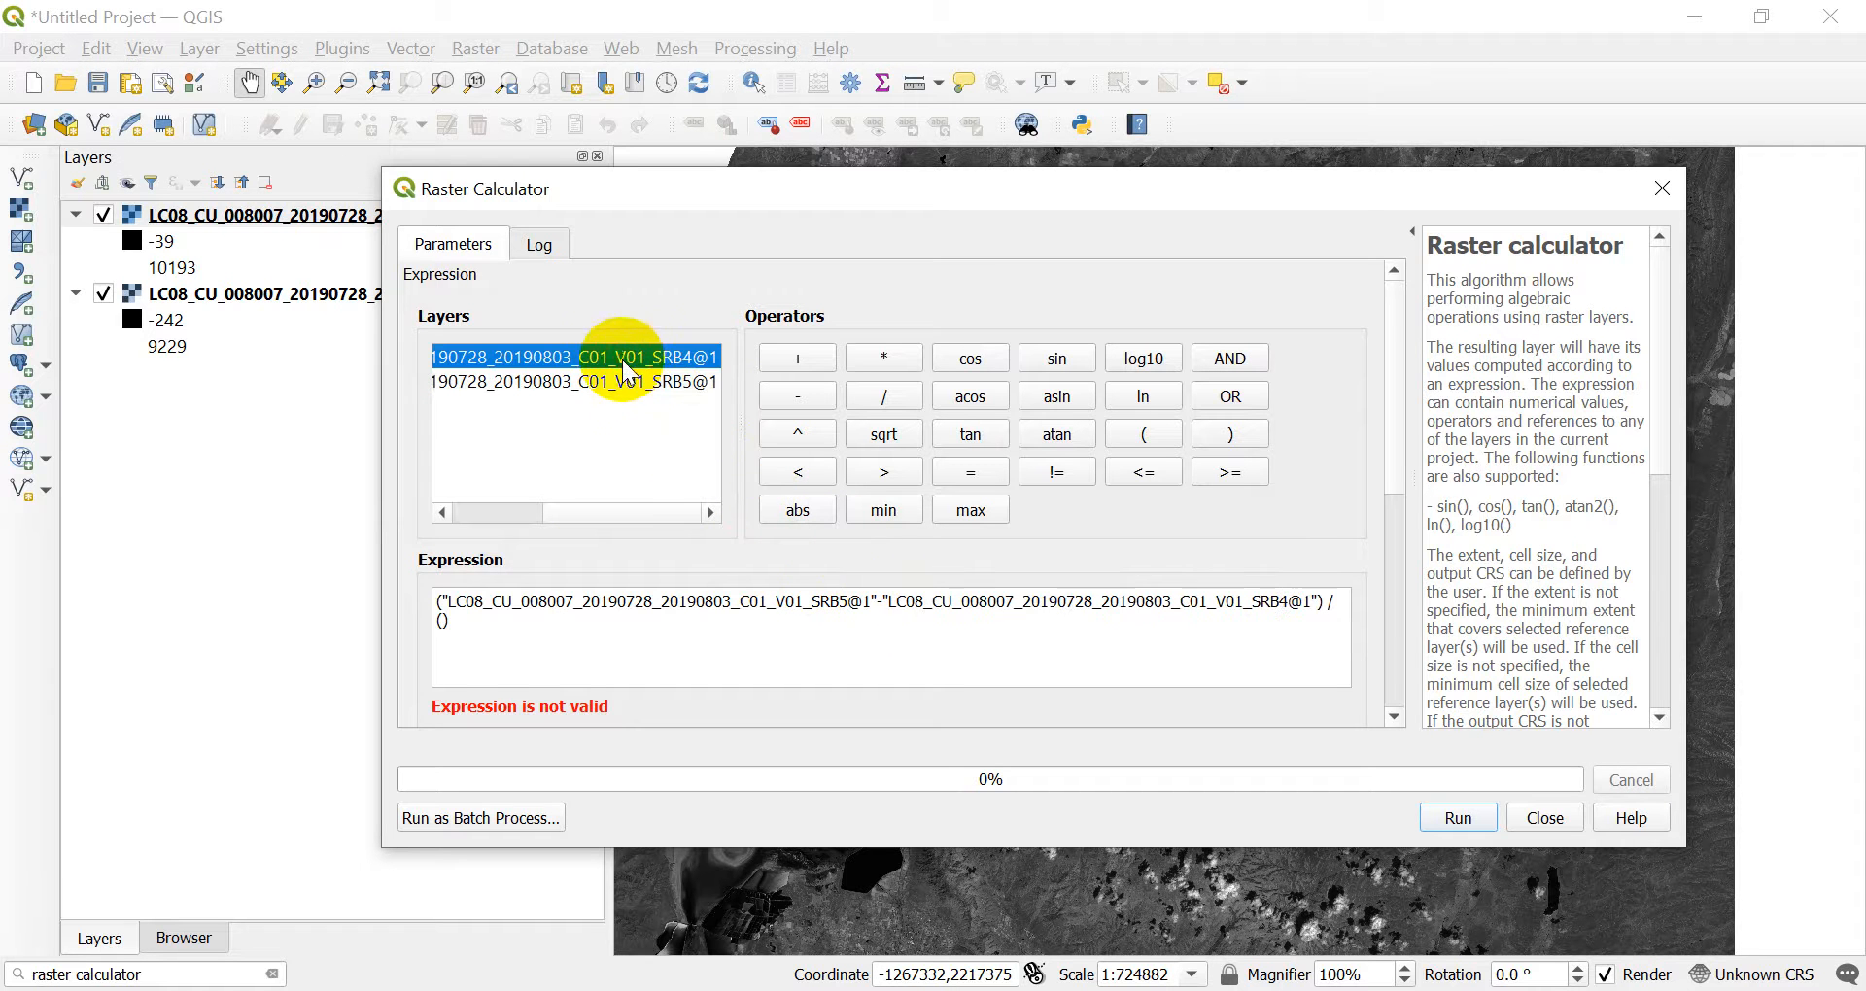
mouse_move(606, 381)
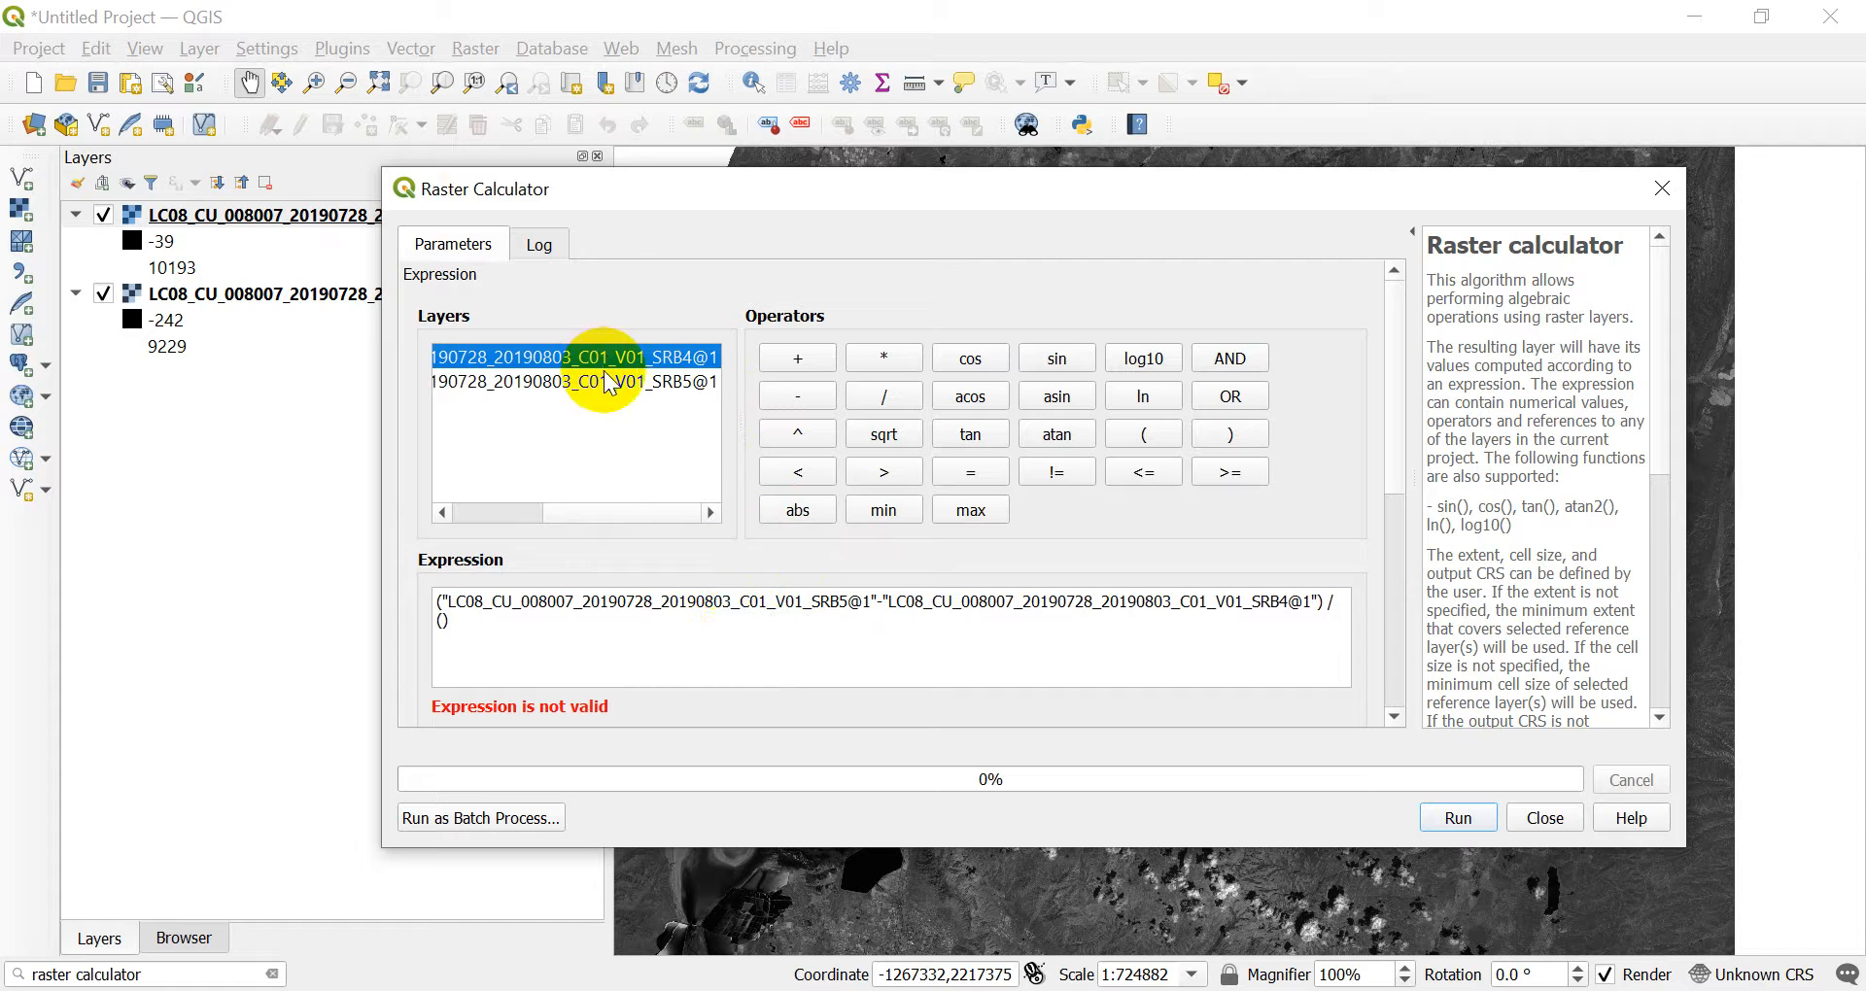
left_click(443, 622)
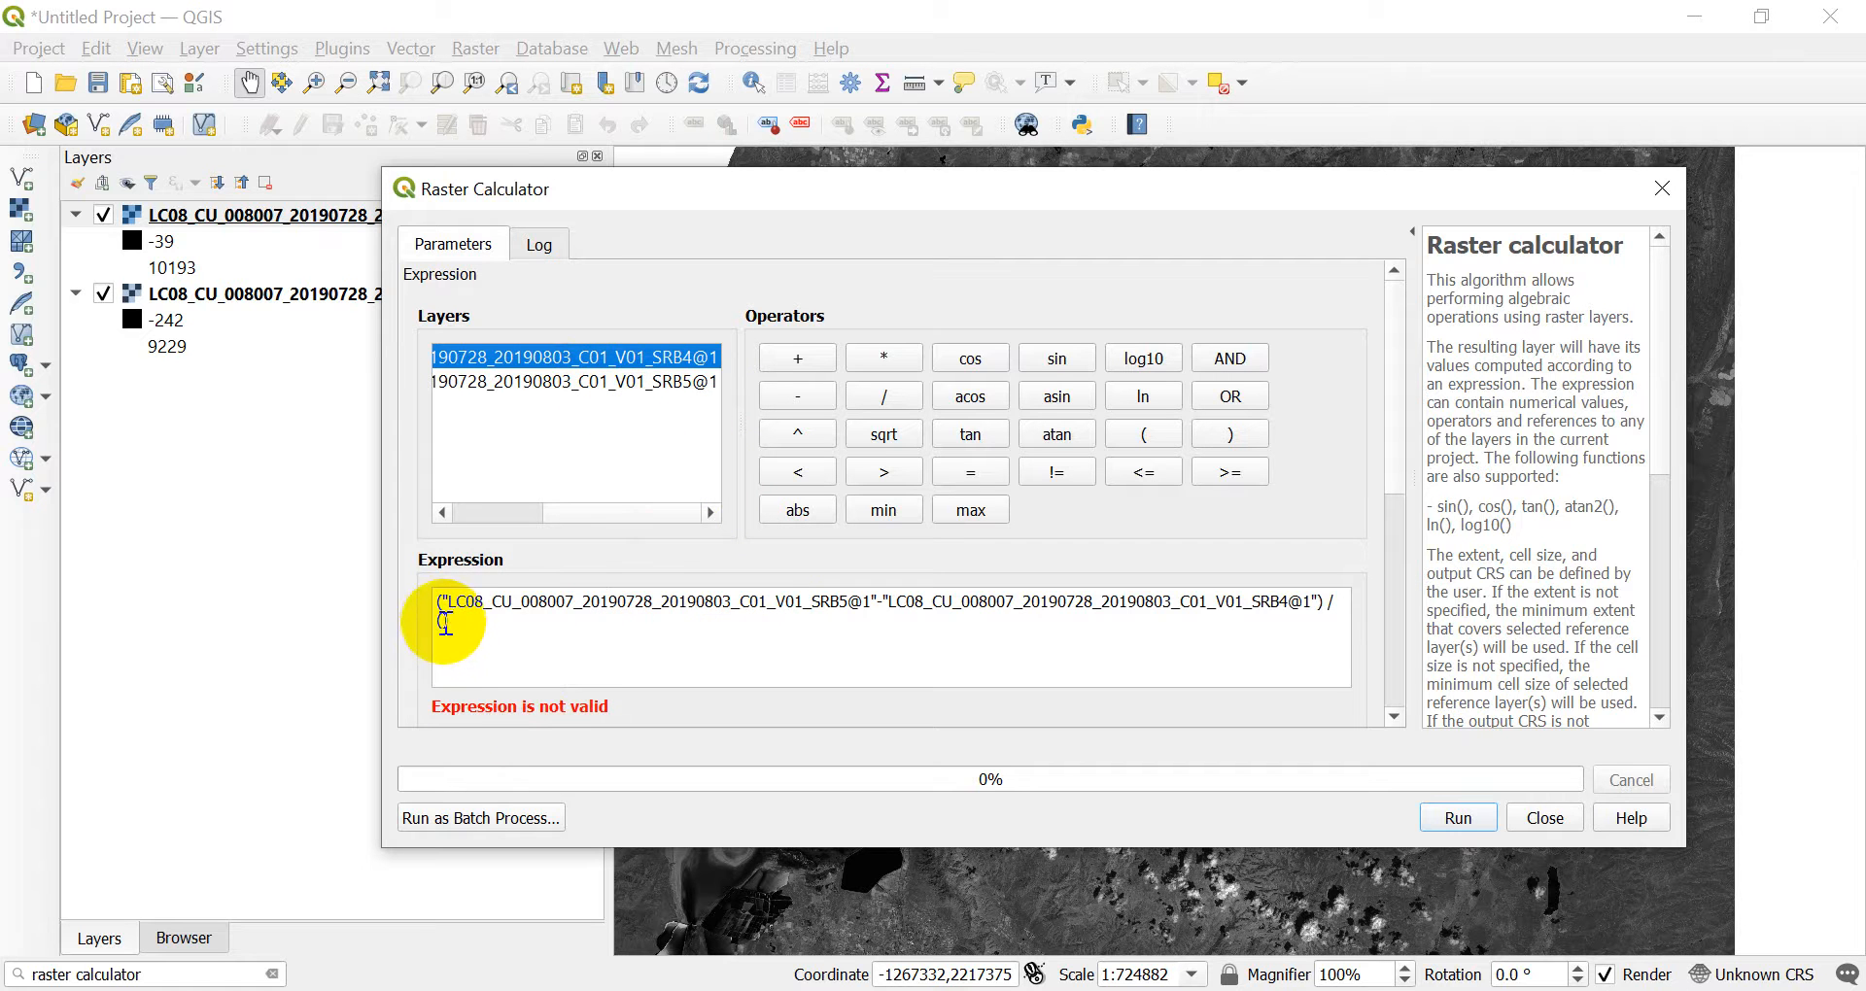
left_click(546, 381)
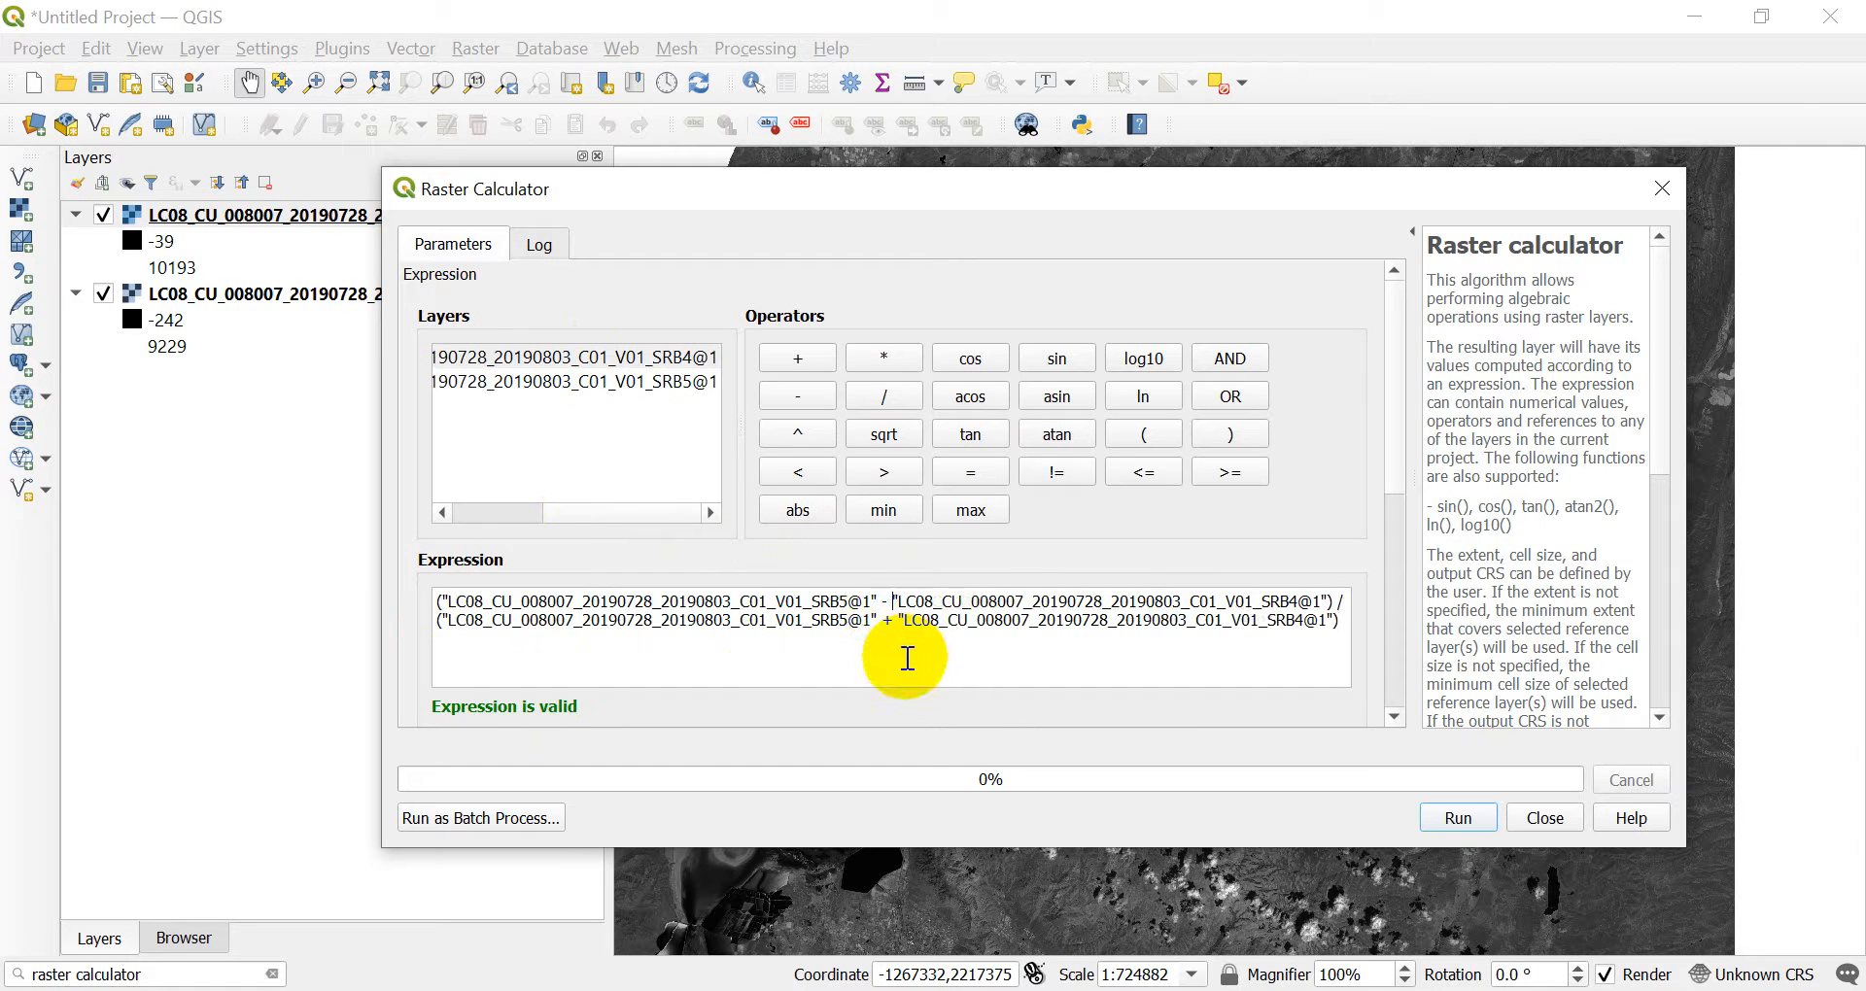
mouse_move(758, 605)
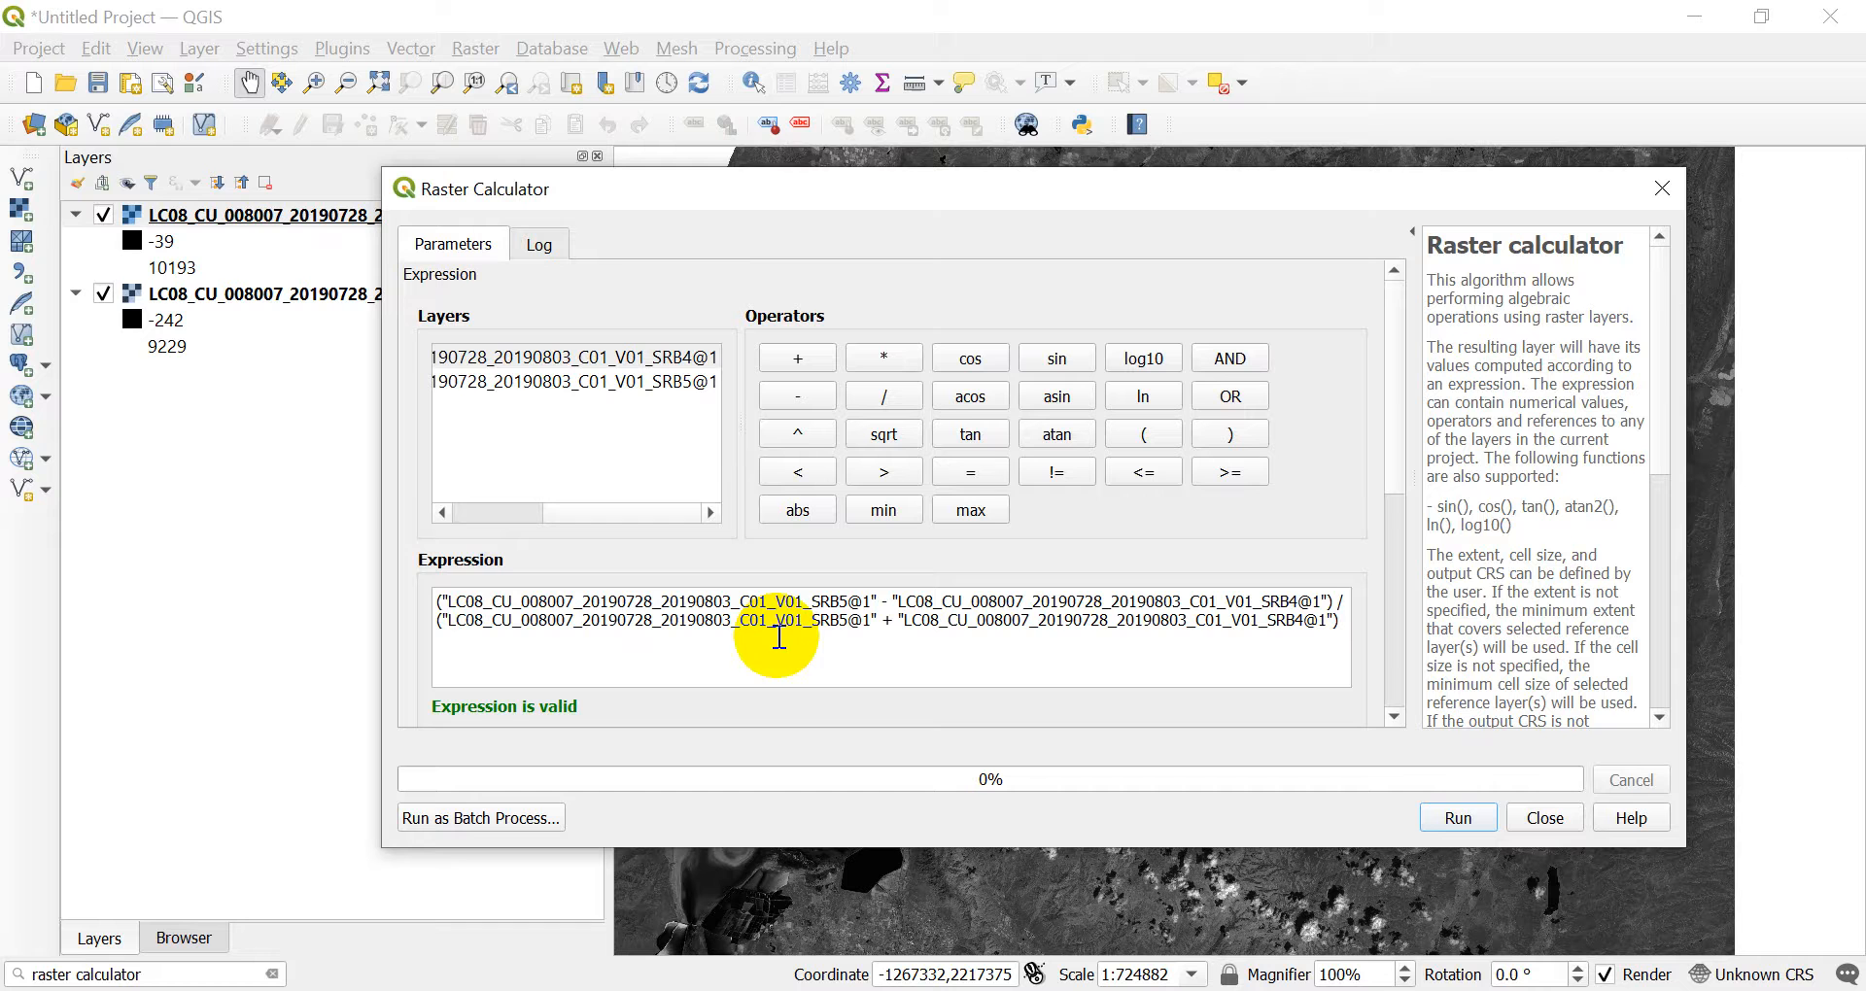
mouse_move(861, 638)
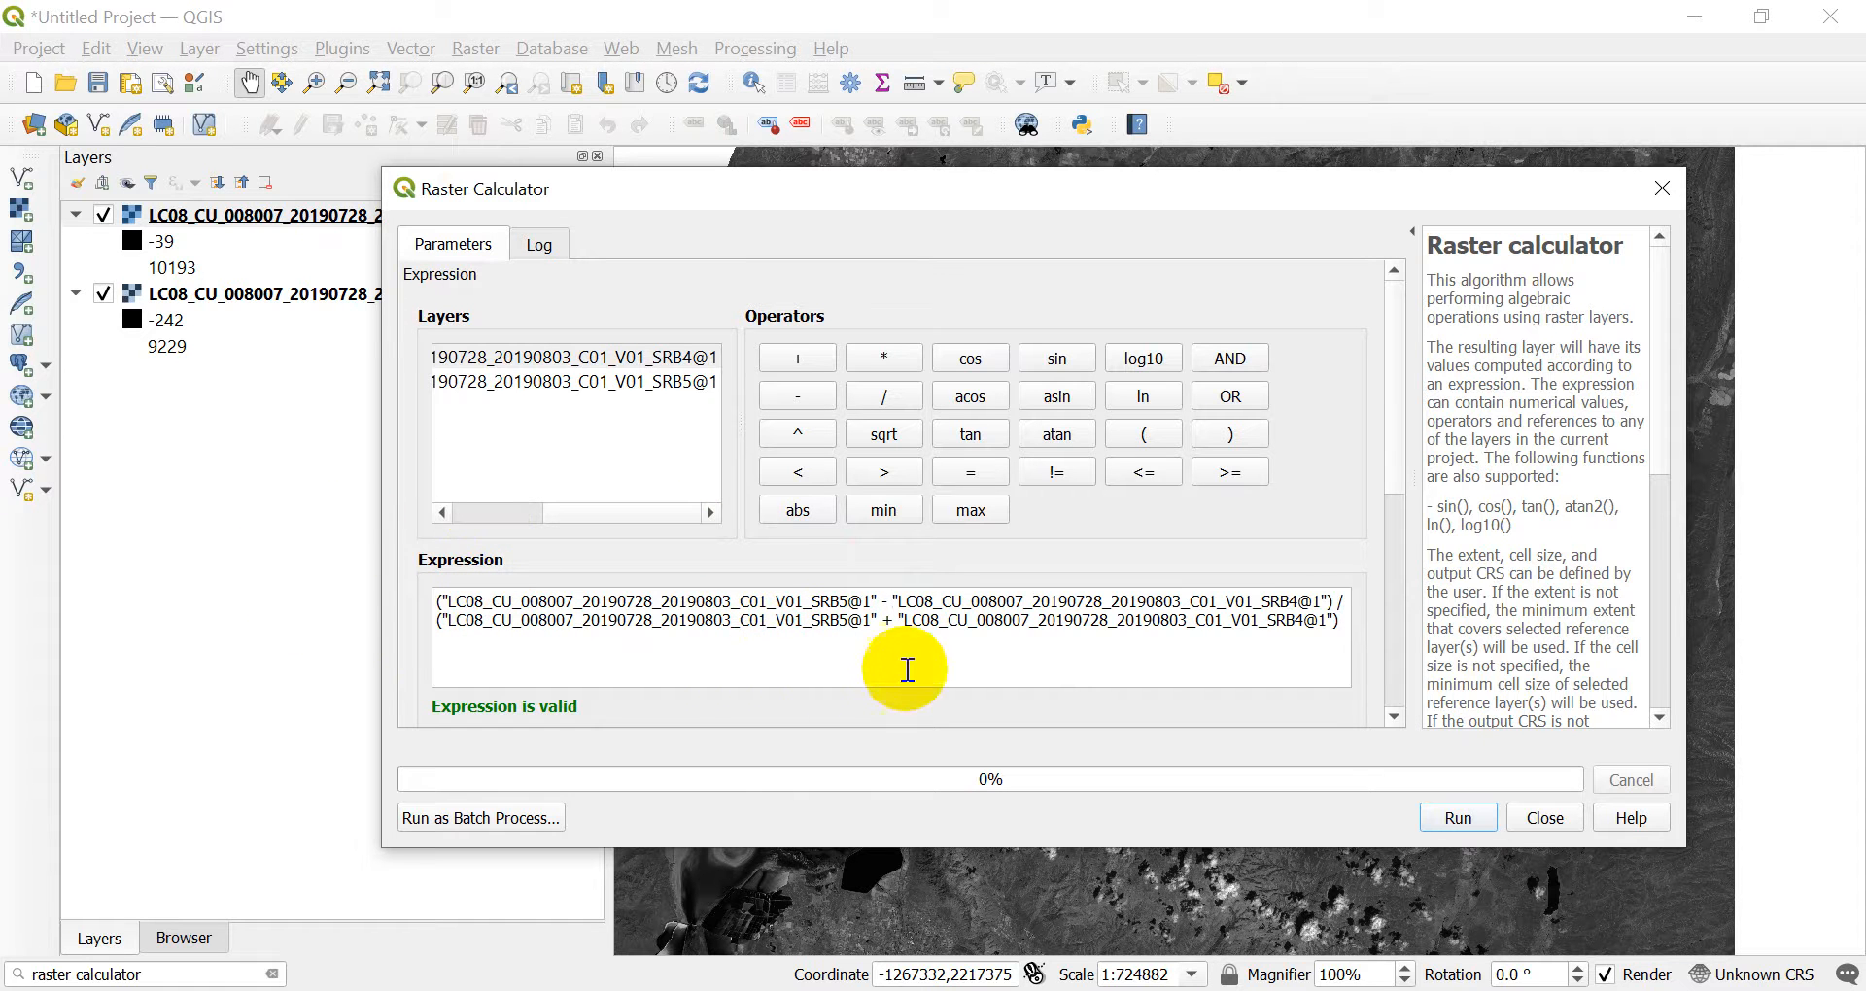
Set the SRB5 band layer as the calculator's reference layer for extent, cell size and CRS
scroll("down", 3)
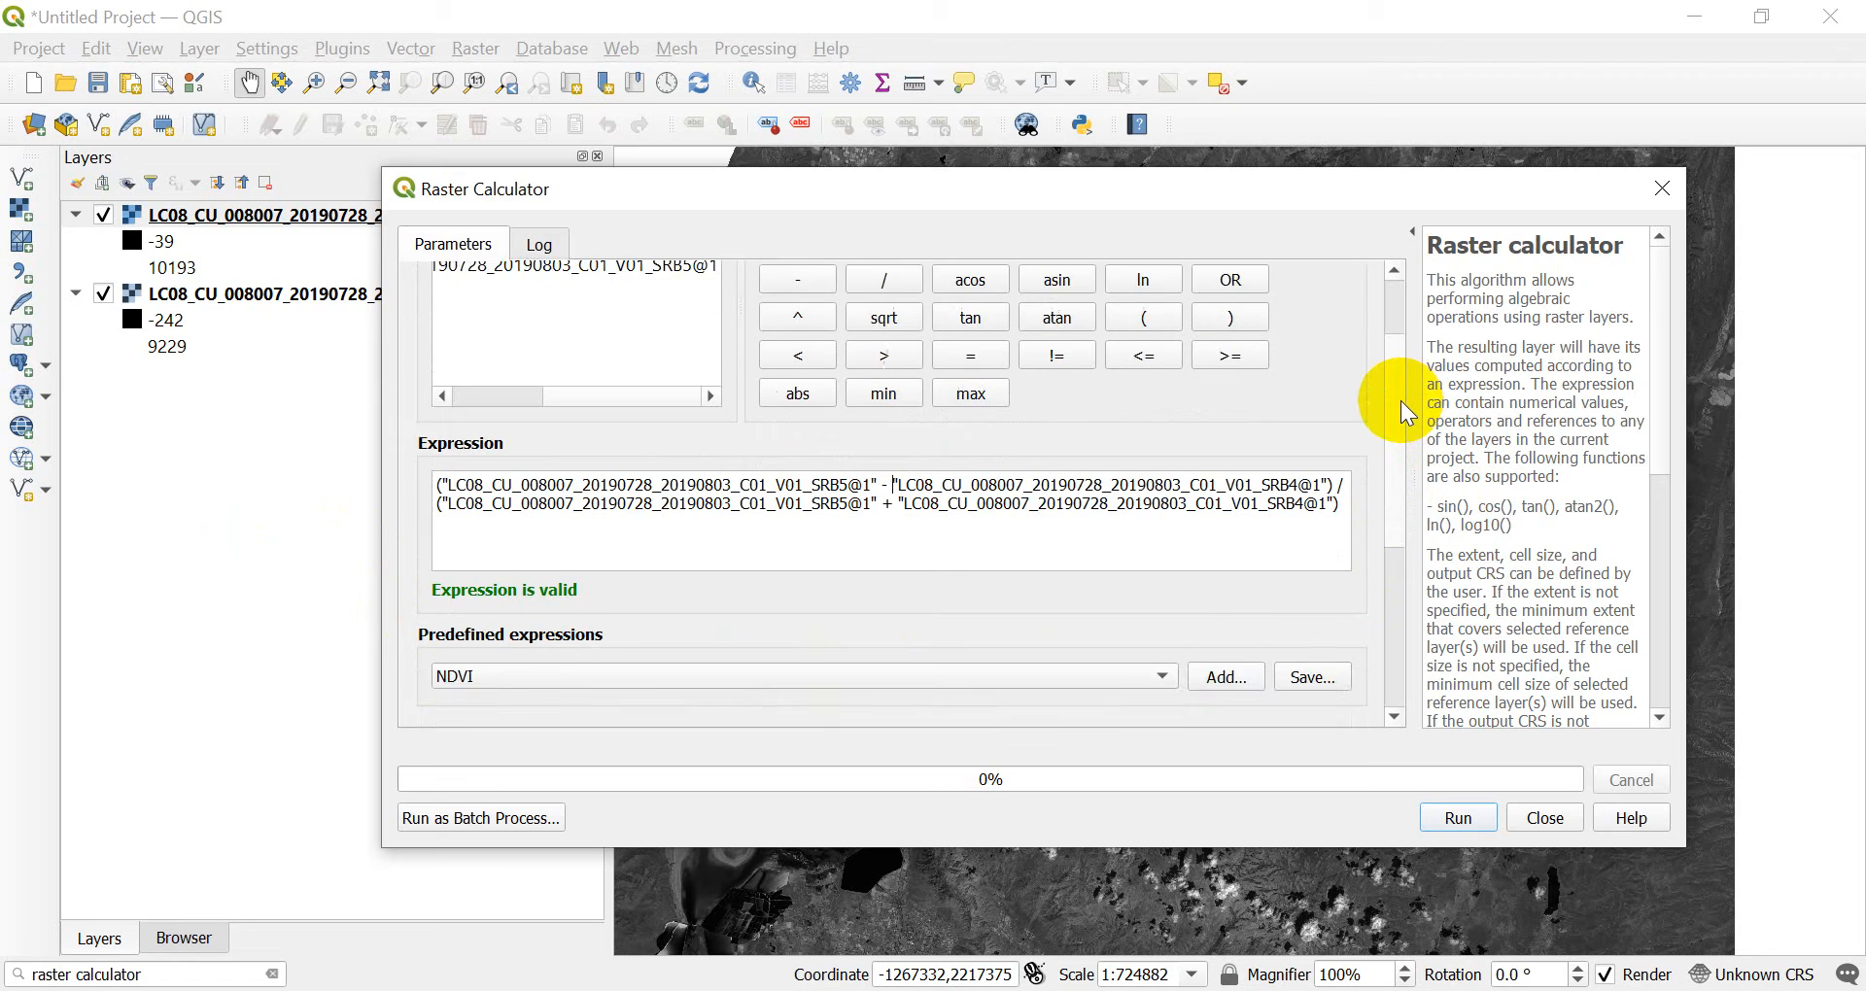
scroll("down", 3)
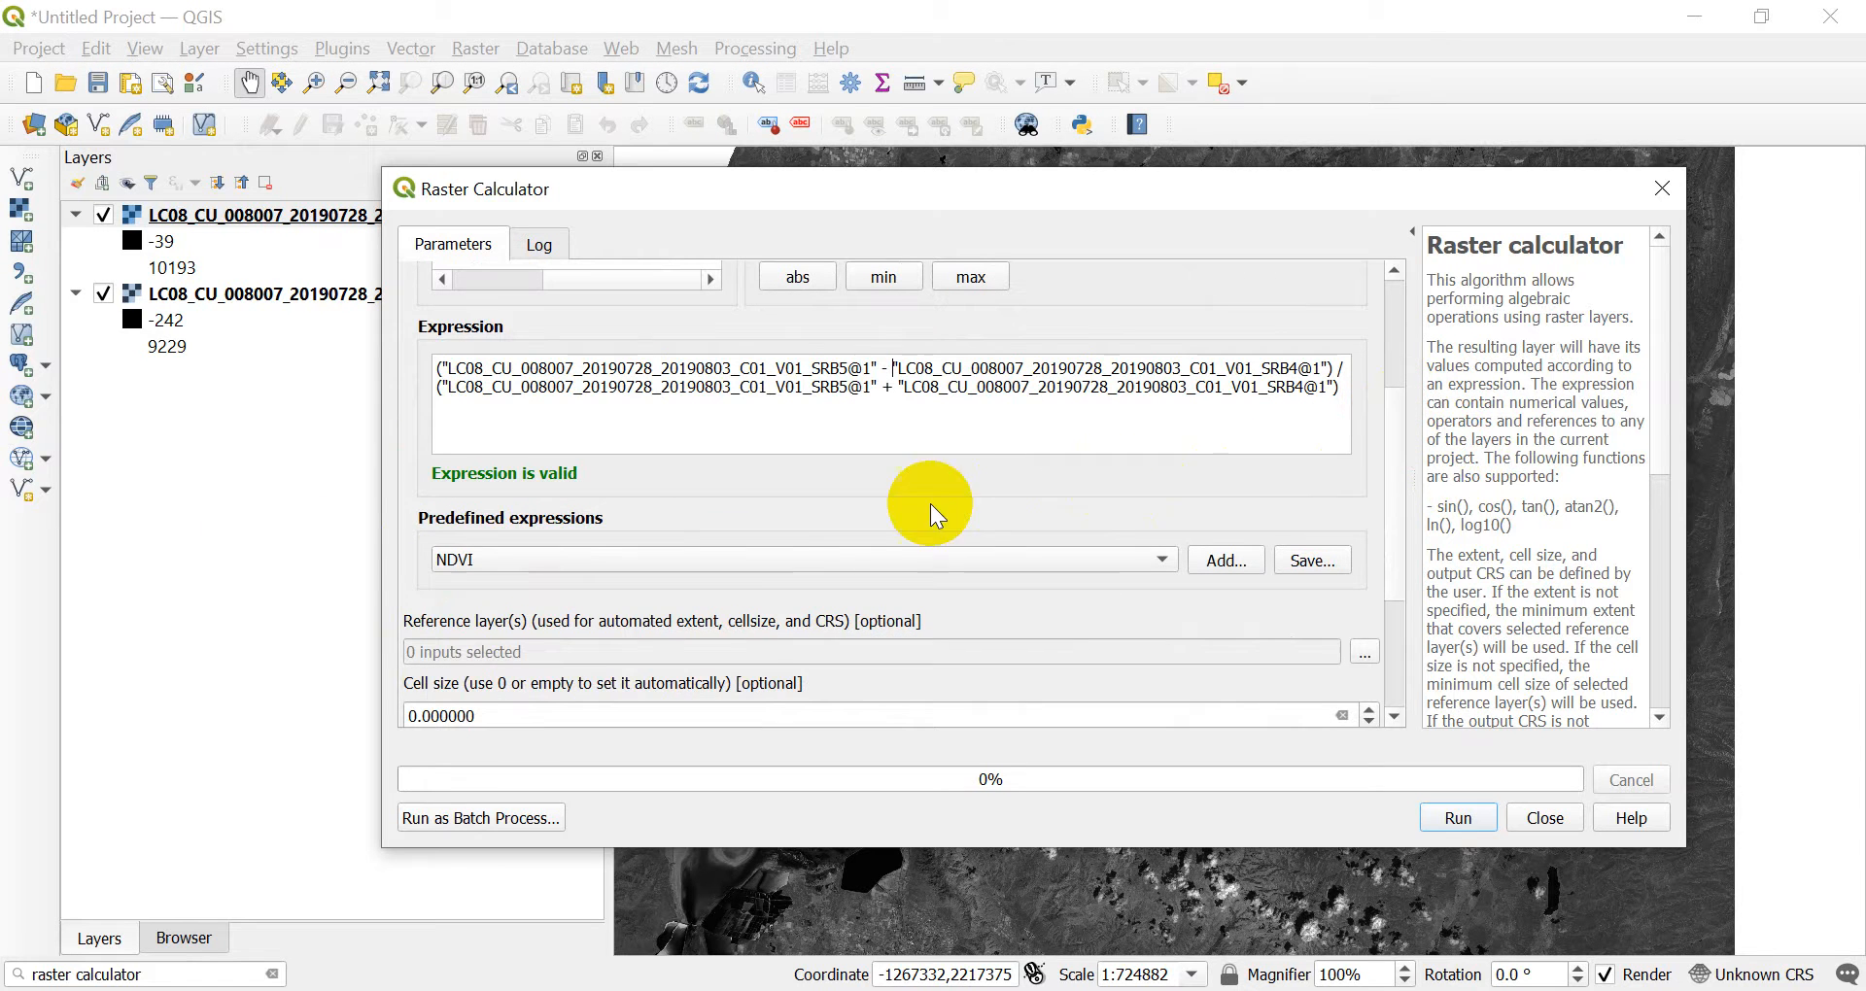
mouse_move(649, 542)
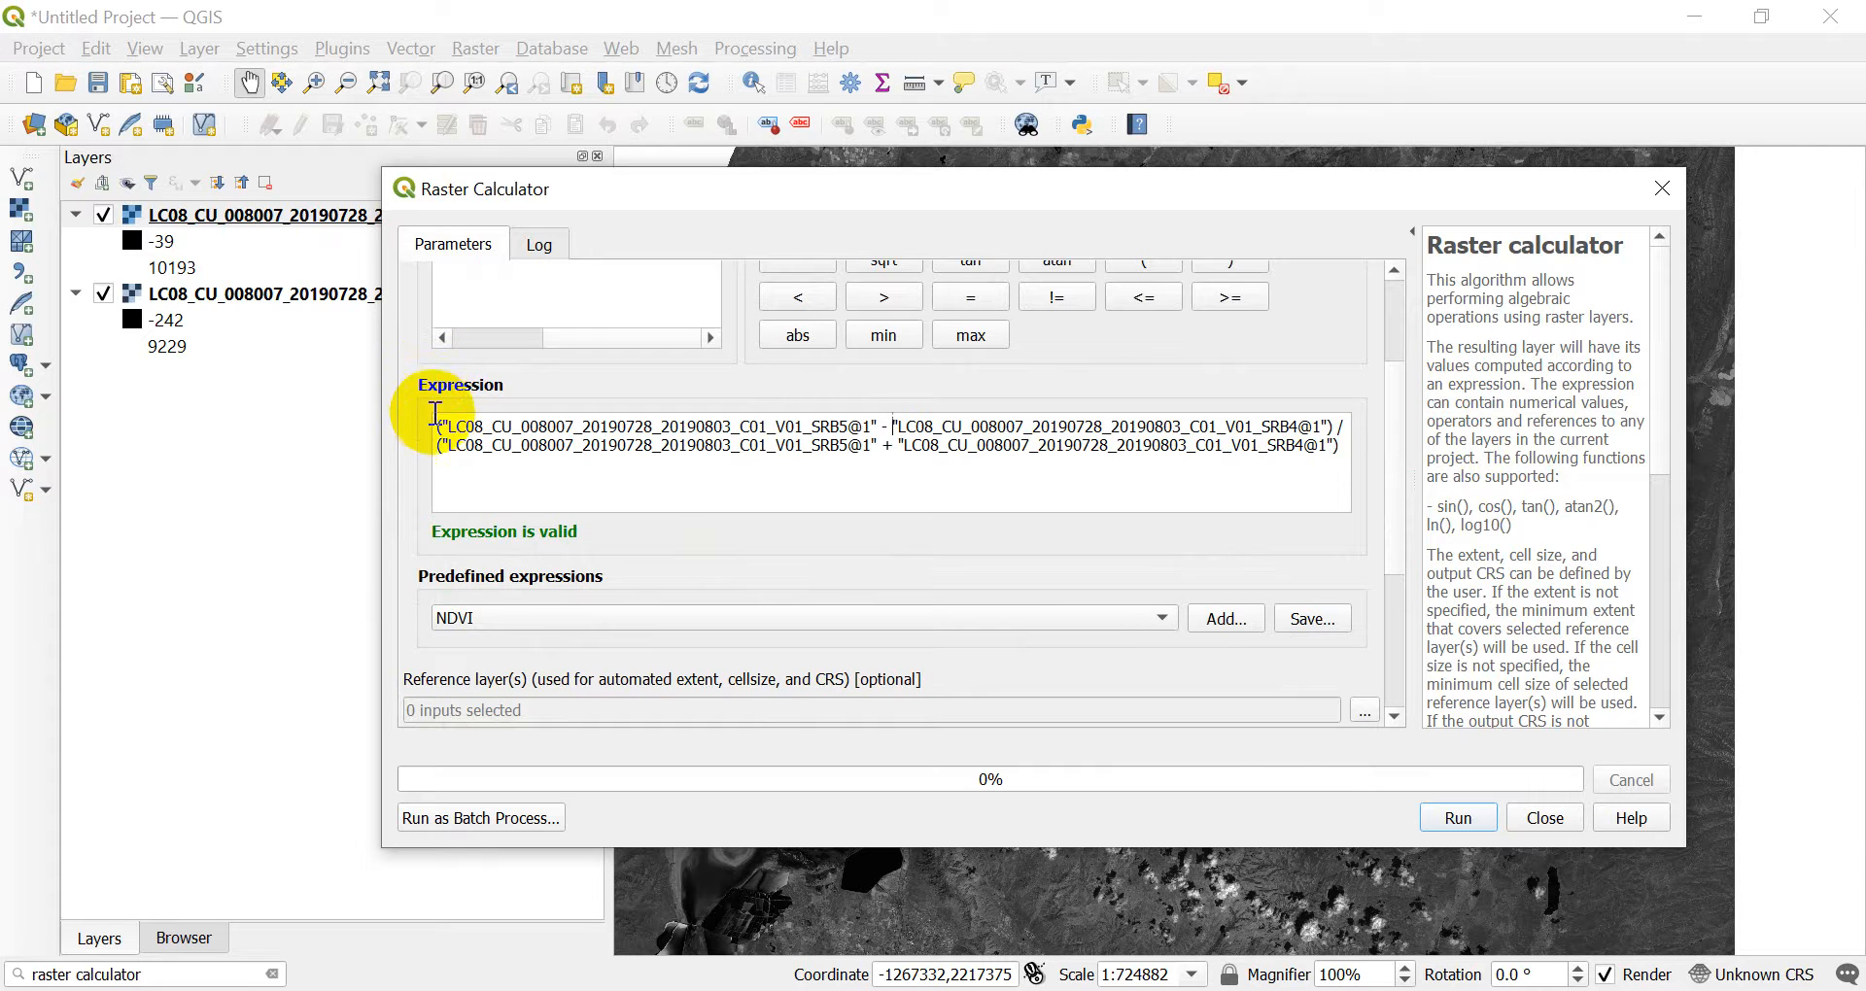
mouse_move(439, 427)
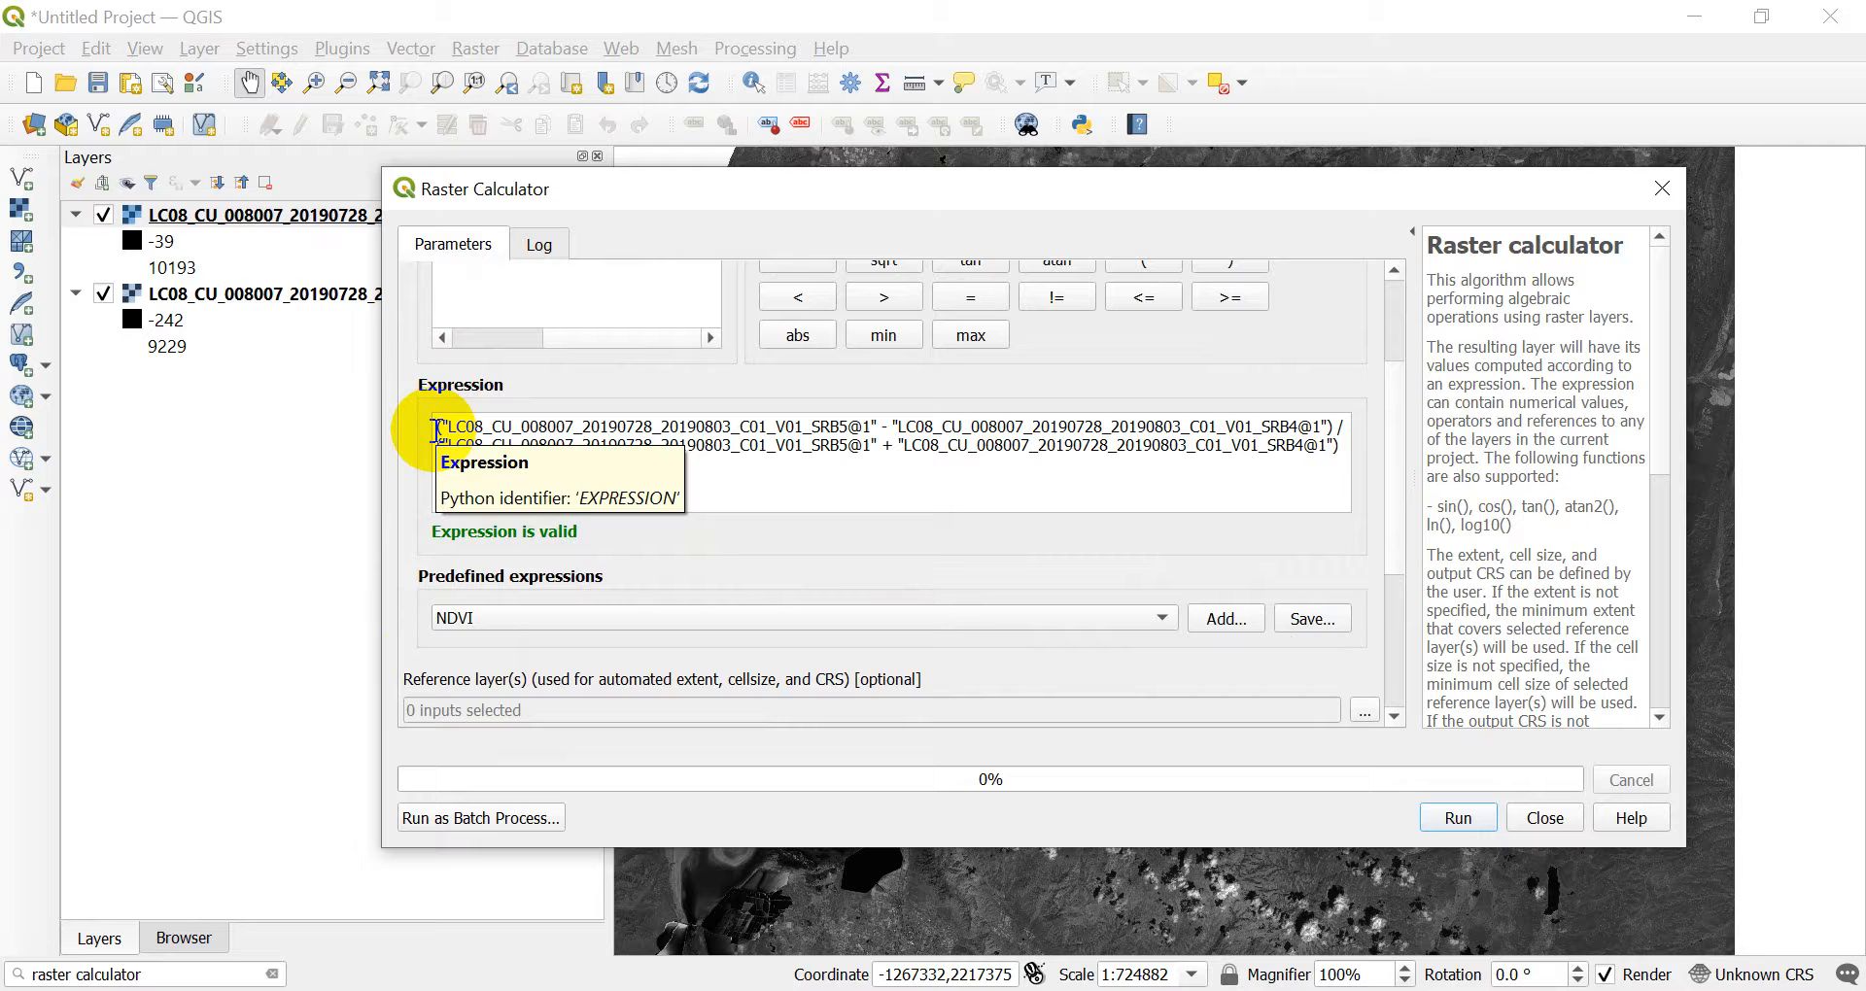
mouse_move(493, 624)
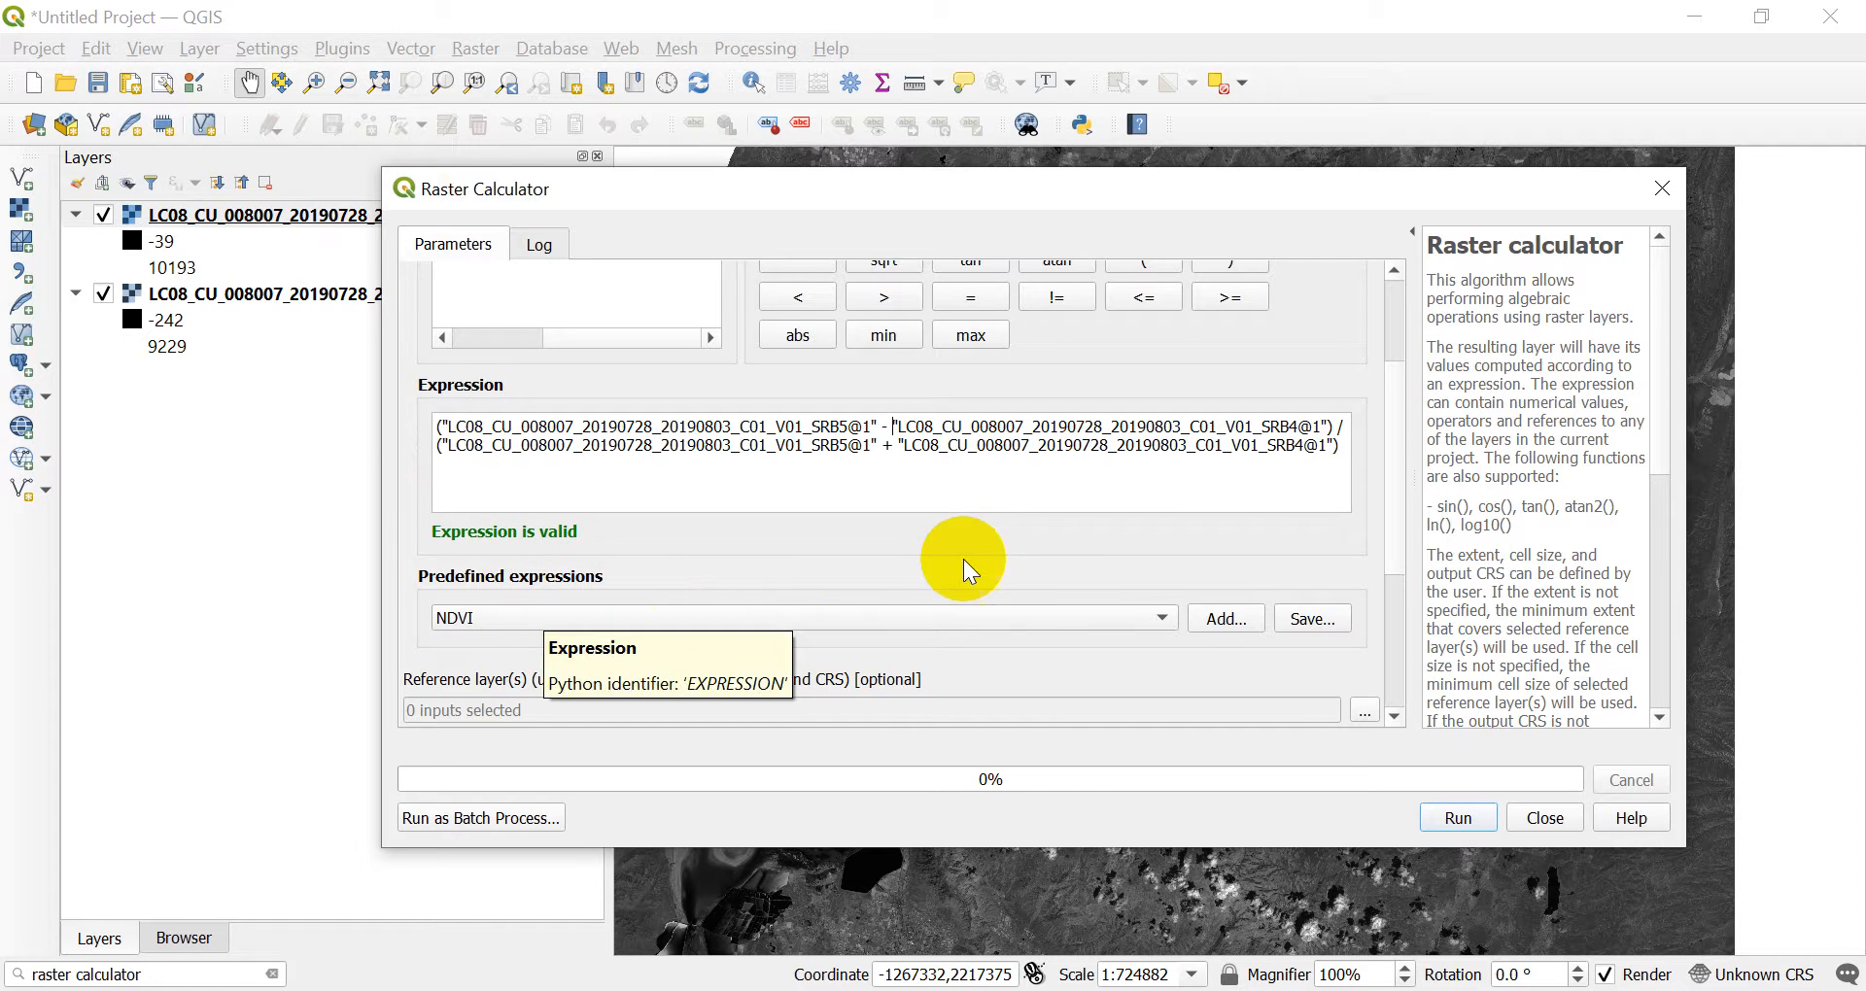
scroll("down", 3)
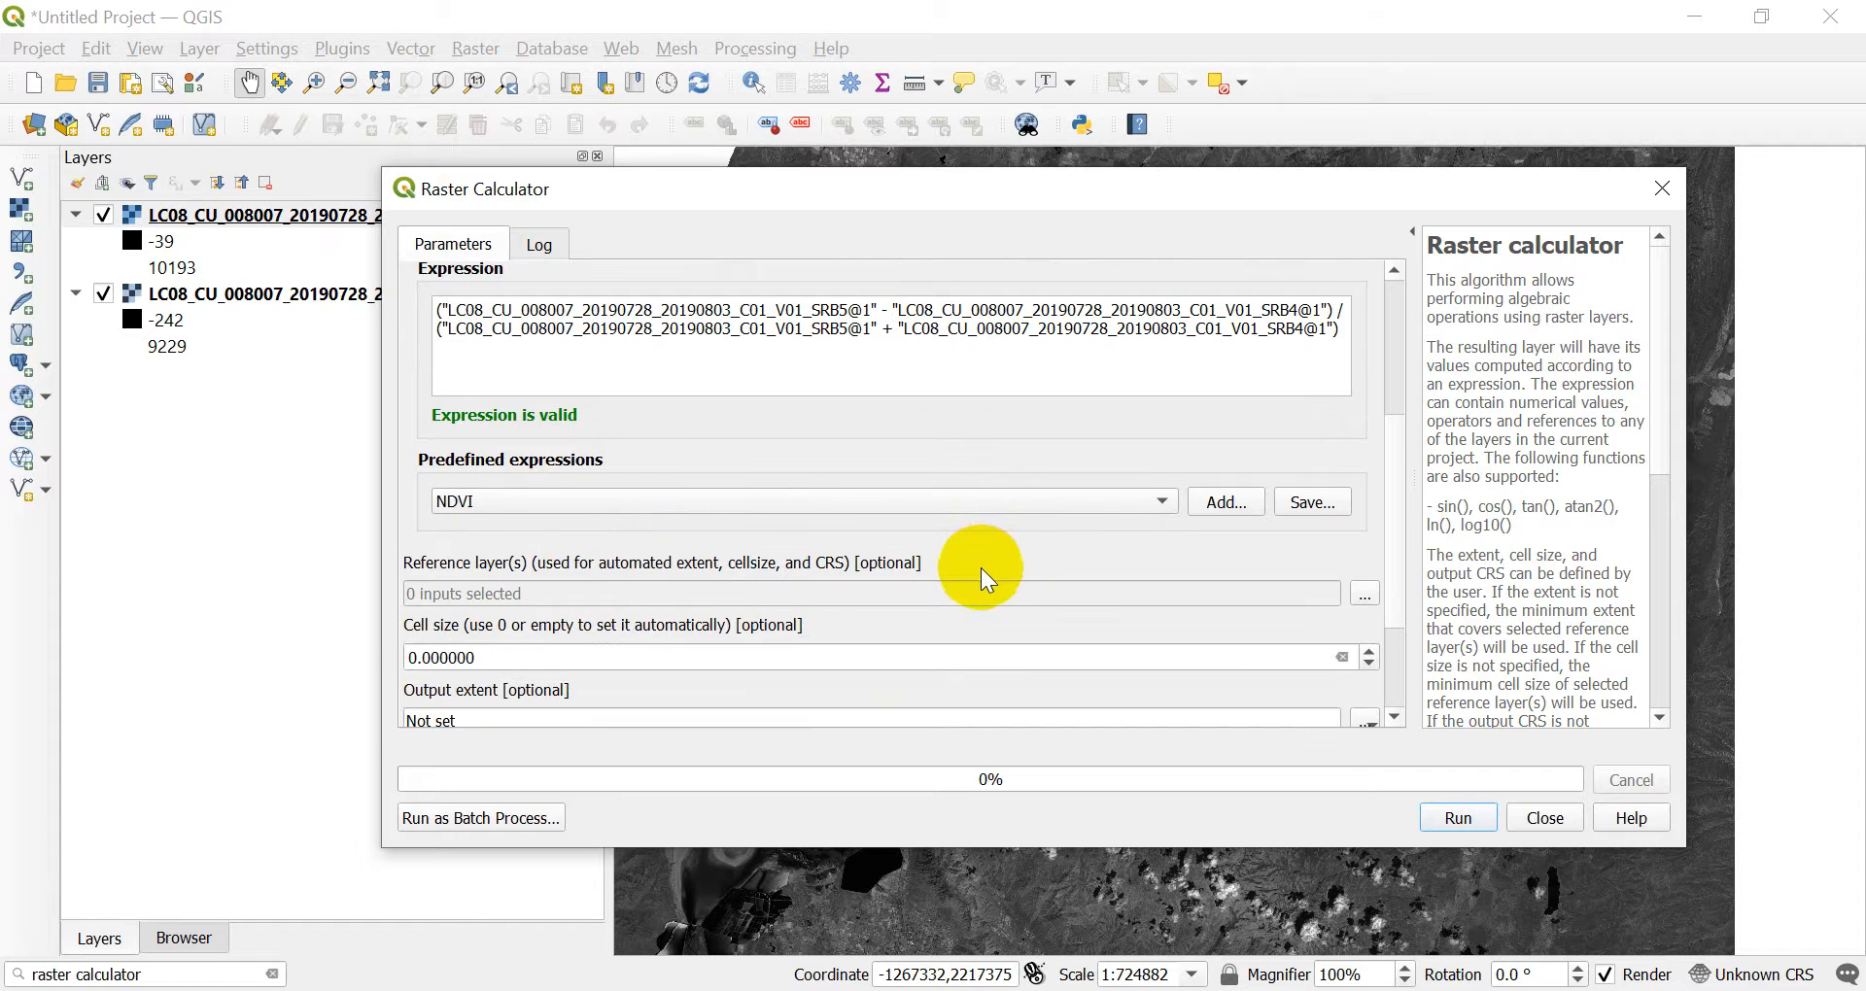
scroll("down", 3)
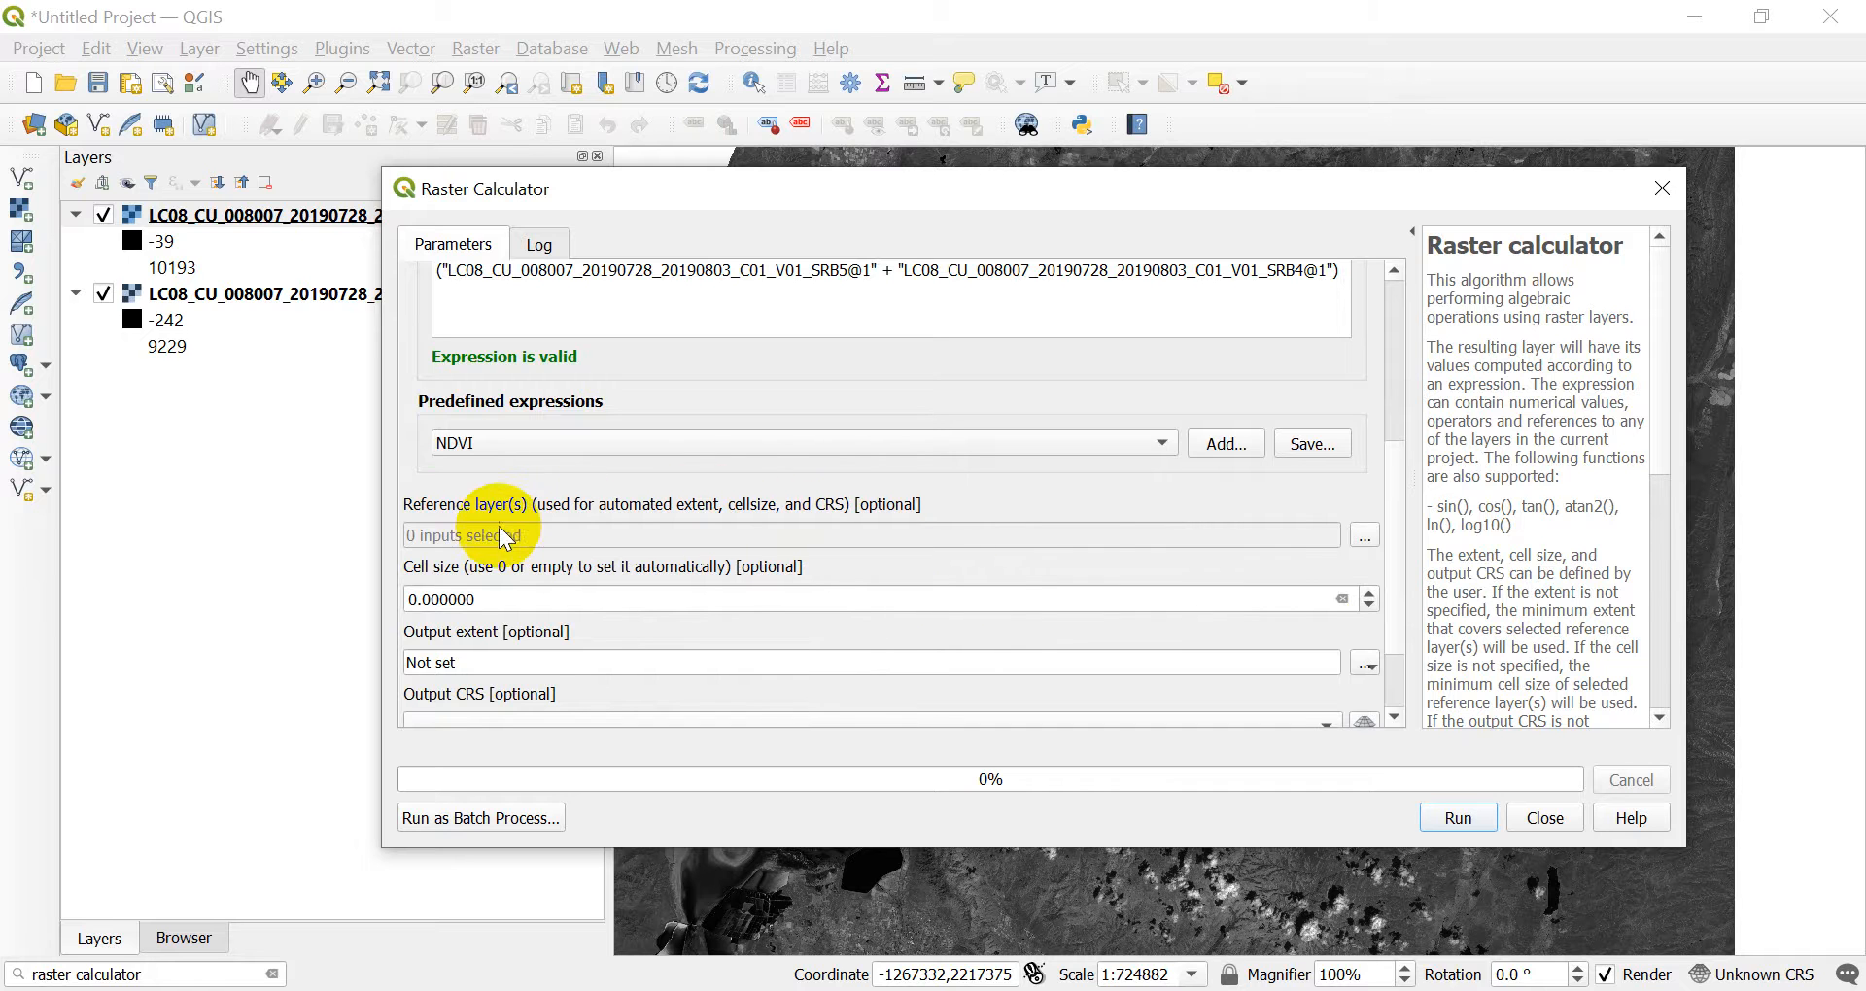
mouse_move(696, 546)
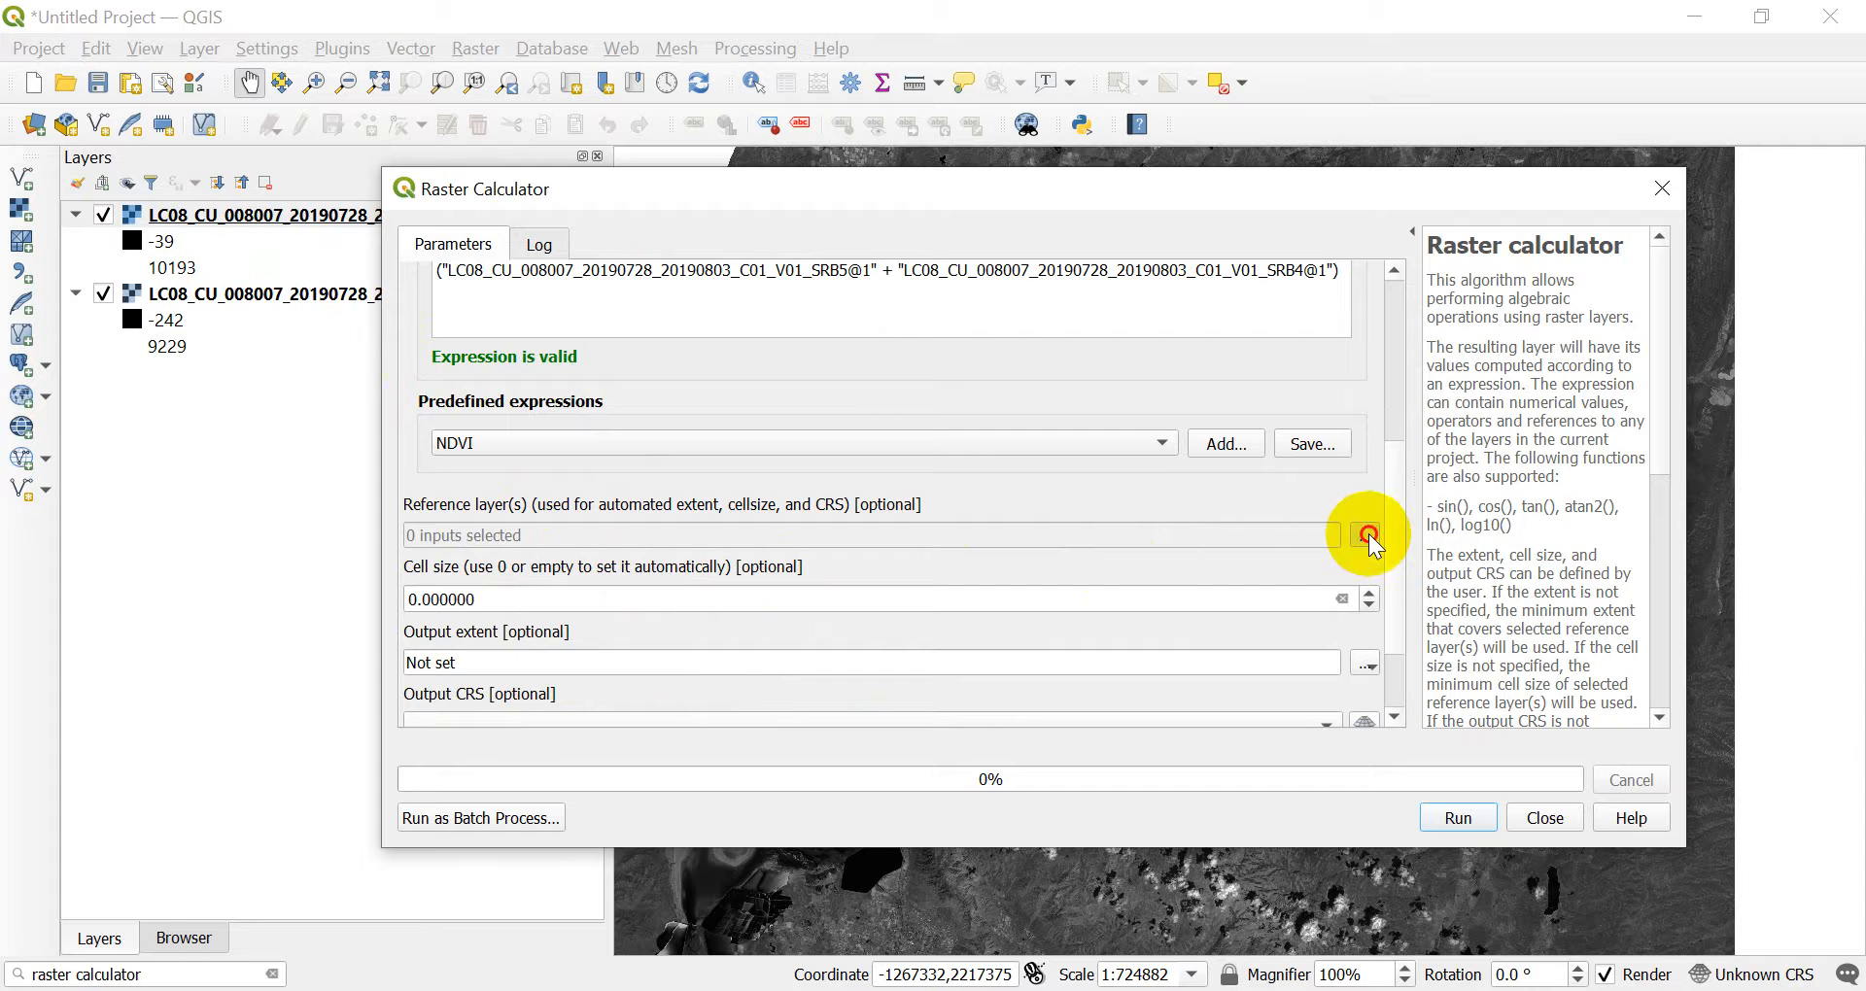
left_click(1366, 534)
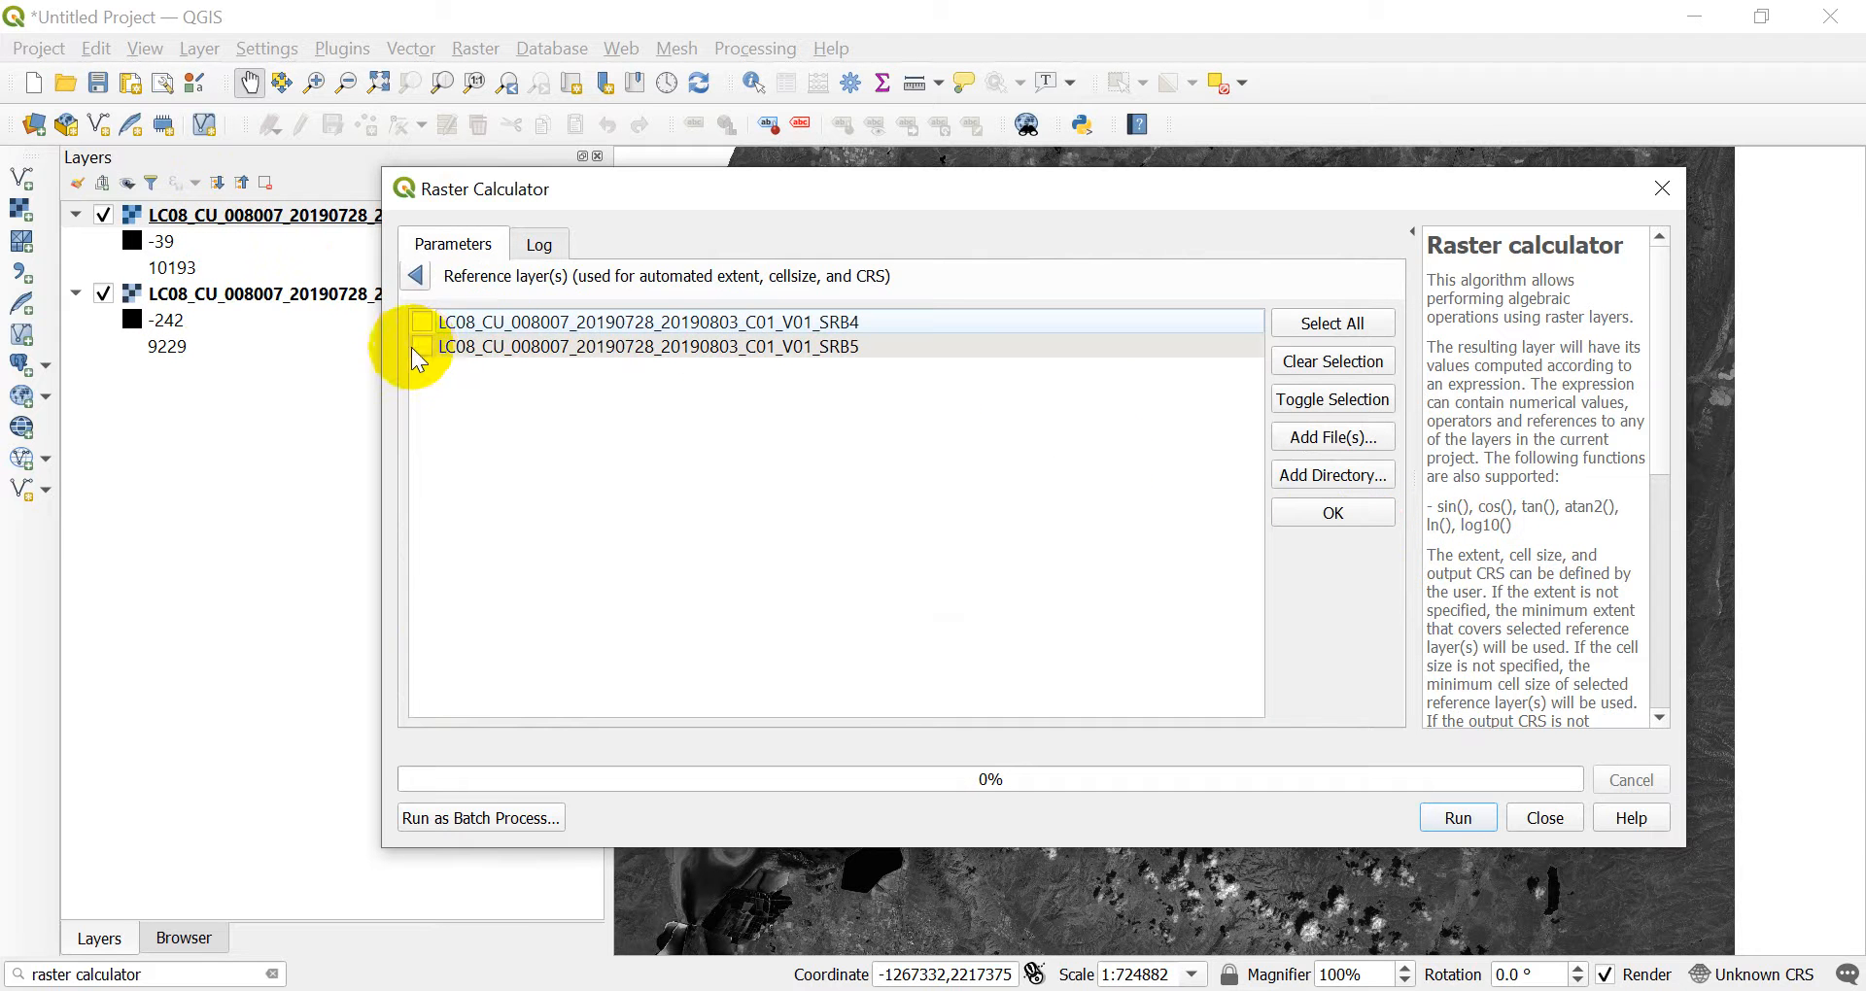
left_click(422, 348)
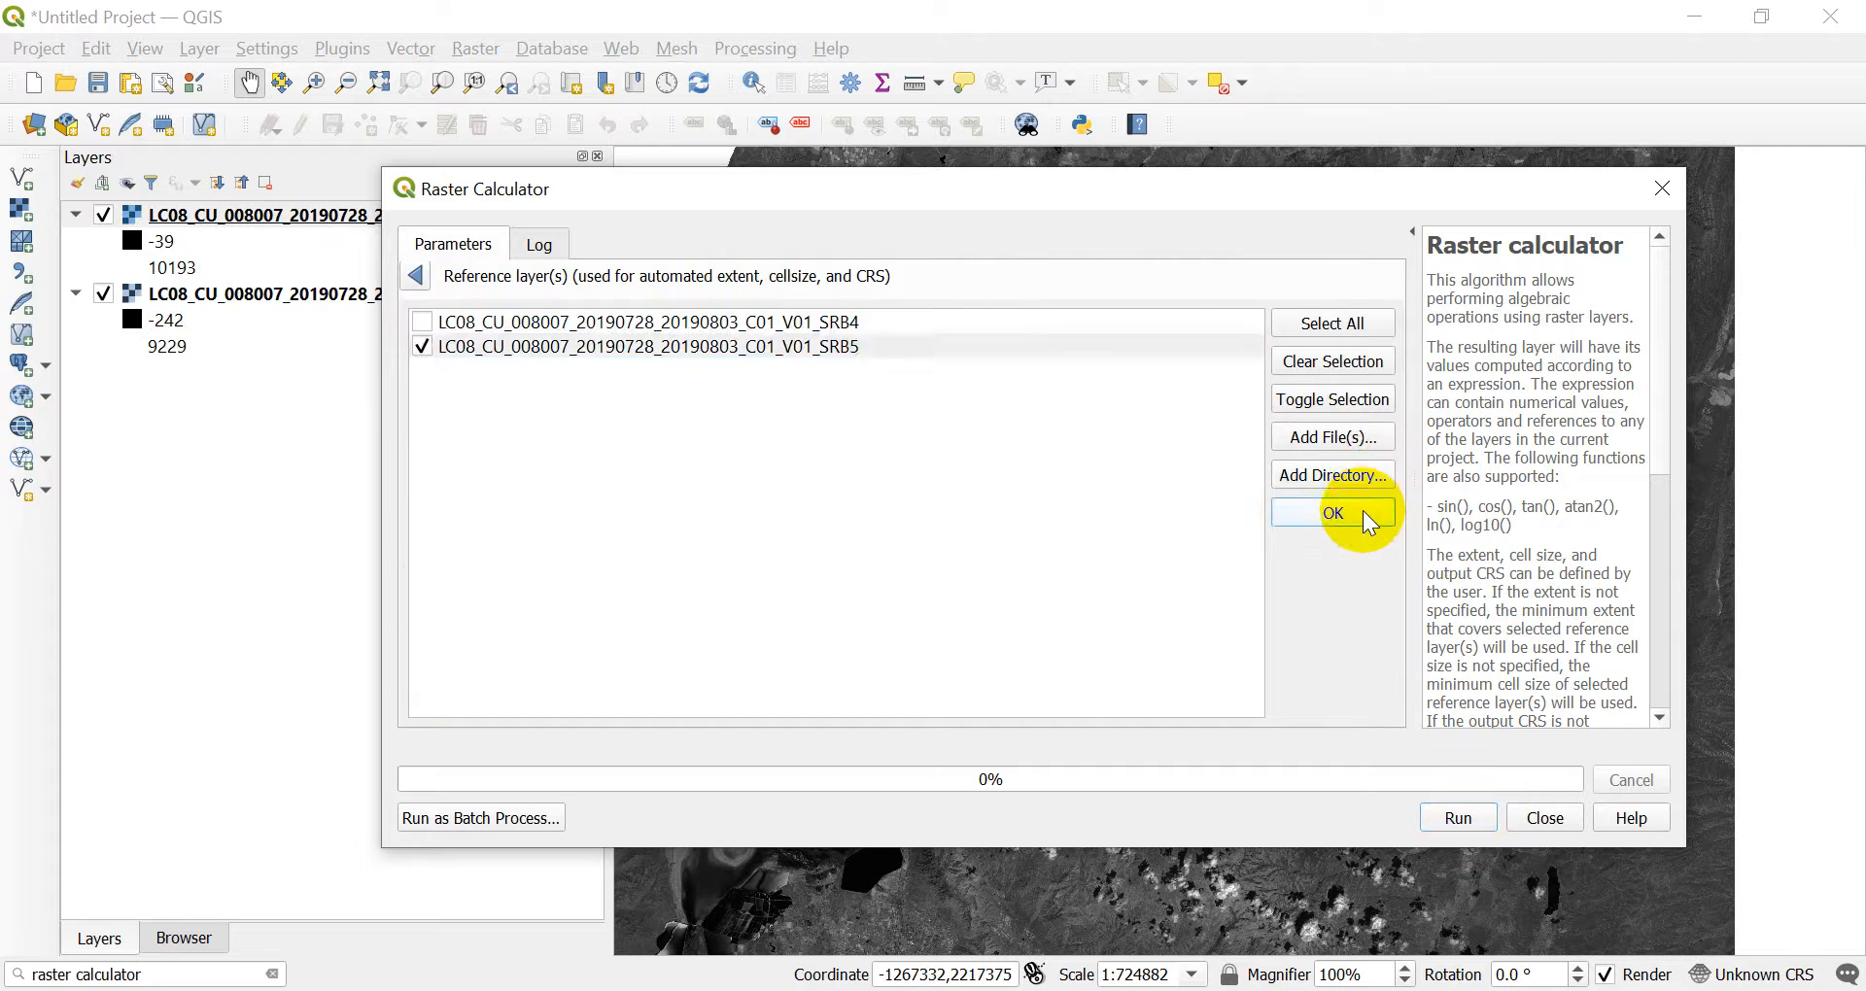
left_click(1331, 511)
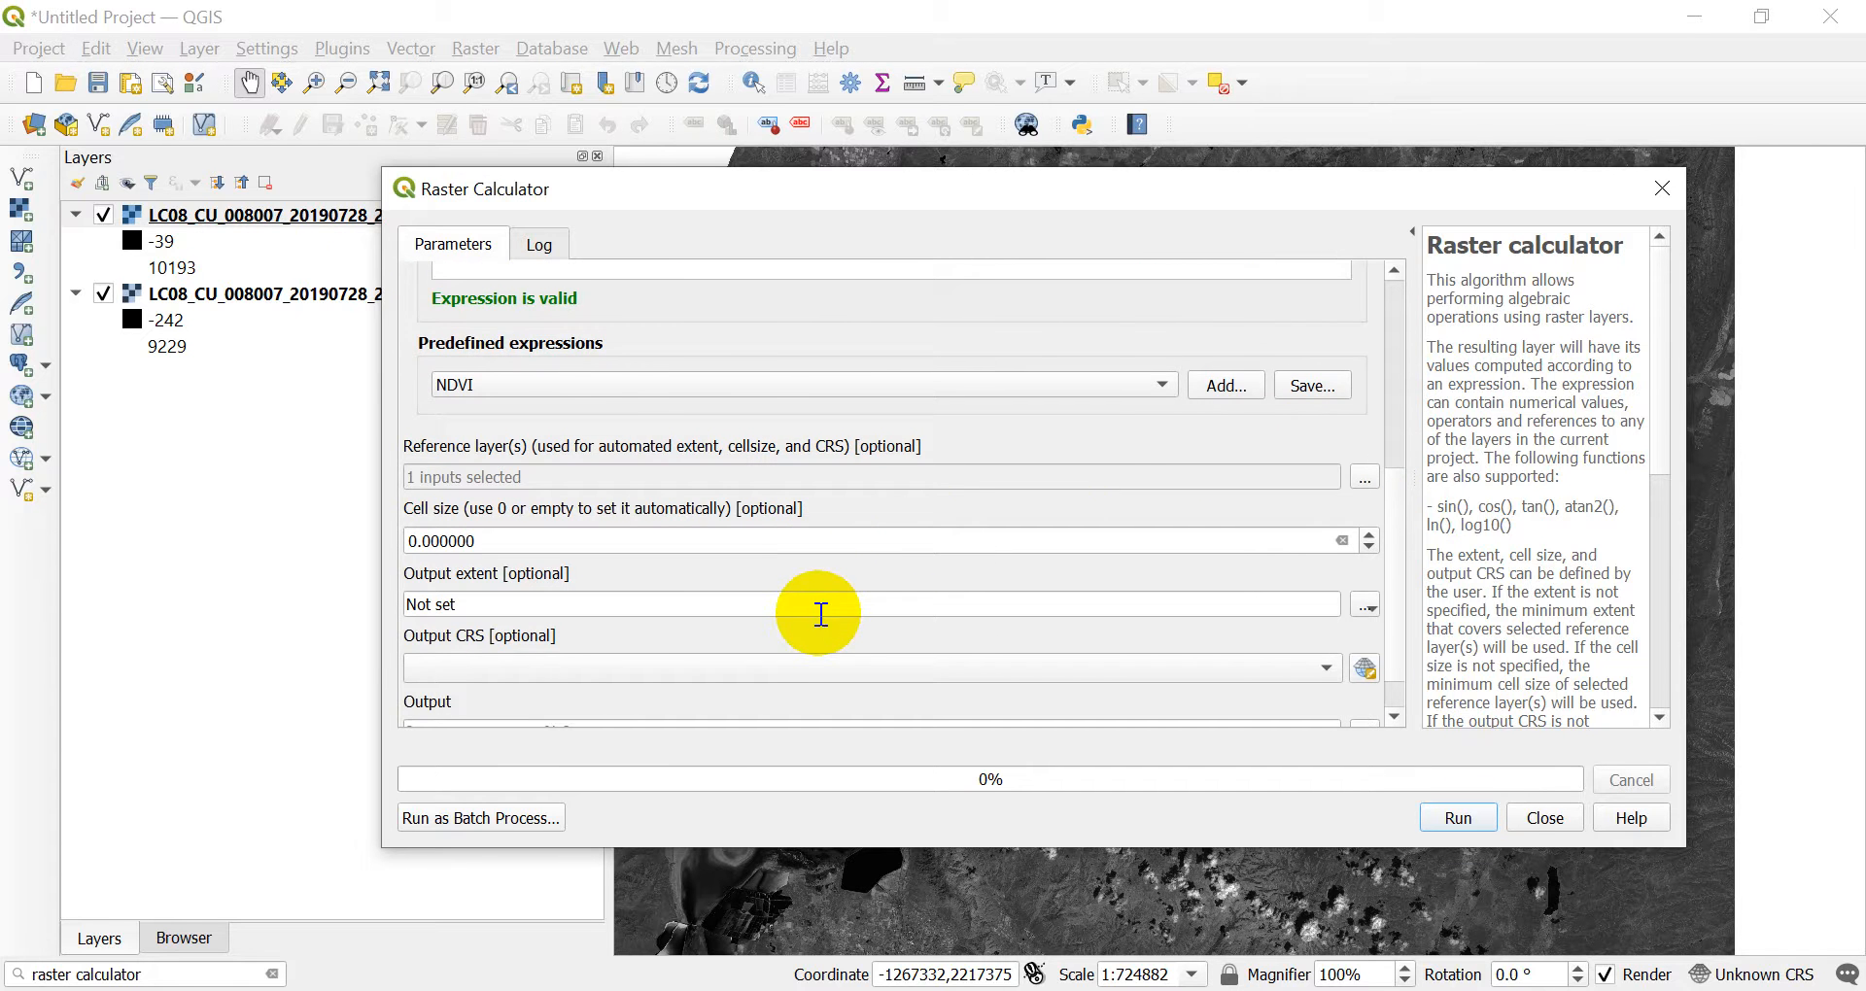
scroll("down", 3)
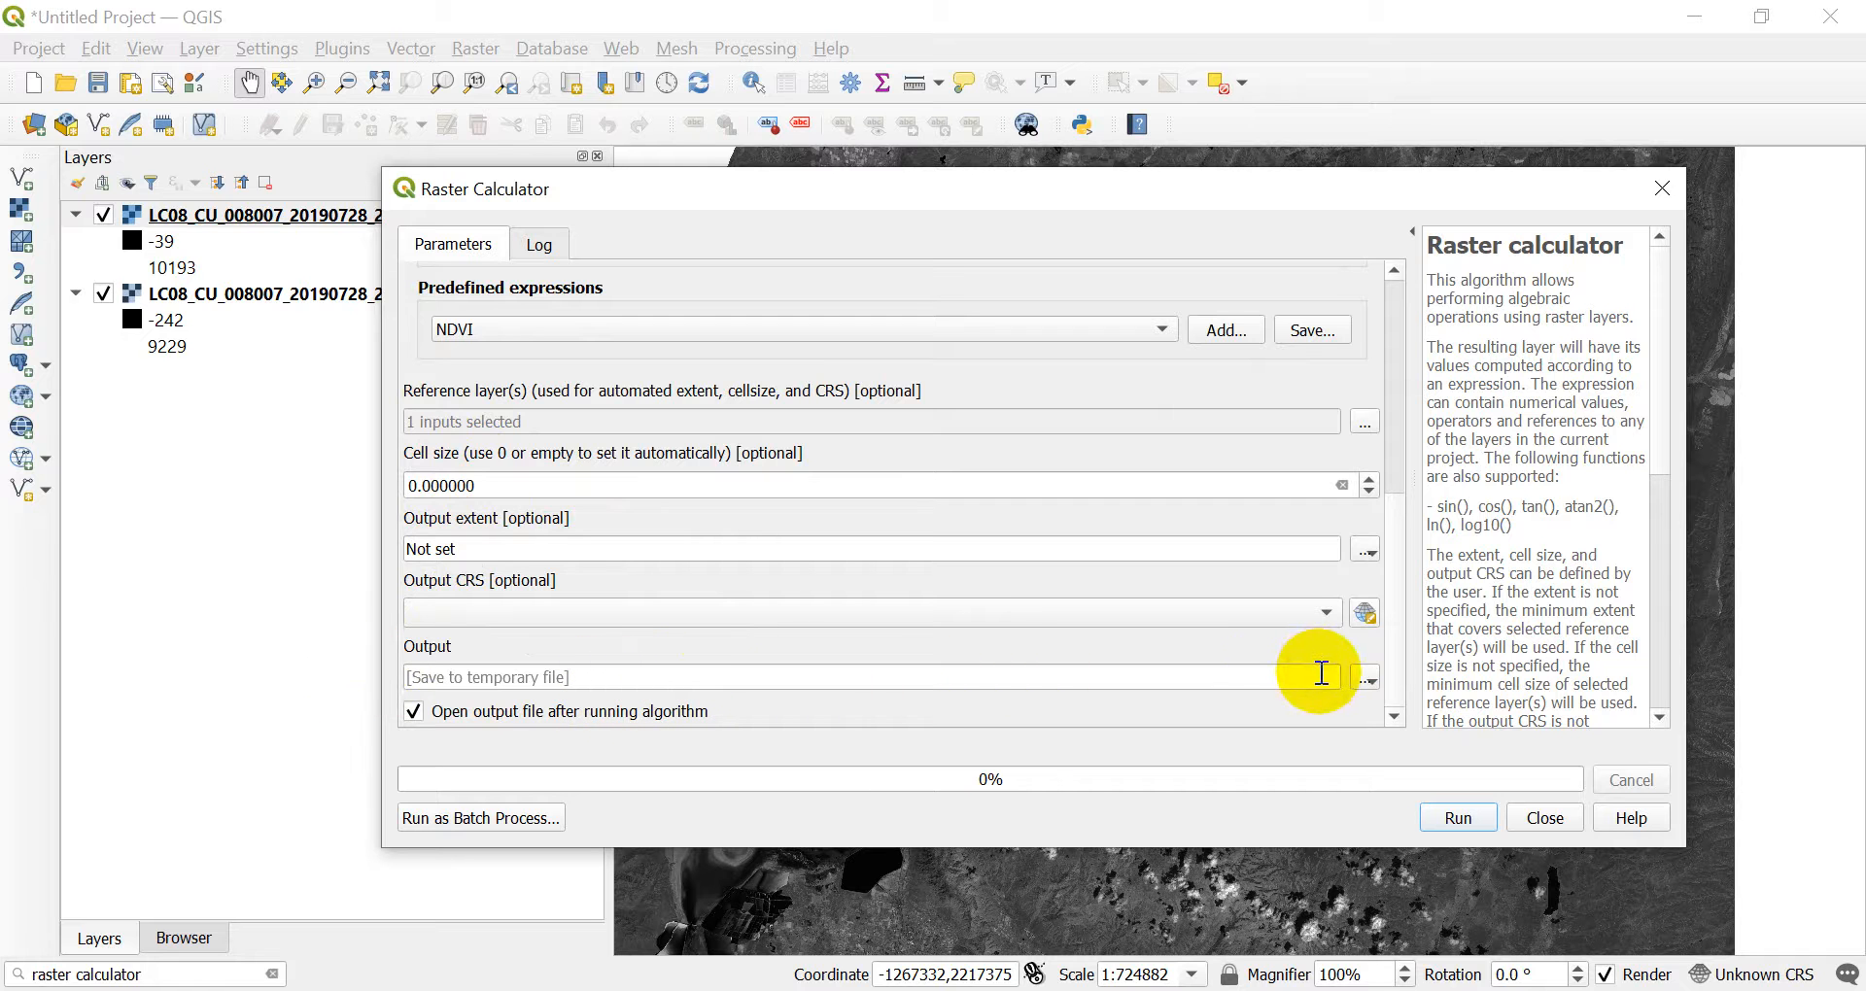
Save the output to file as ndvi.tif in TIF format, deleting the old ndvi.sdat, and run the calculation
left_click(1364, 676)
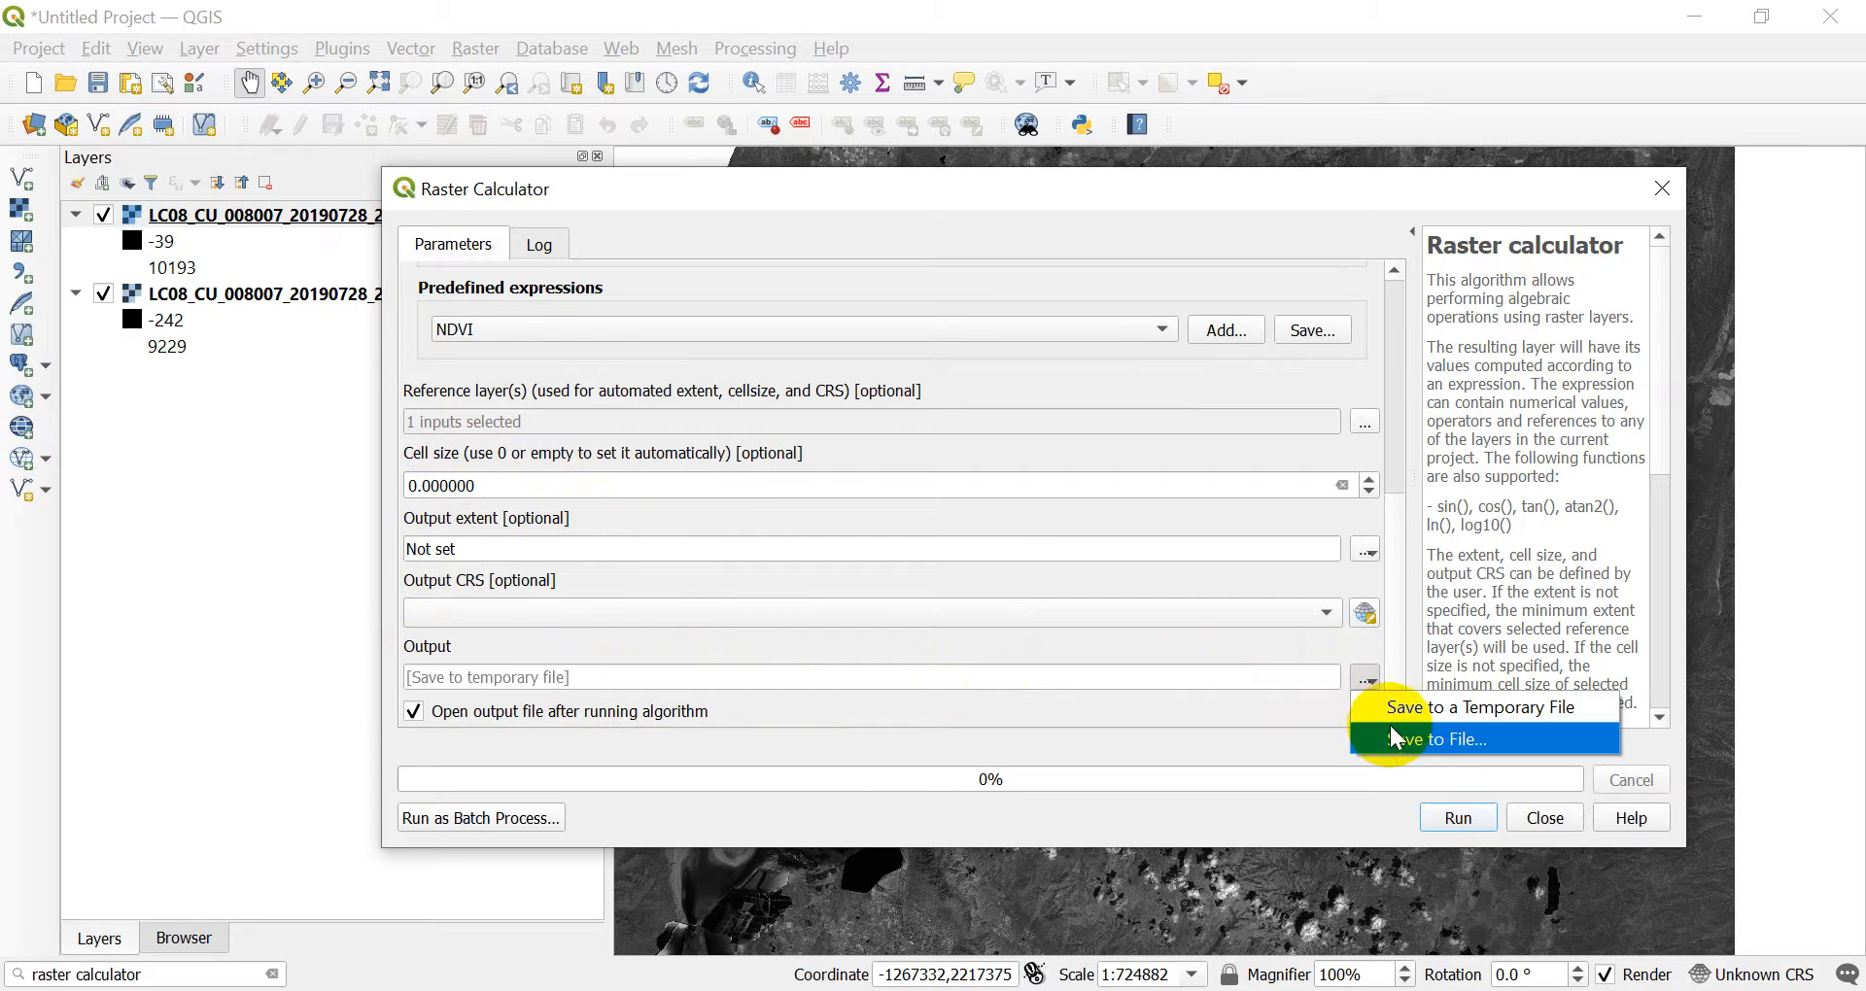
left_click(1454, 739)
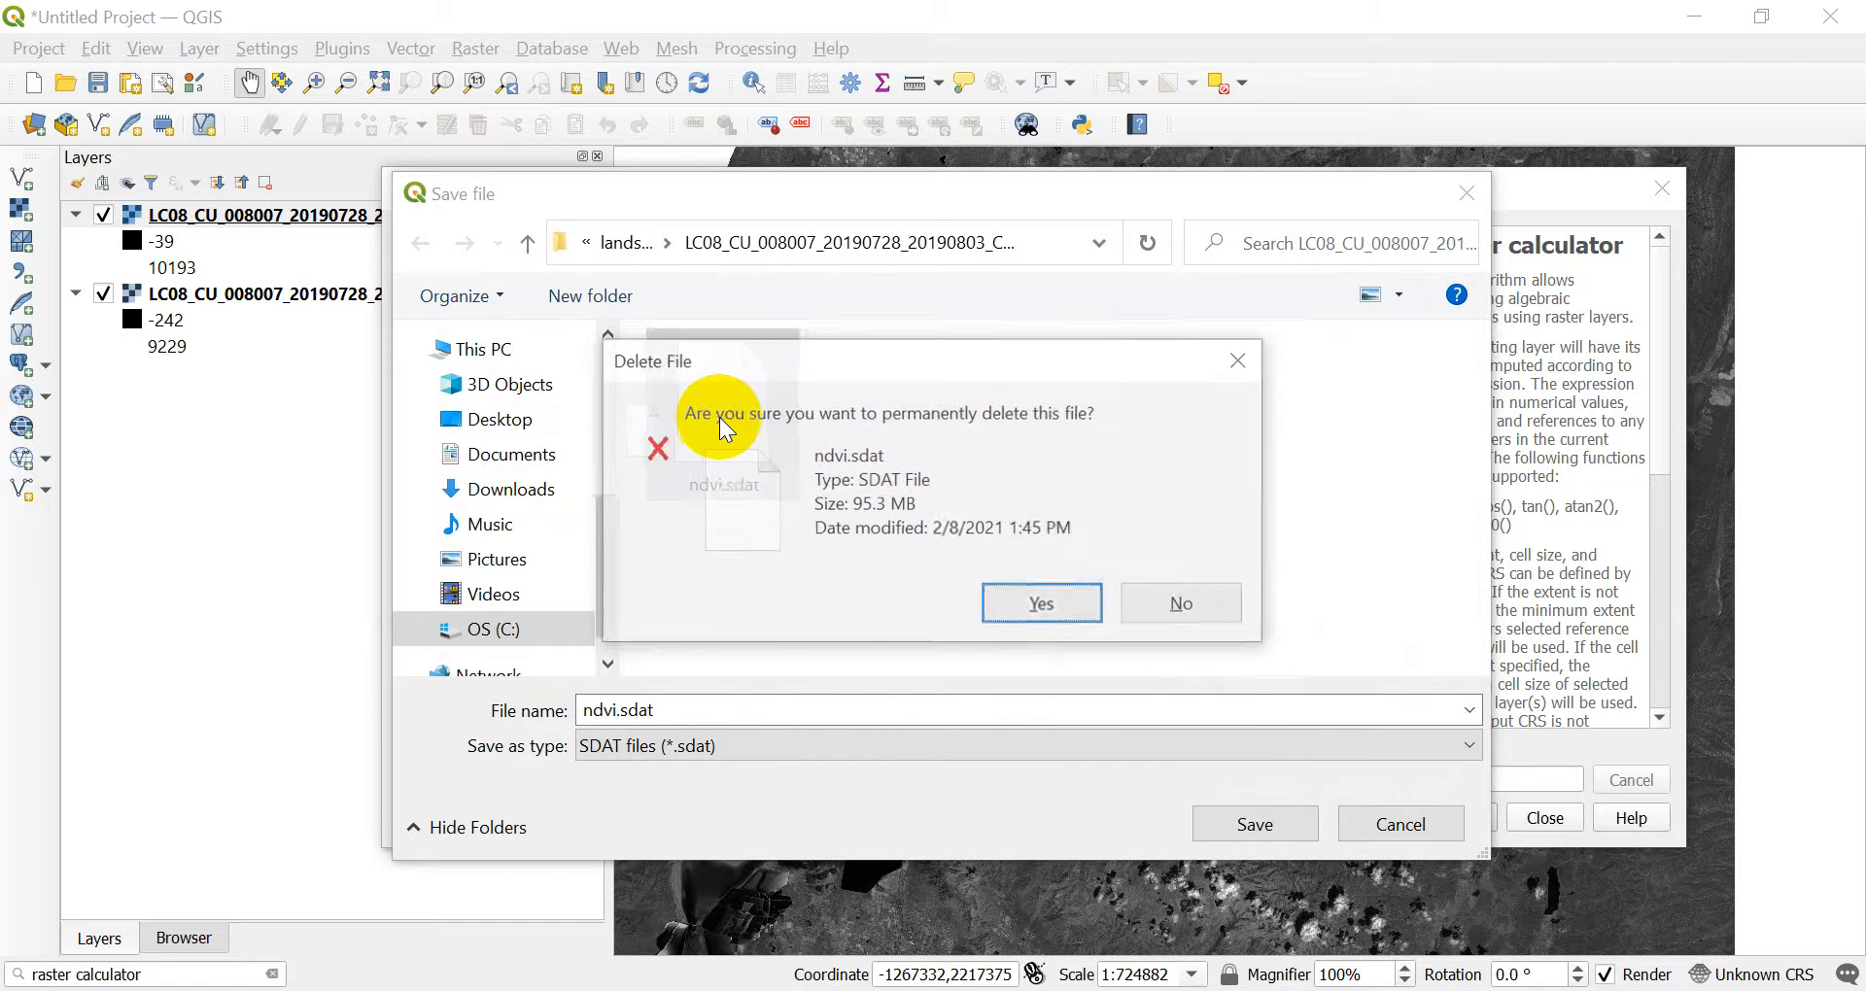
left_click(1040, 602)
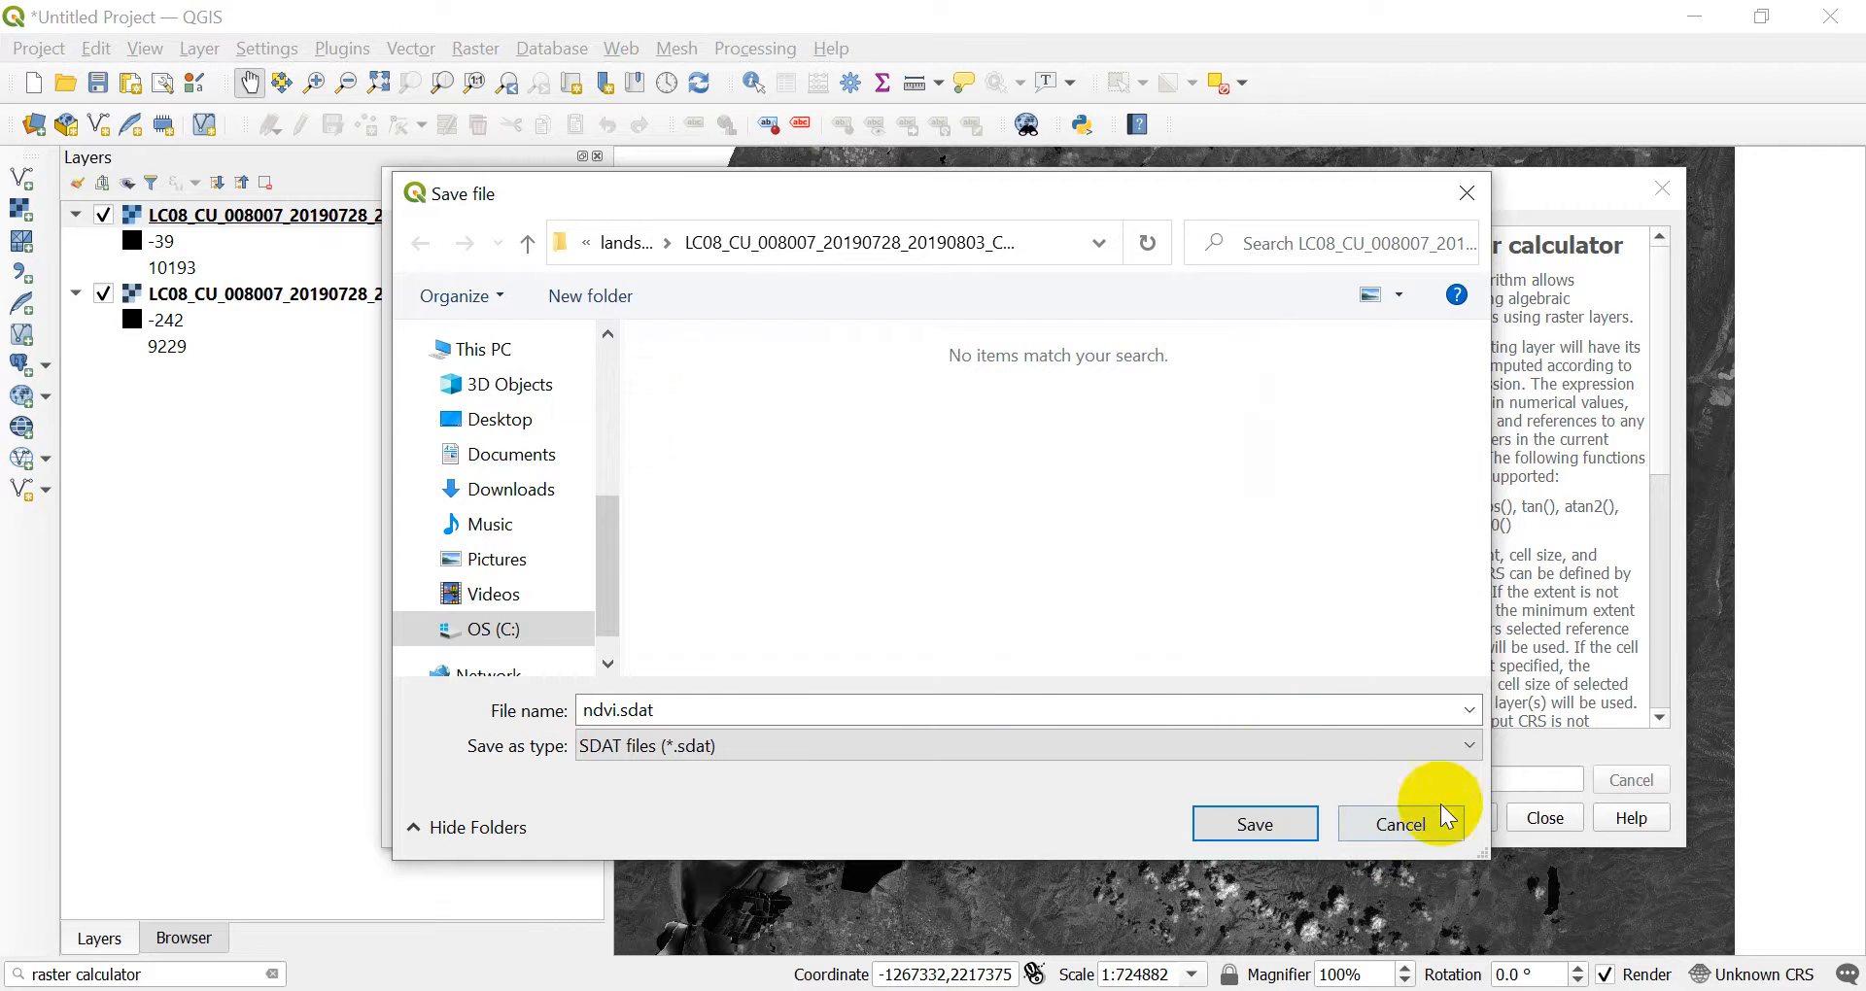
left_click(1469, 746)
type("n")
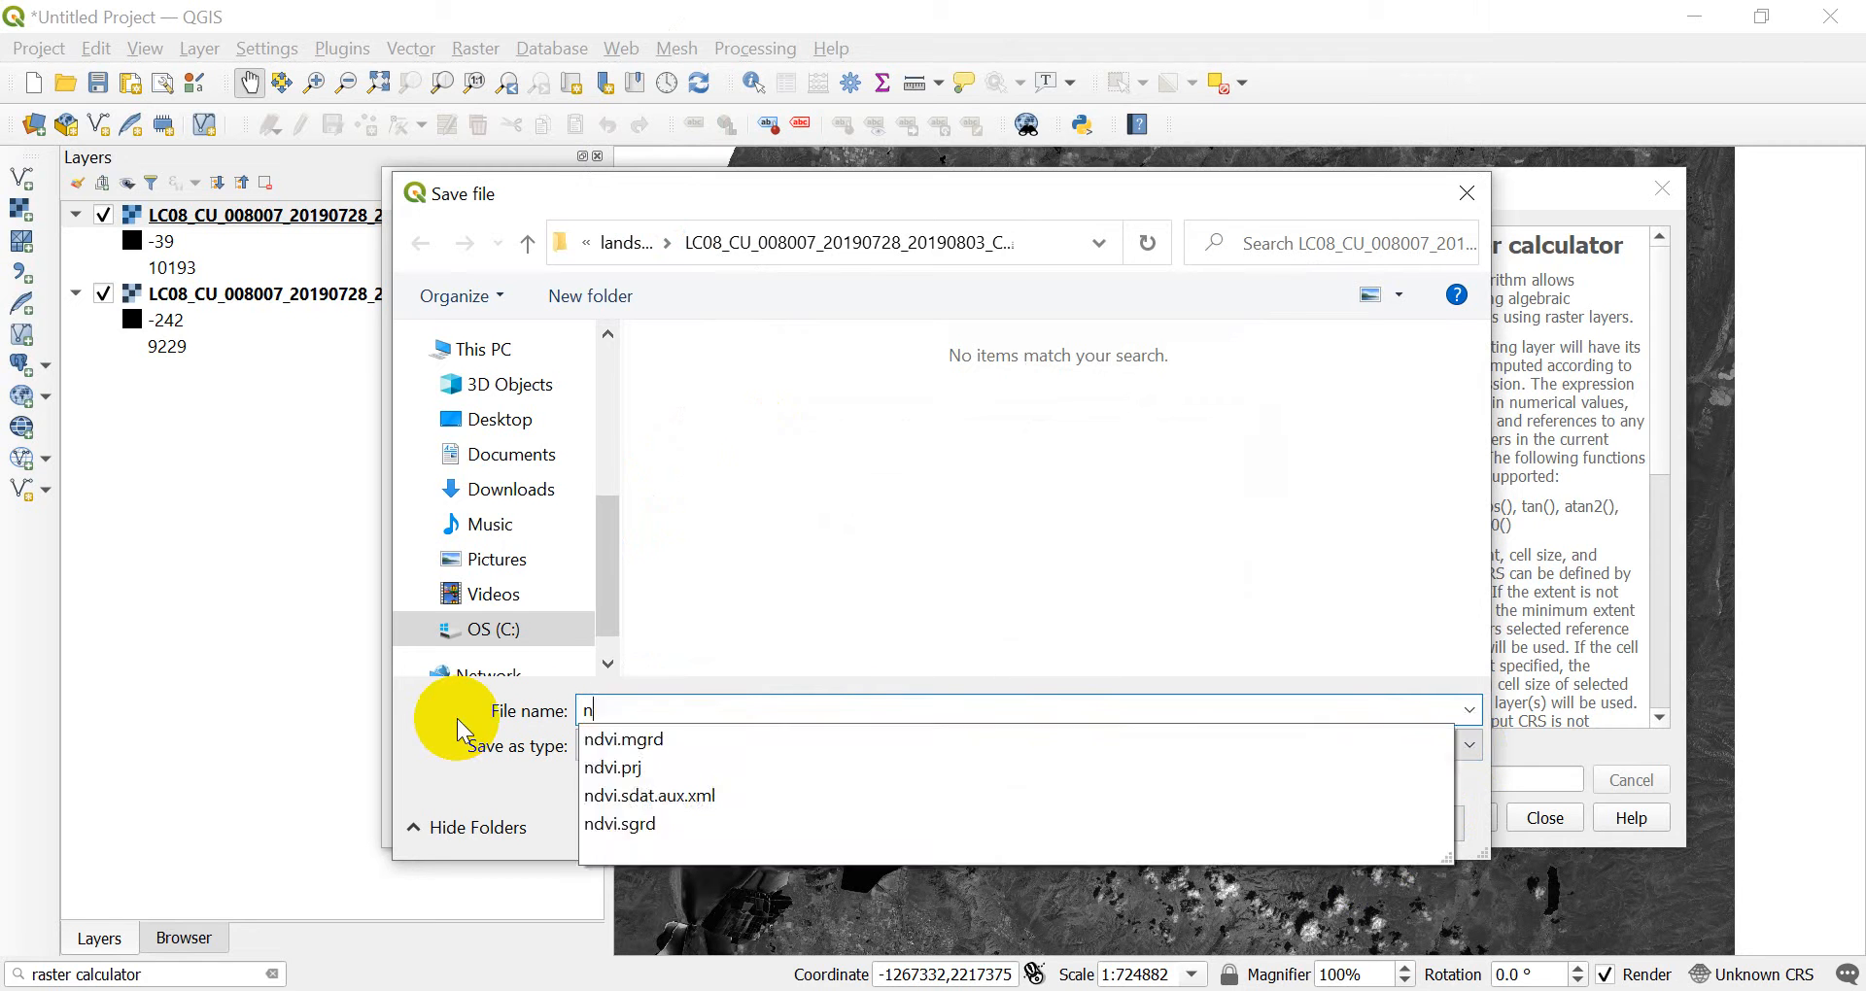
type("dvi.tif")
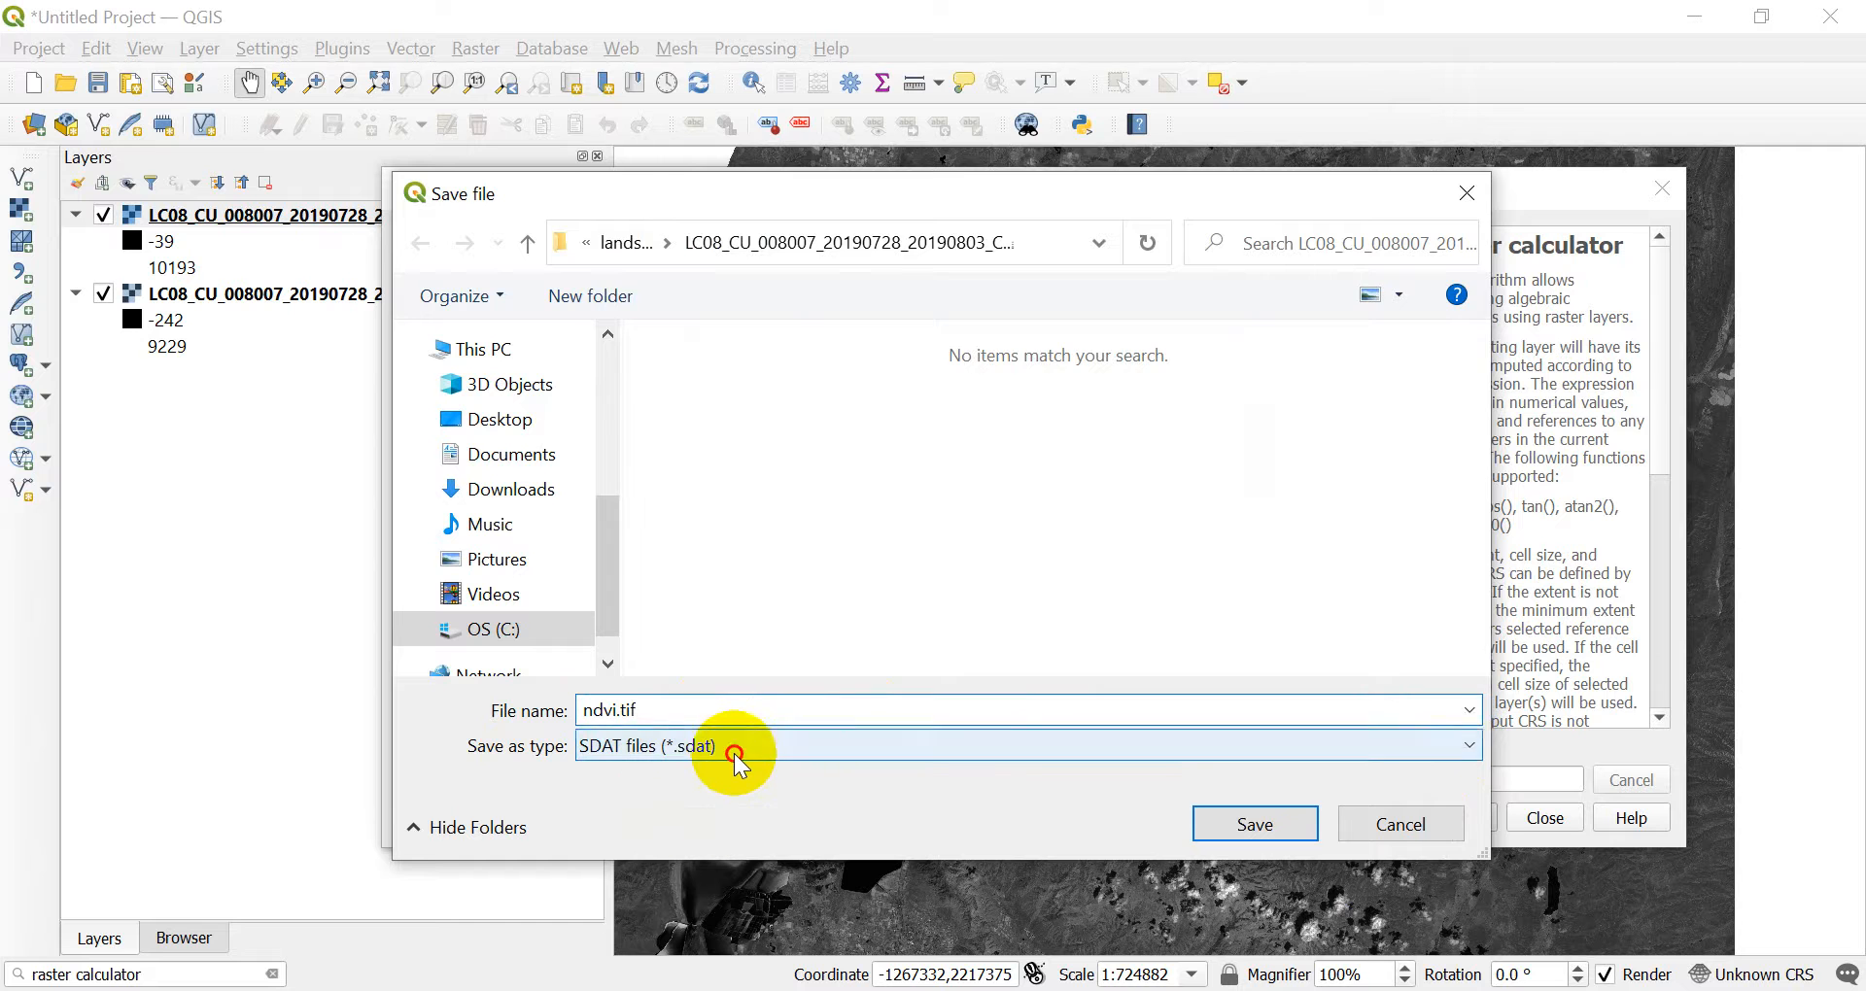
left_click(733, 746)
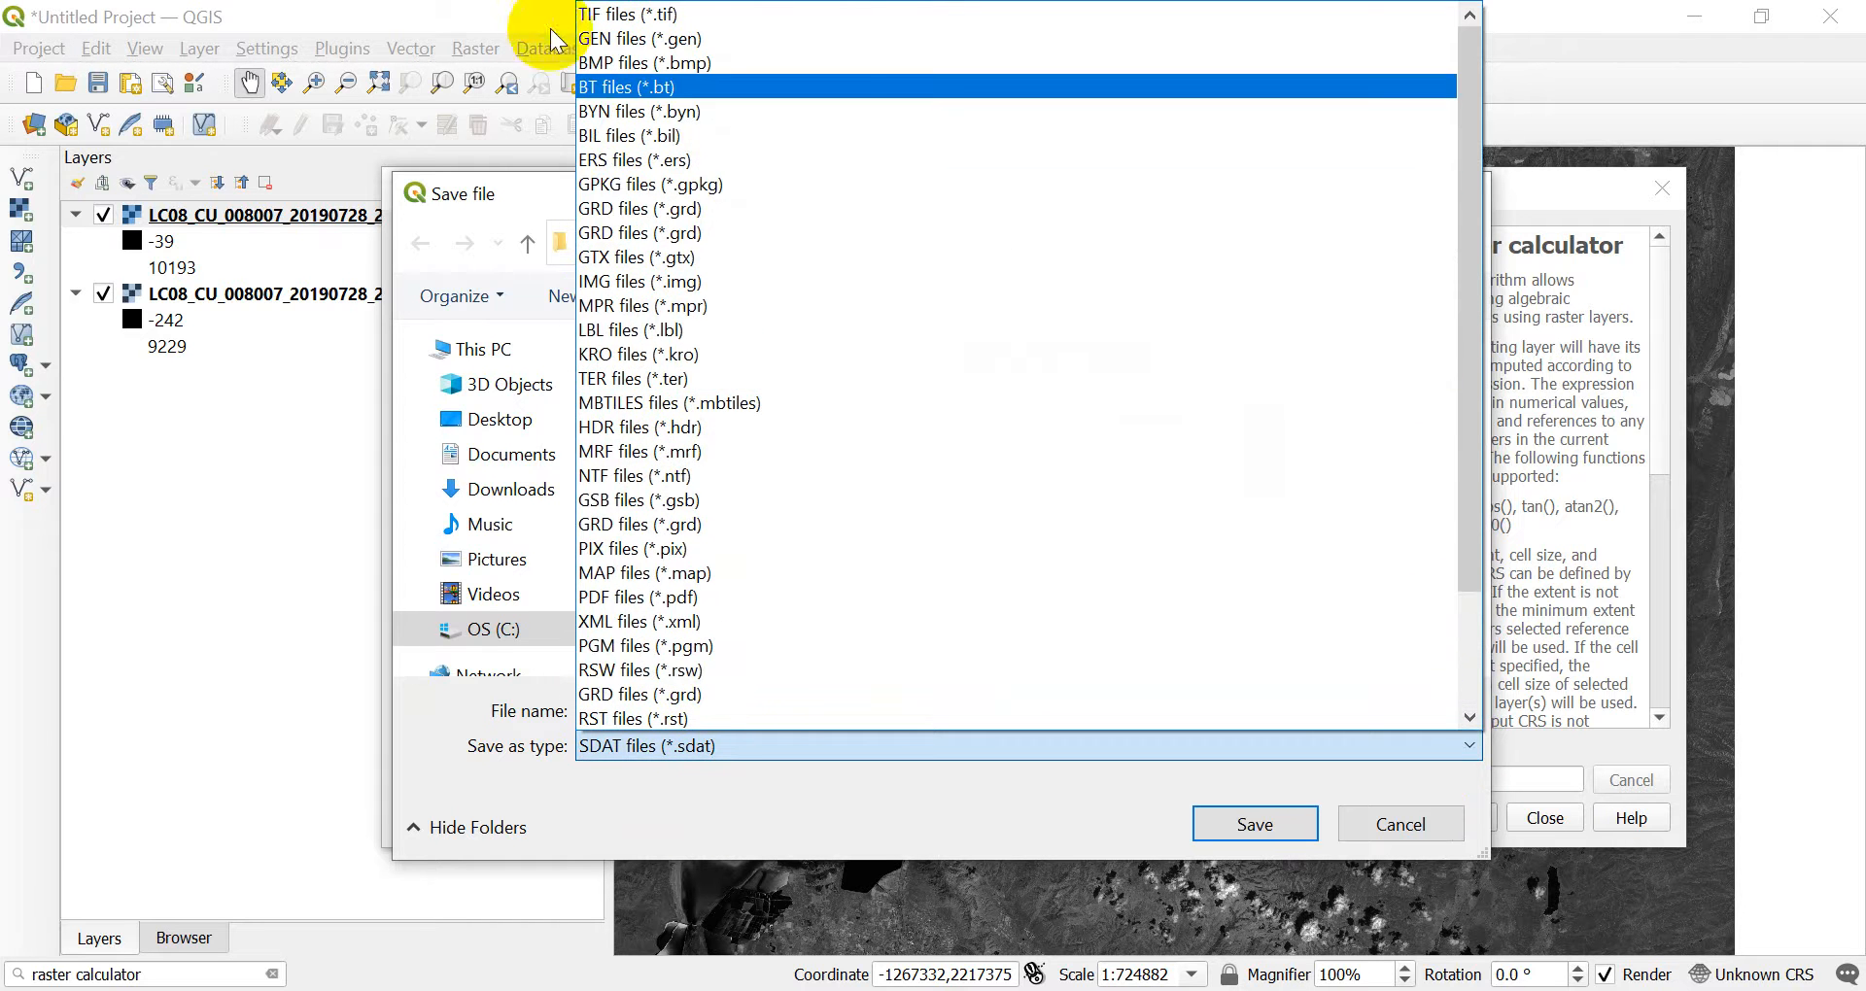
left_click(618, 18)
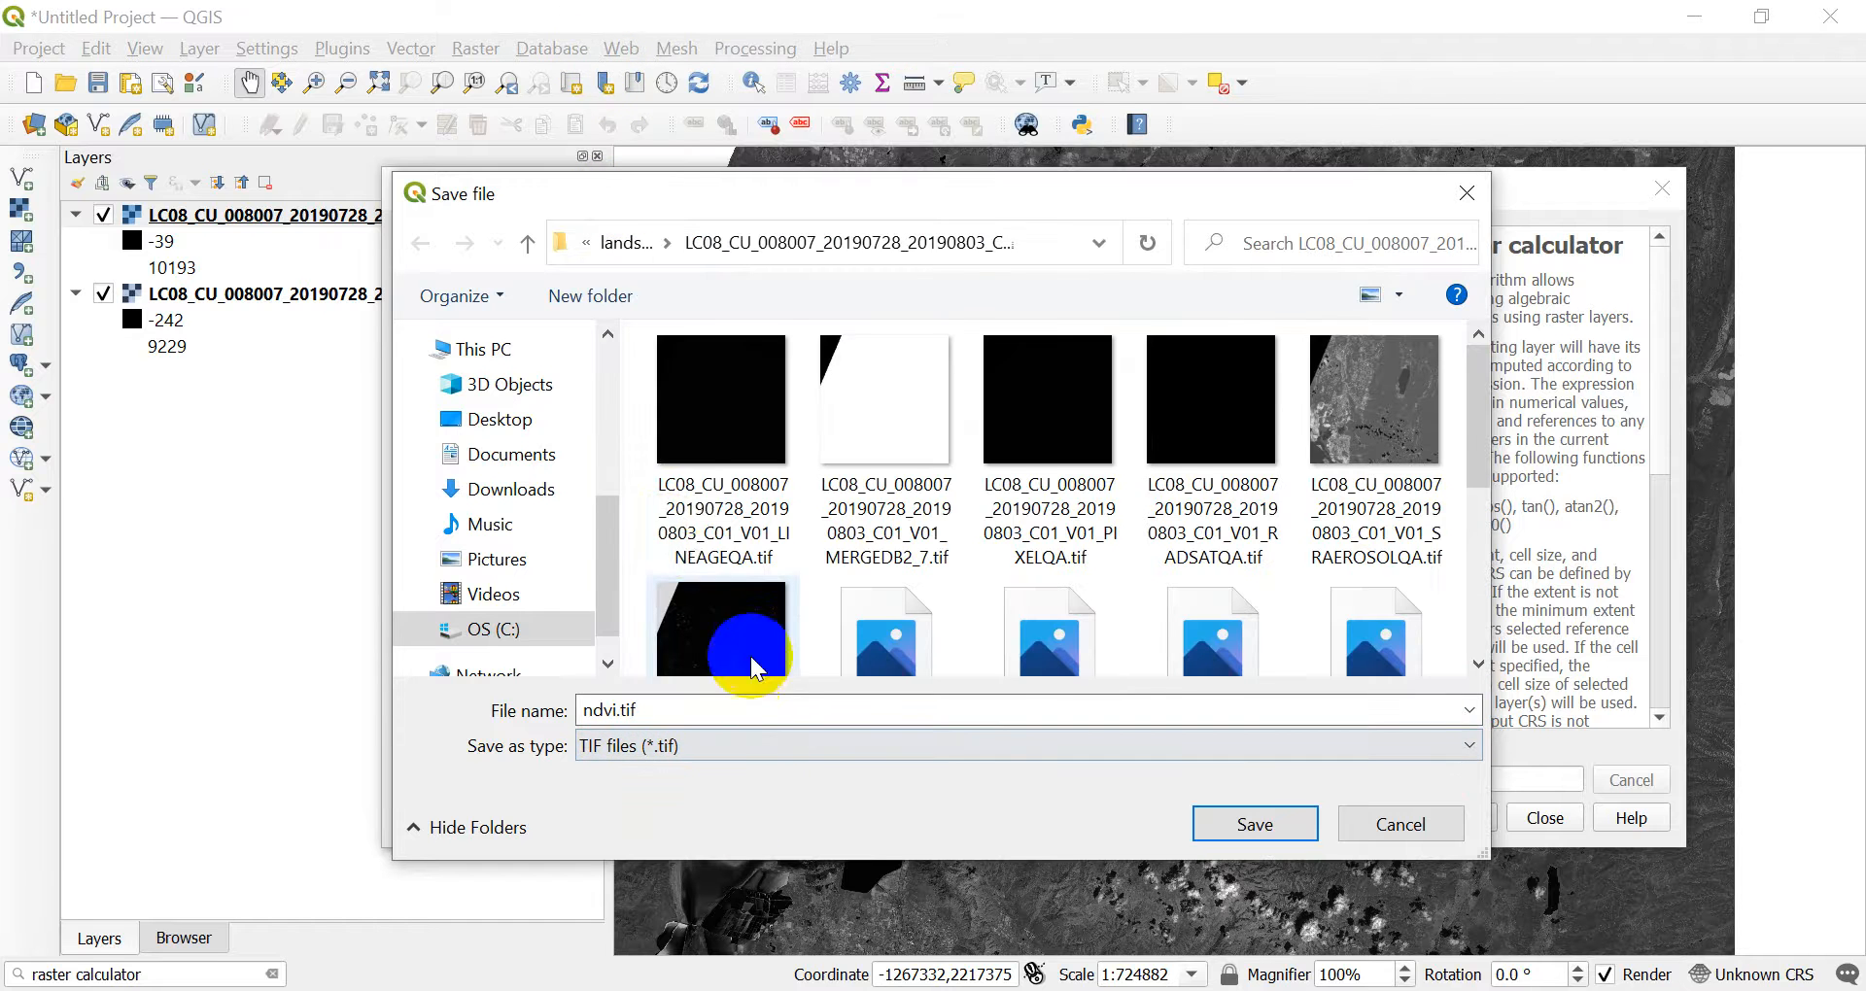
mouse_move(1175, 848)
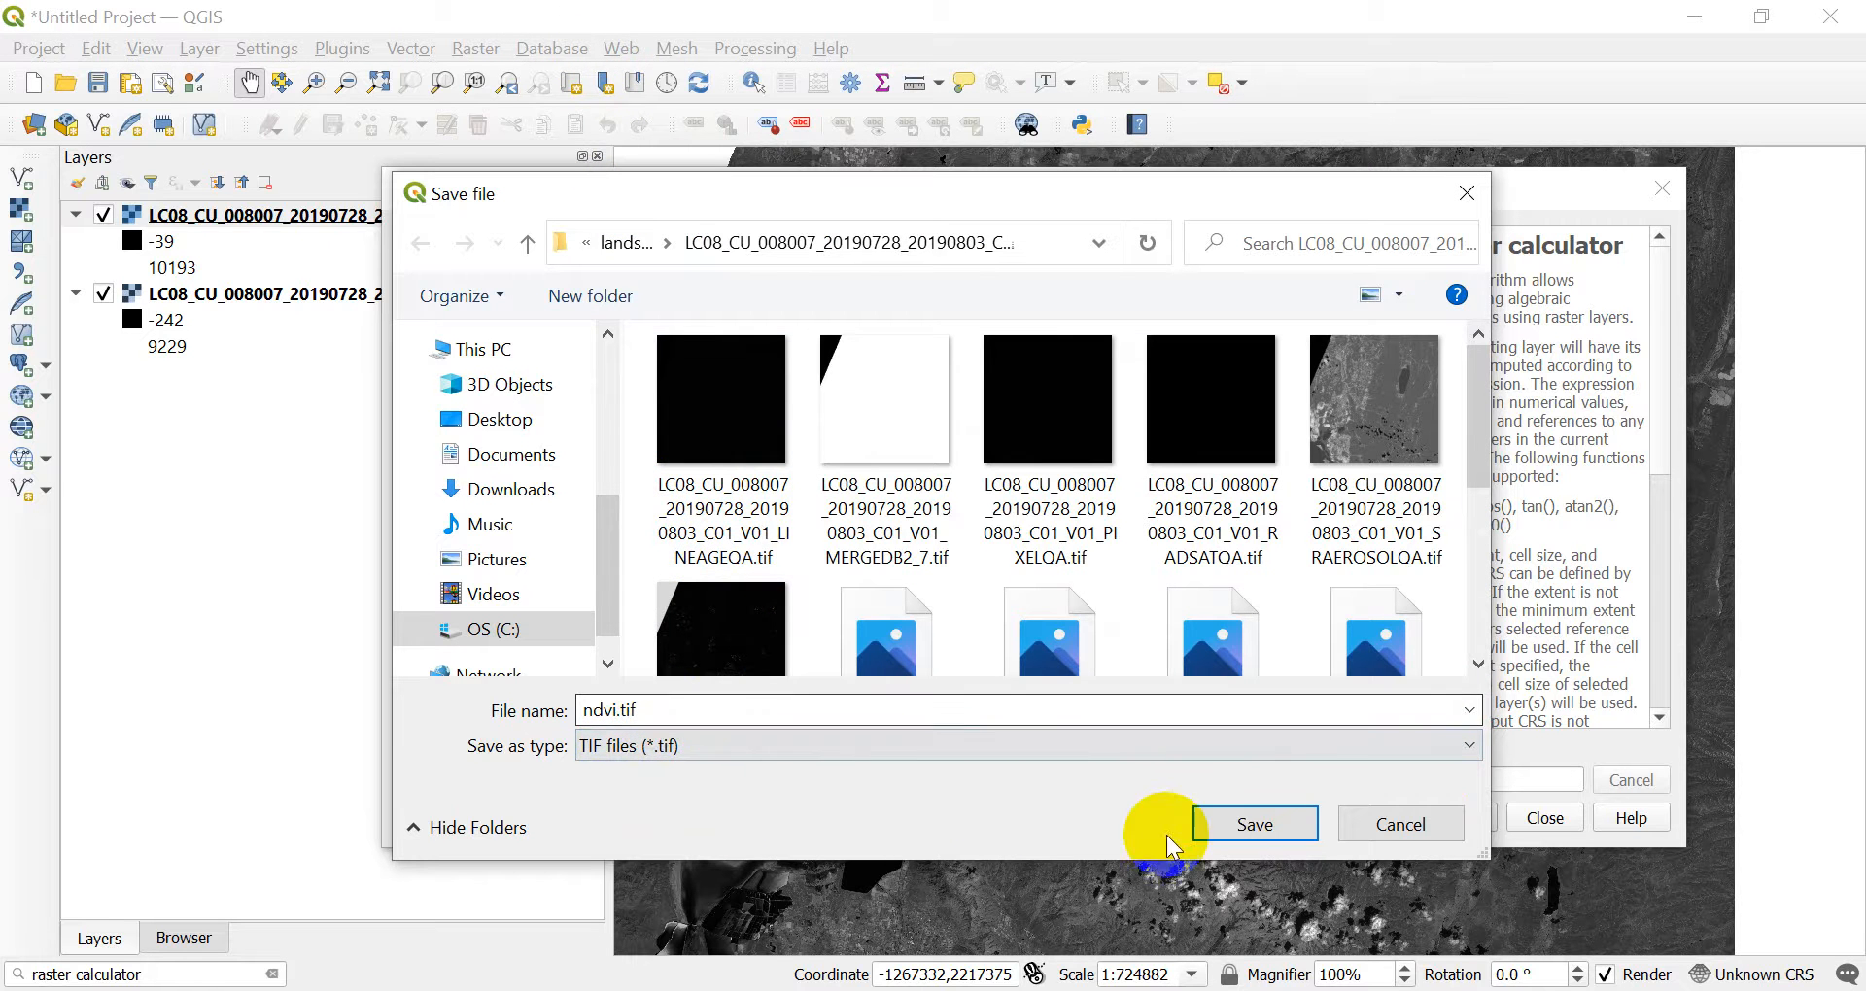
left_click(1255, 824)
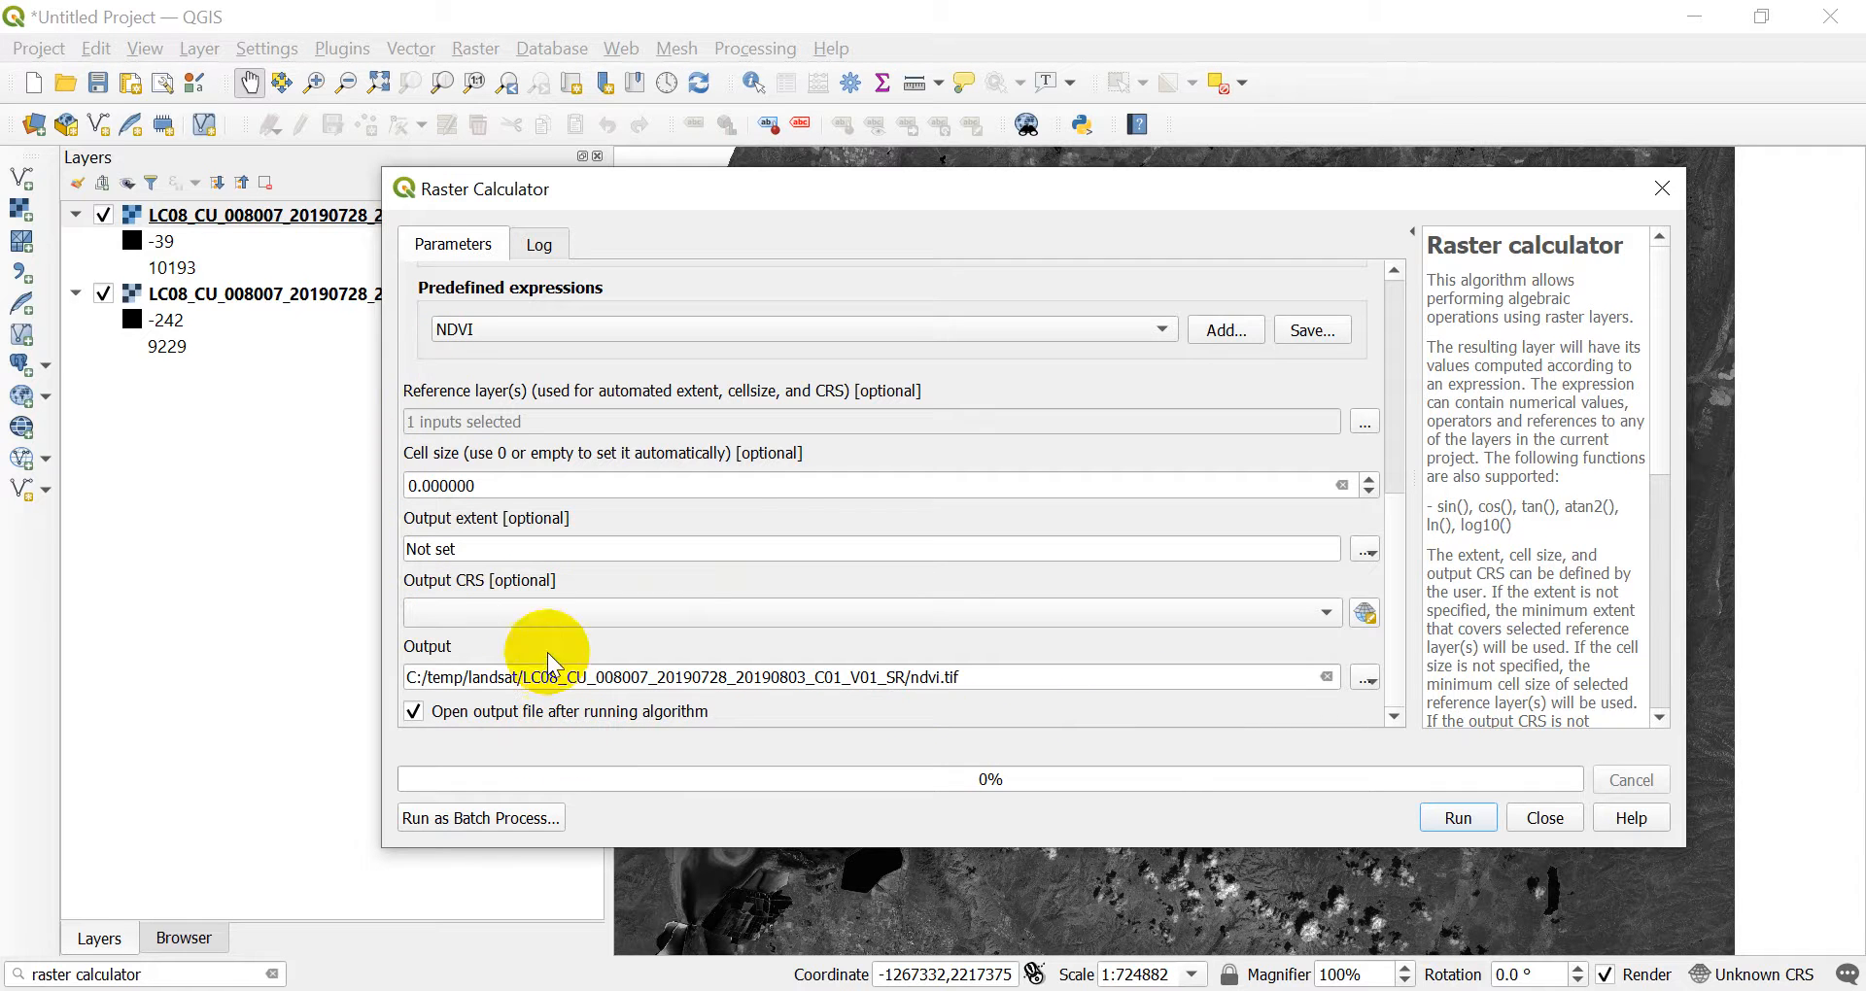
left_click(1458, 816)
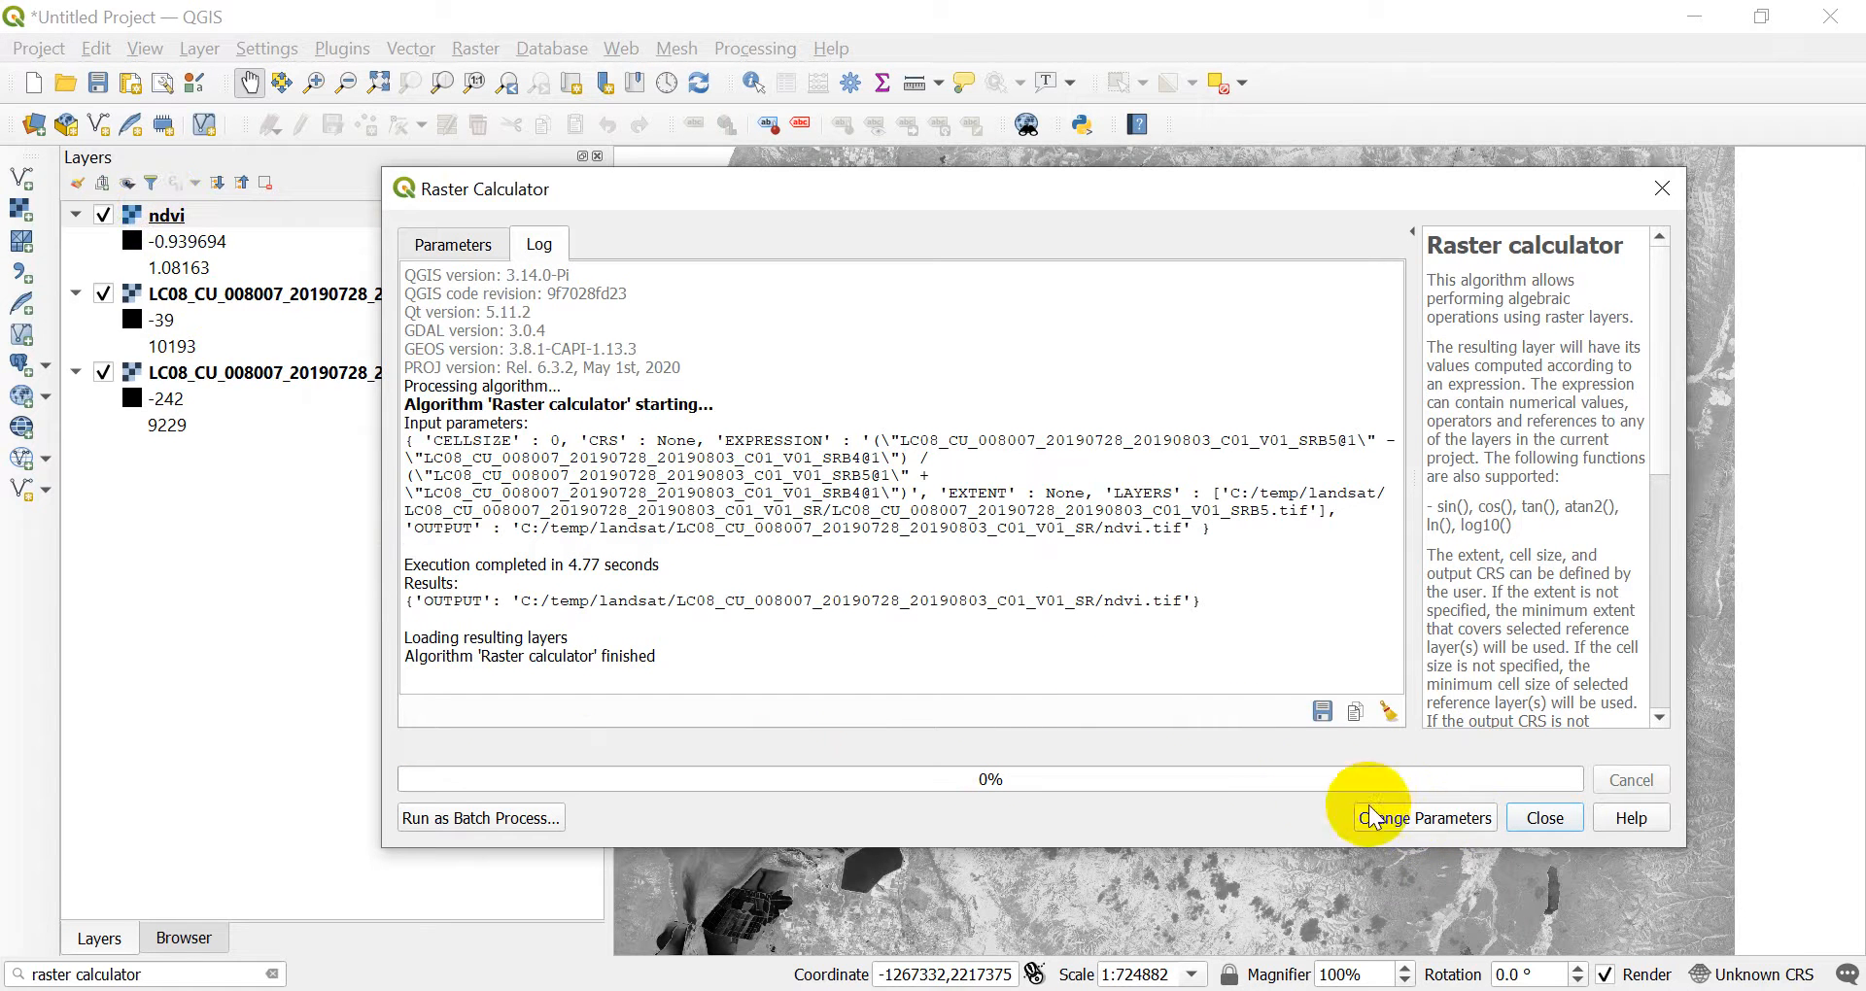
mouse_move(1545, 828)
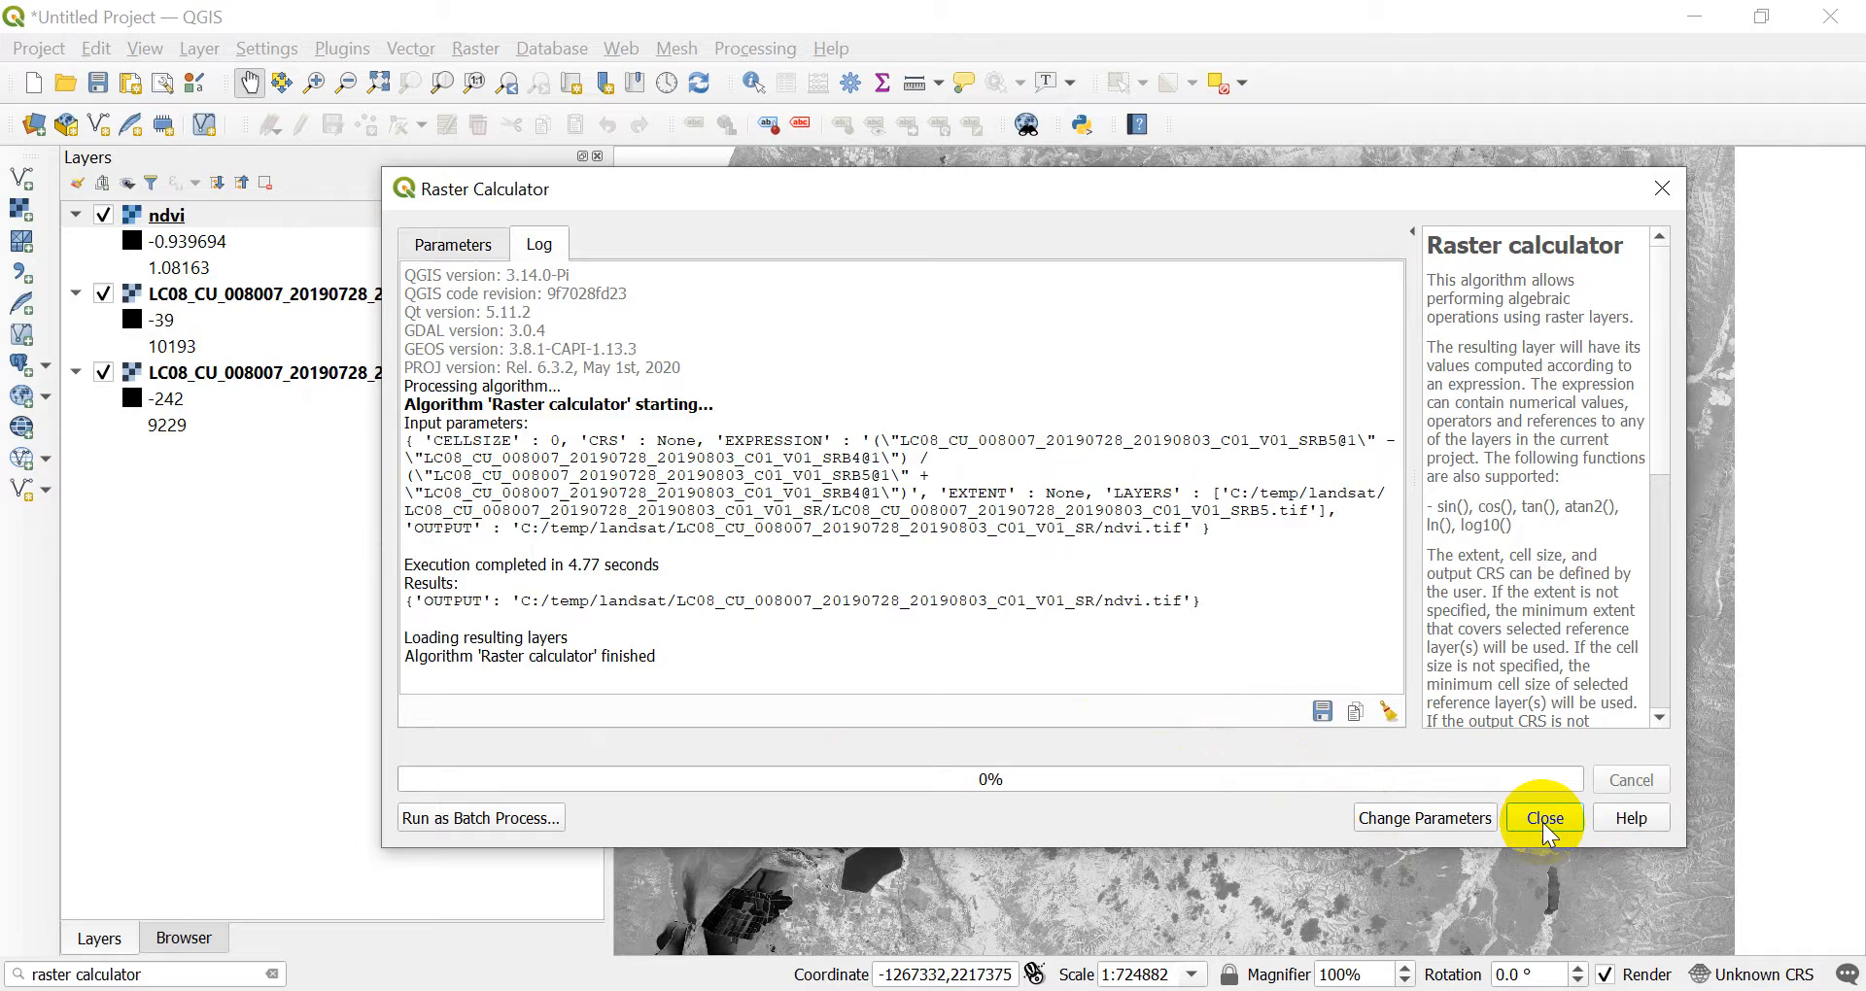
Close the raster calculator, leaving the new ndvi layer above both bands
left_click(1545, 816)
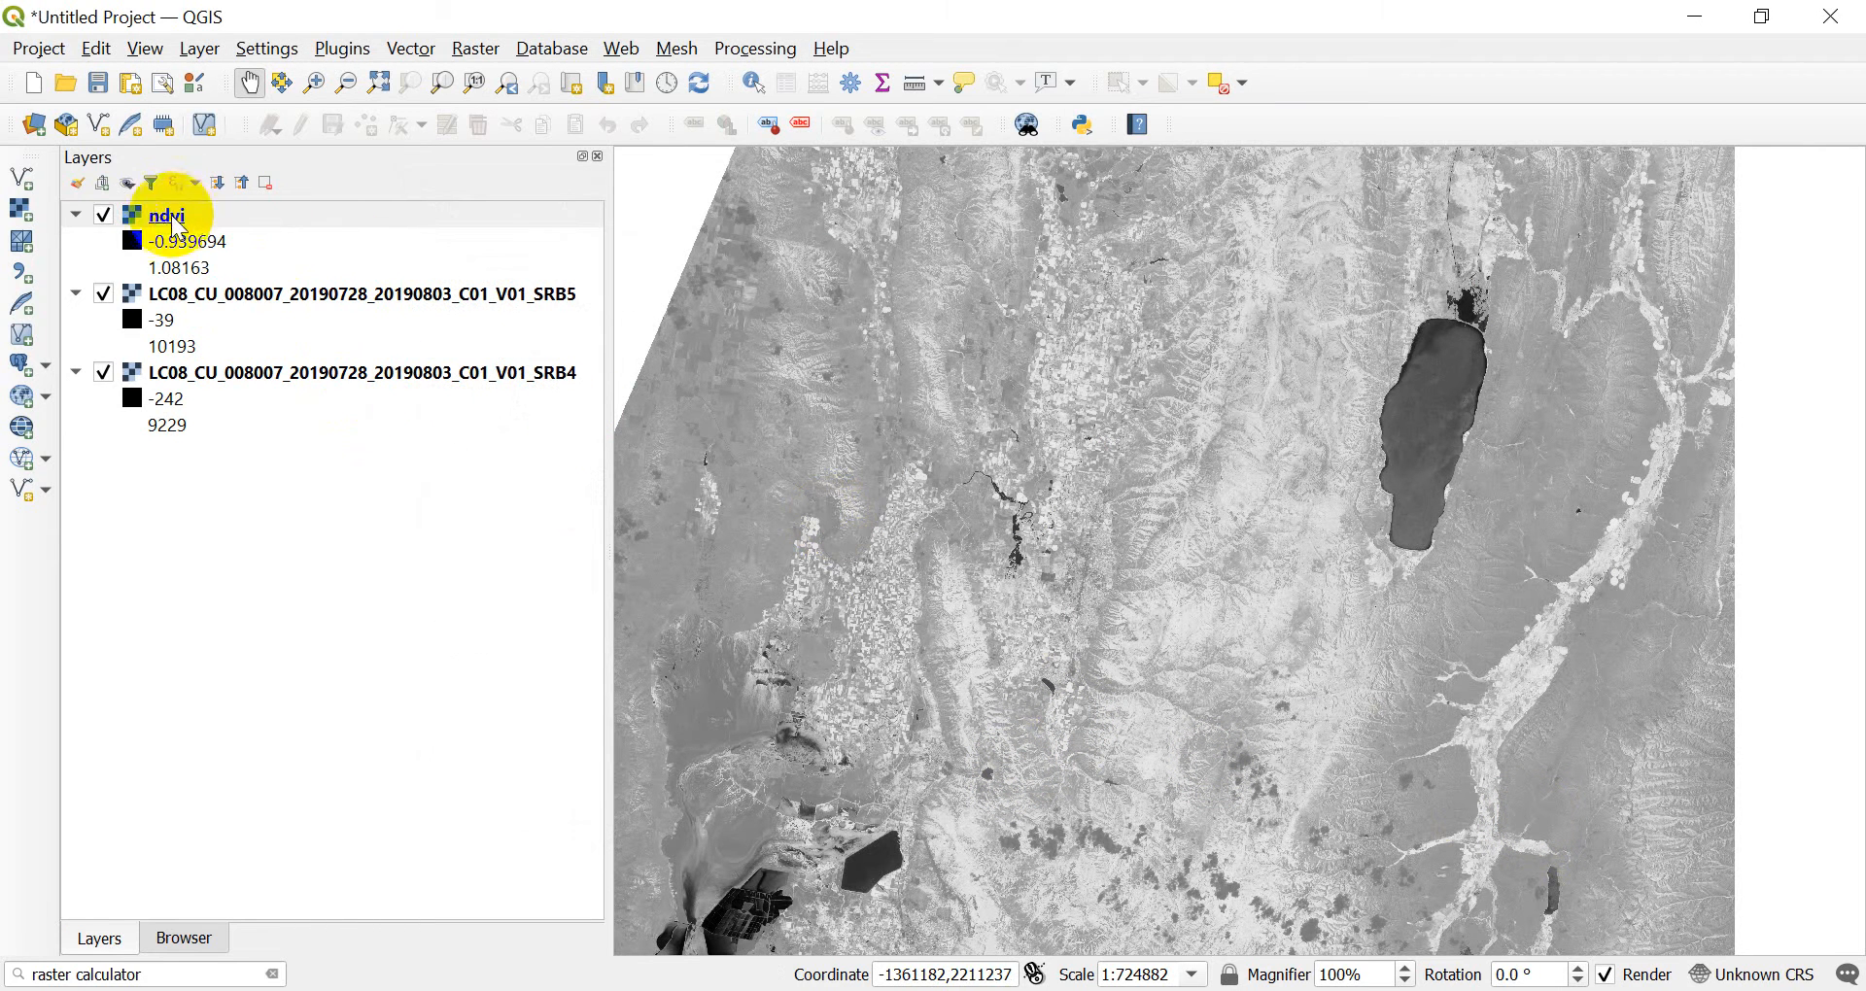
Style the ndvi layer as singleband pseudocolor with the BrBG ramp in Equal Interval mode
double_click(169, 216)
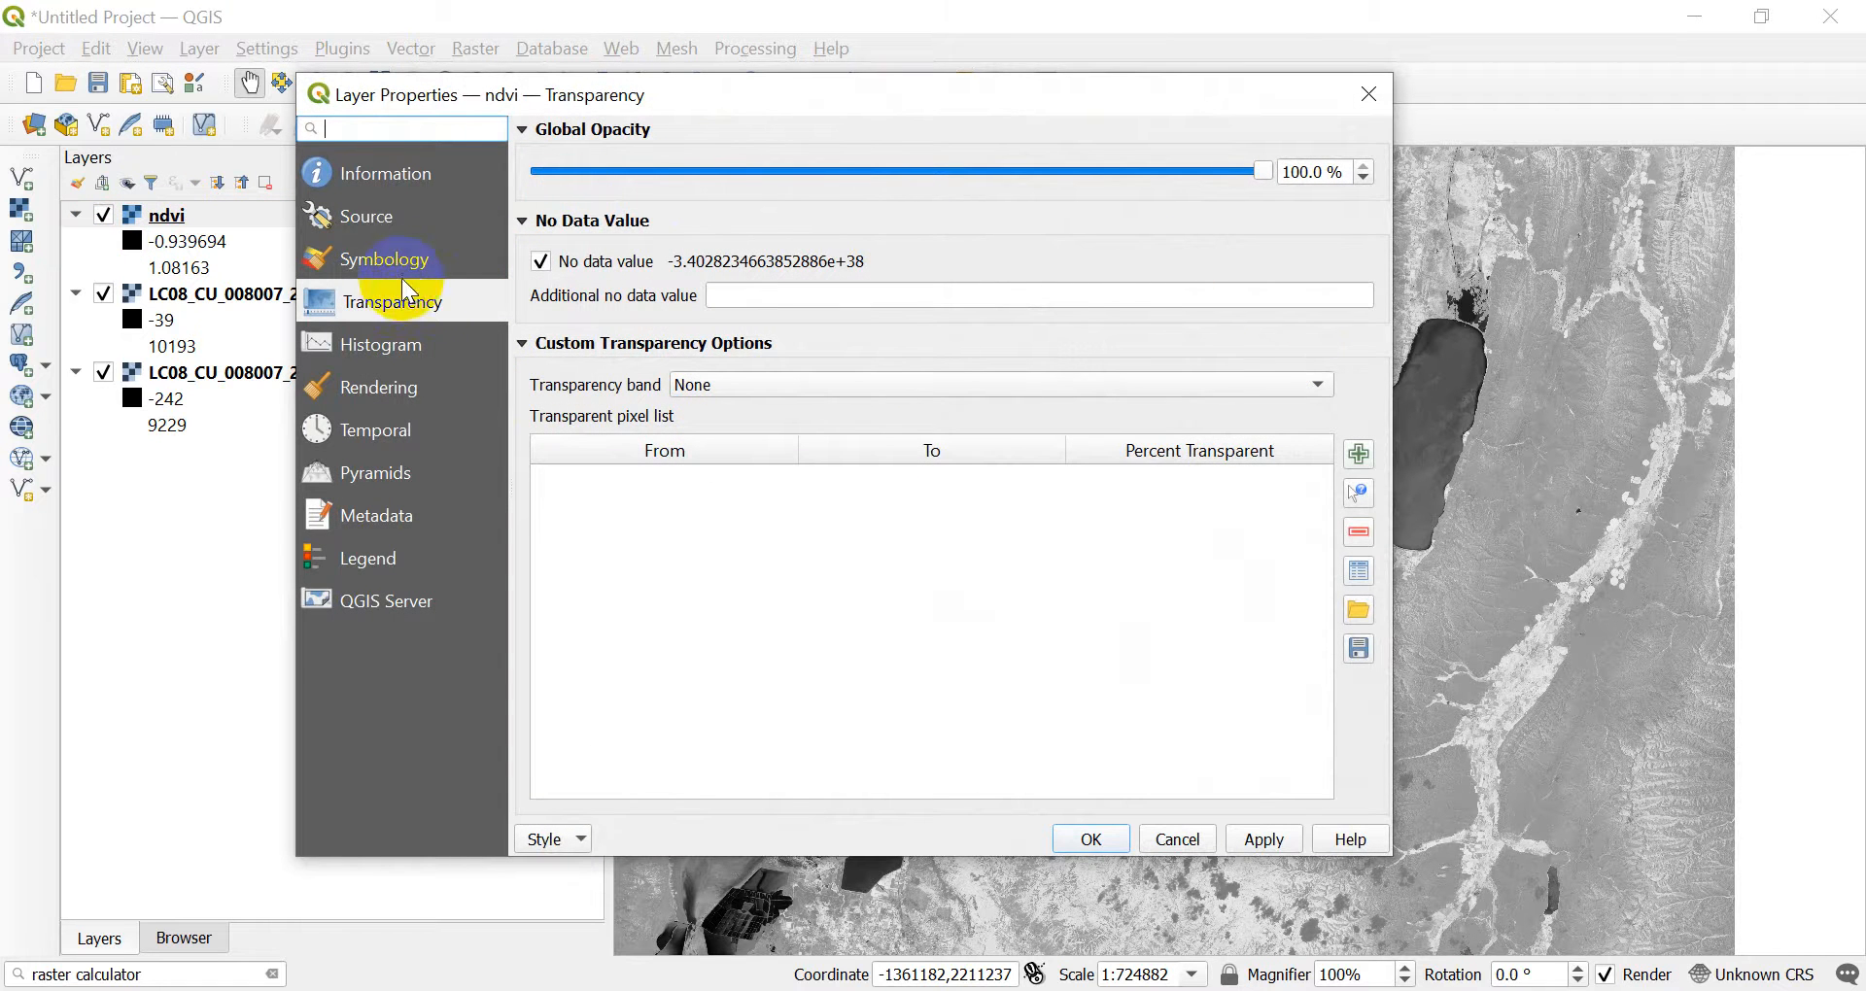
left_click(385, 258)
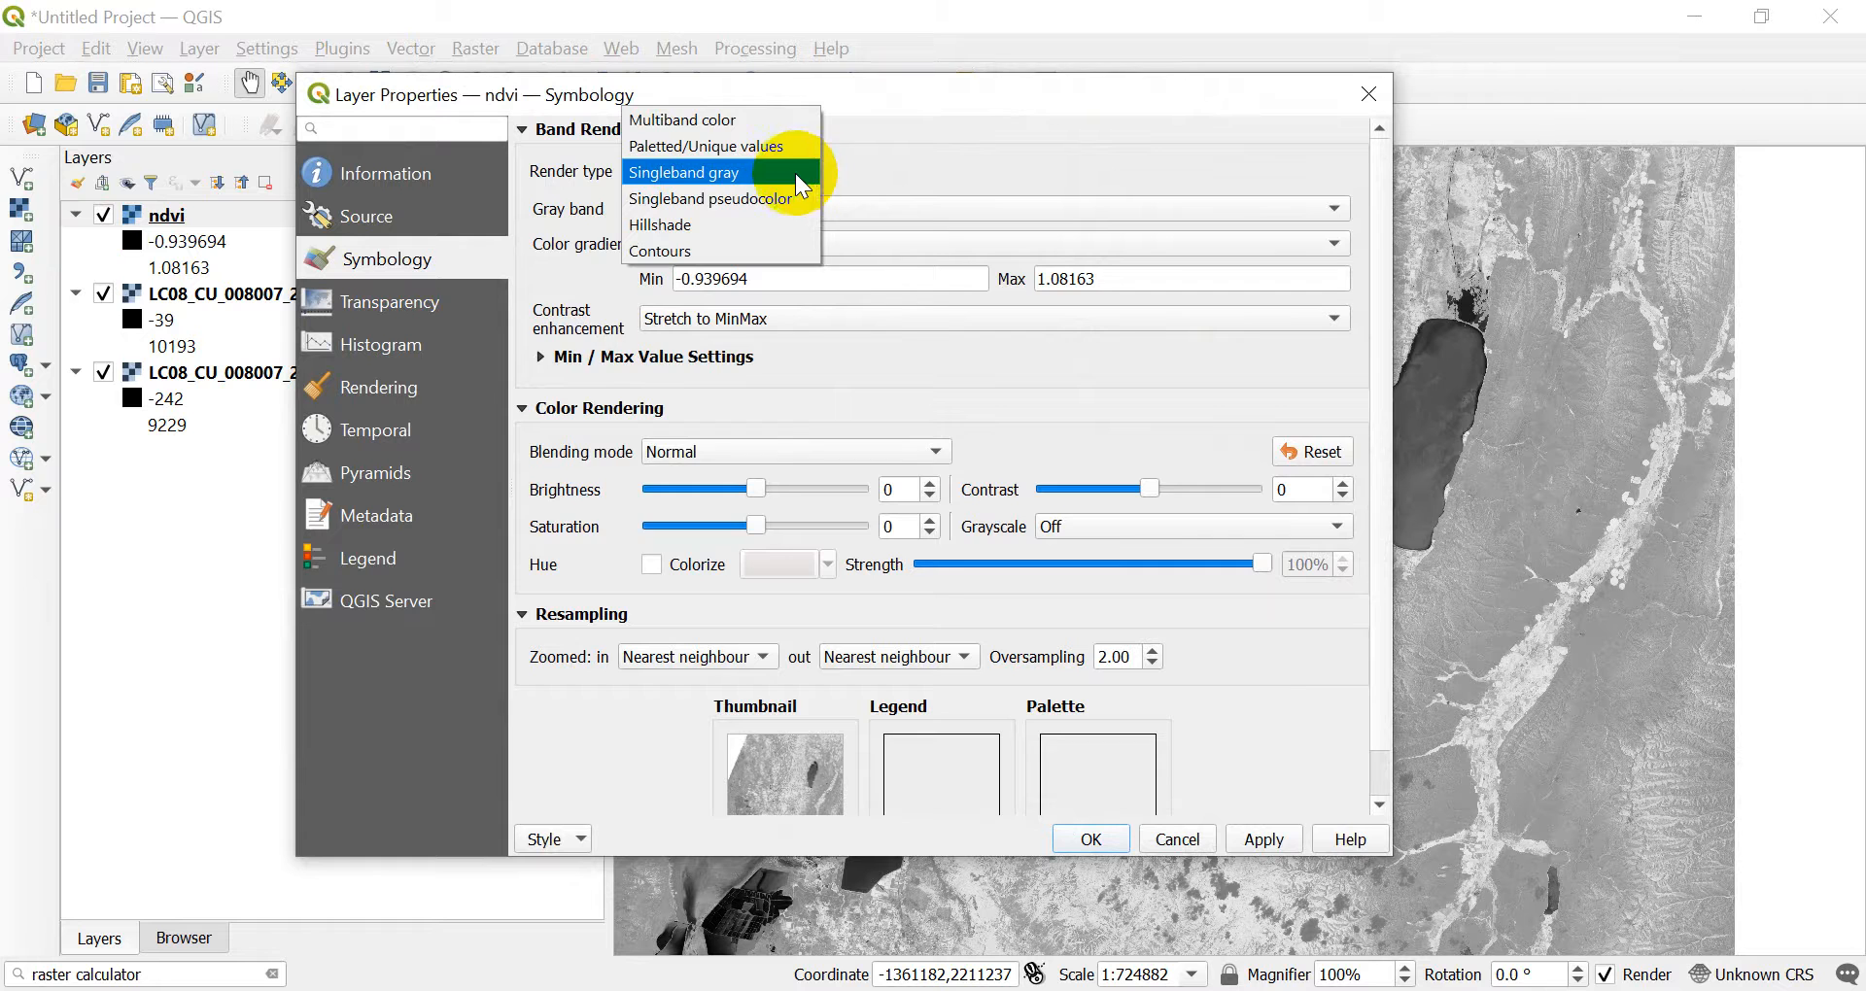
left_click(711, 198)
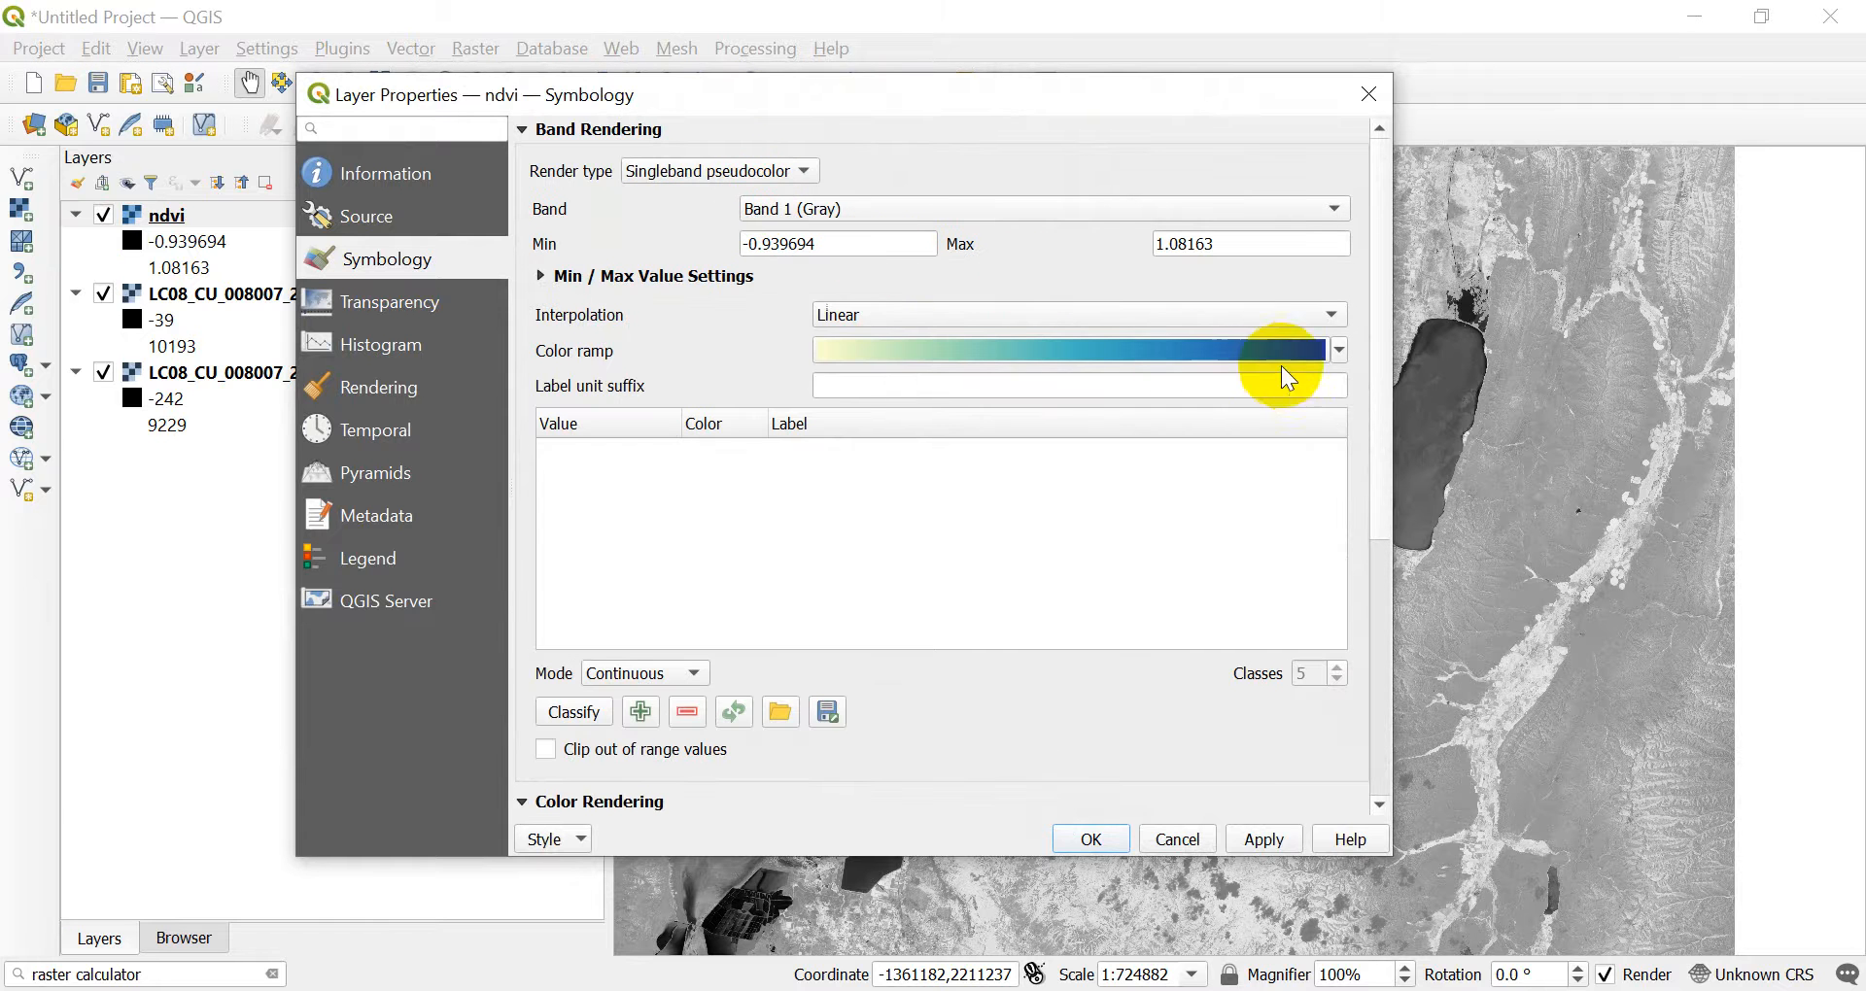
left_click(1339, 350)
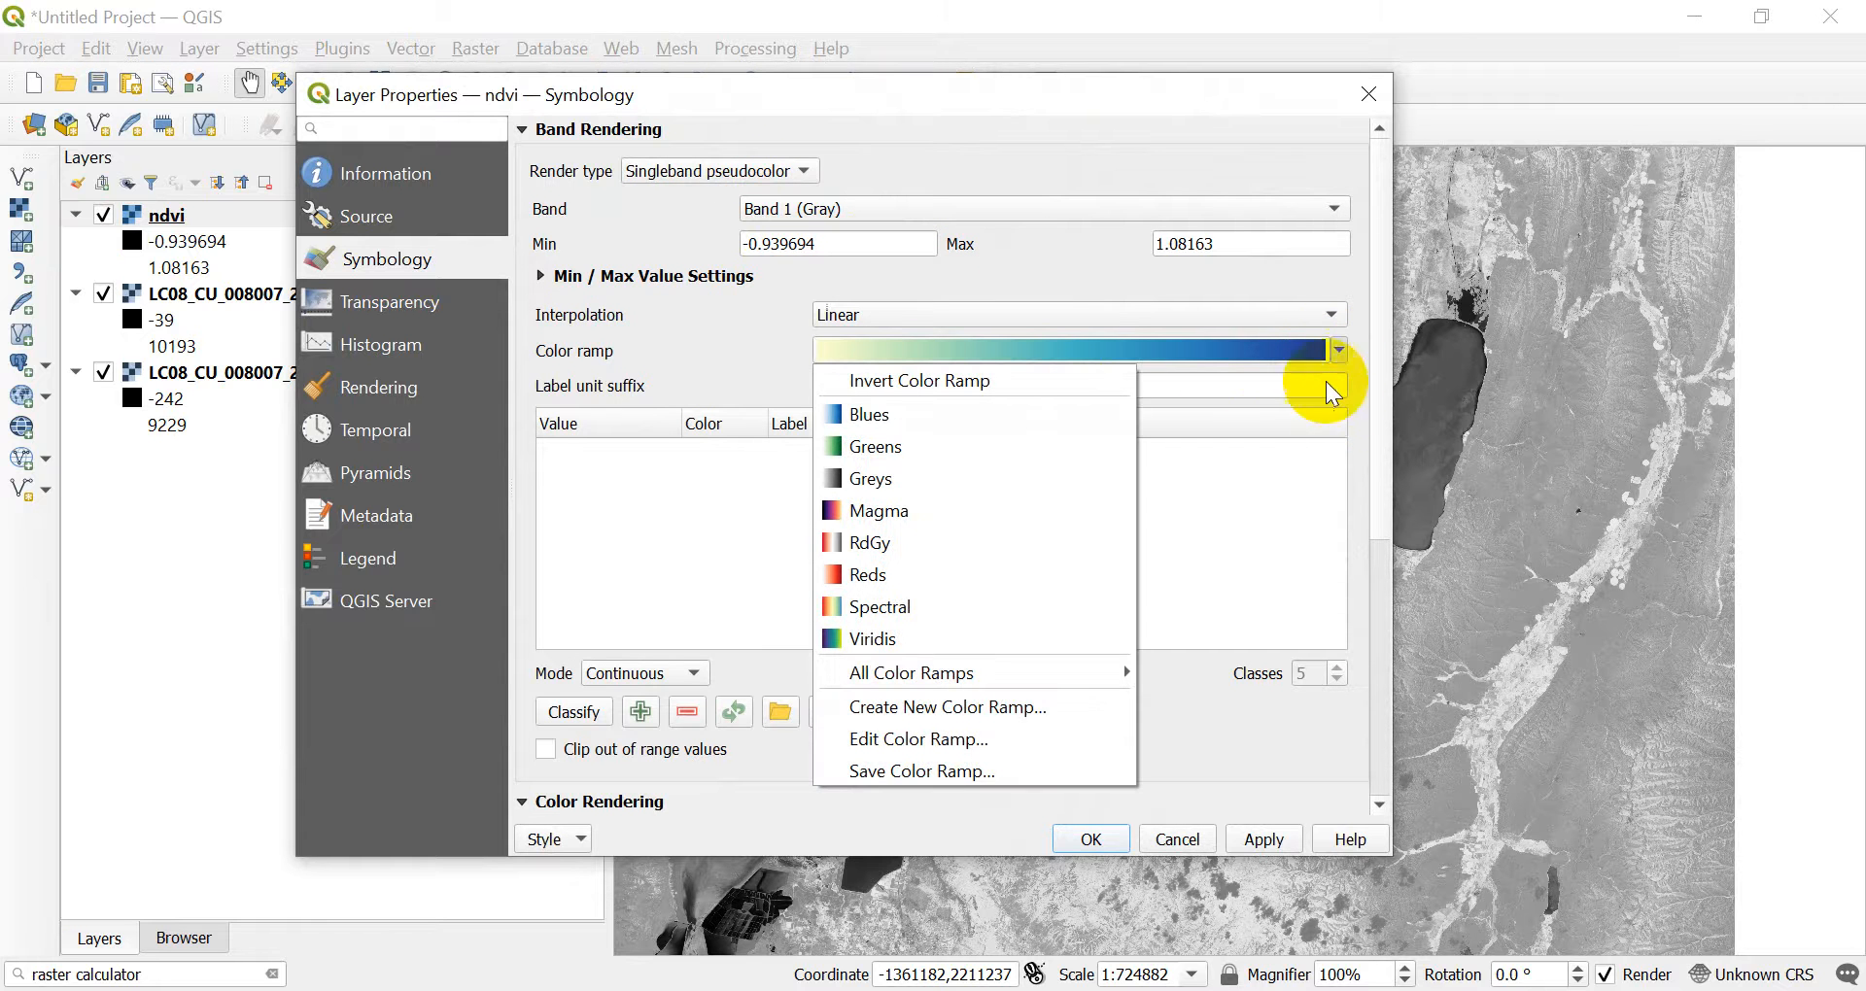
mouse_move(1112, 684)
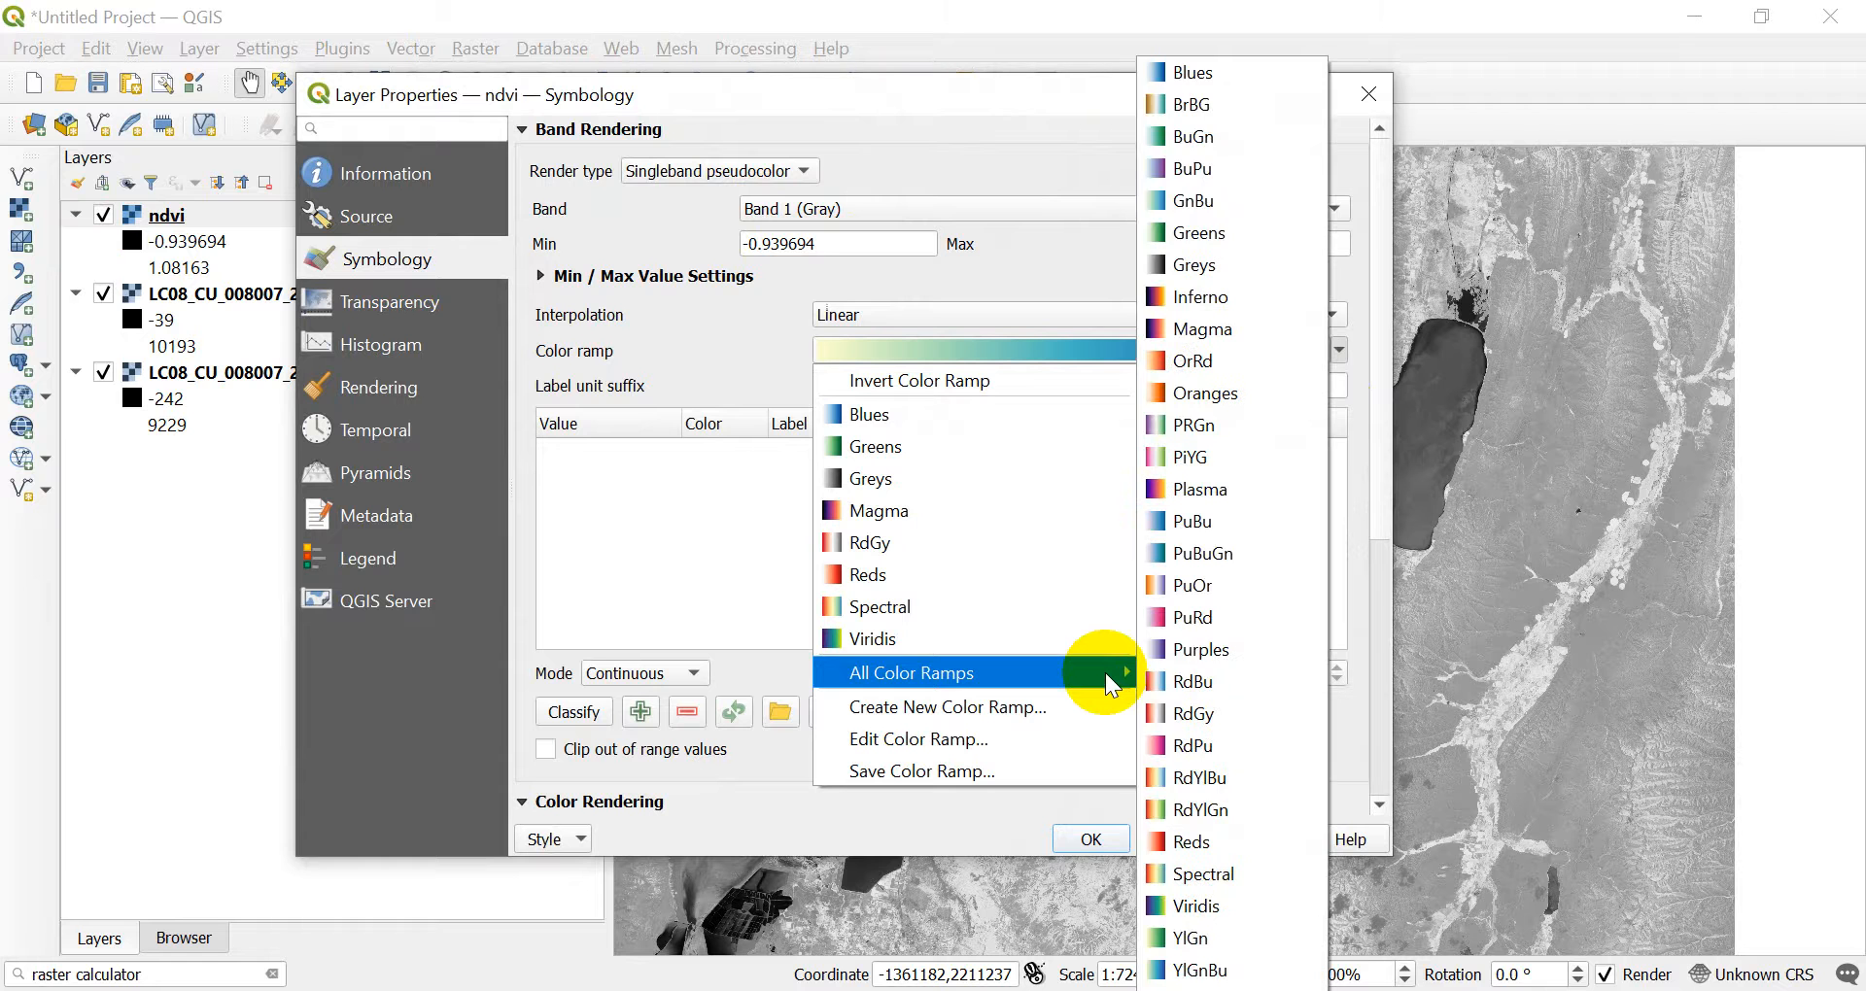
mouse_move(1201, 234)
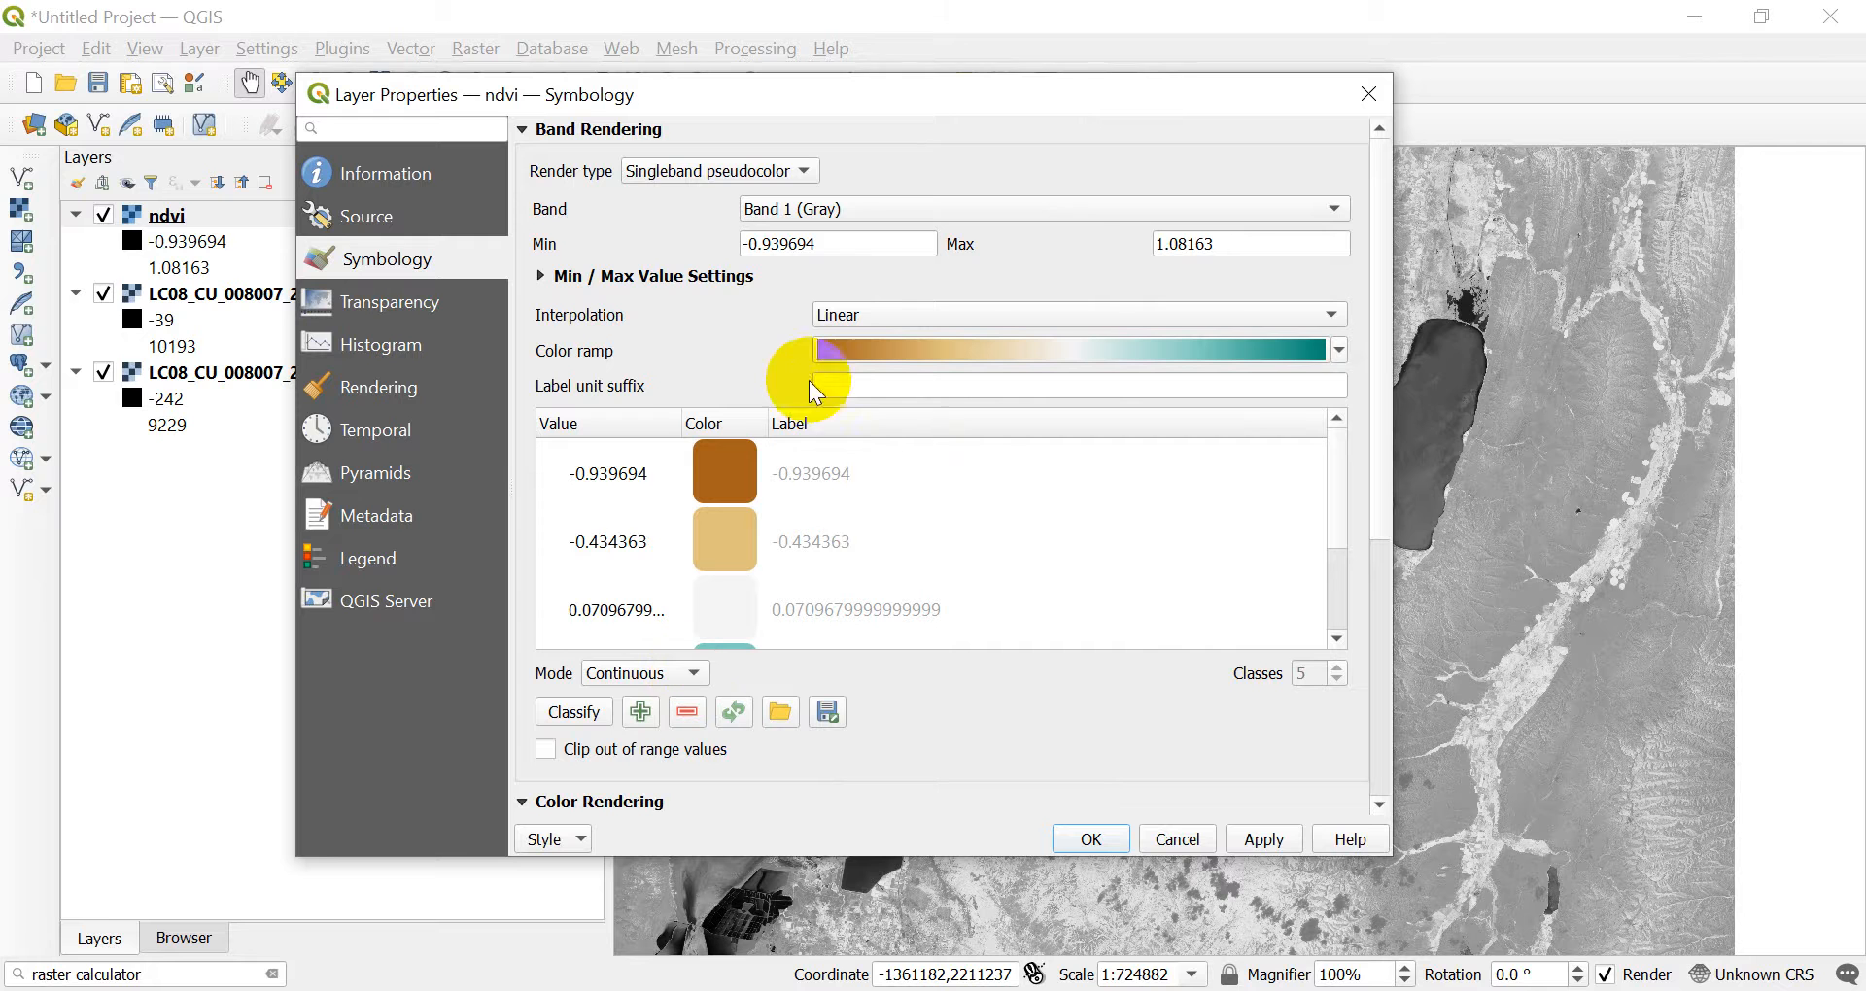
left_click(644, 672)
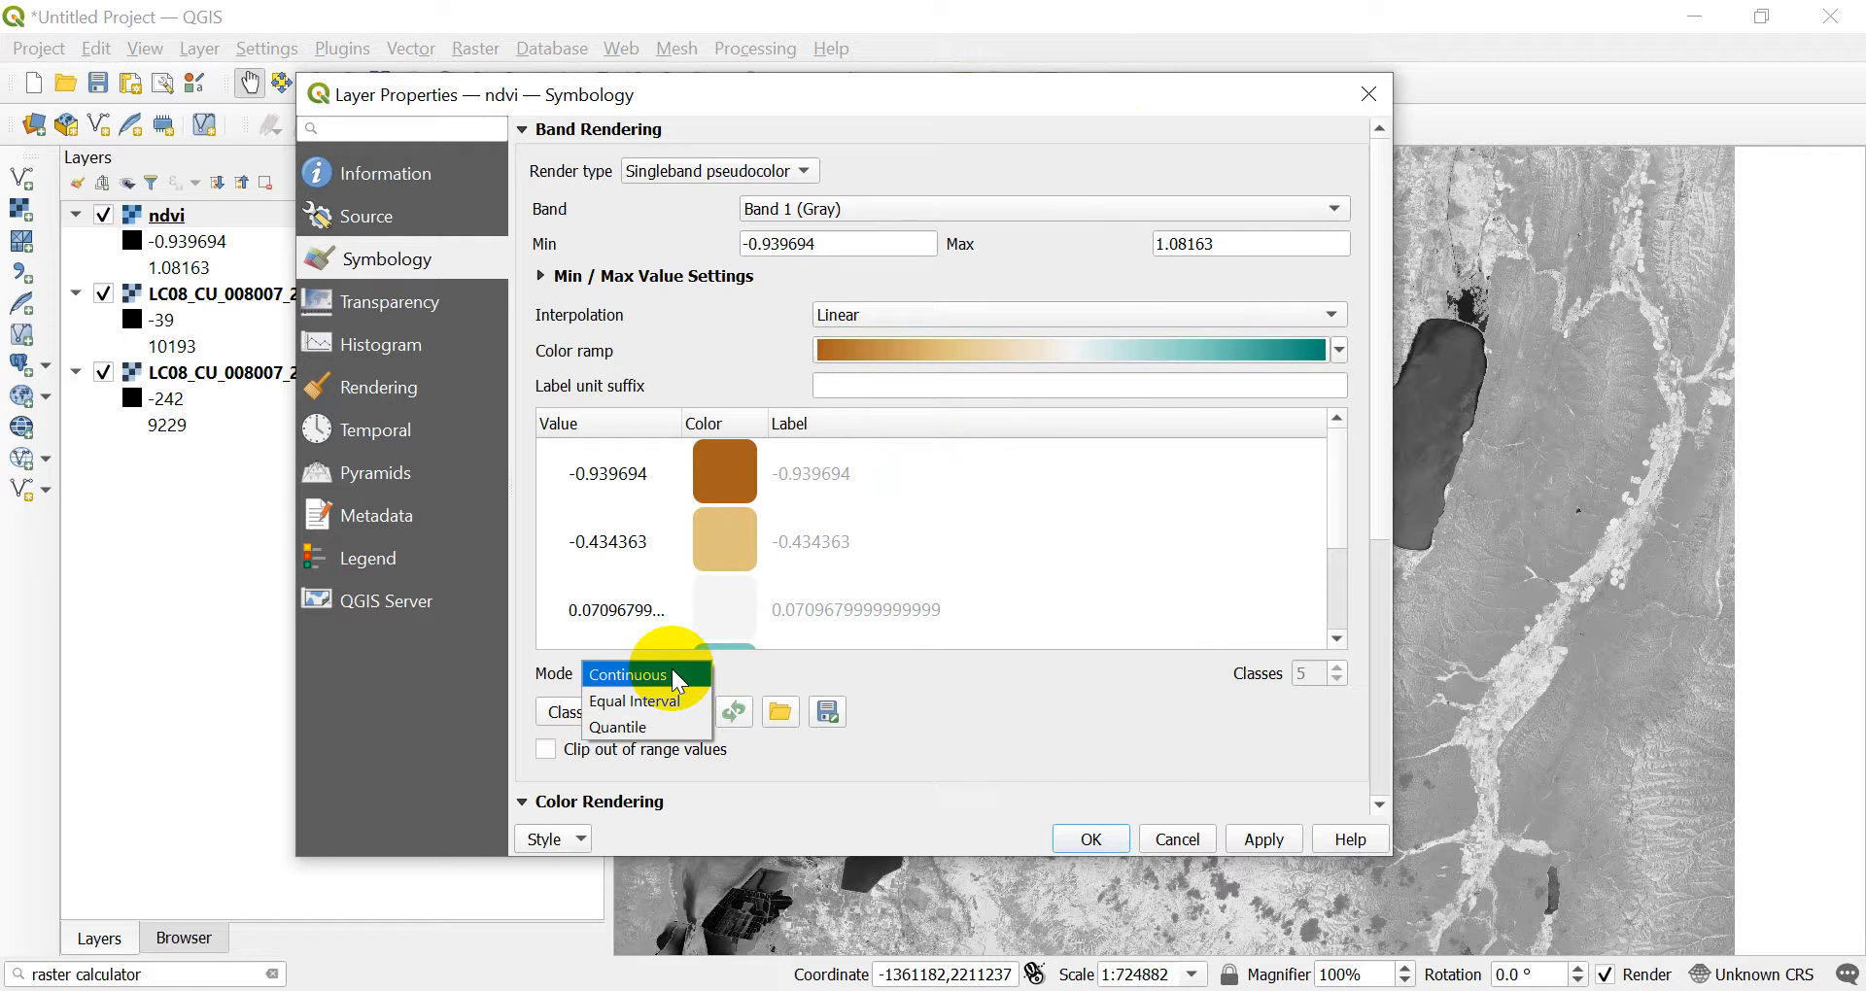
left_click(633, 699)
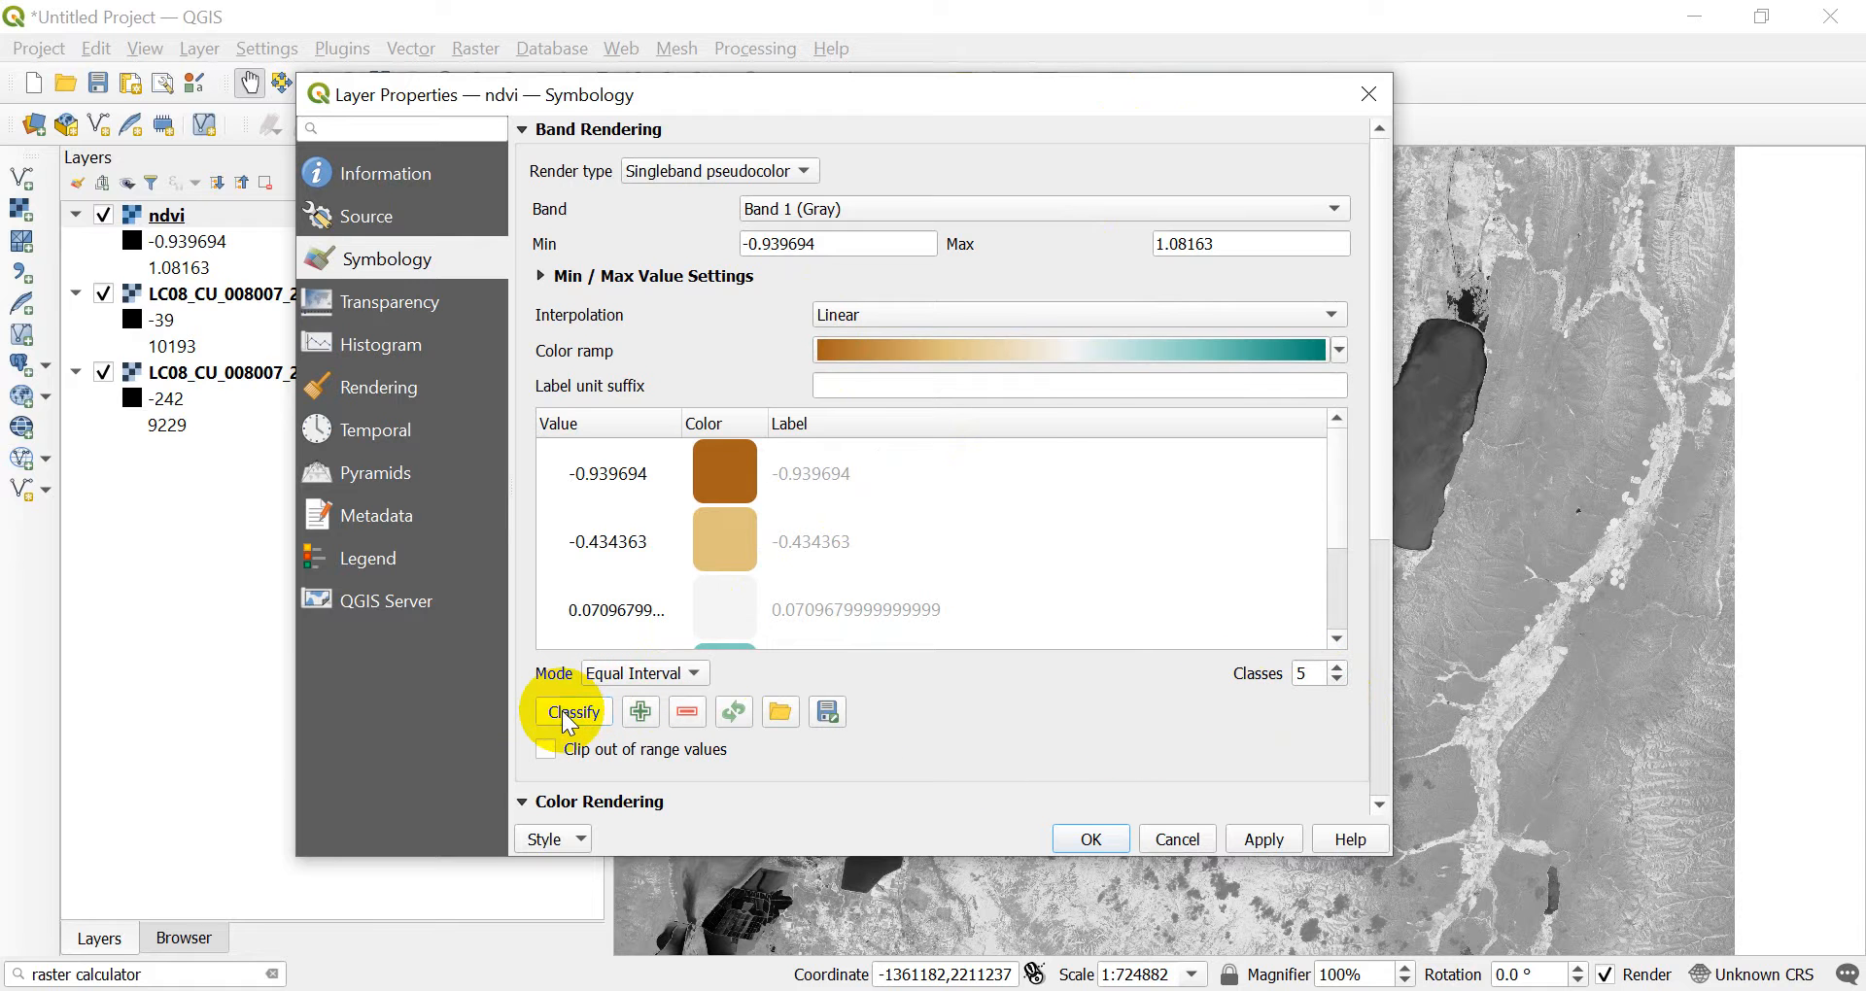
Classify into five colors and set the lower break values to -1, -0.5 and 0
left_click(573, 711)
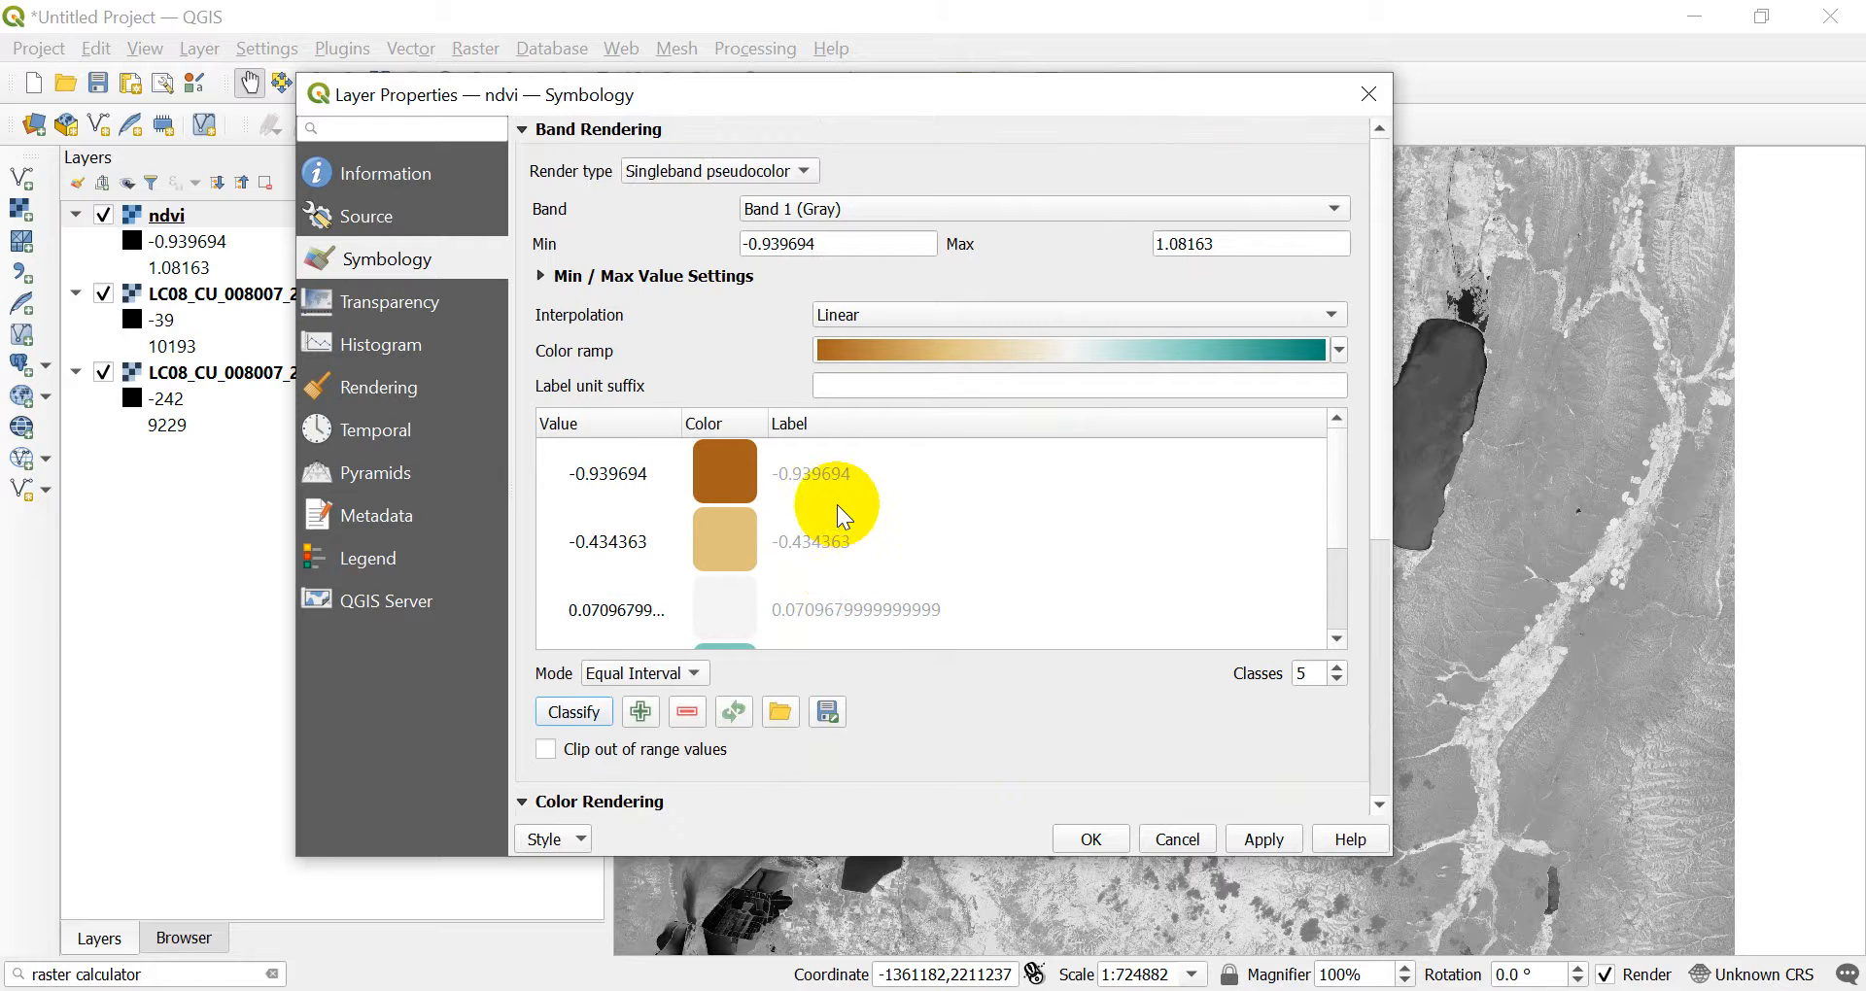
left_click(613, 610)
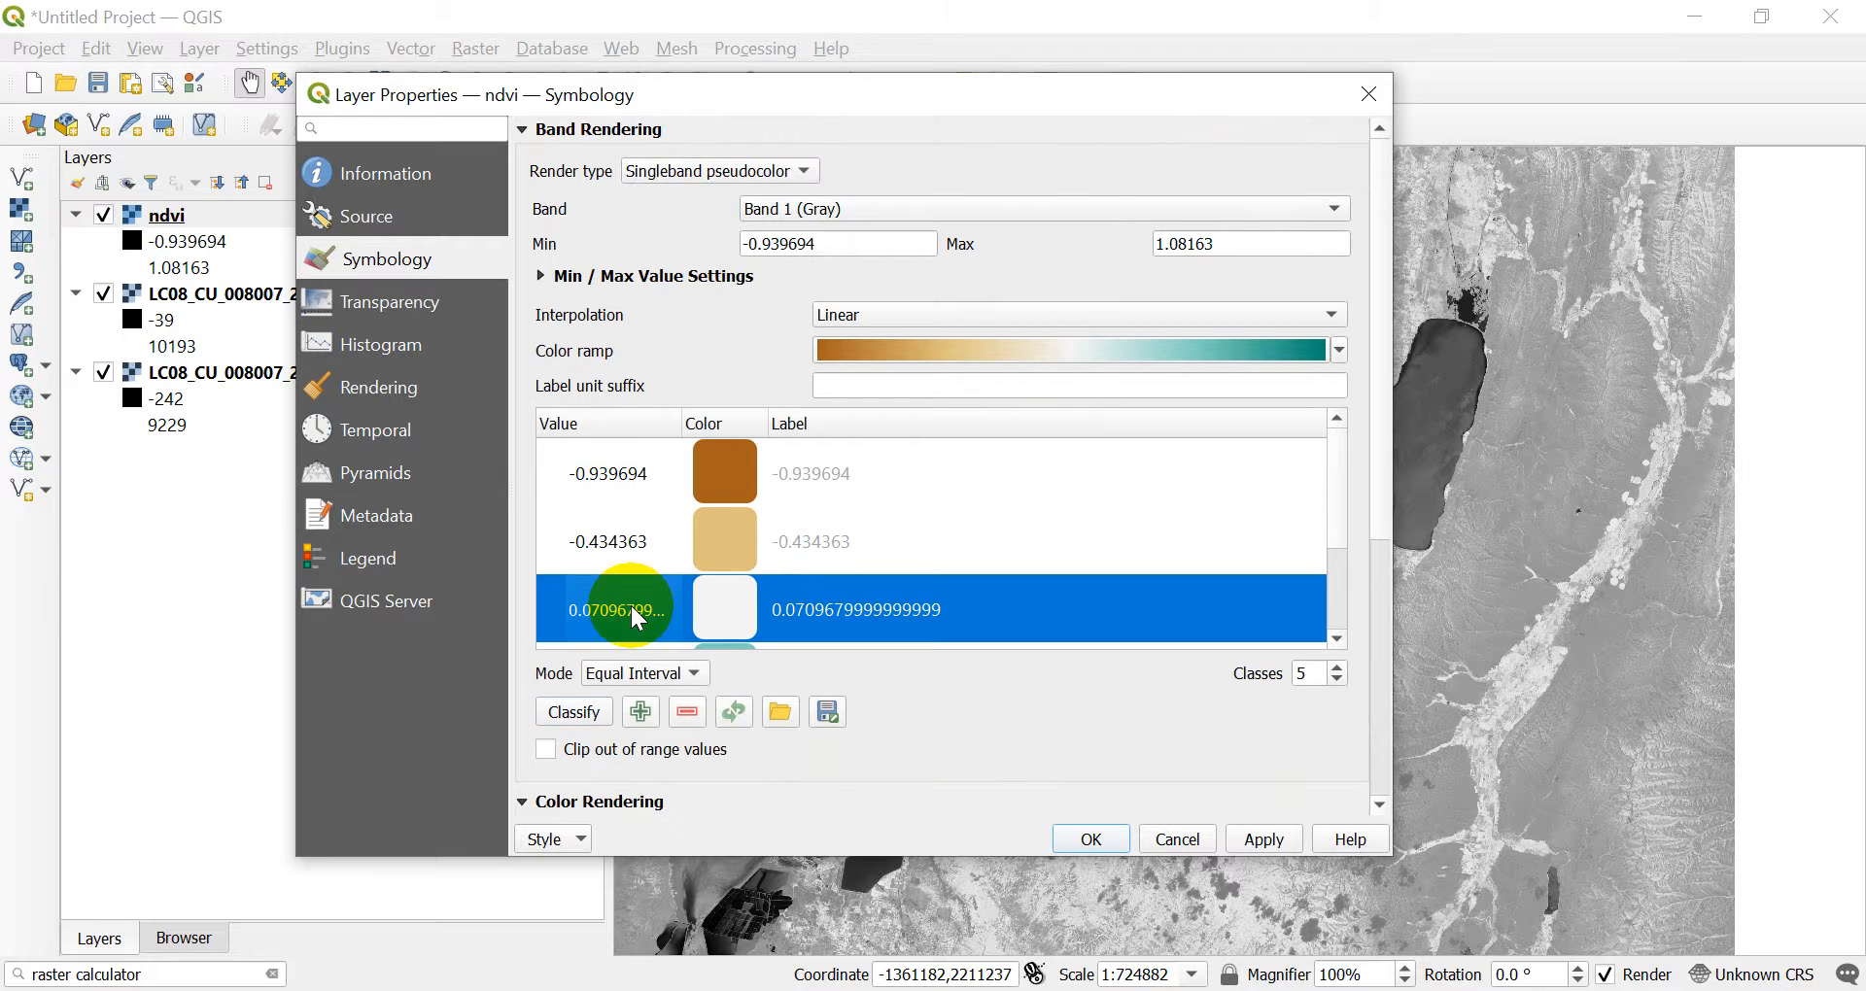
double_click(626, 609)
type("0")
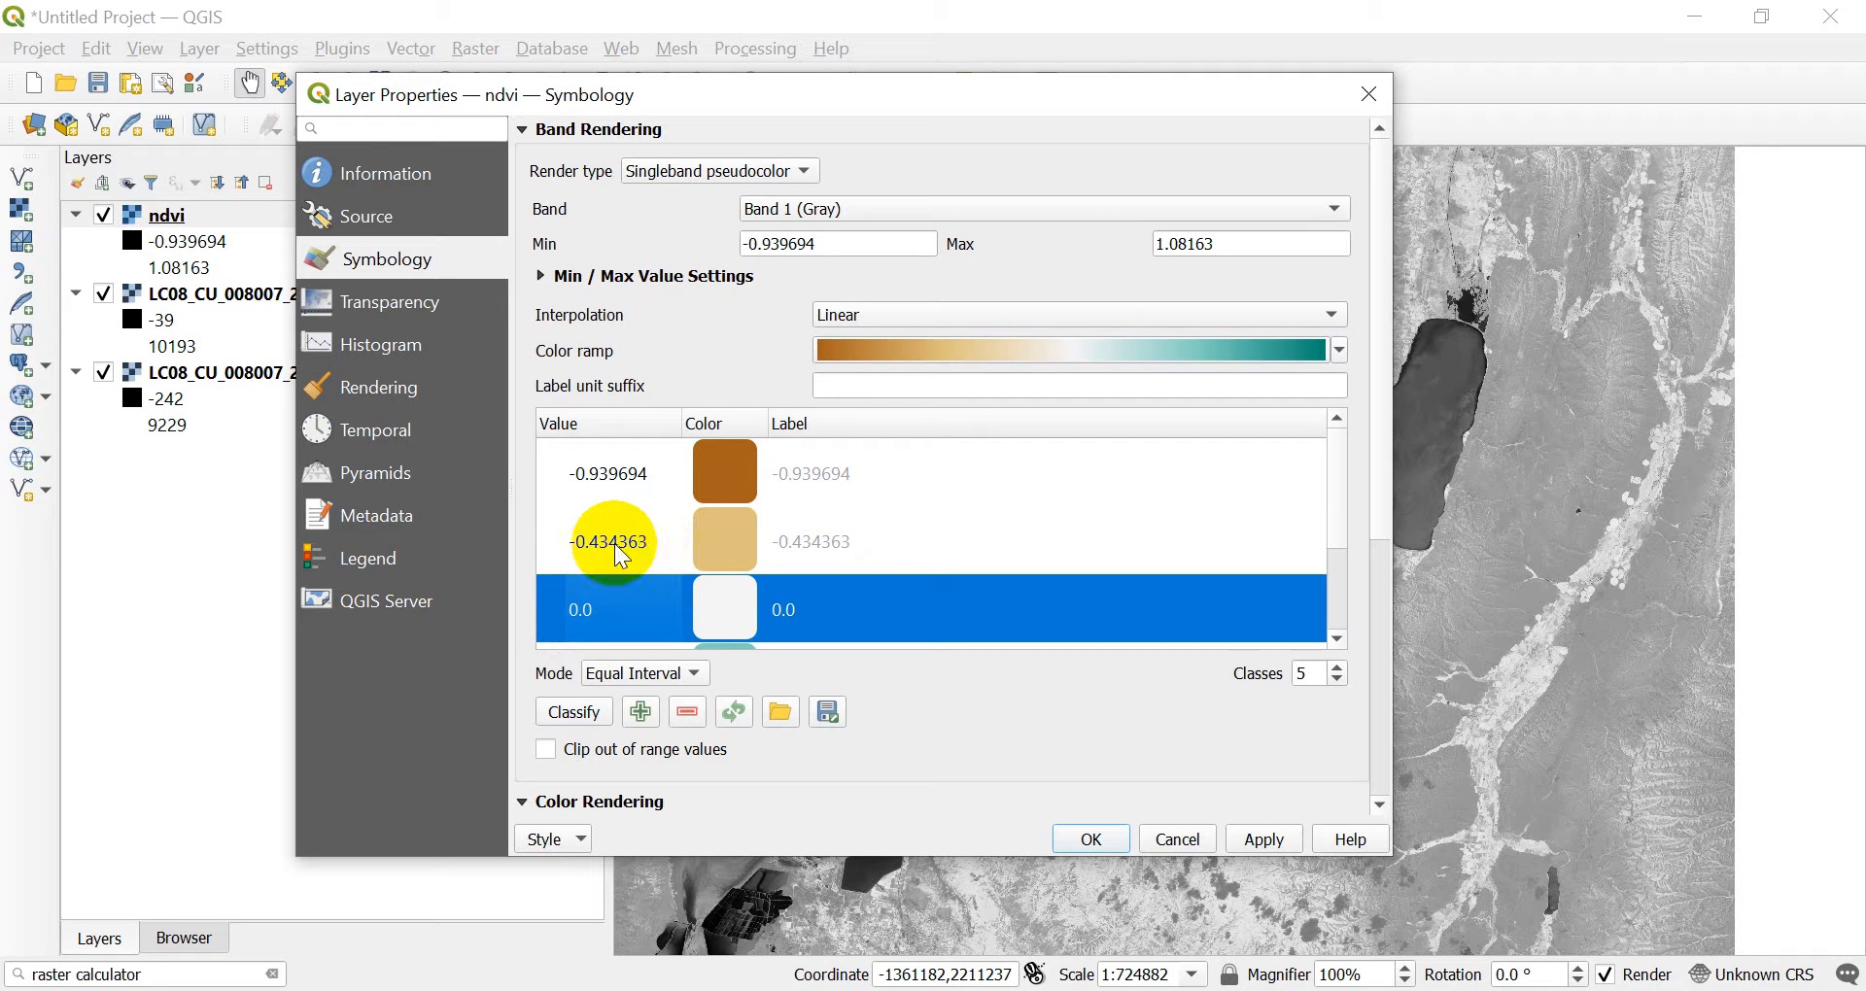
left_click(609, 540)
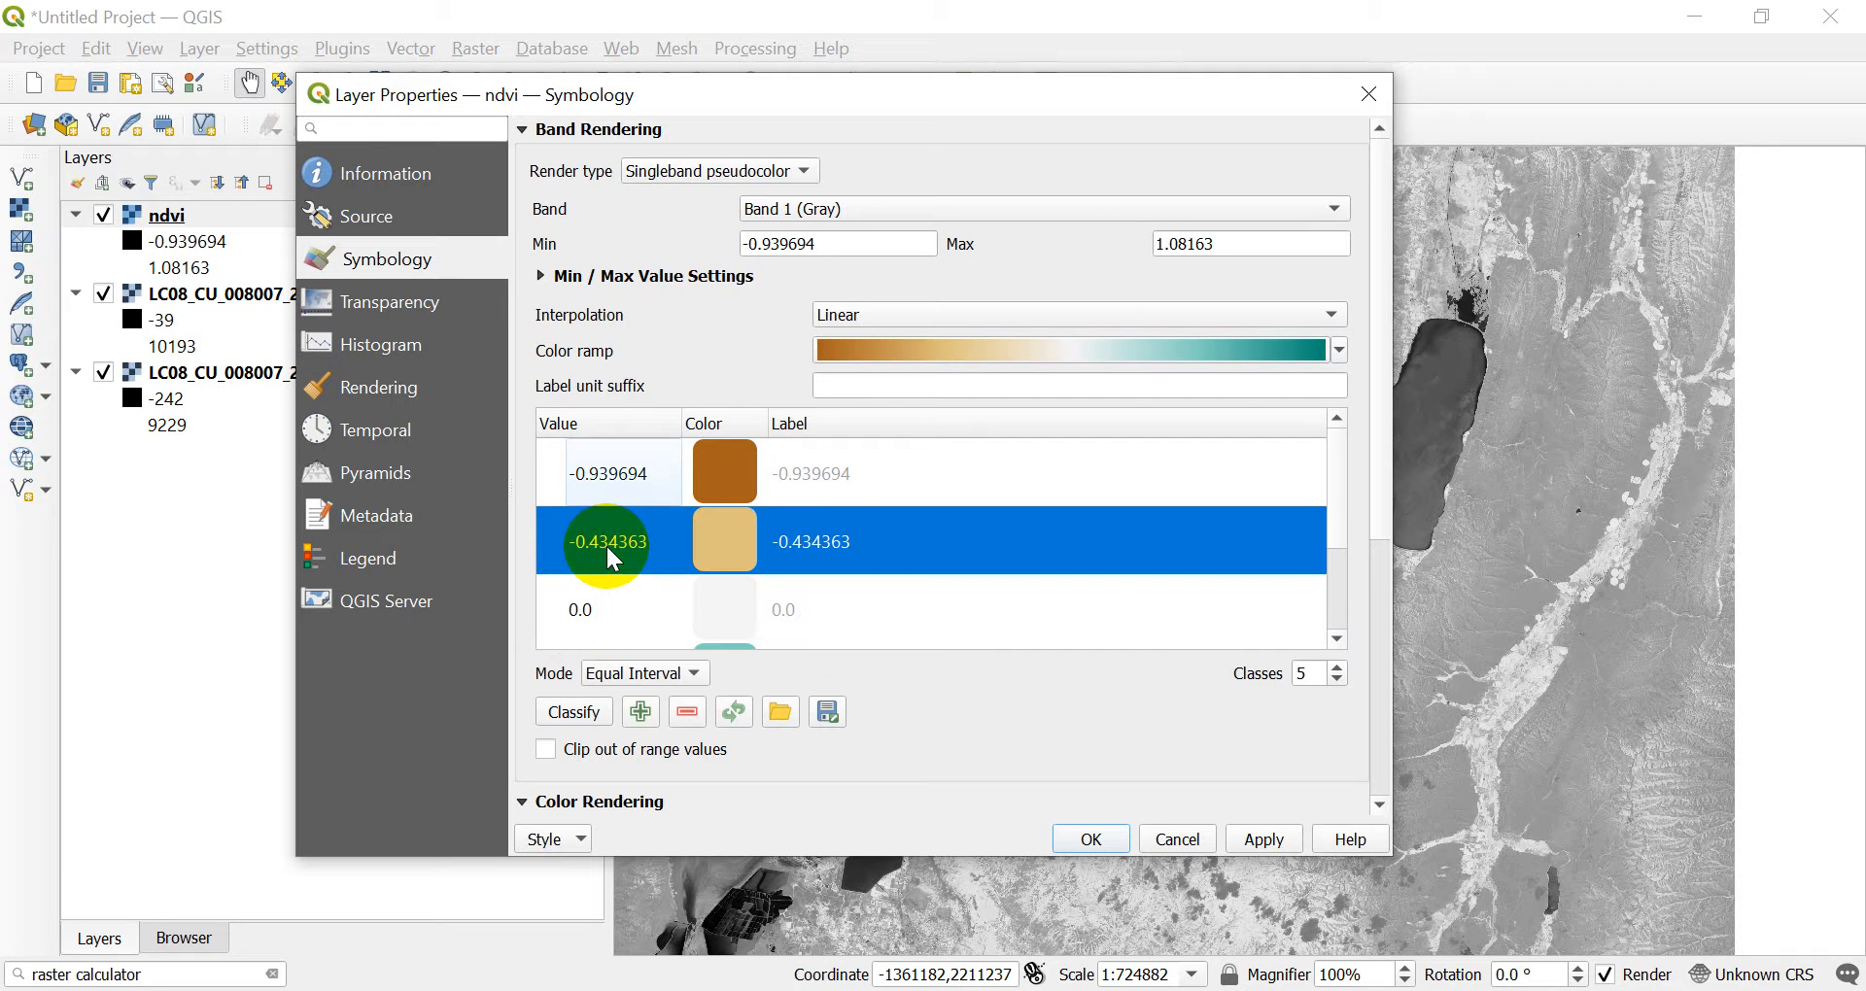
mouse_move(567, 499)
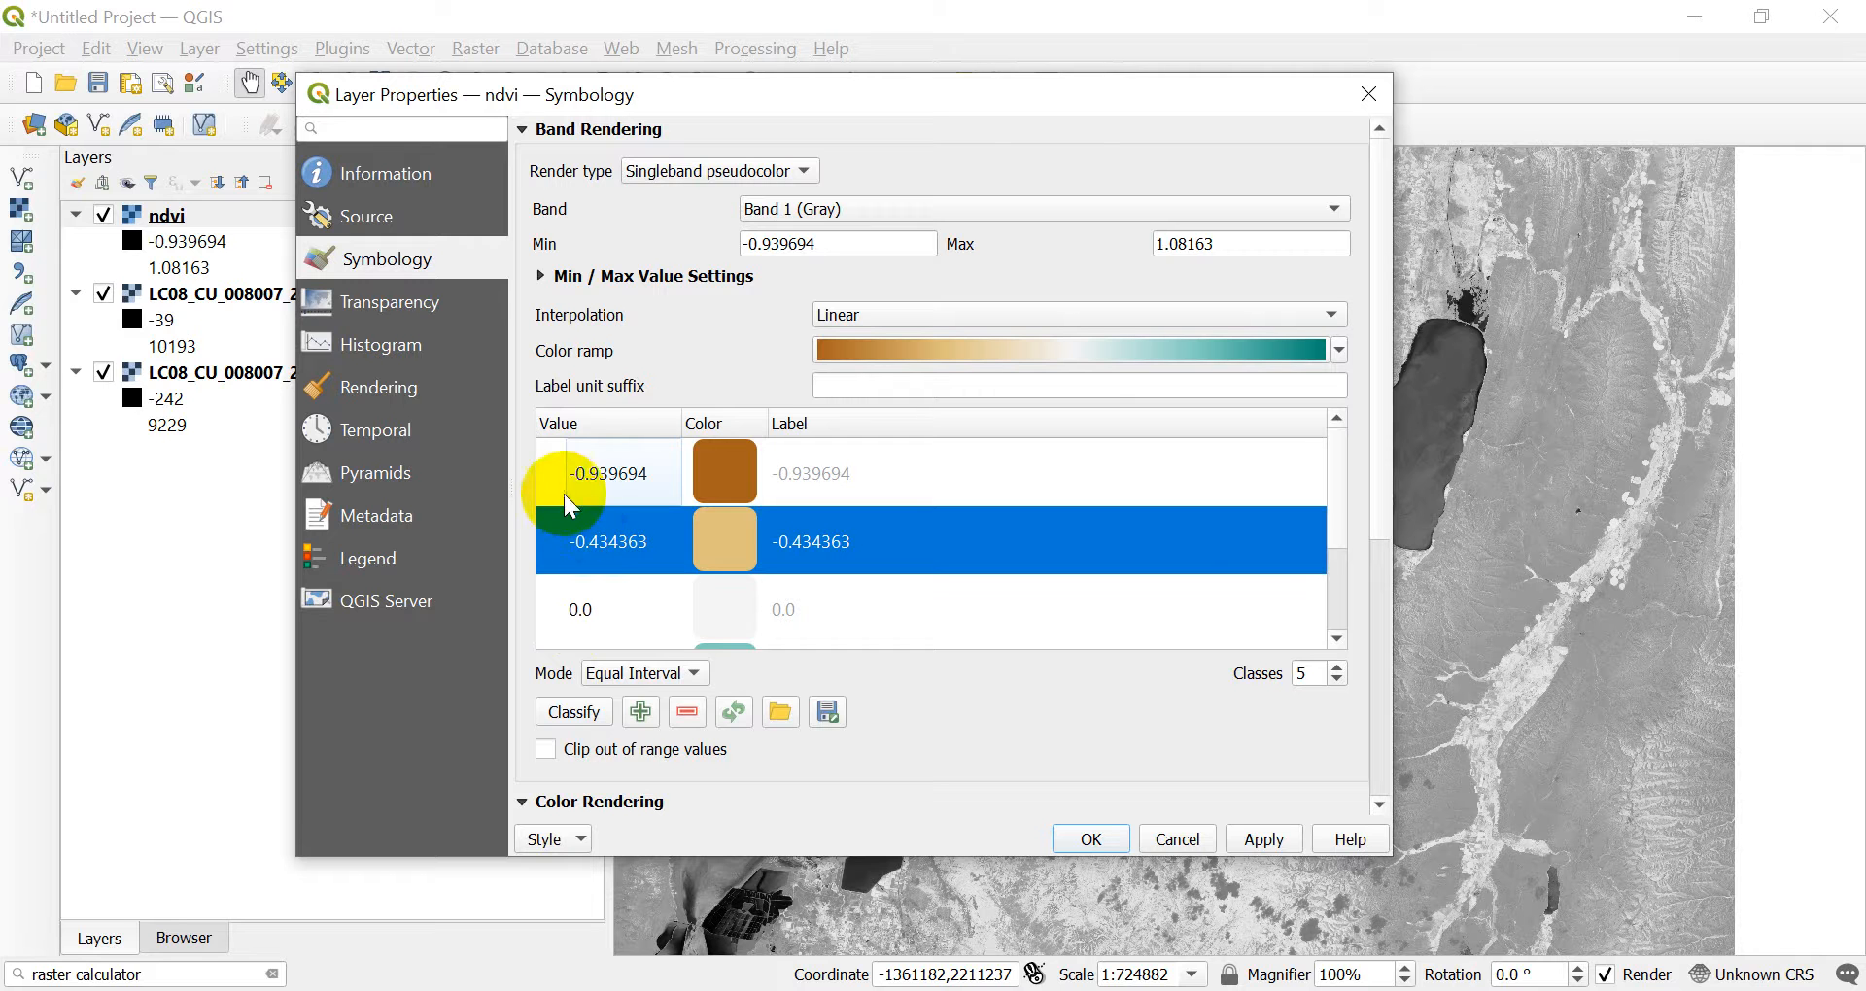
double_click(606, 541)
type("-0.5")
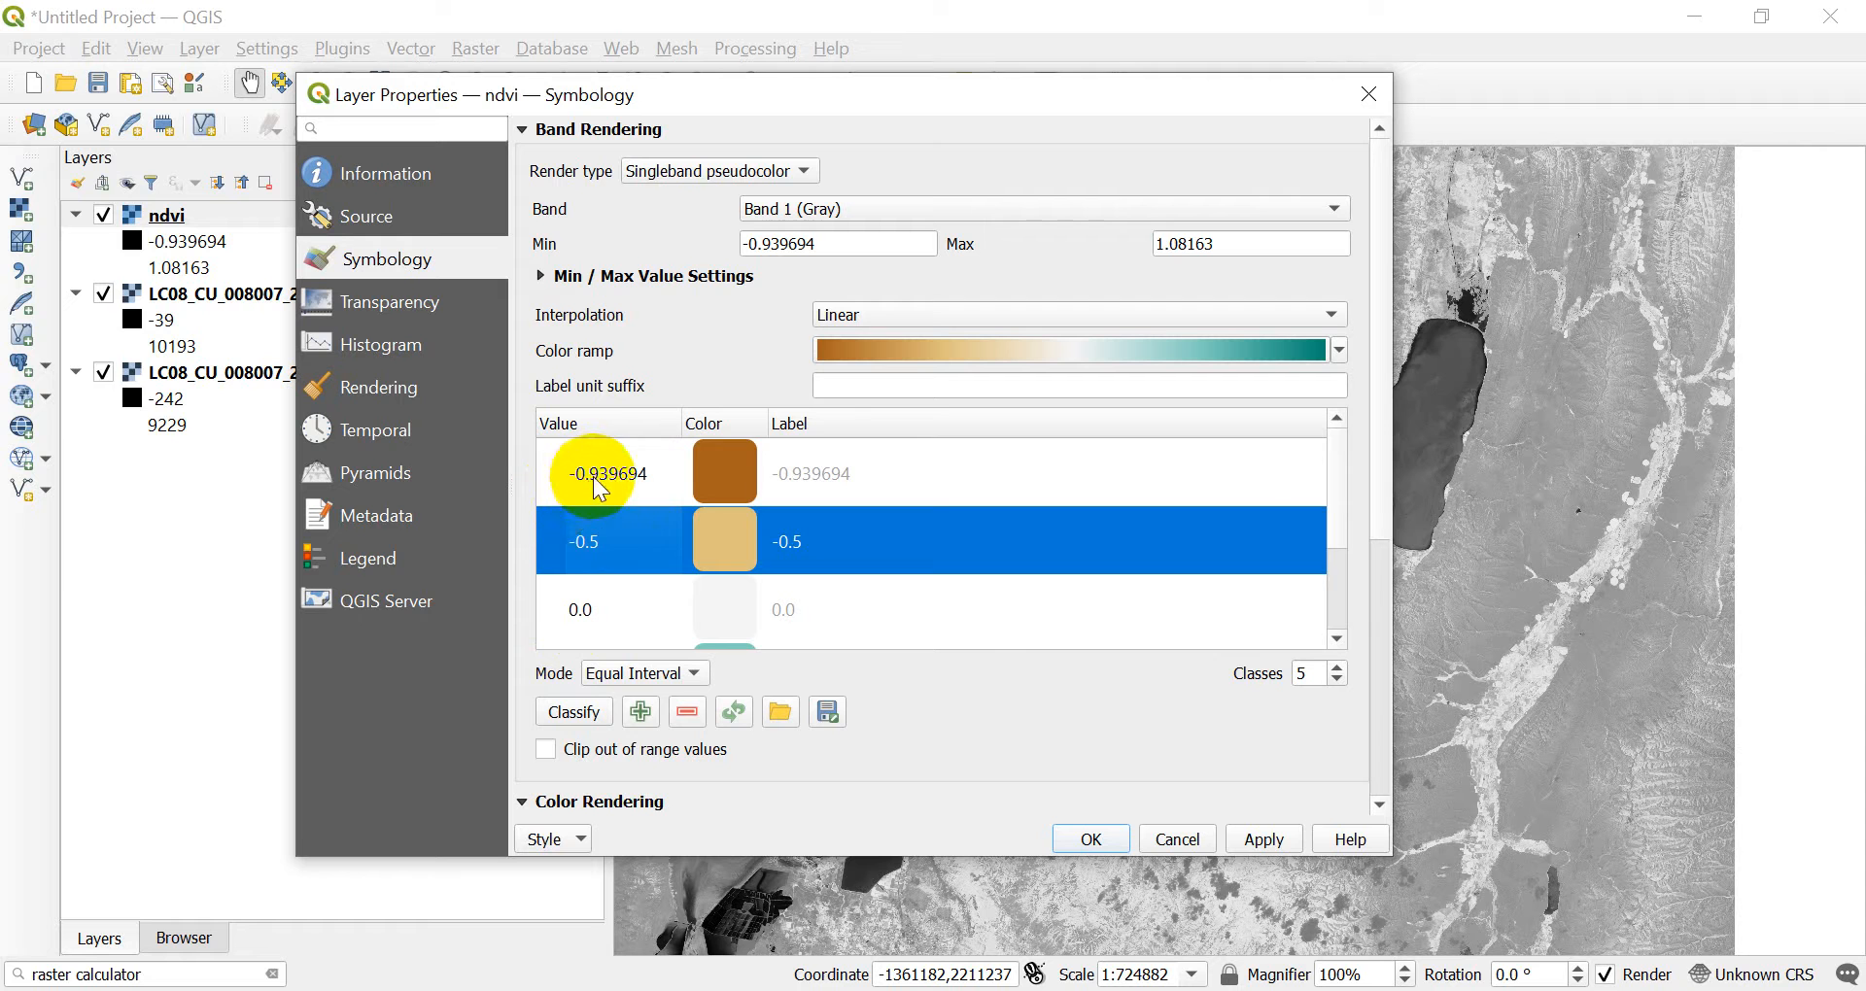
double_click(607, 472)
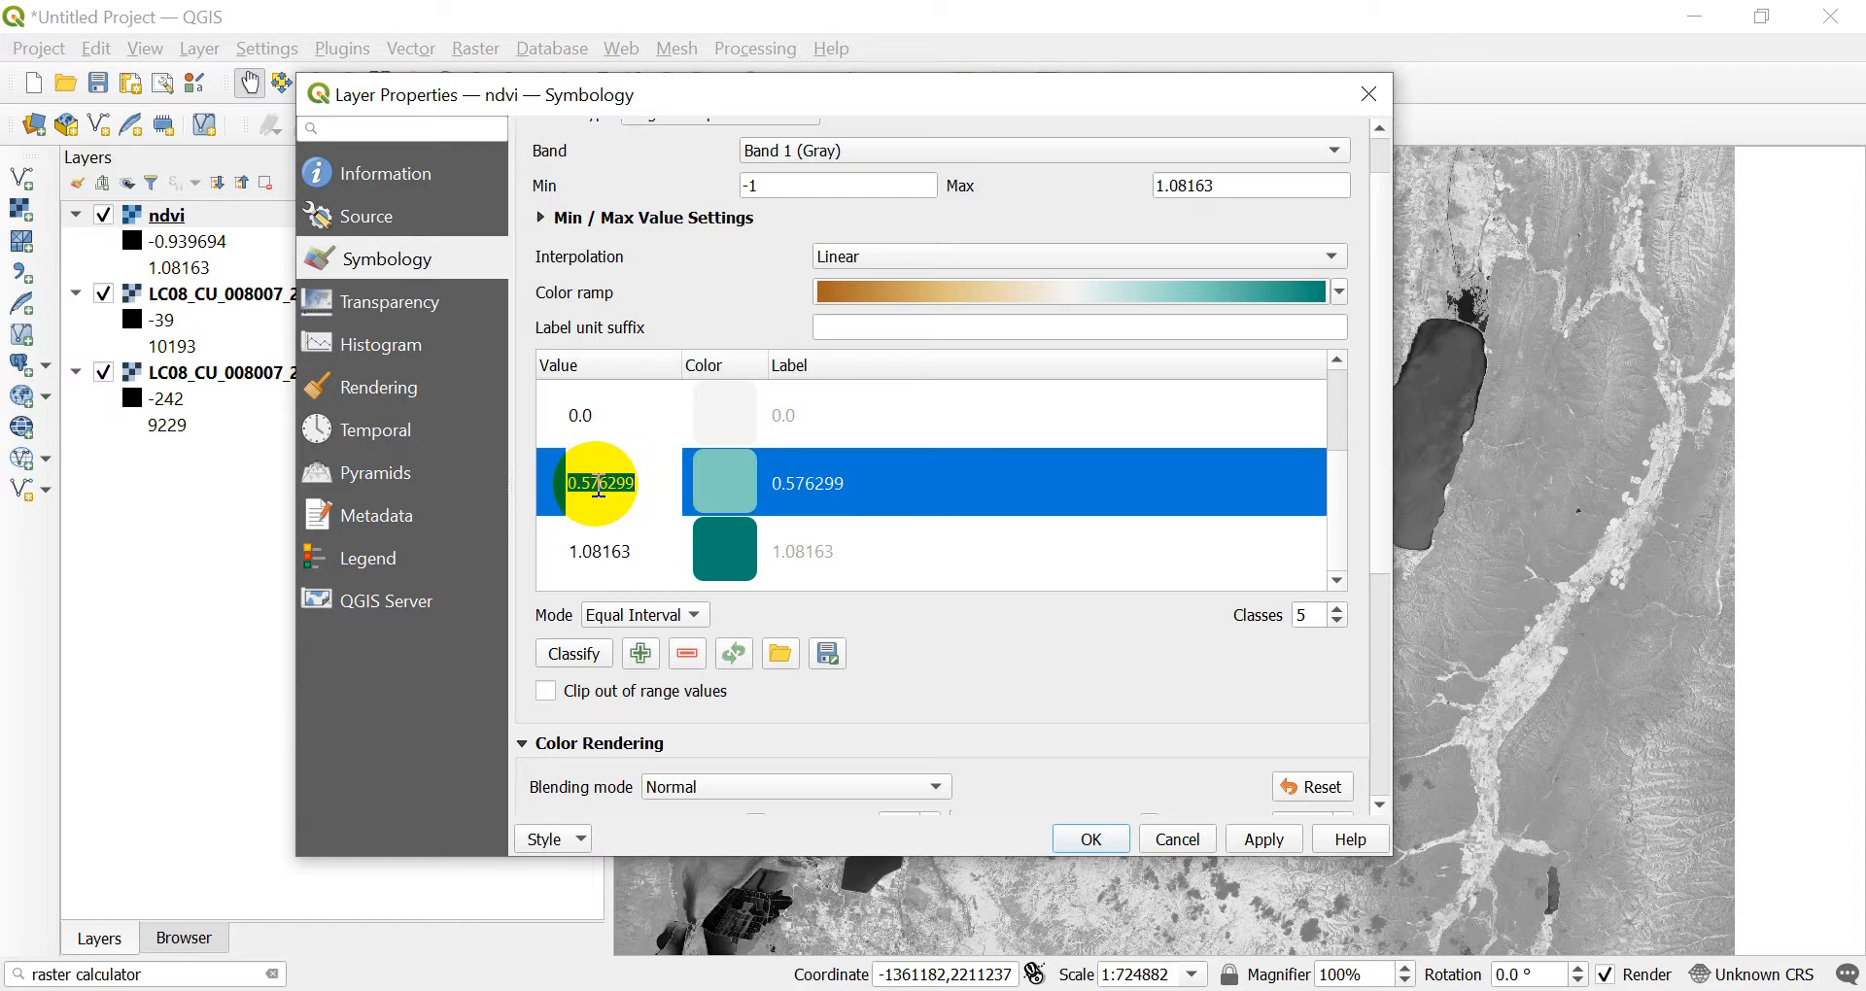
Set the fourth break to 0.5, label the top class 1.0, and apply the style
type("0.5")
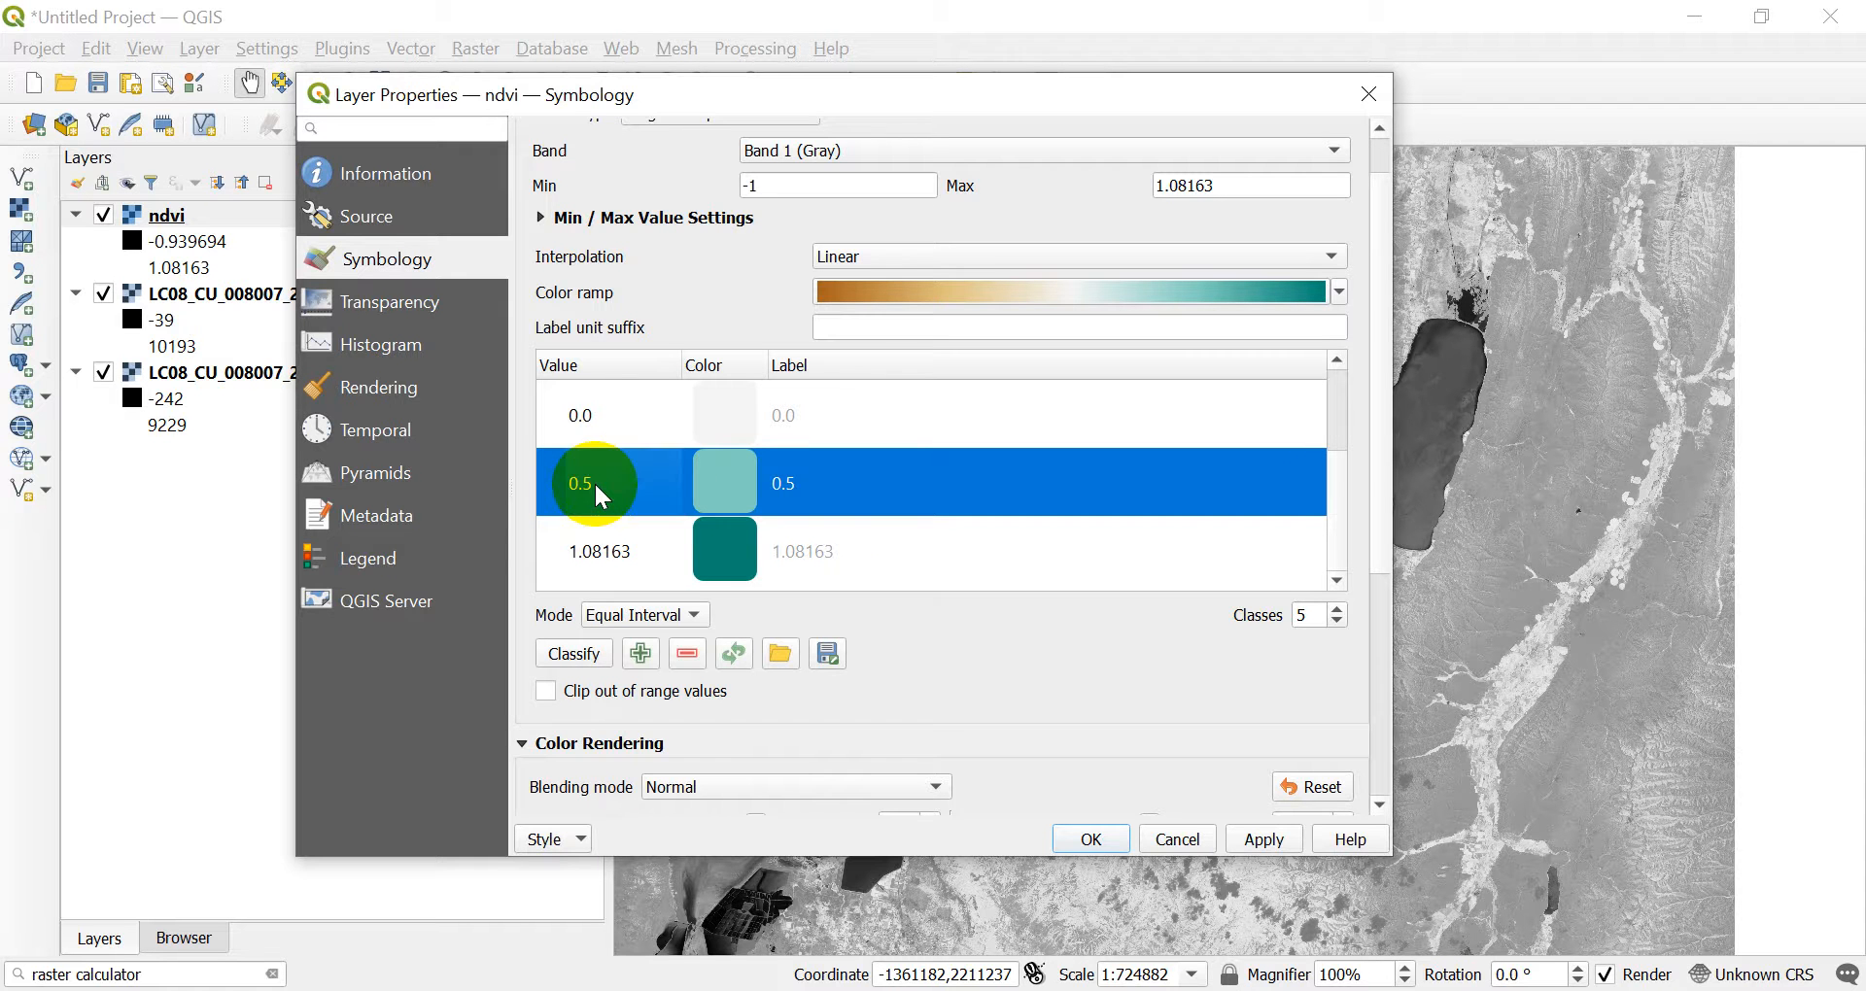
double_click(797, 552)
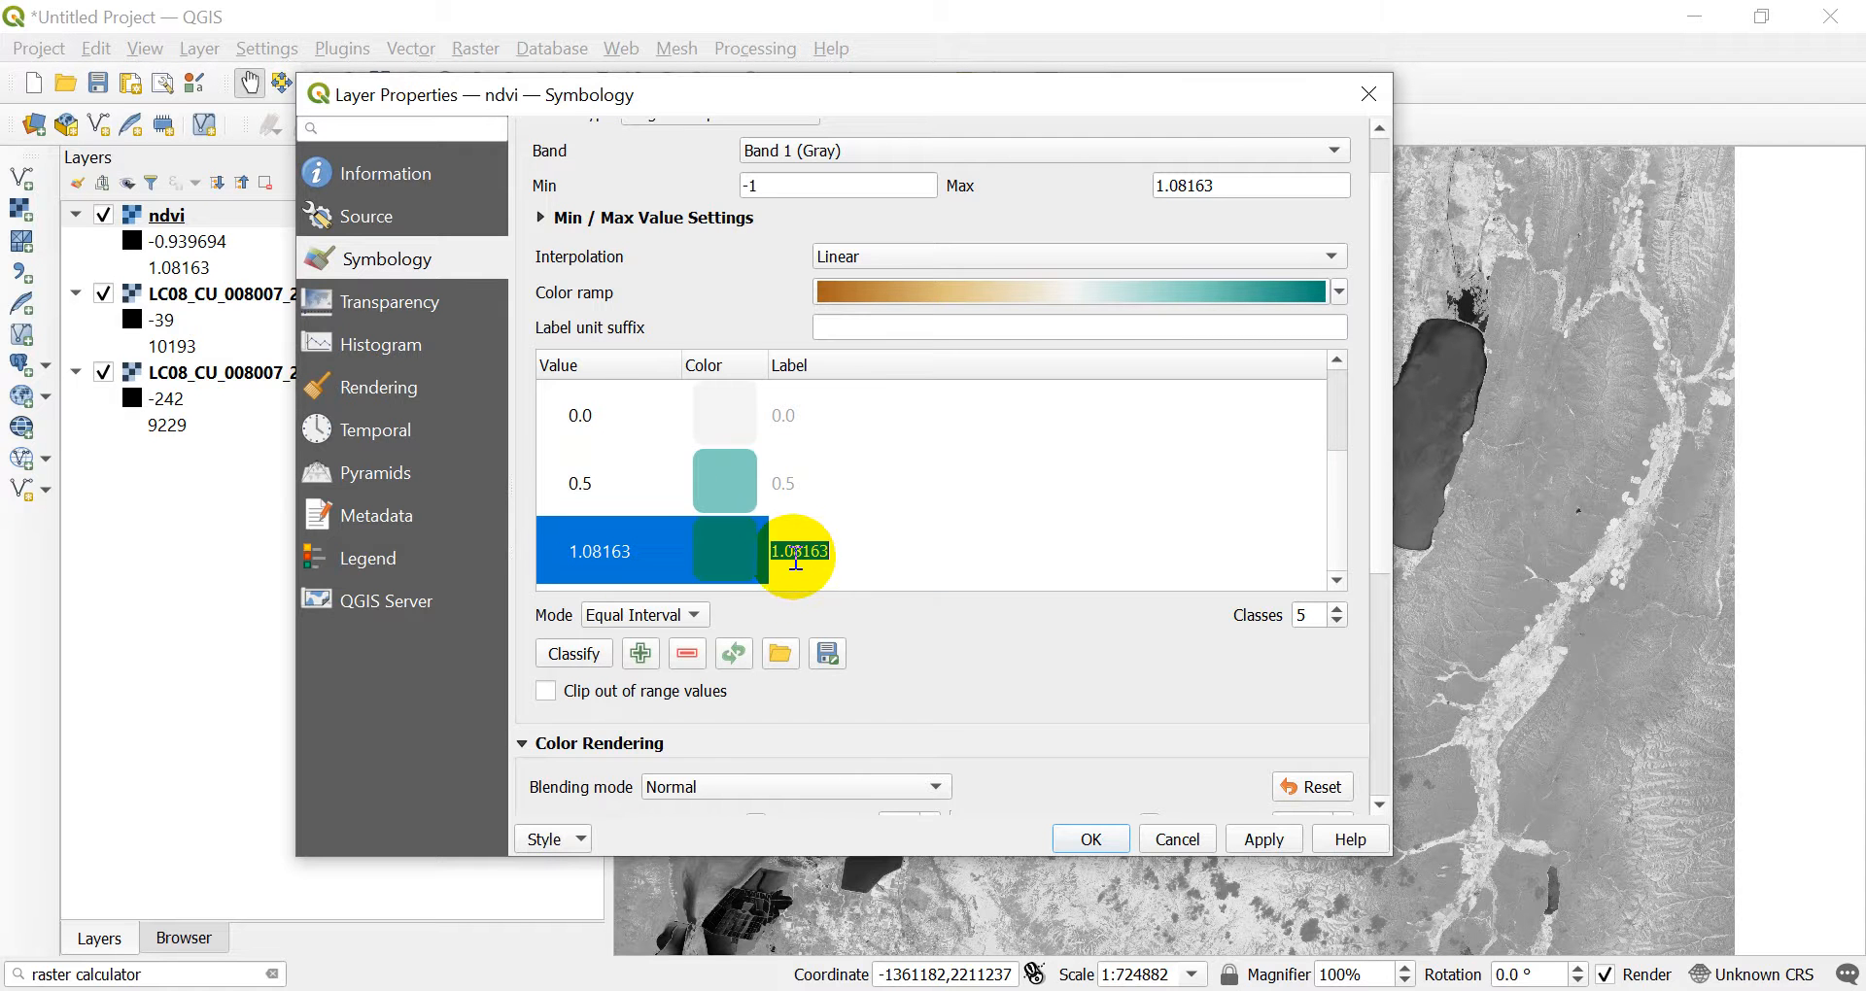
type("1.0")
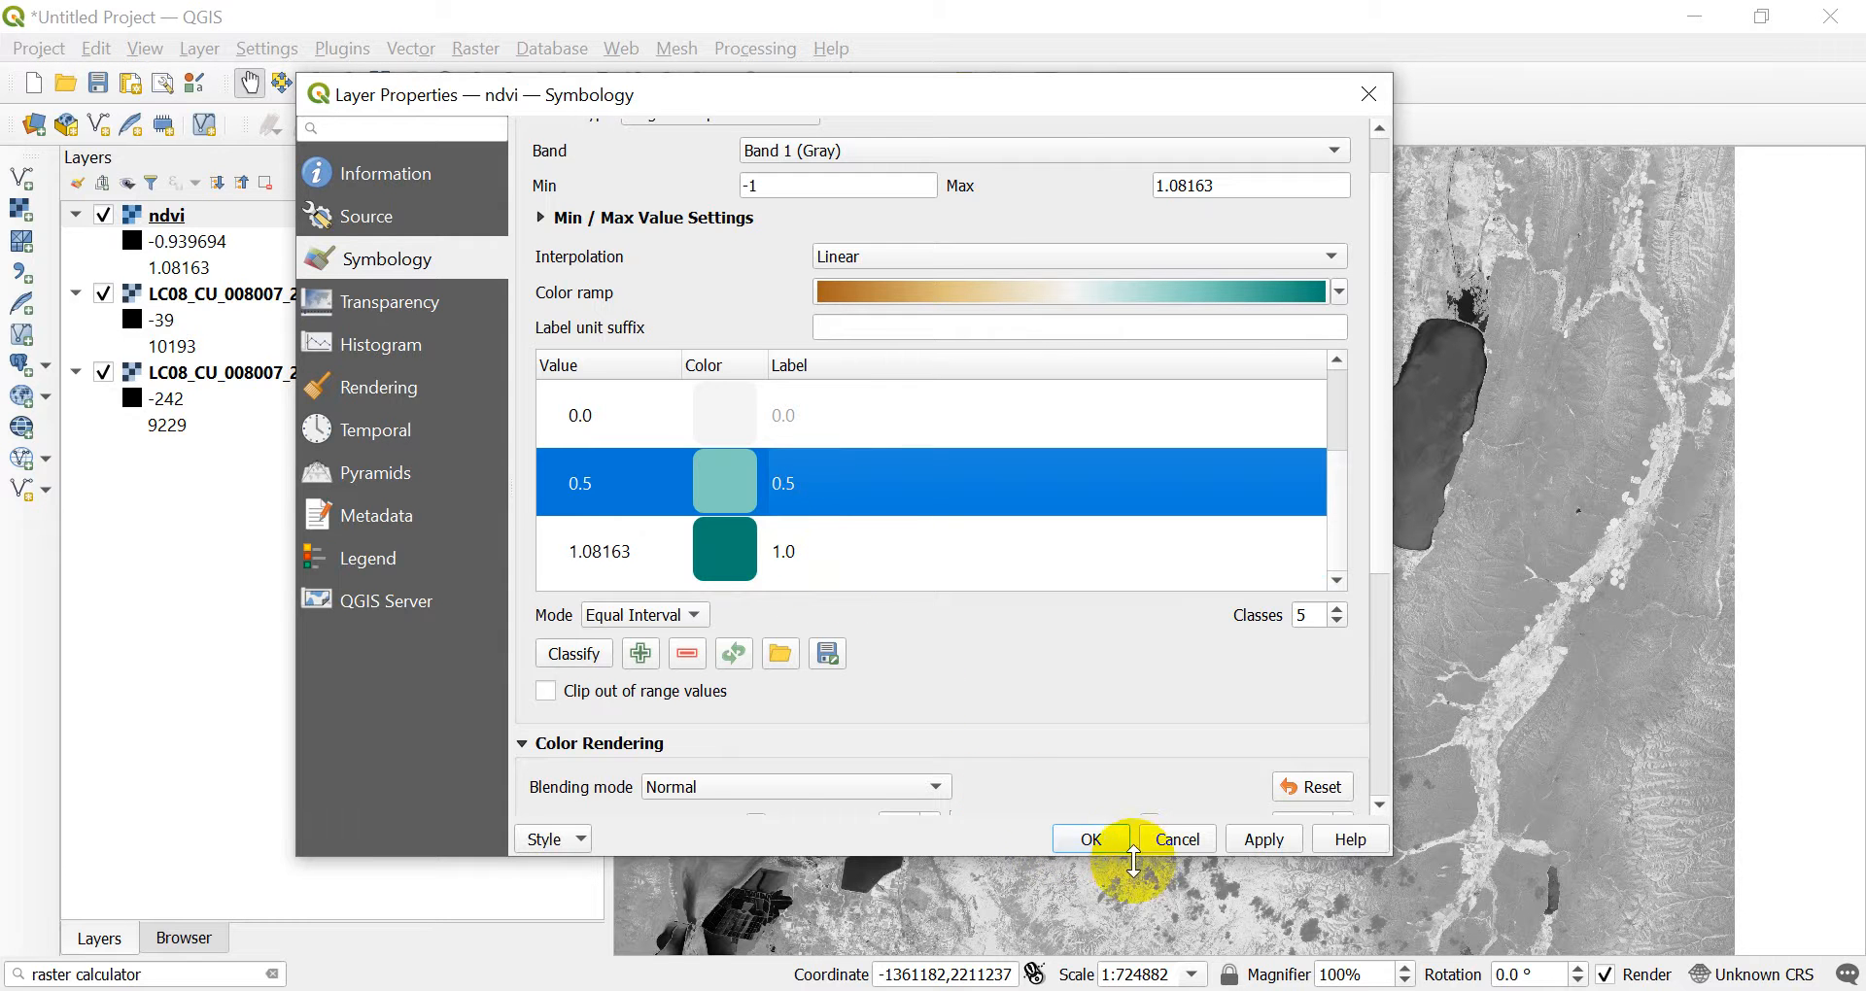
left_click(1088, 840)
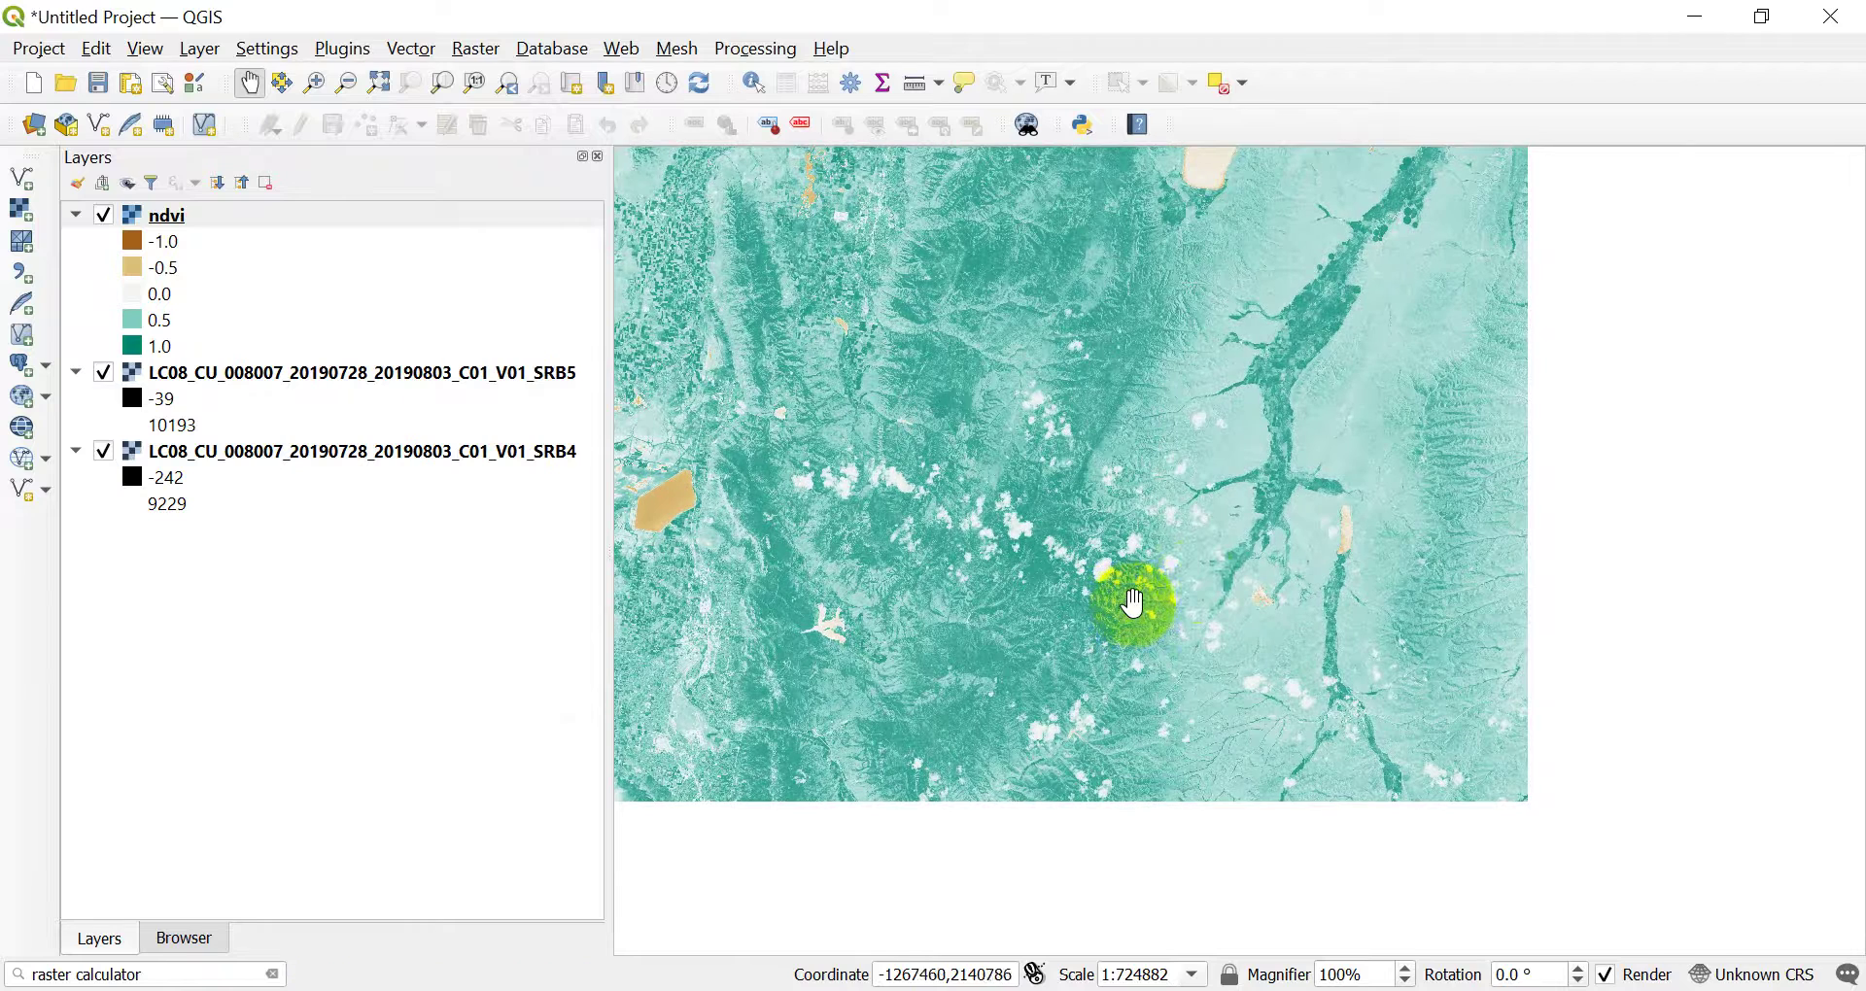
left_click_drag(1131, 601, 1199, 466)
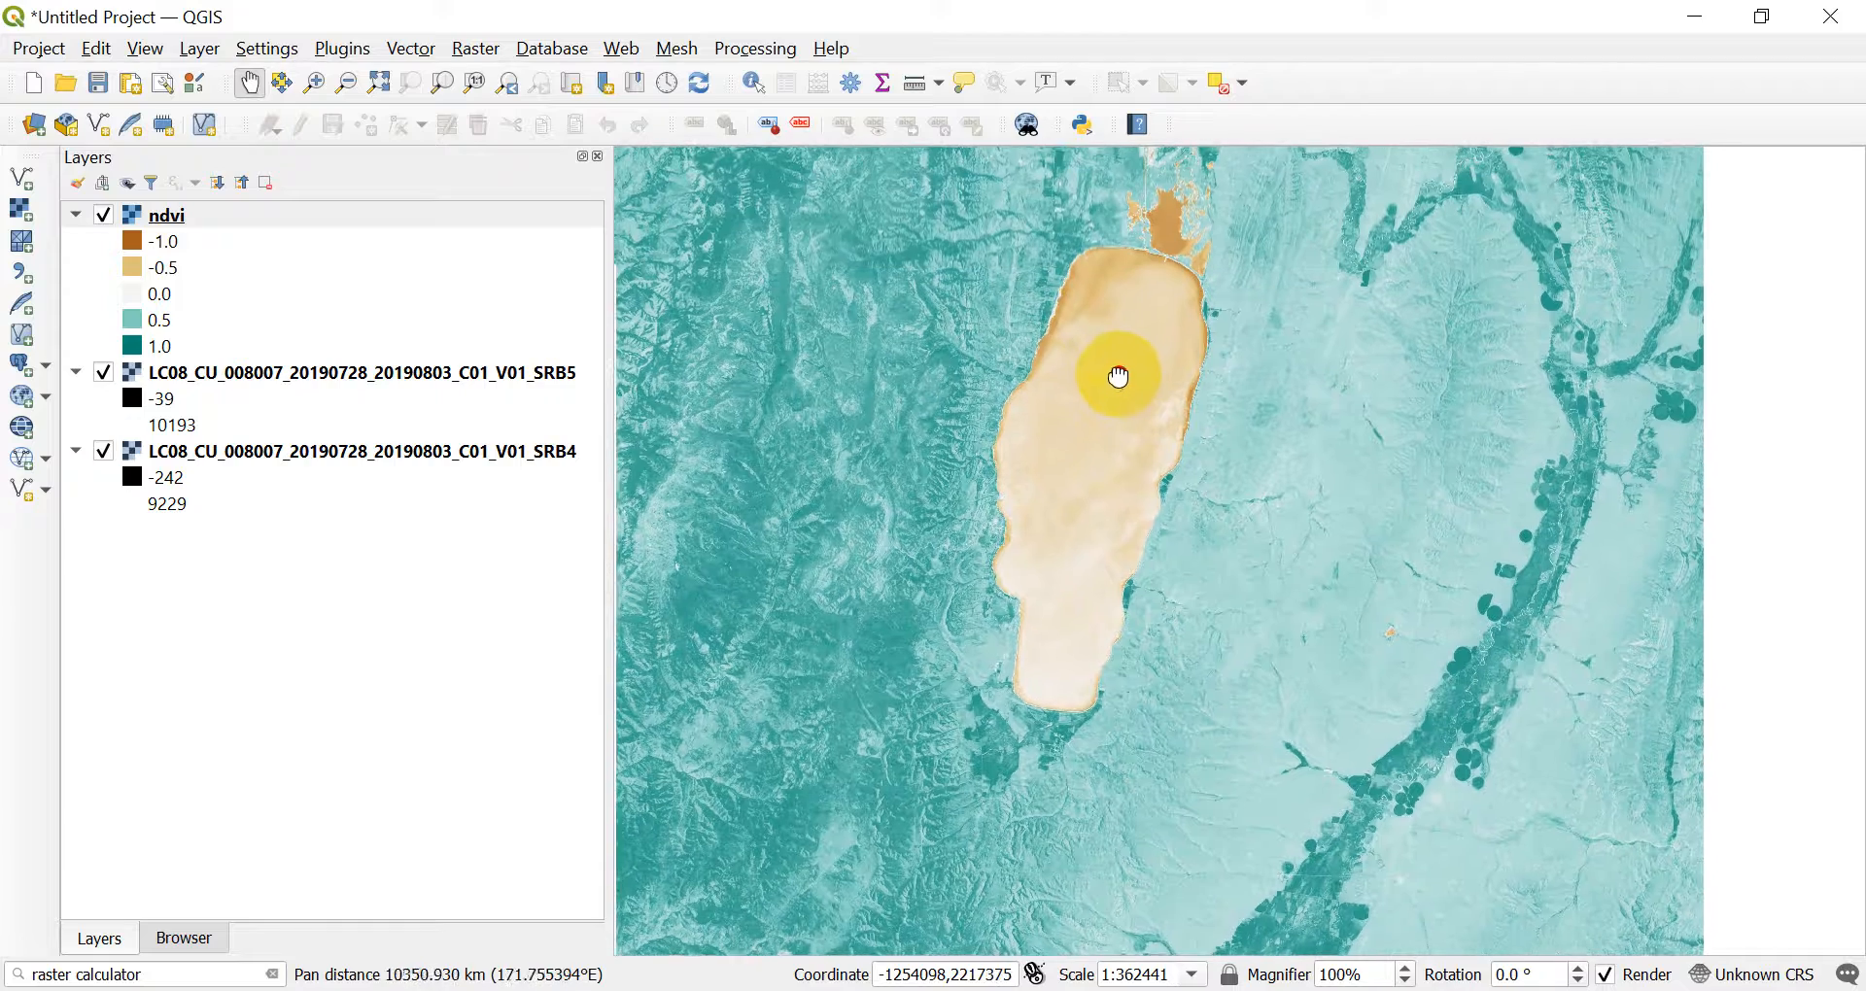
left_click_drag(1116, 377, 1125, 359)
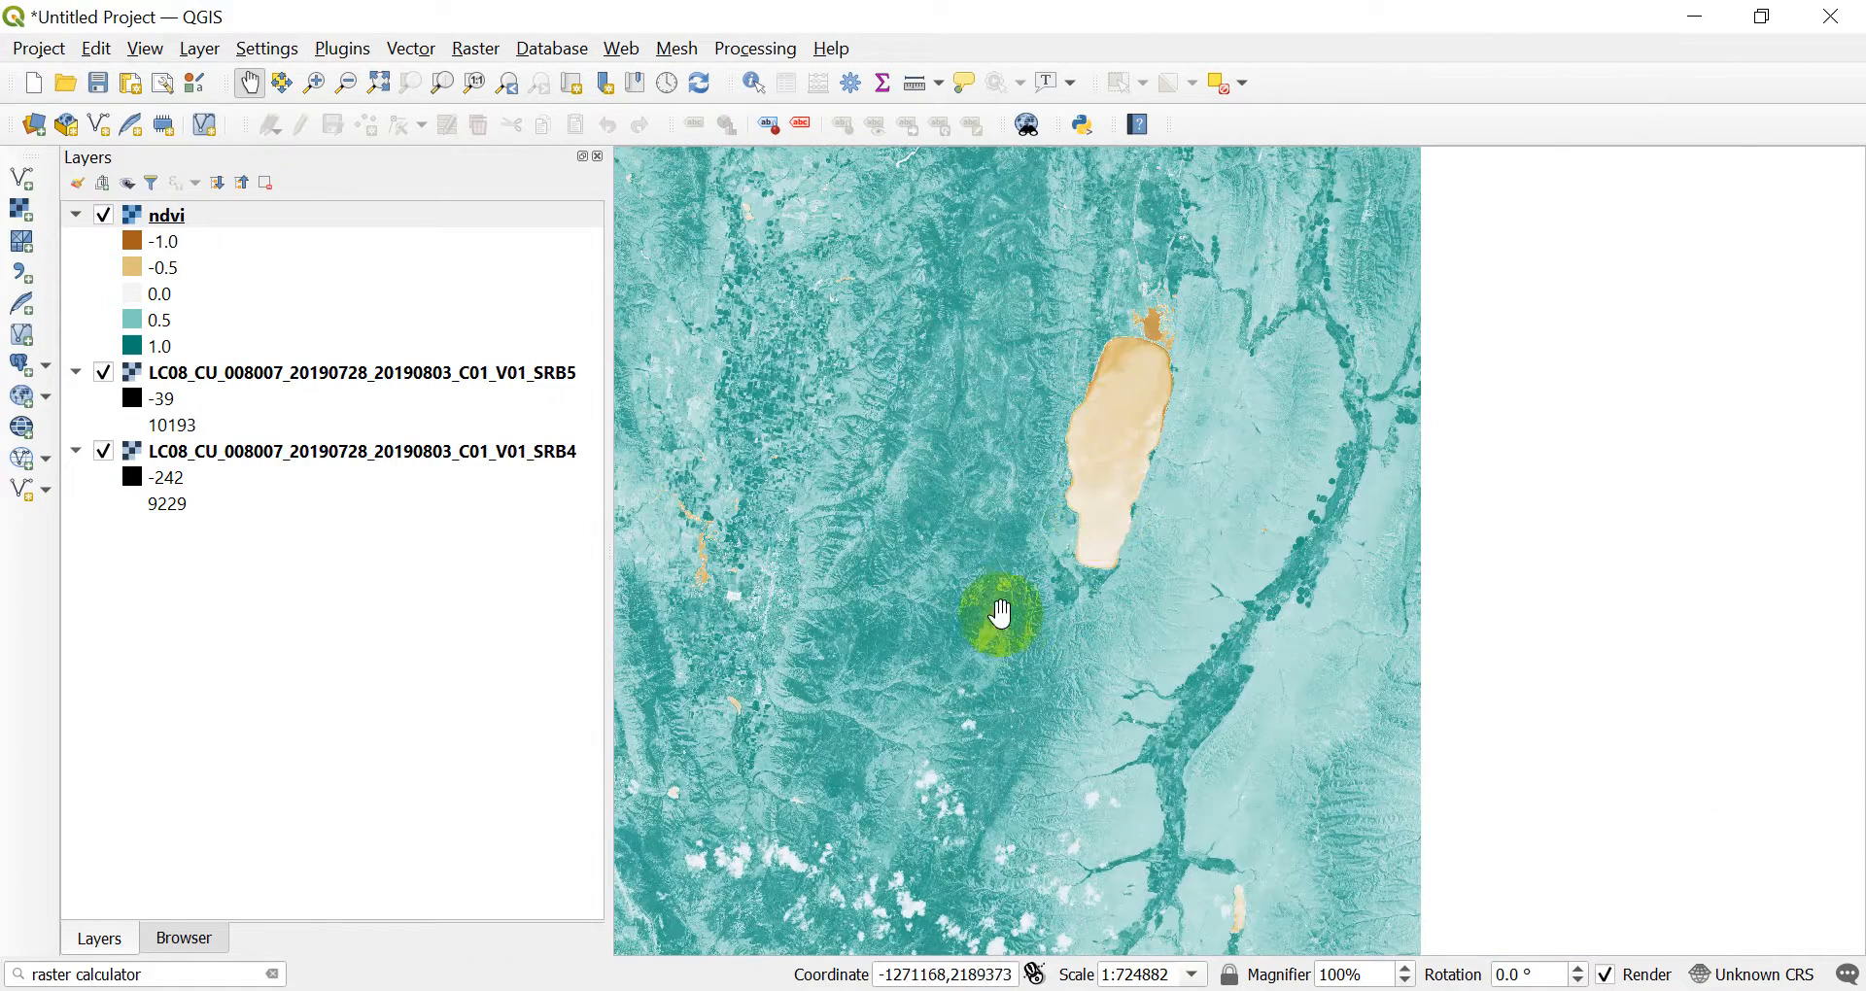
left_click_drag(999, 612, 1148, 649)
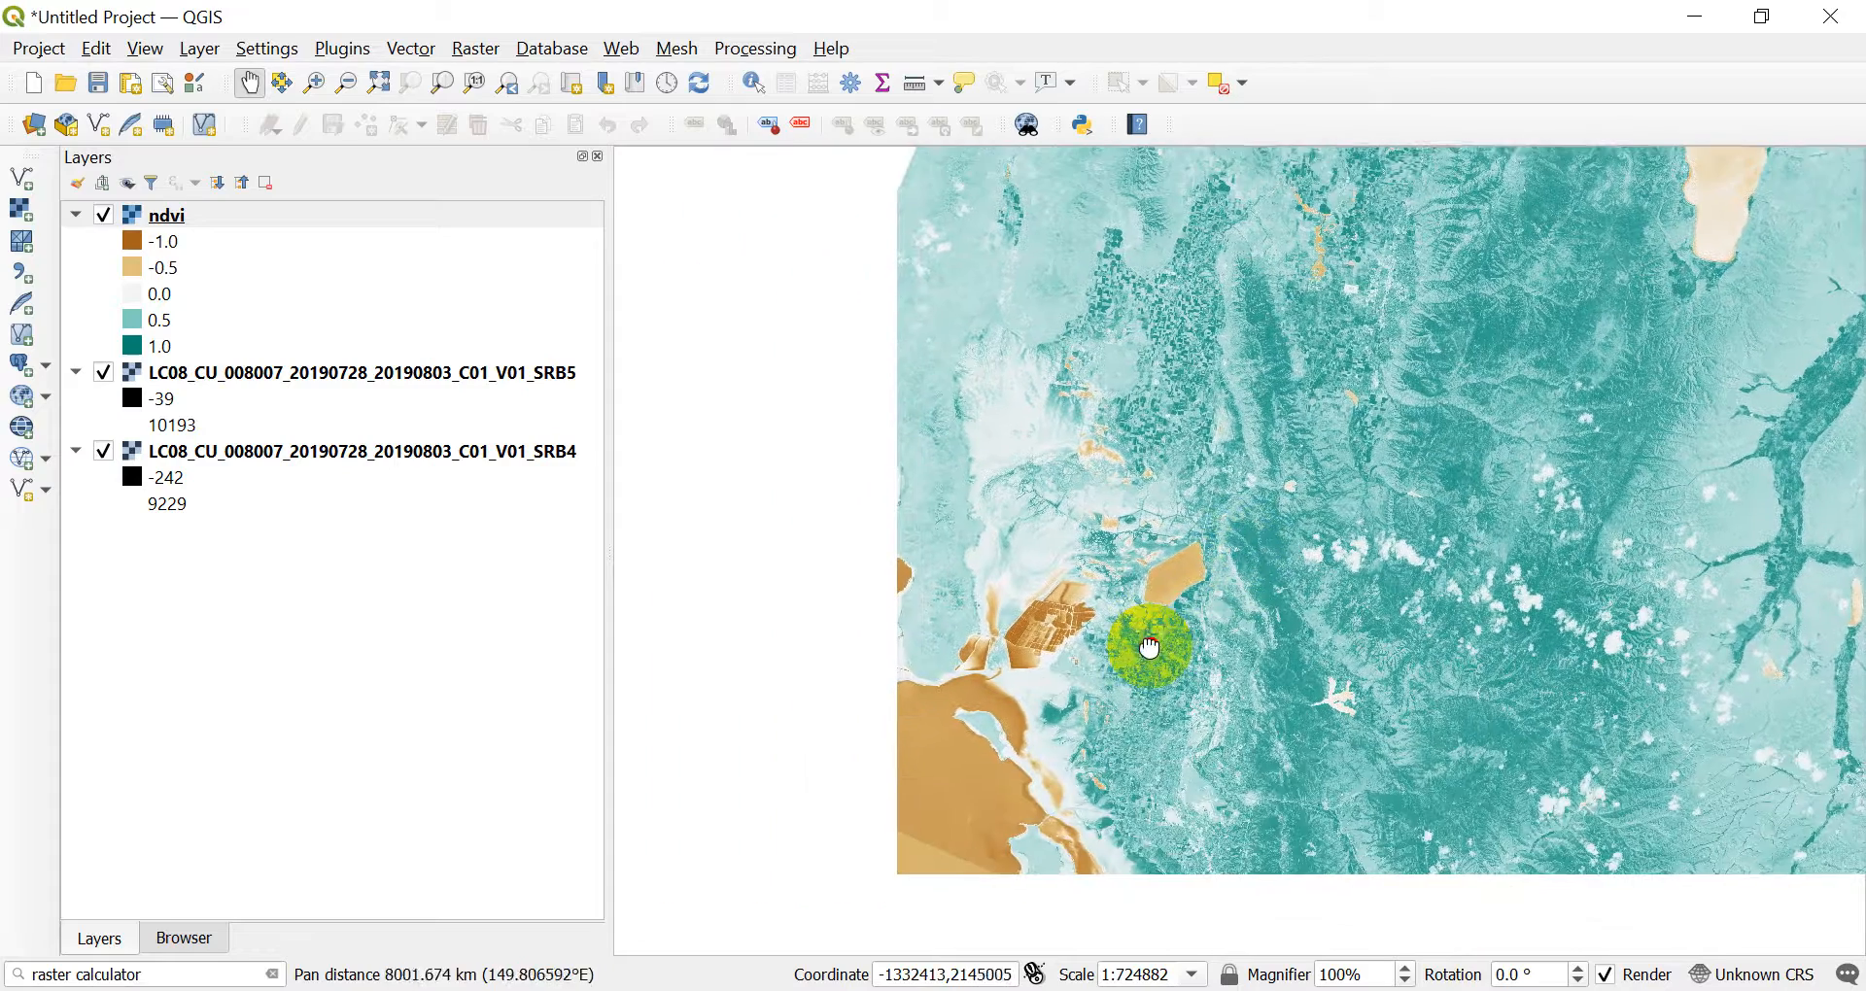
left_click_drag(1149, 649, 321, 315)
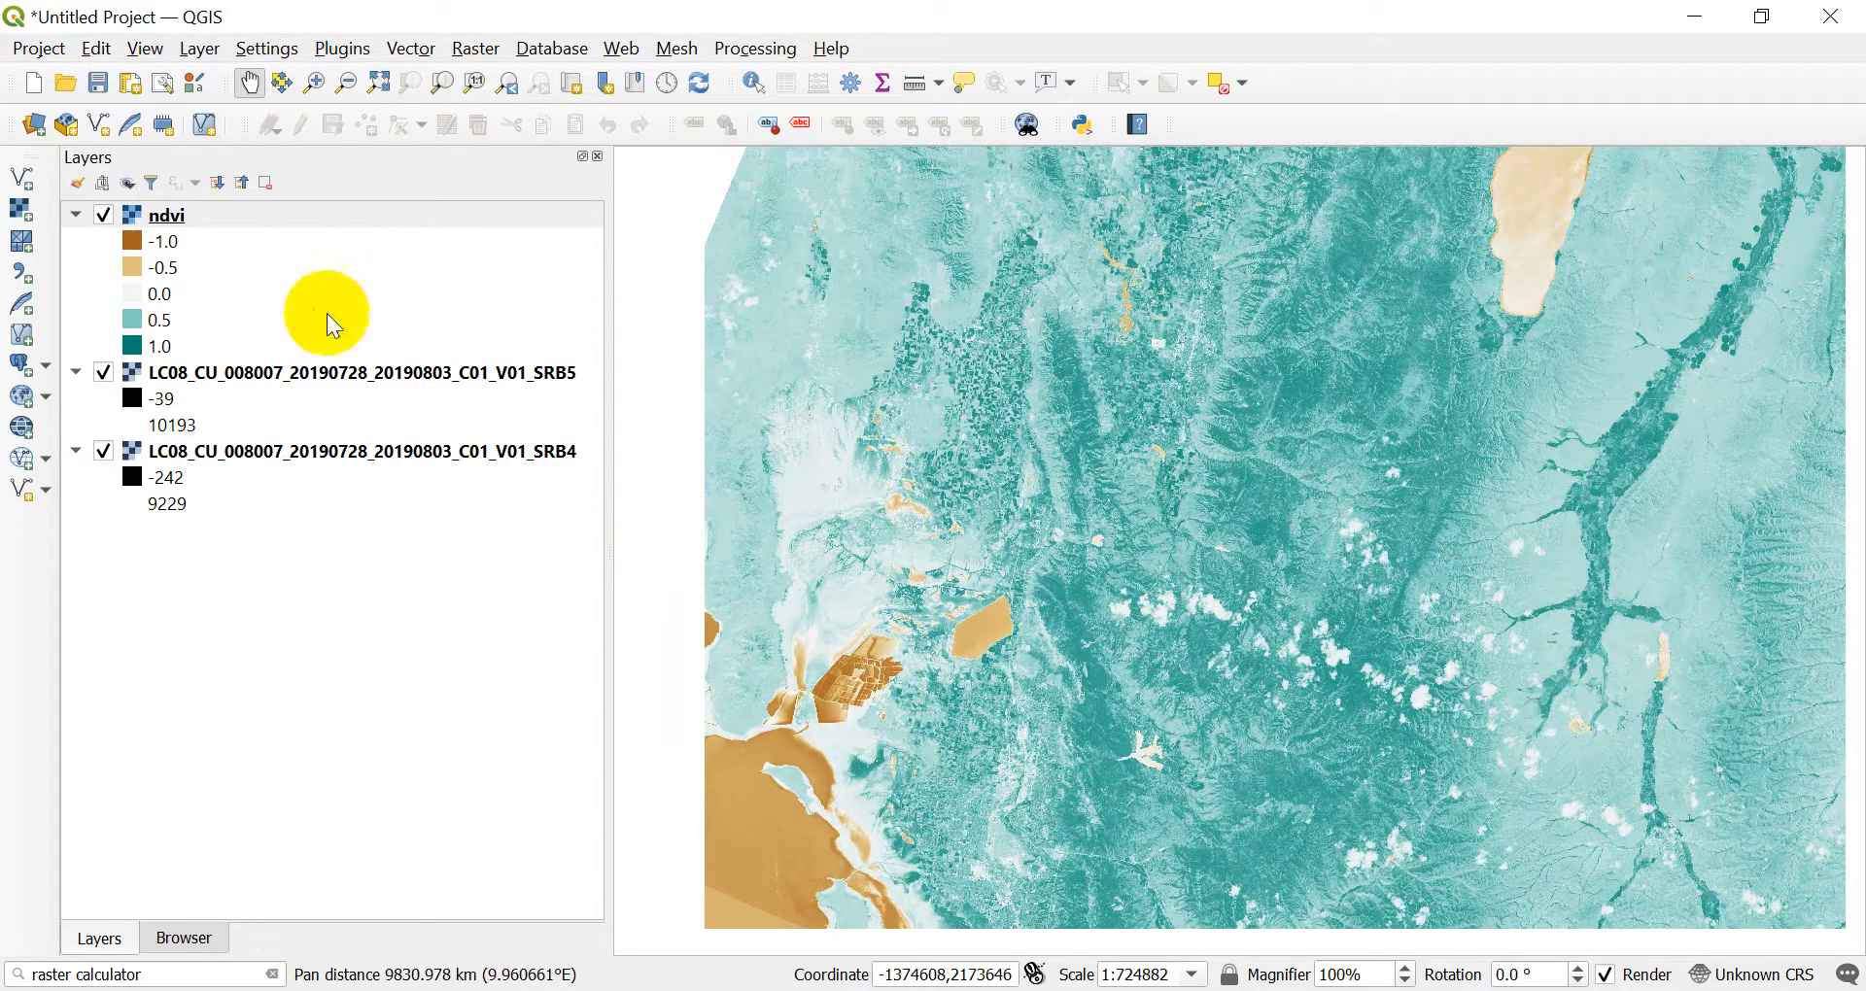
Reopen the ndvi properties and begin re-entering the third class break
double_click(167, 214)
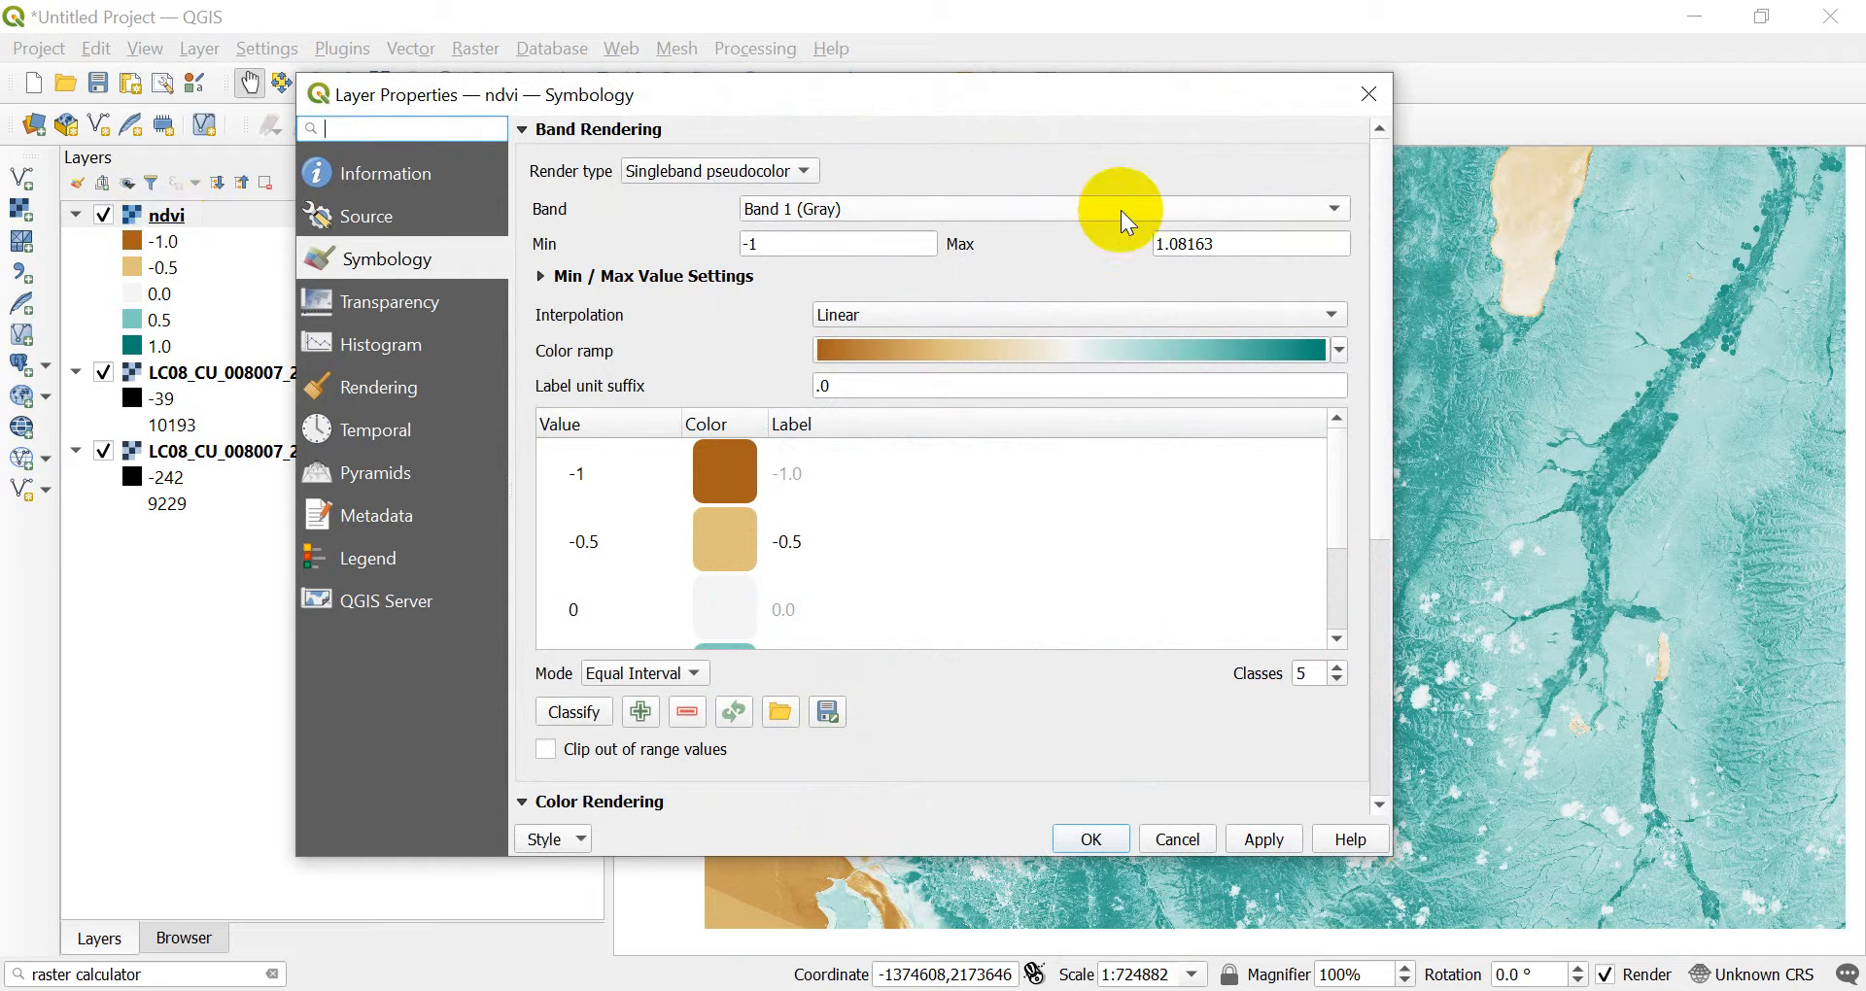
mouse_move(1189, 326)
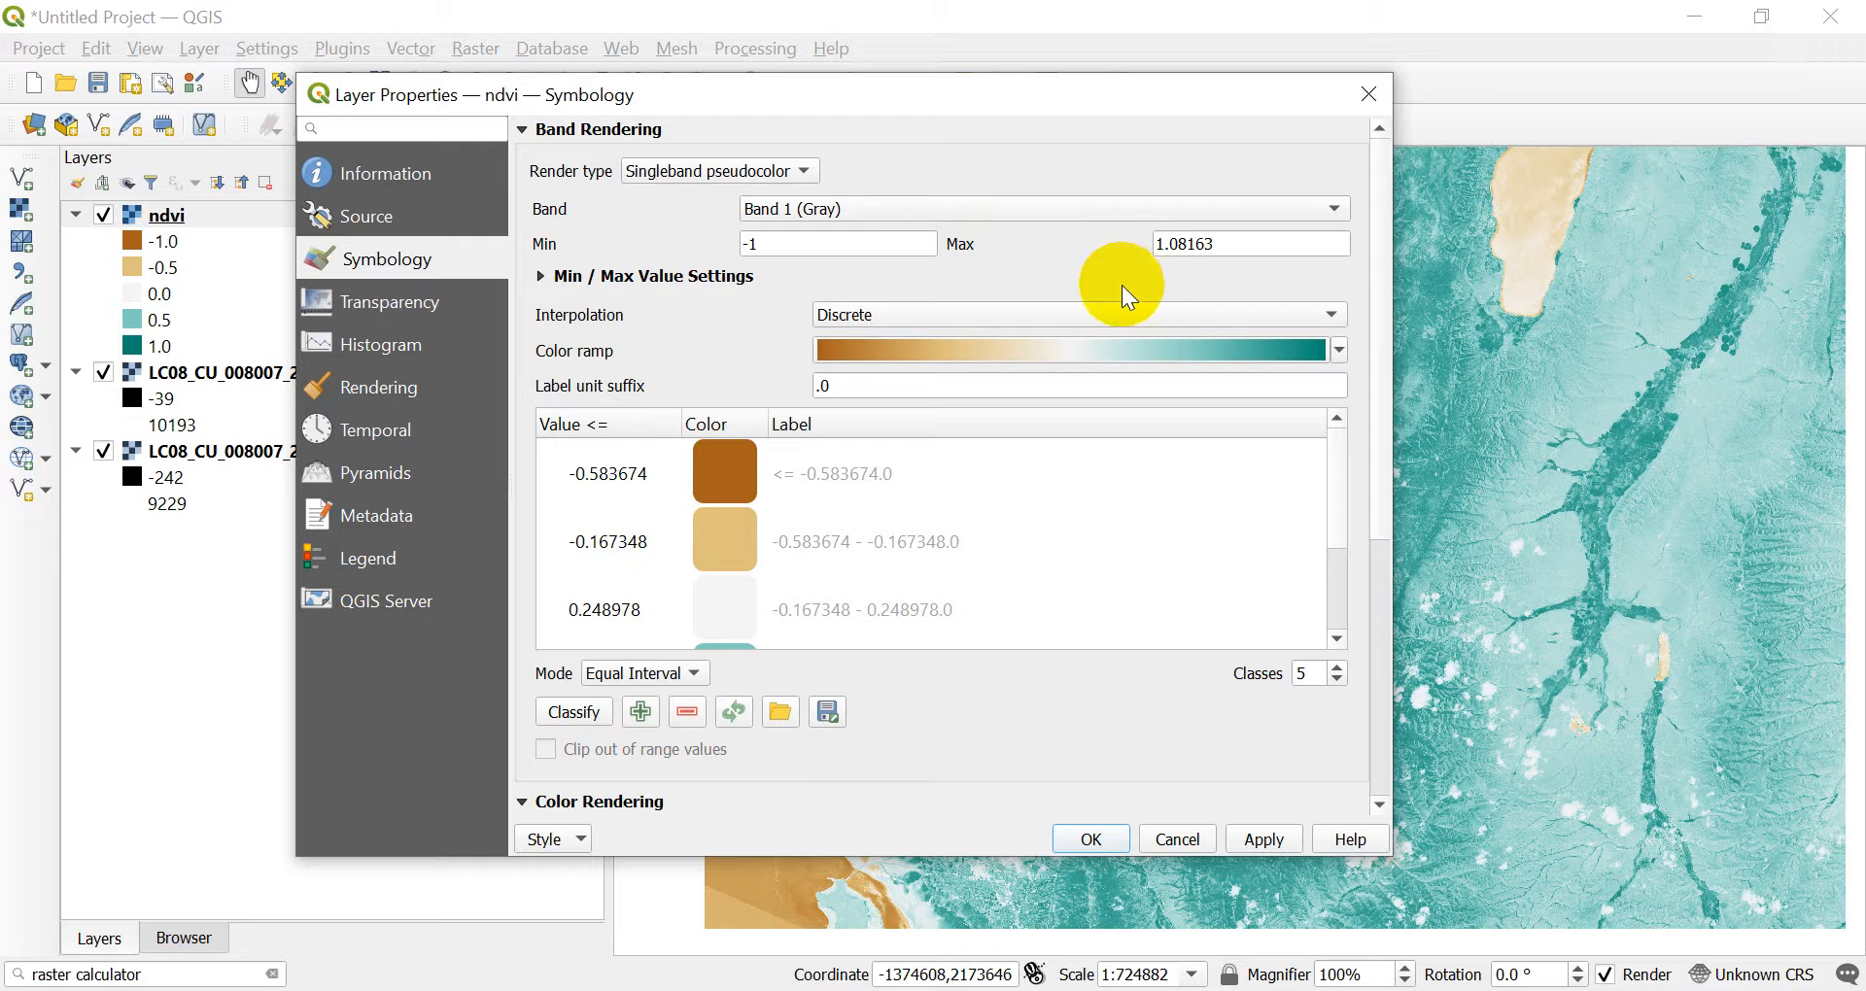
mouse_move(1030, 488)
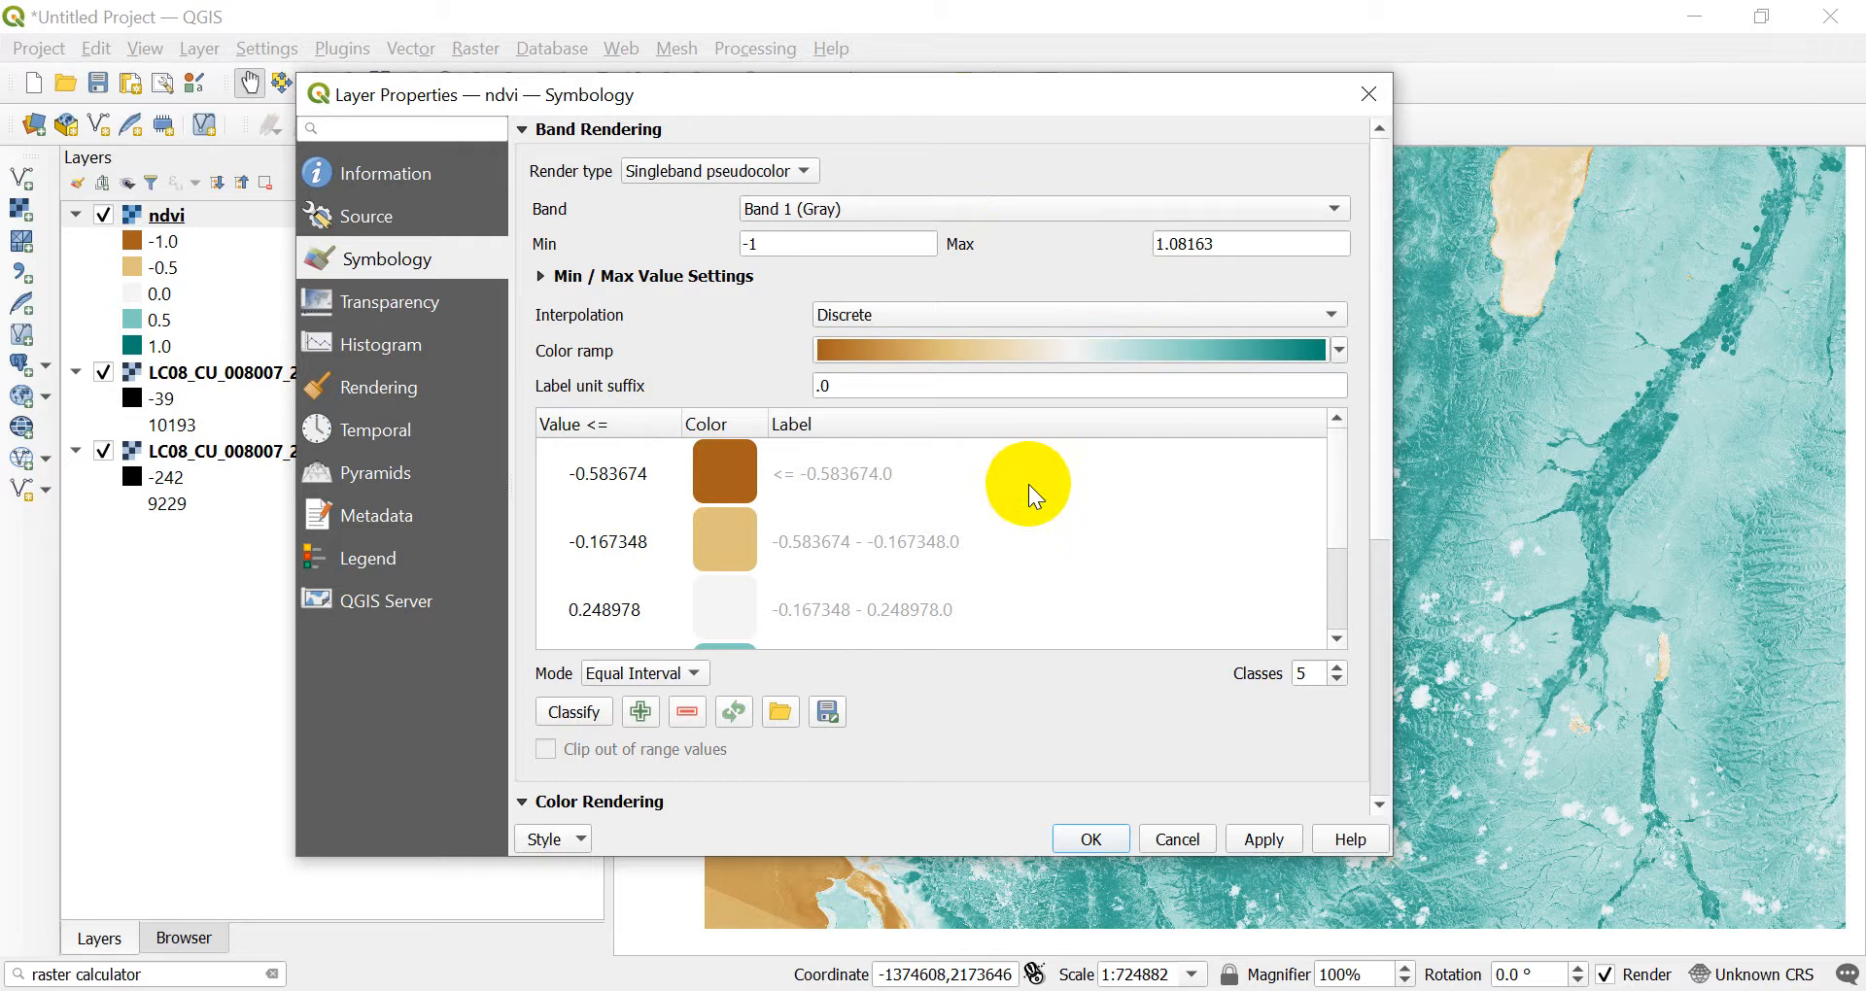
left_click(604, 610)
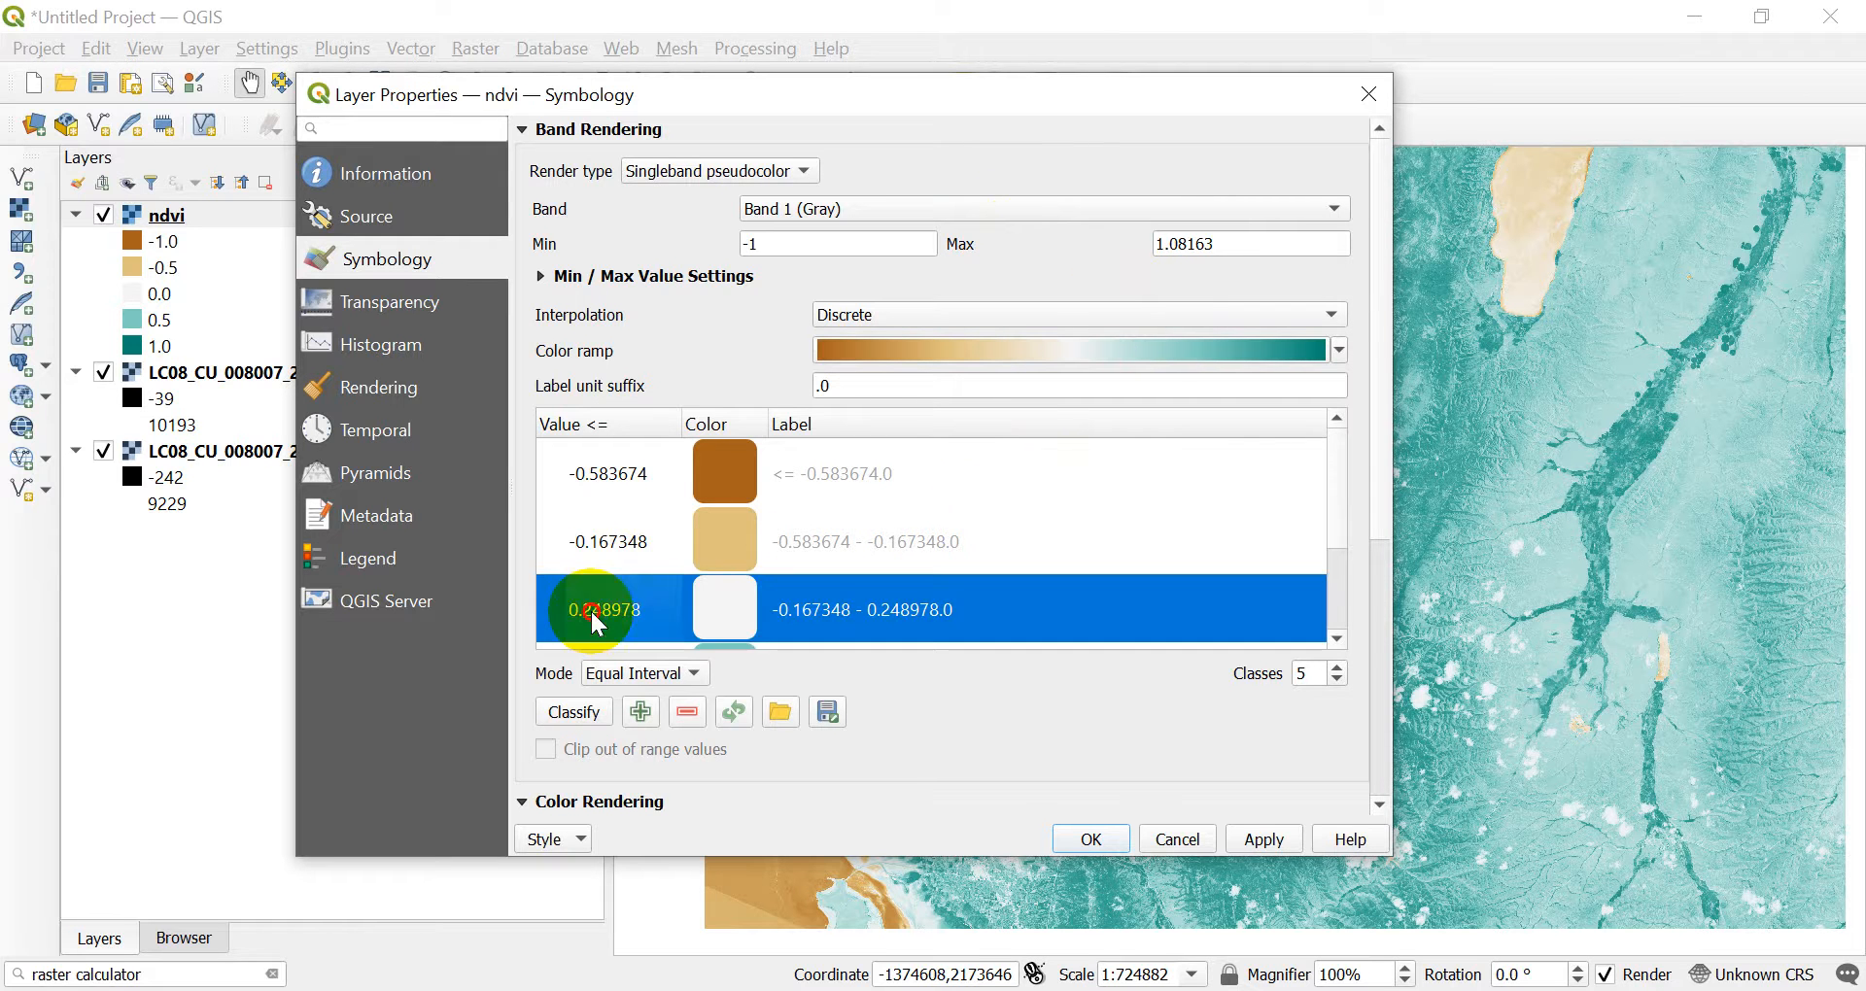
double_click(603, 609)
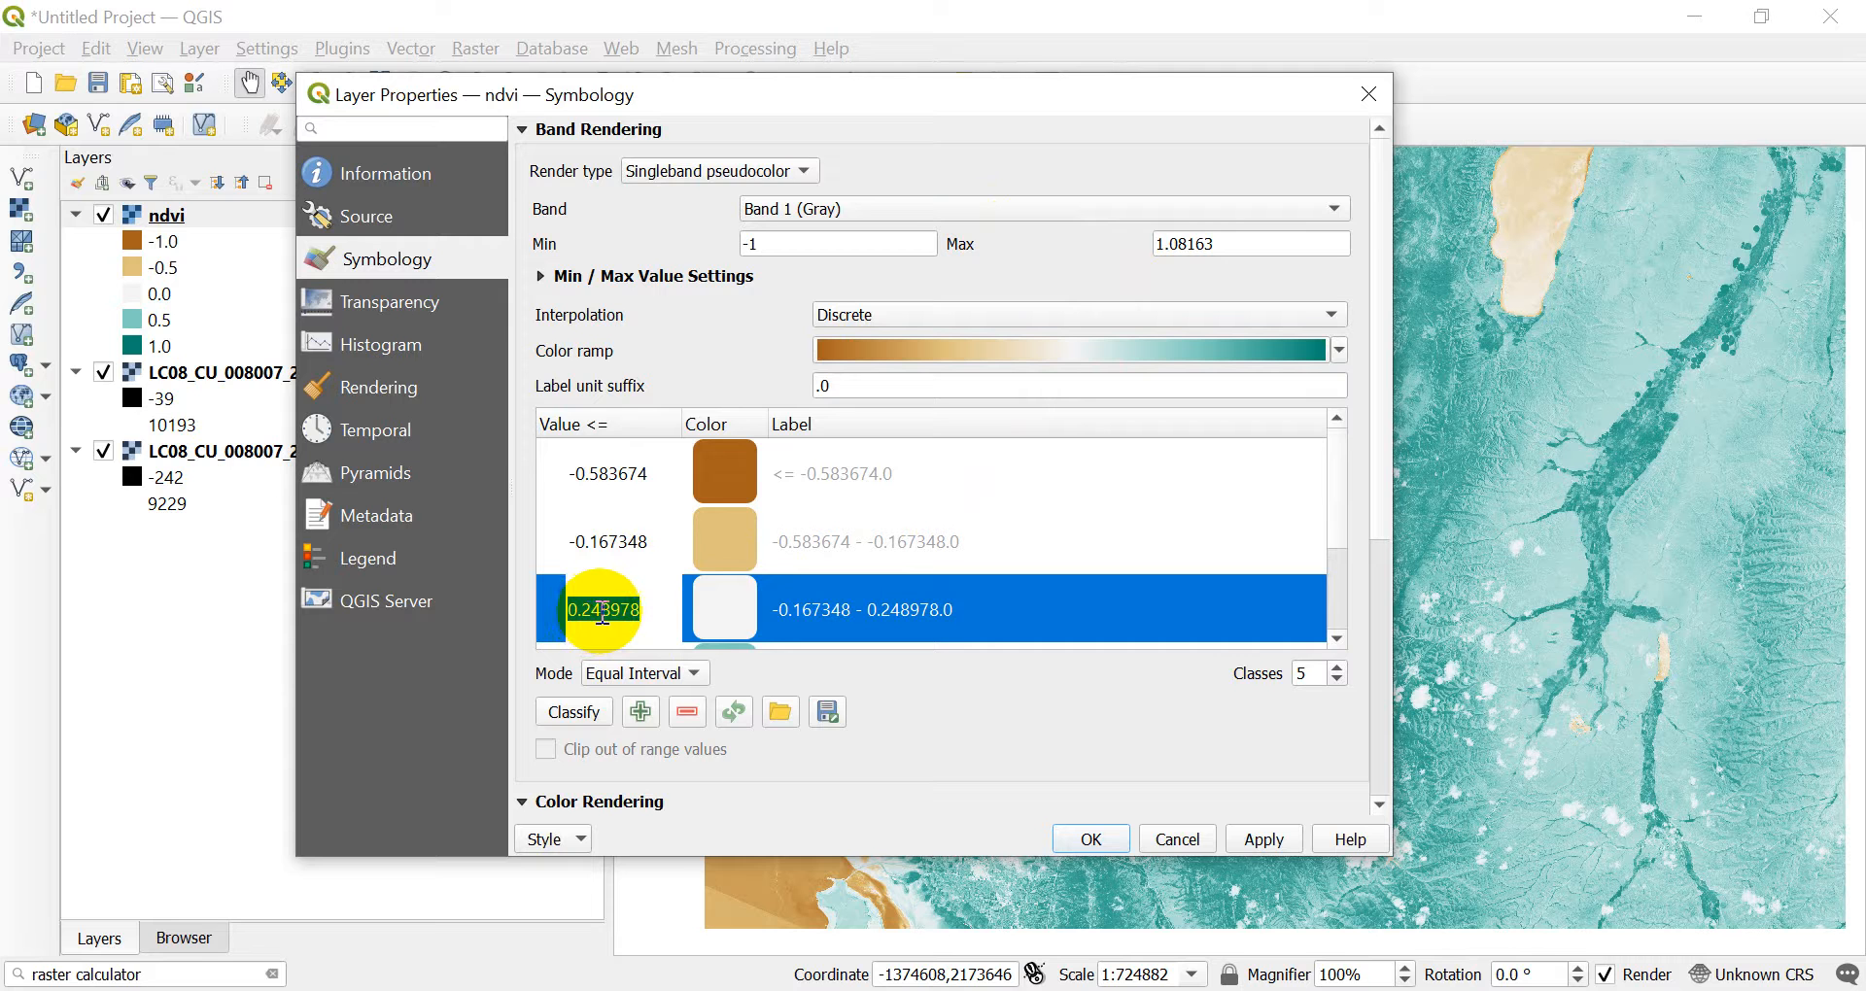
double_click(603, 611)
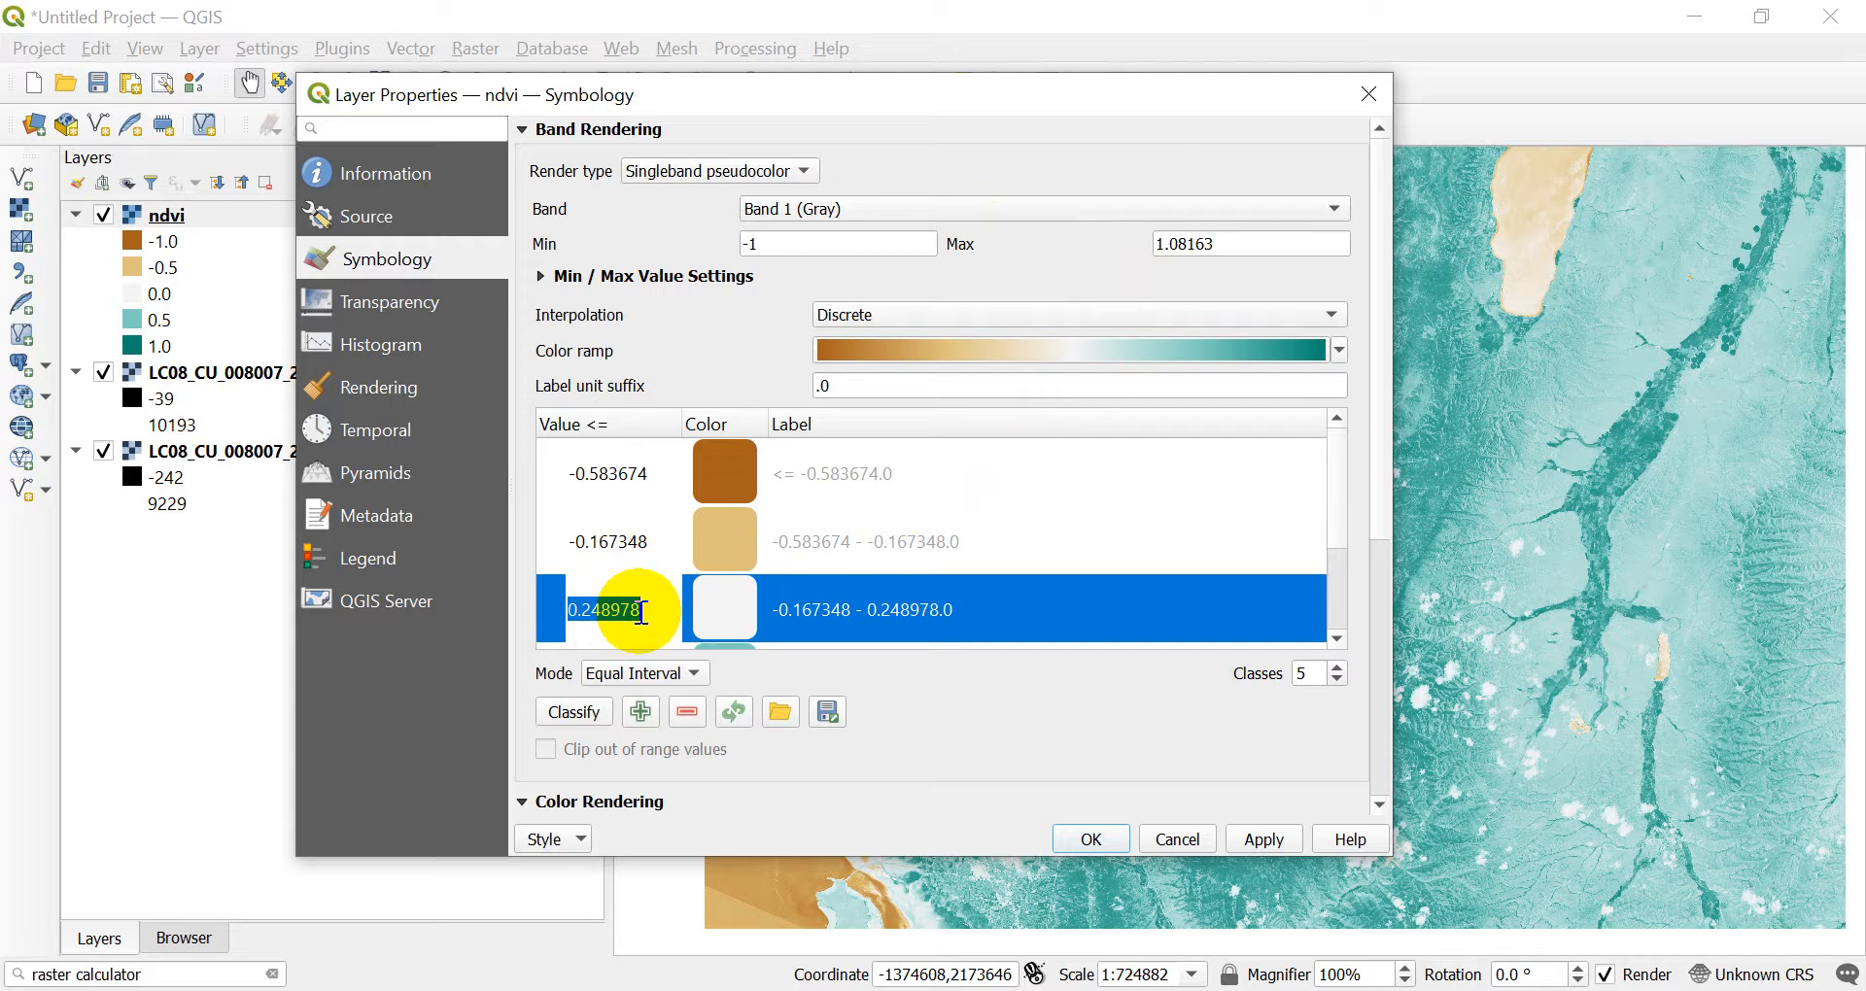
type("0.25")
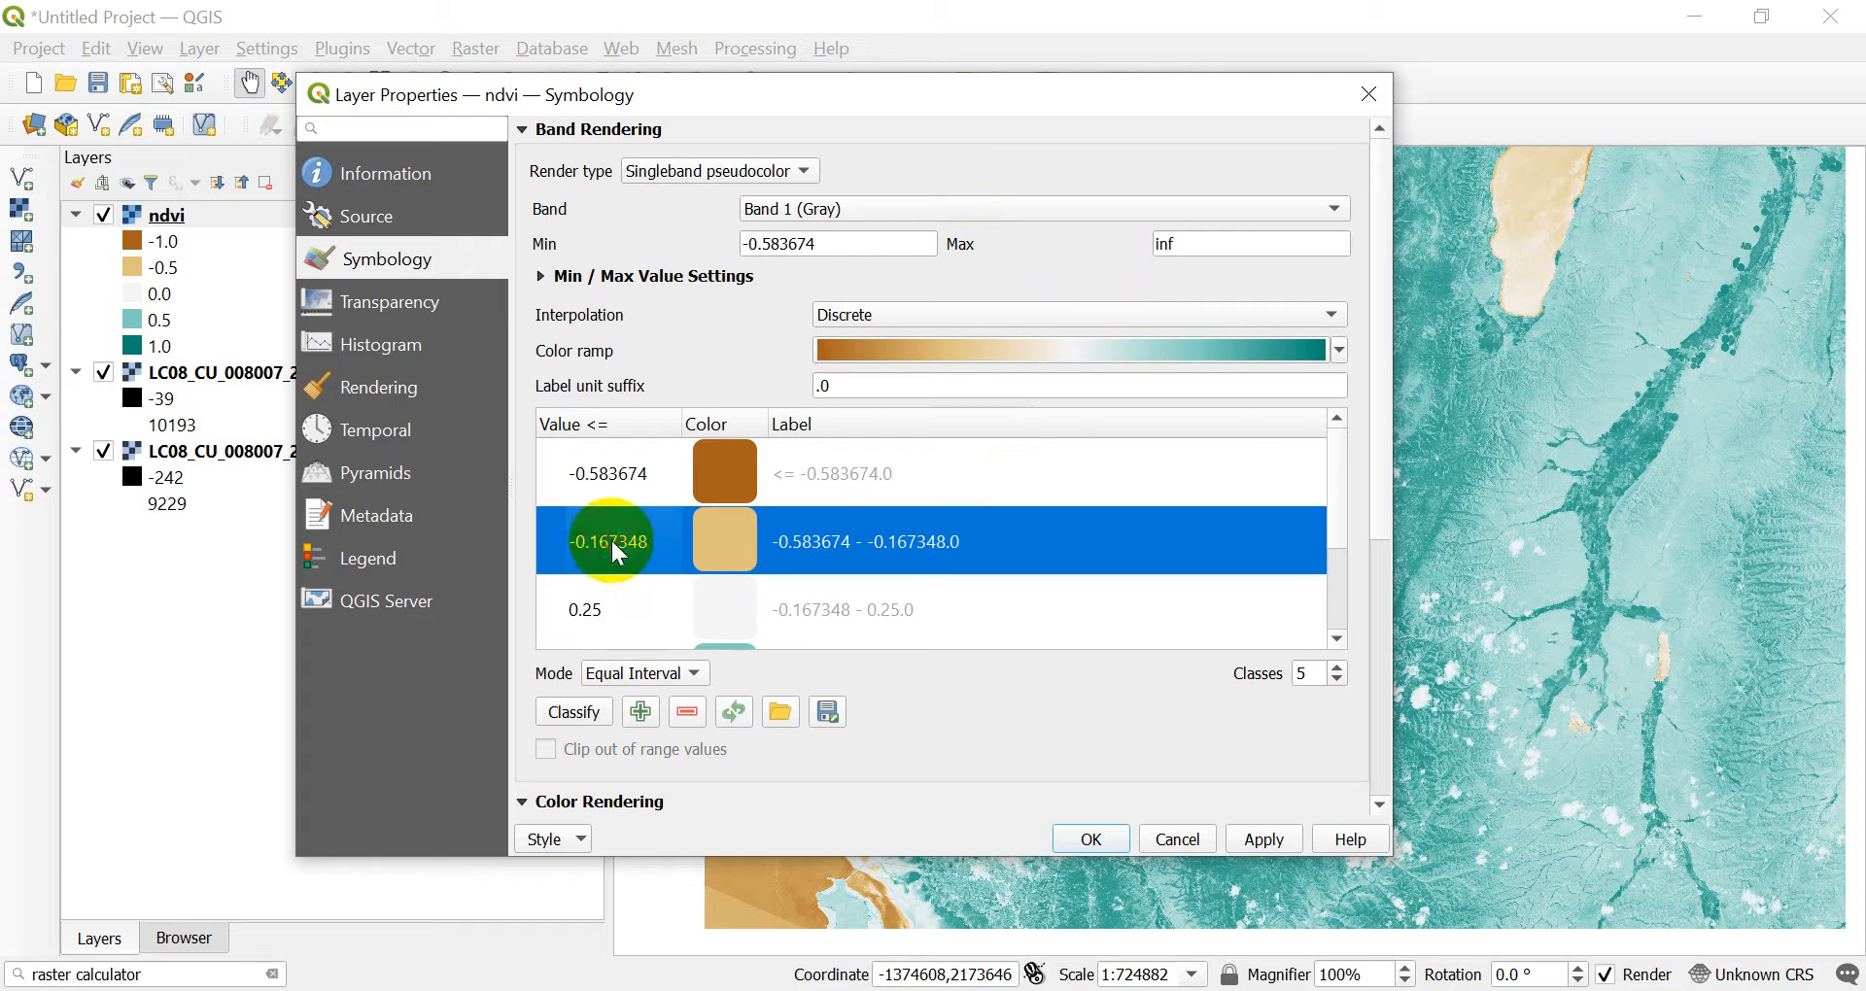
Set discrete class breaks -0.25 and -0.5, then edit the fourth break toward 0.25
type("-0.25")
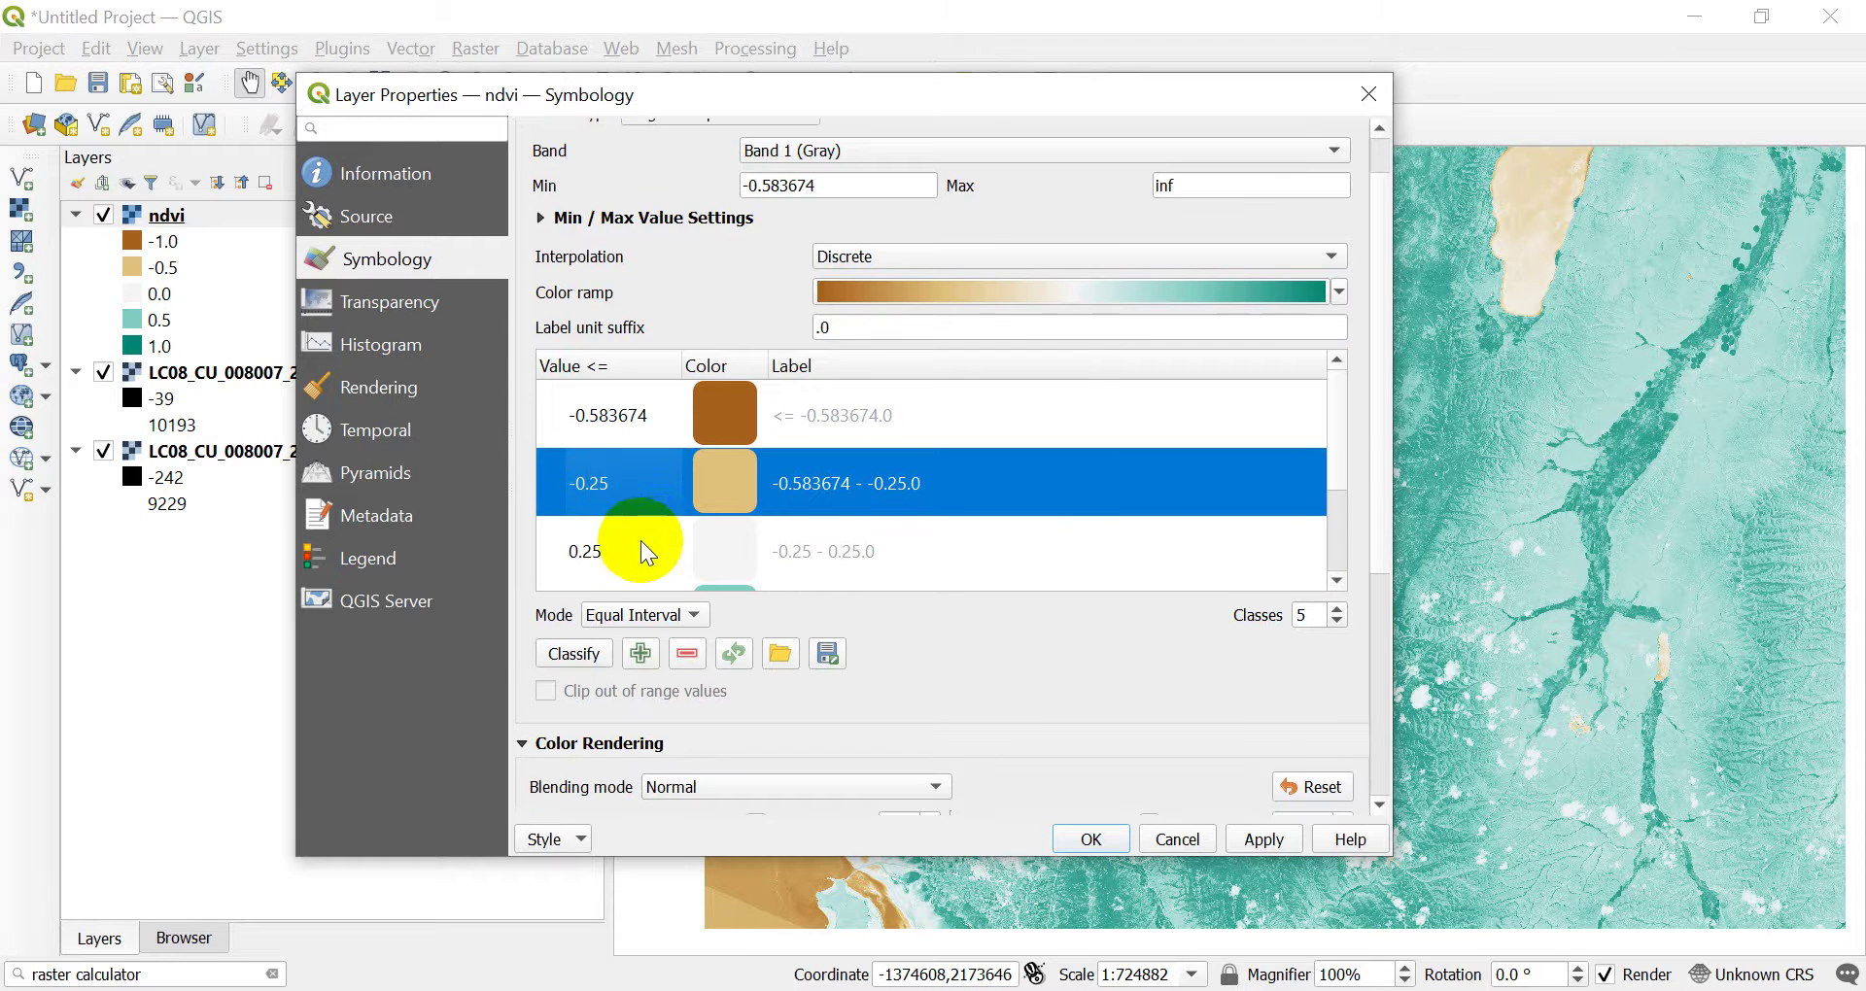
scroll("down", 3)
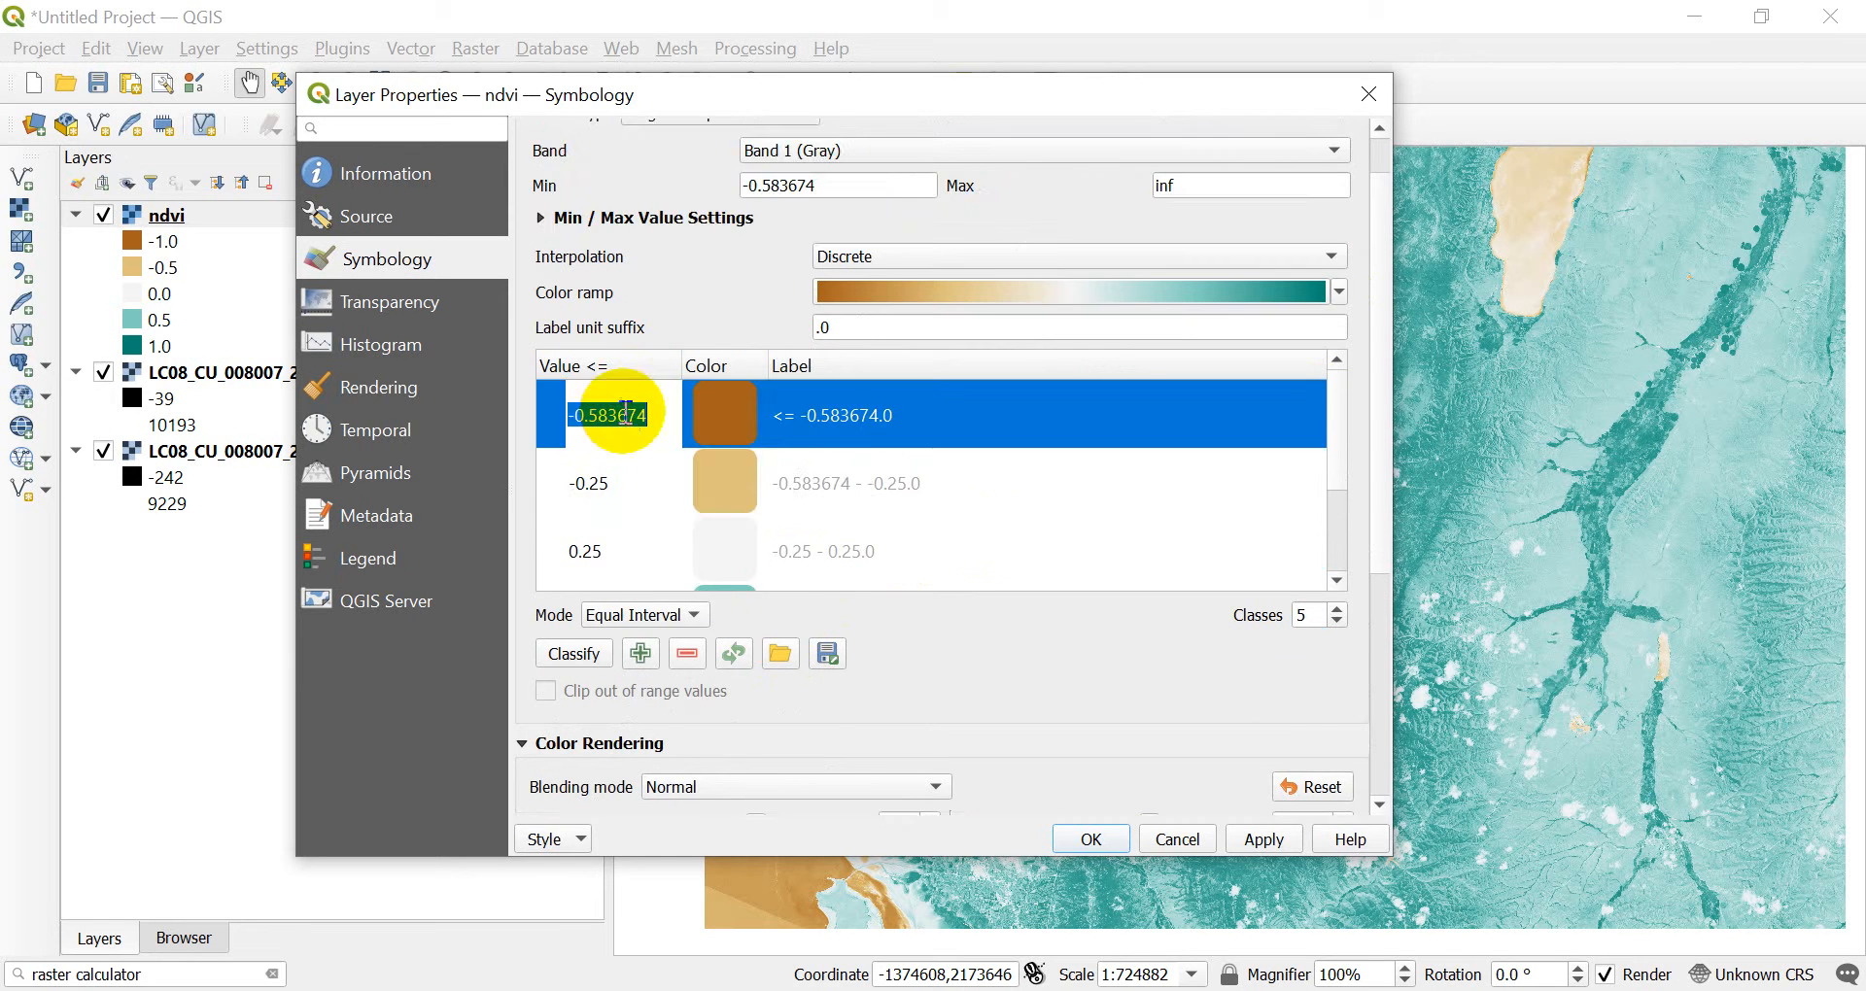
type("-0.5")
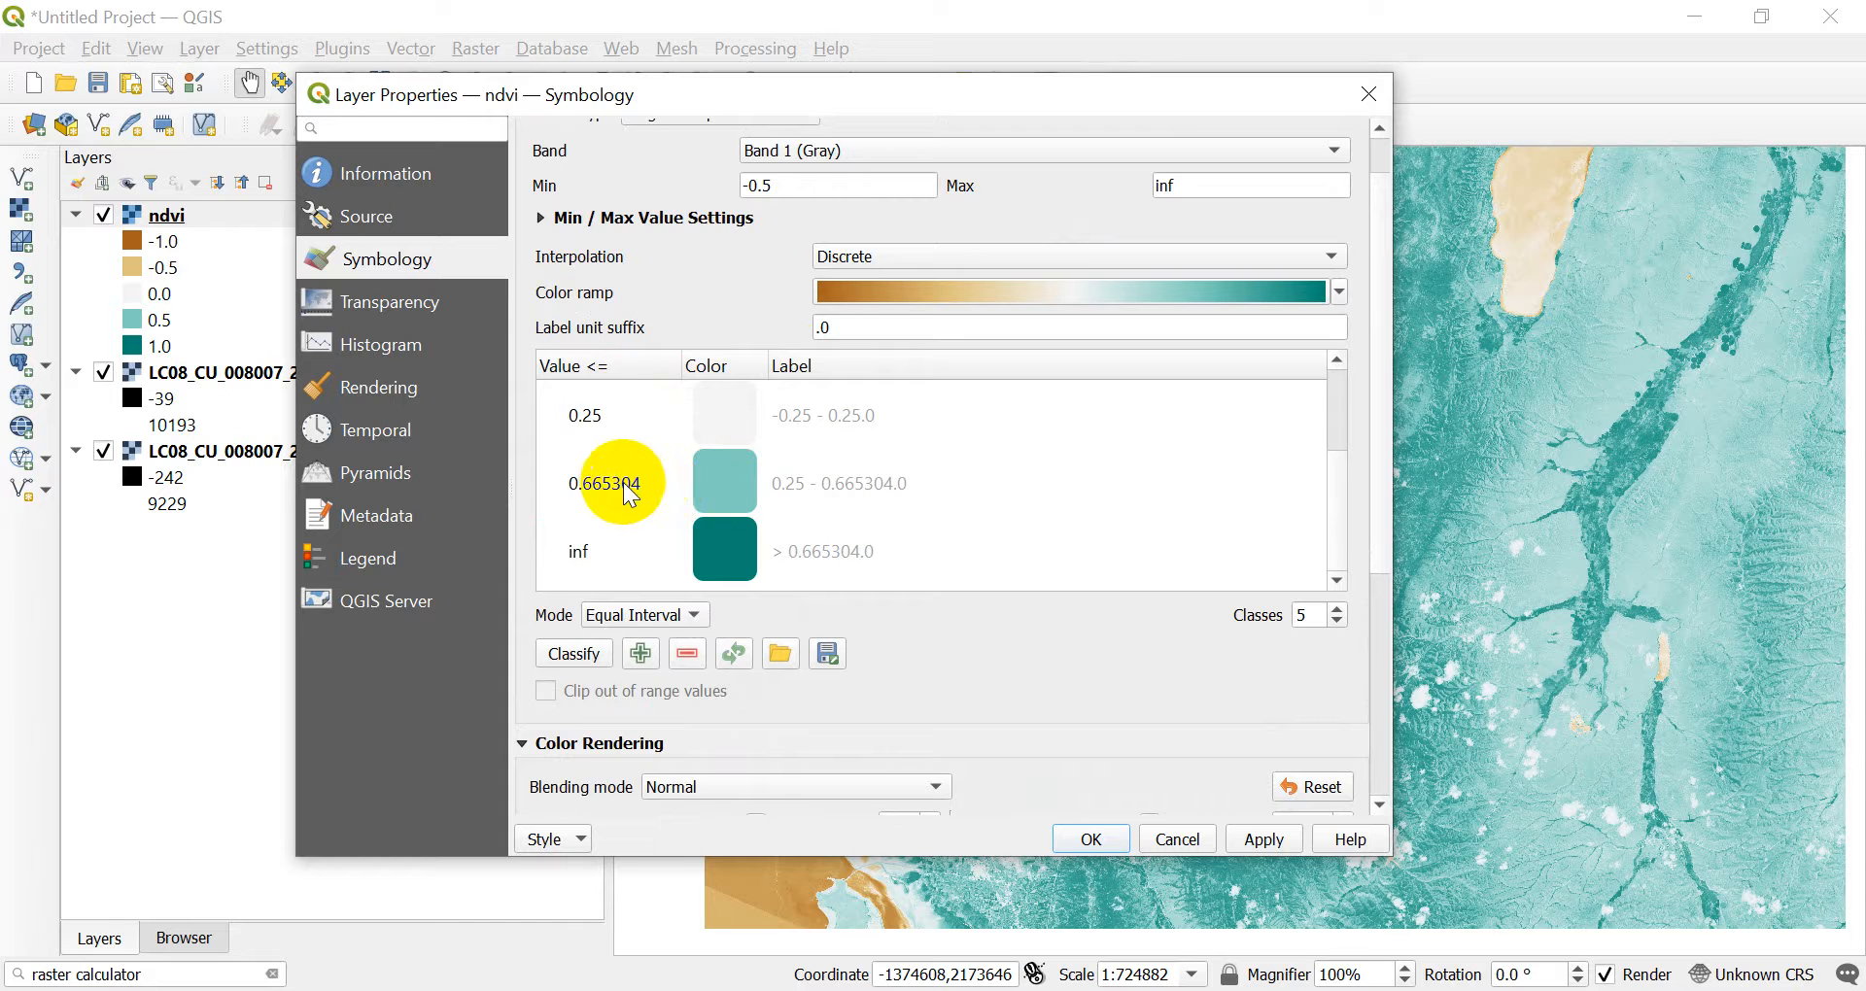
double_click(605, 482)
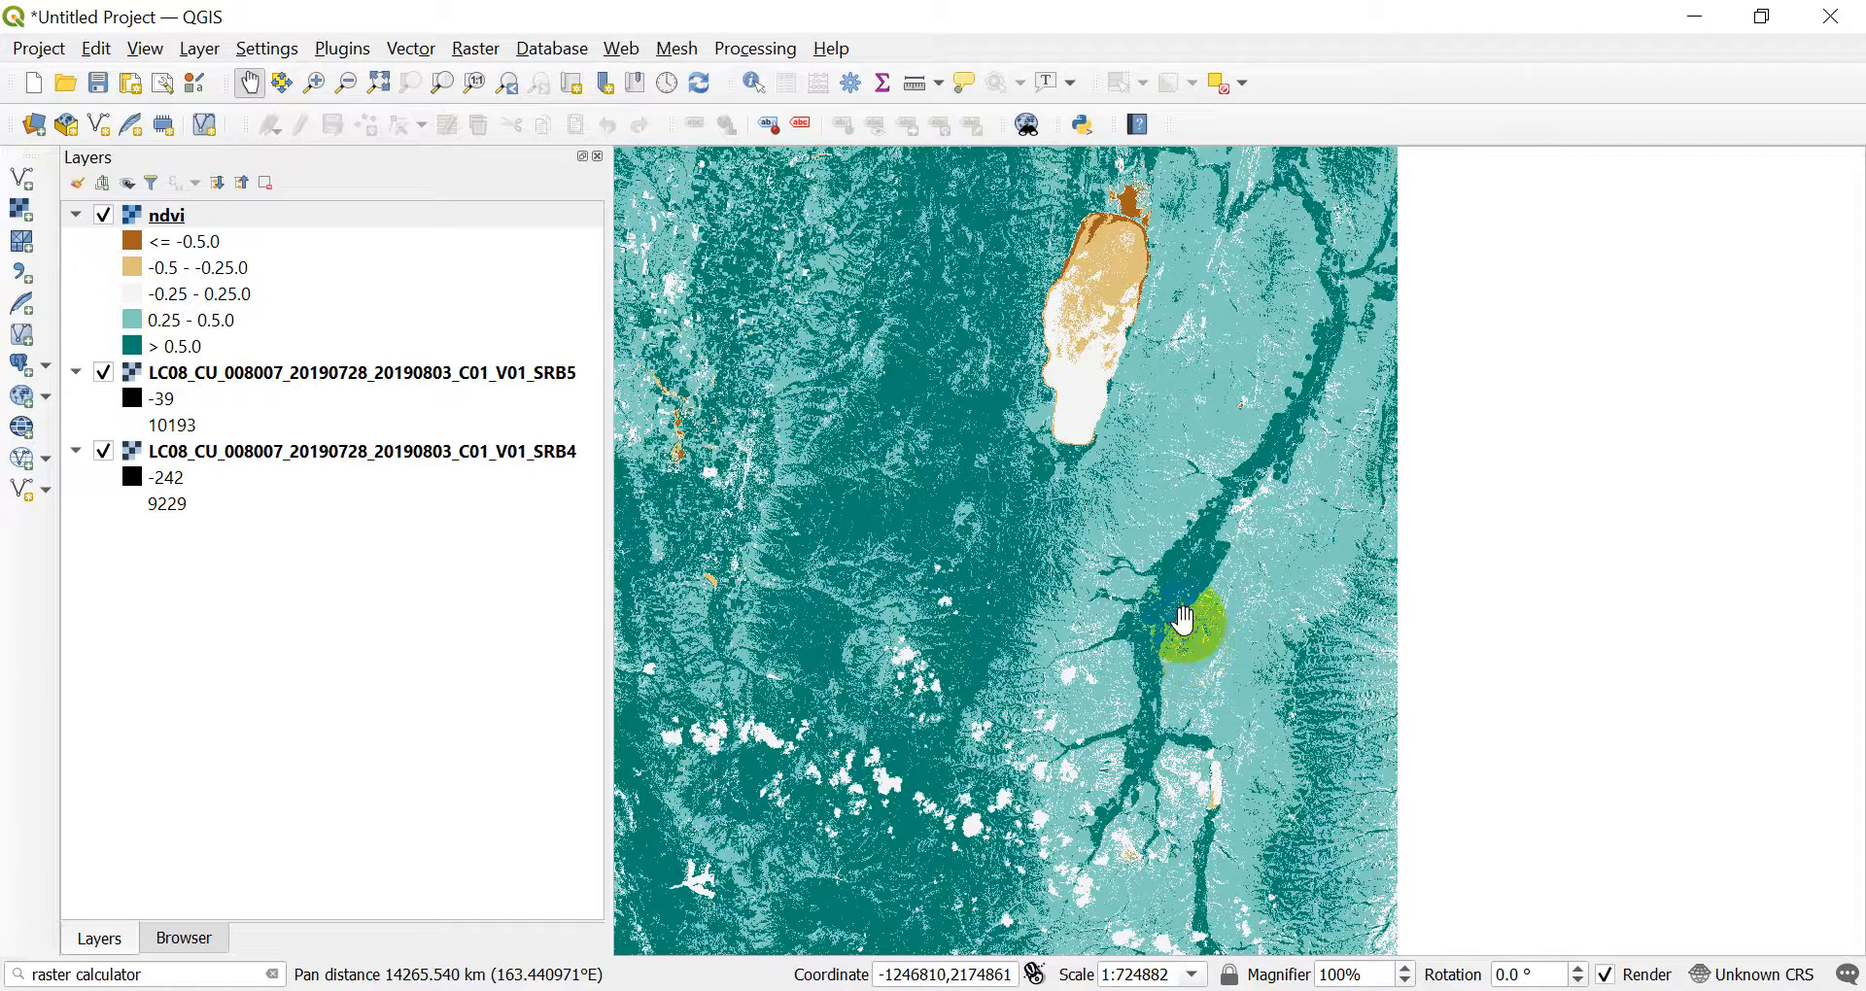
Pan the map to review the five discrete brown-to-teal NDVI classes around the lake
left_click_drag(1178, 616, 1316, 361)
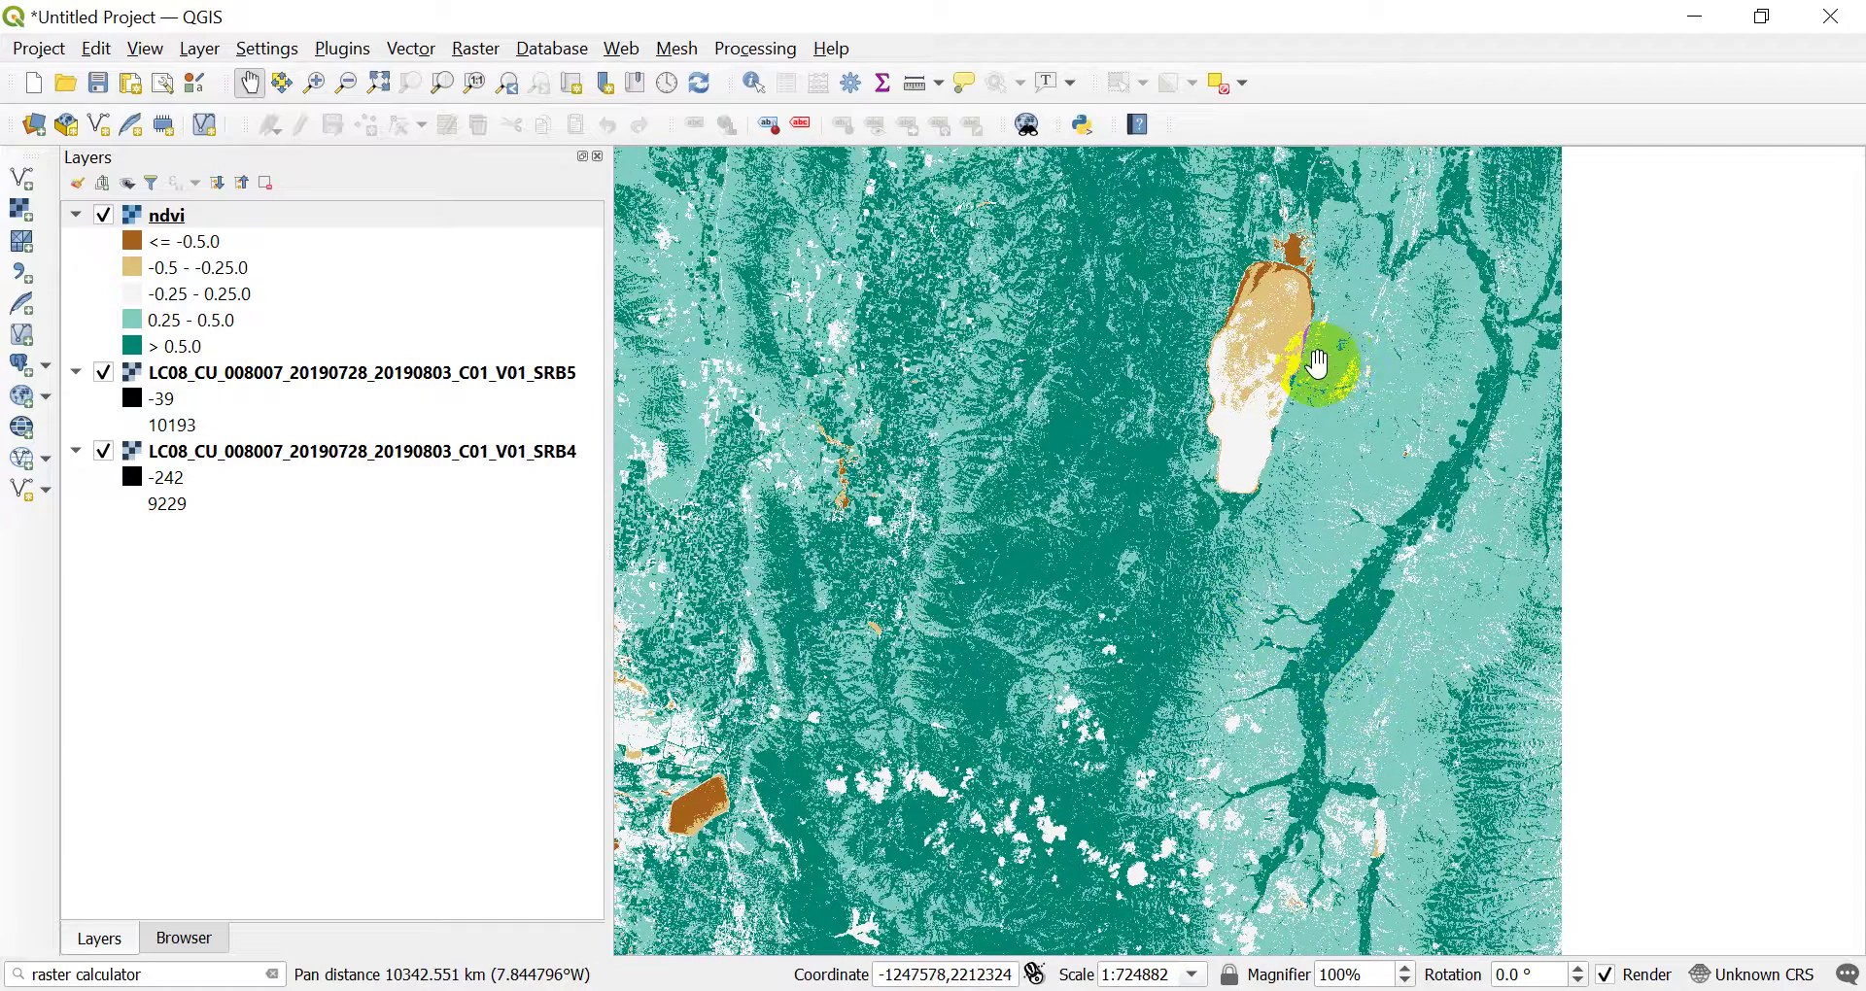